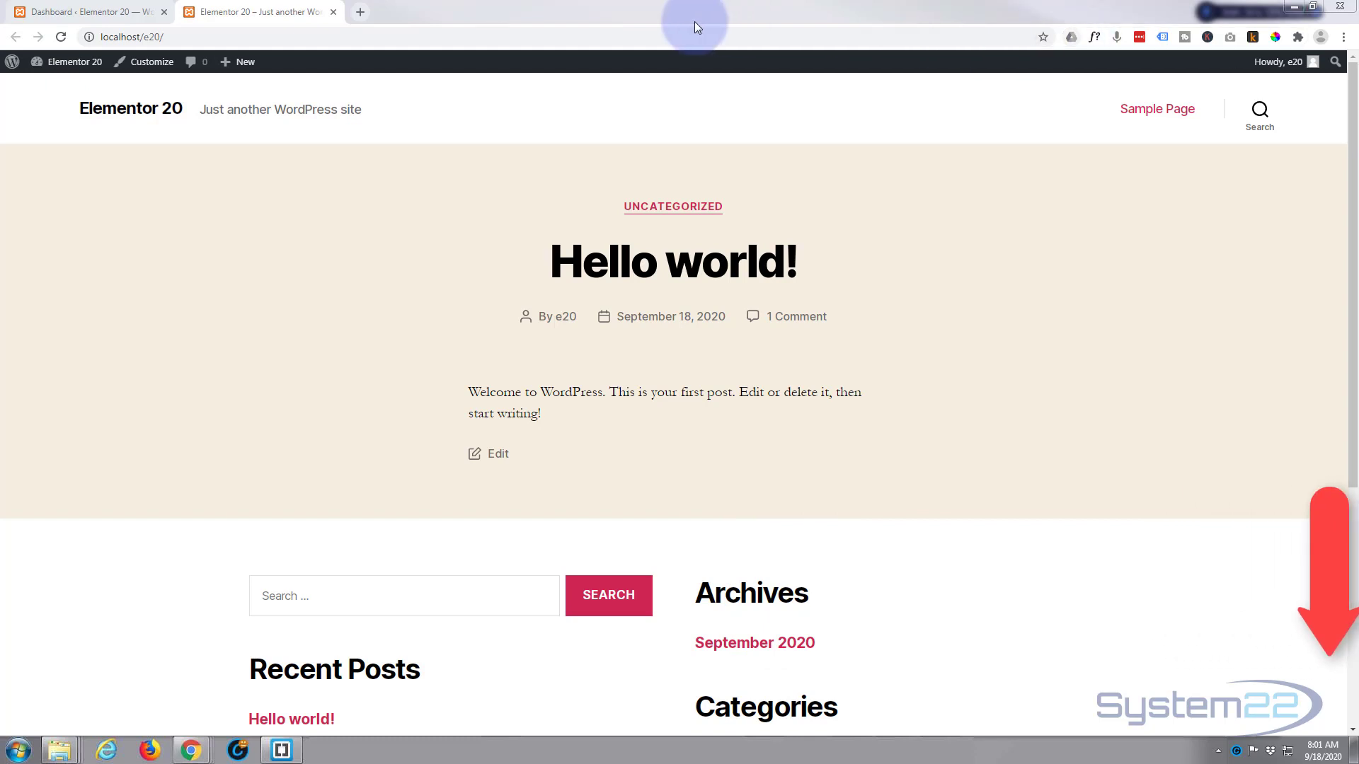
# Return from the public site to the WordPress admin dashboard.
pyautogui.click(87, 11)
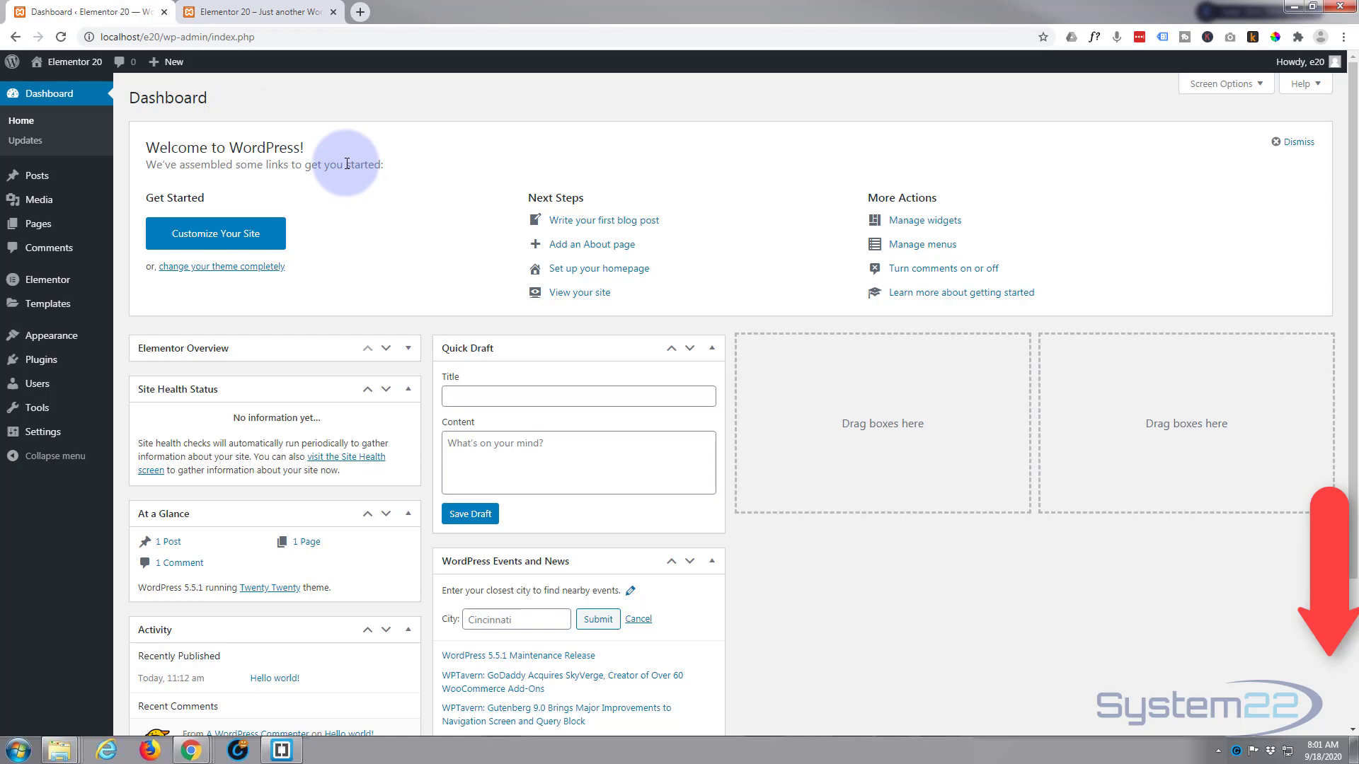
pyautogui.moveTo(8, 289)
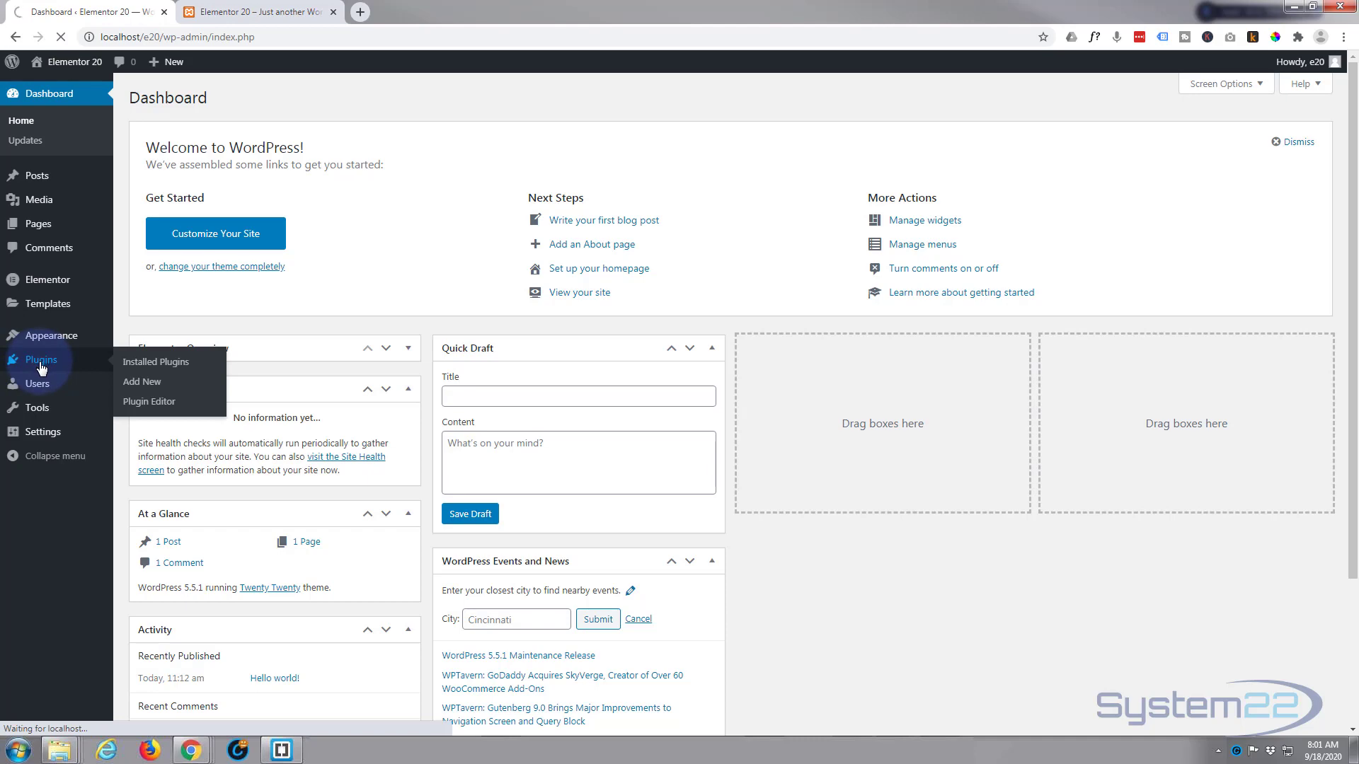
# Search Add New plugins for 'elementor' and confirm Elementor Website Builder is active.
pyautogui.click(155, 361)
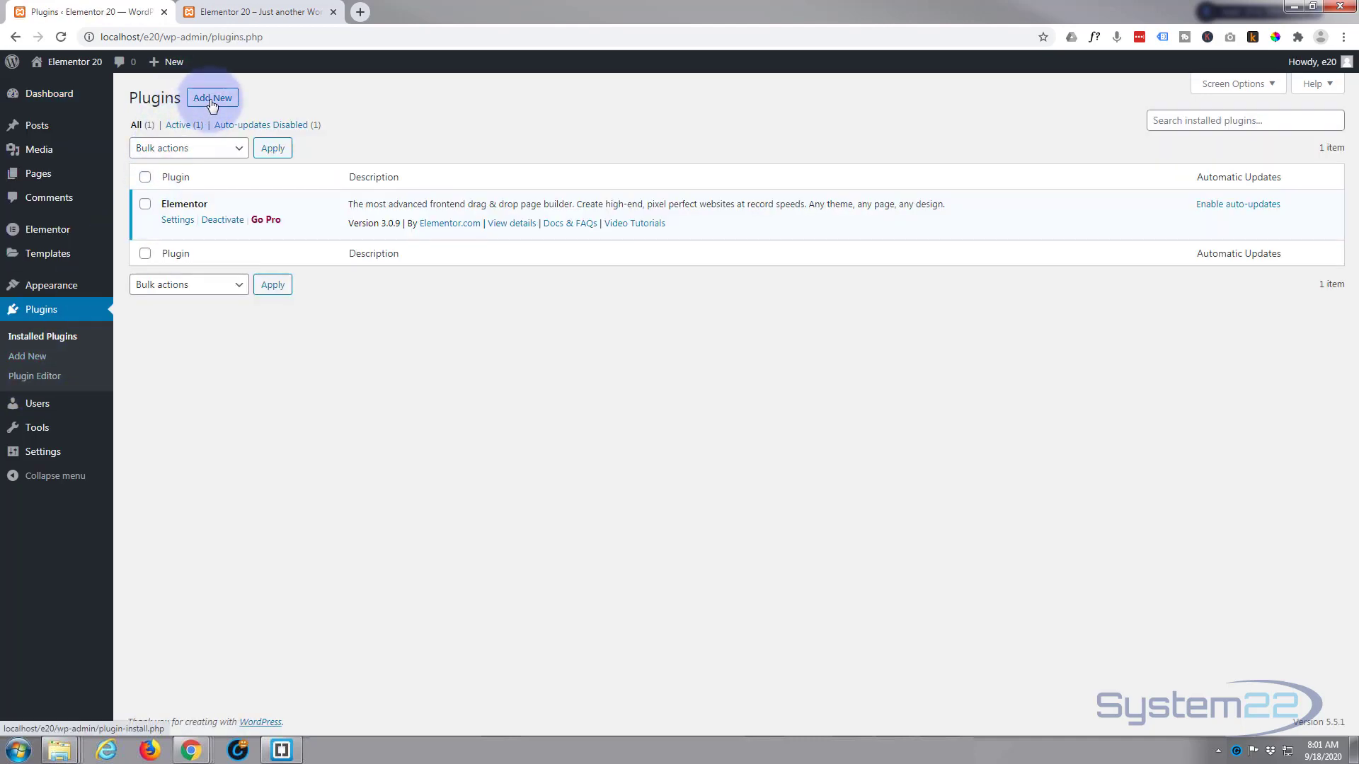
pyautogui.click(211, 98)
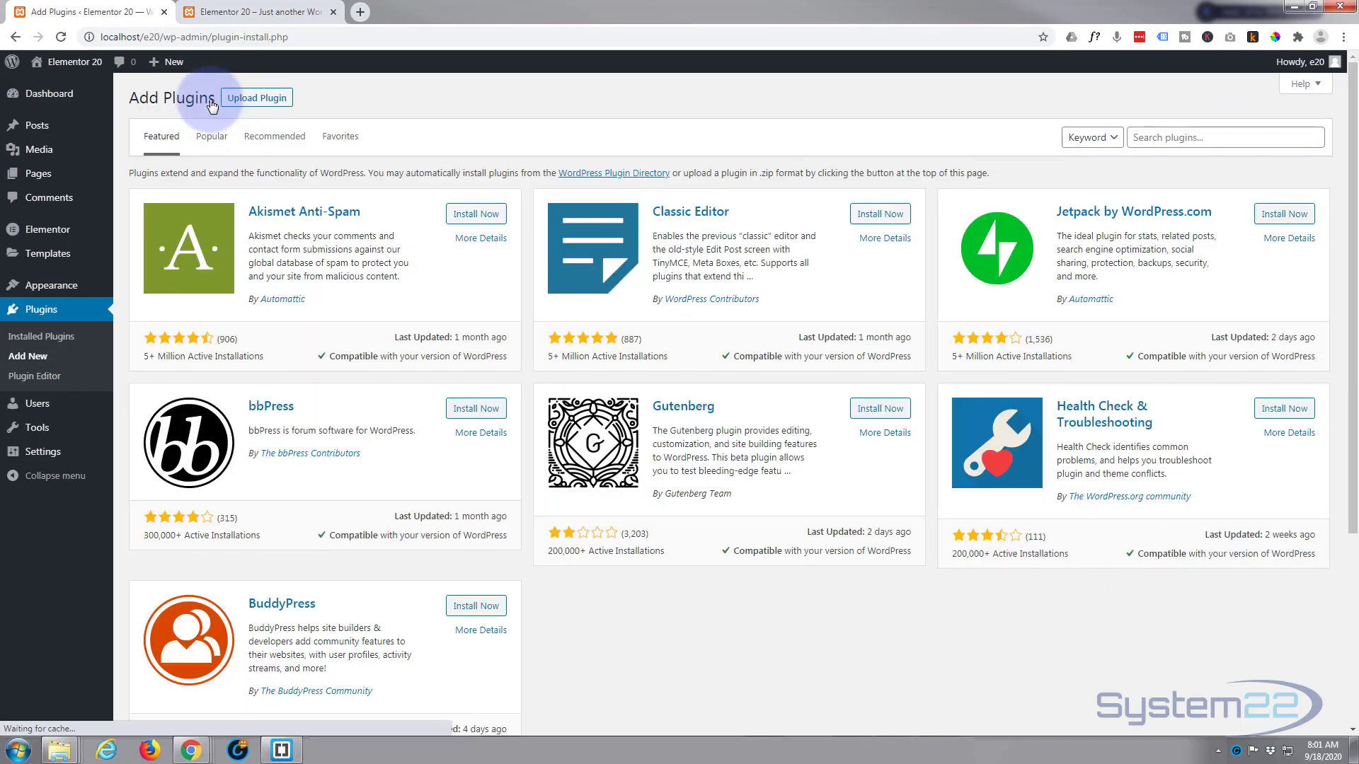
pyautogui.click(1224, 137)
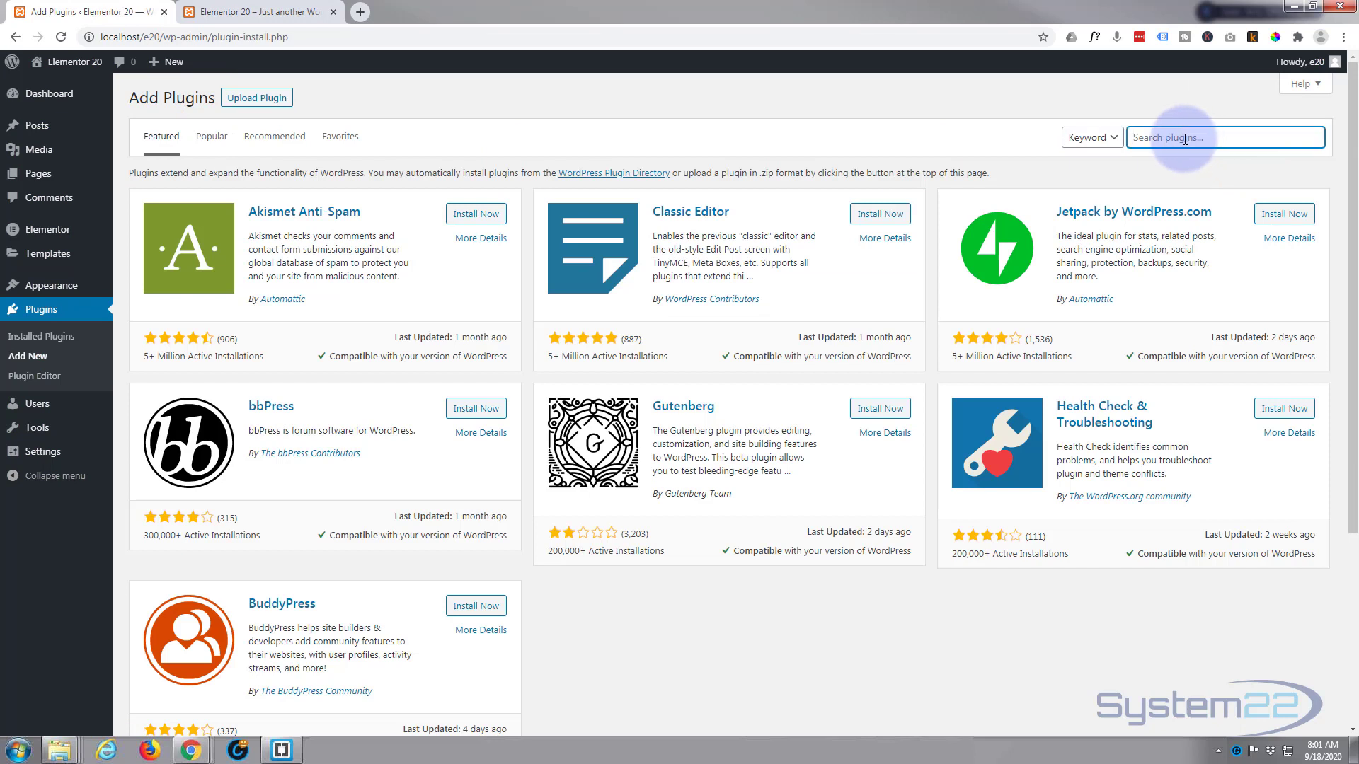
pyautogui.write('elementor')
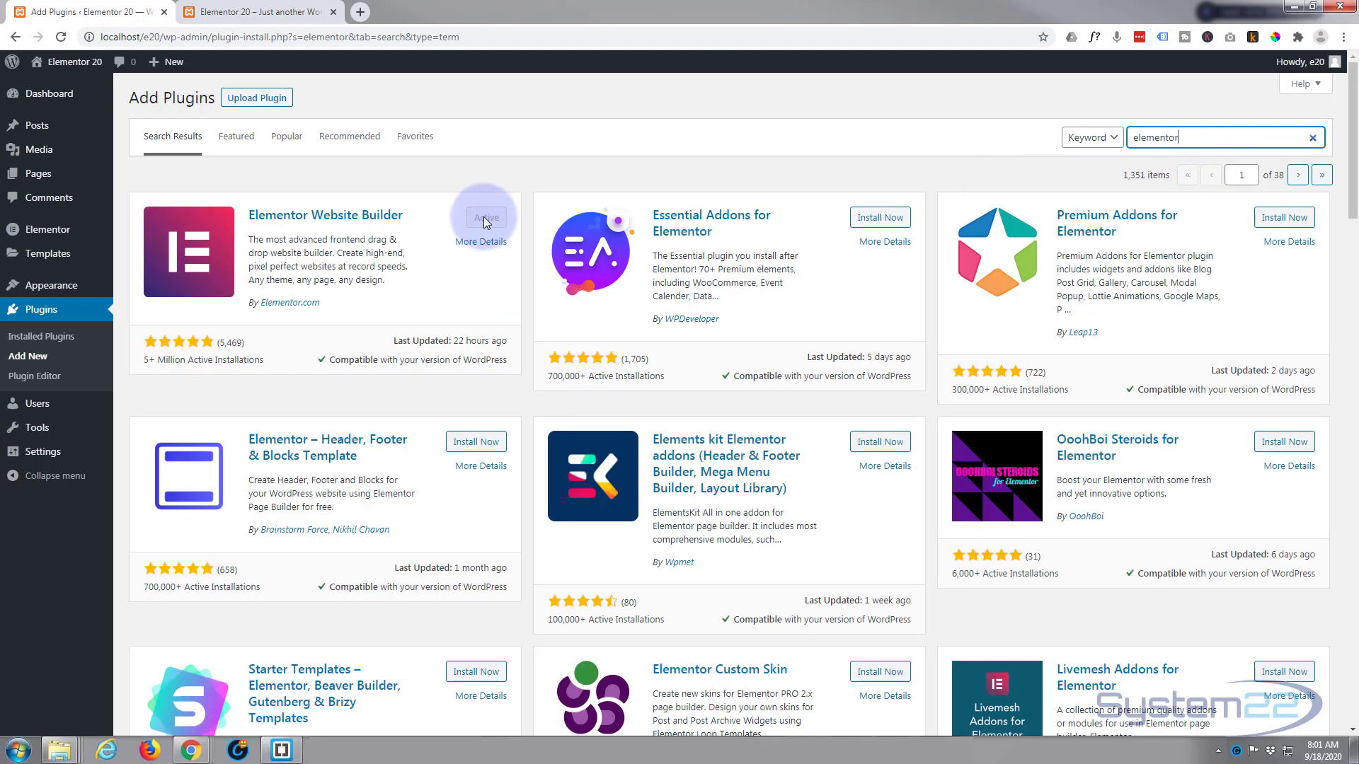
pyautogui.moveTo(443, 269)
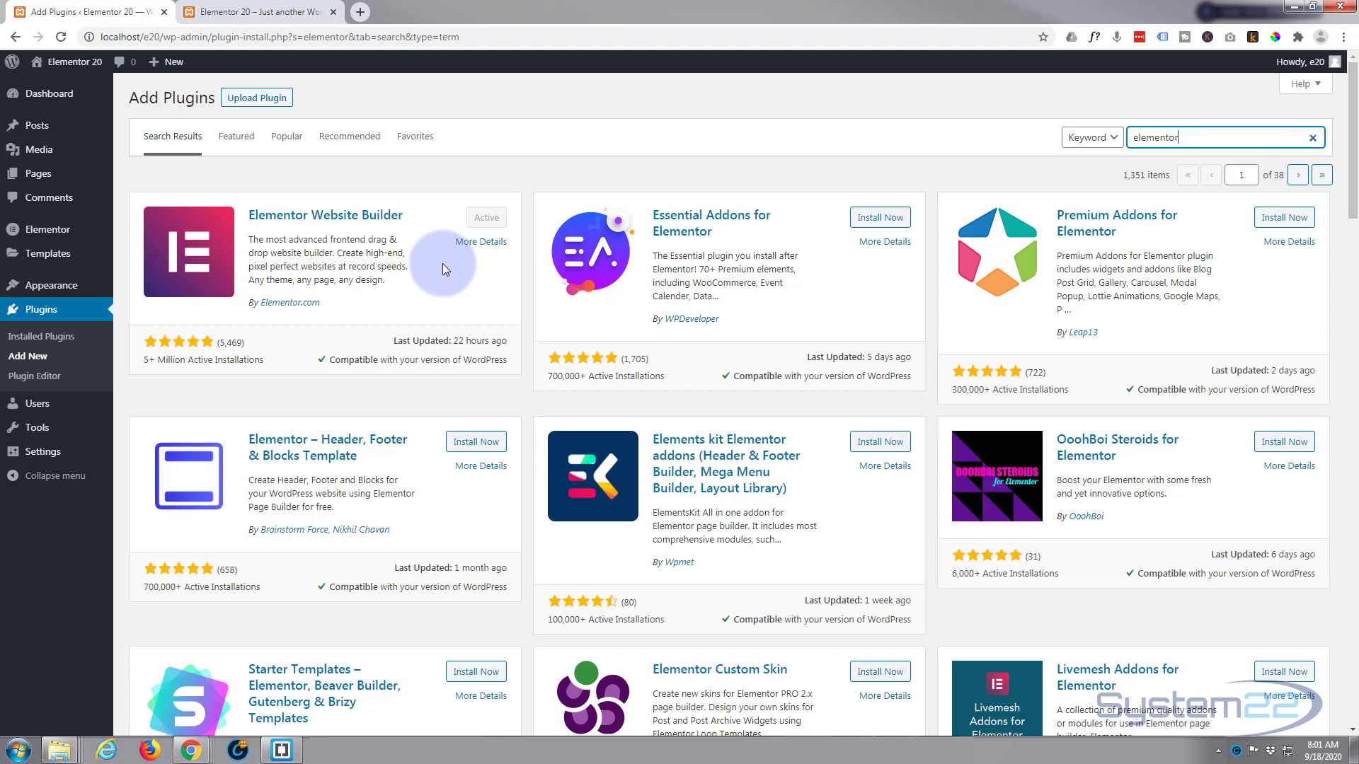
pyautogui.moveTo(272, 257)
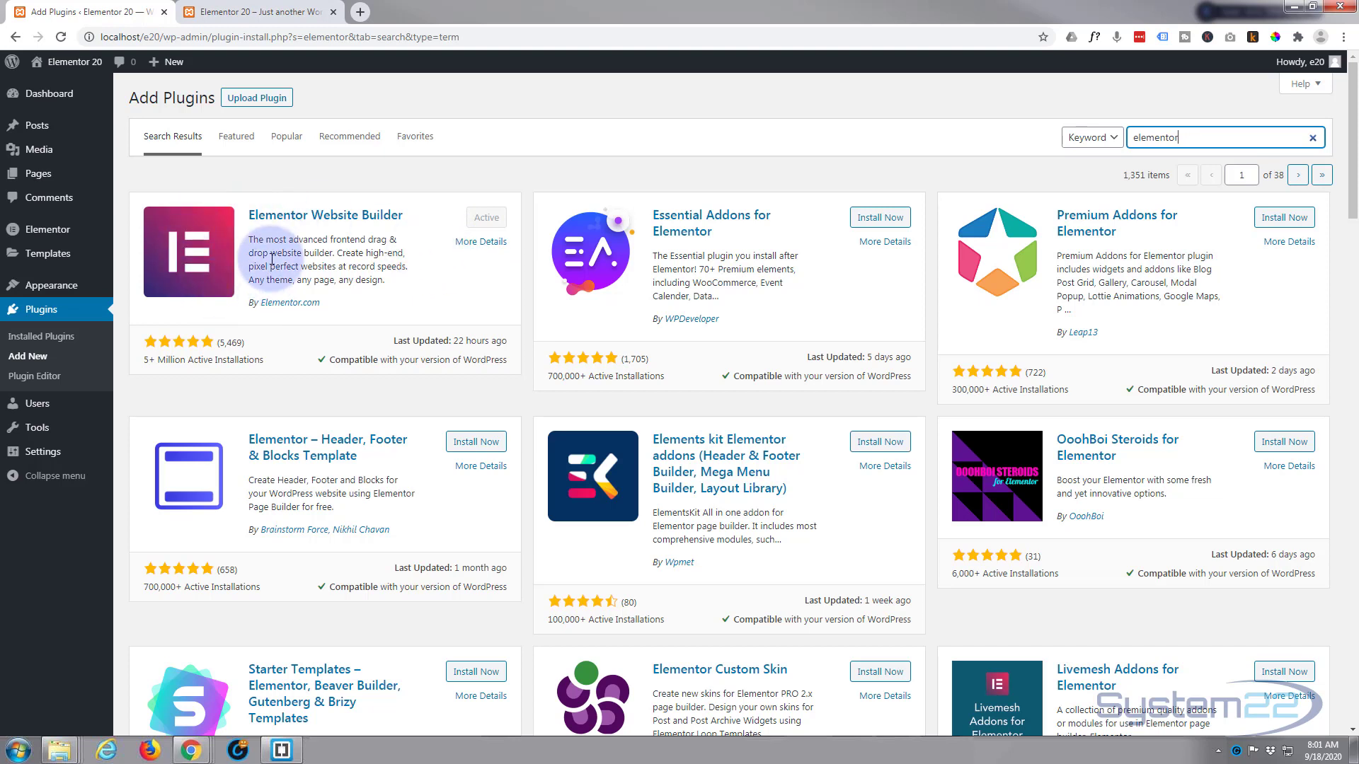
pyautogui.moveTo(218, 236)
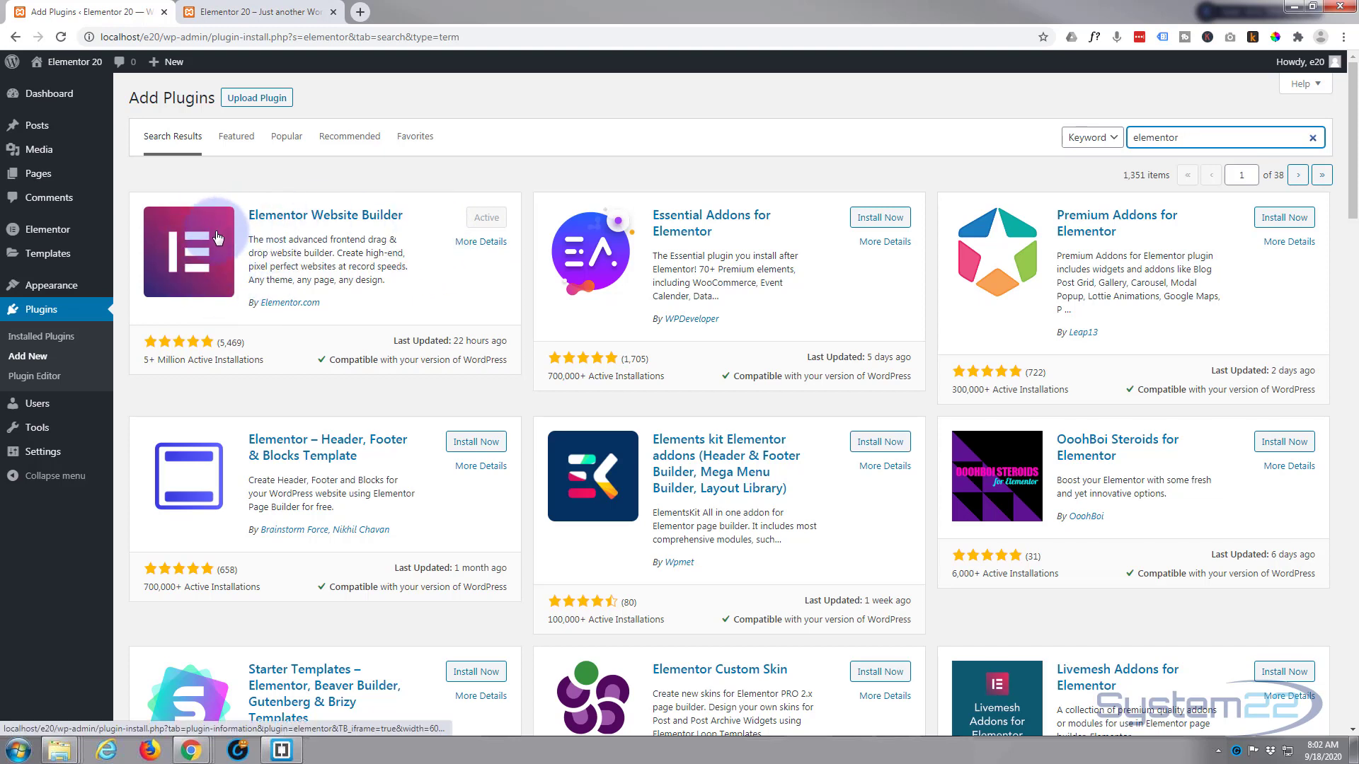
pyautogui.moveTo(187, 252)
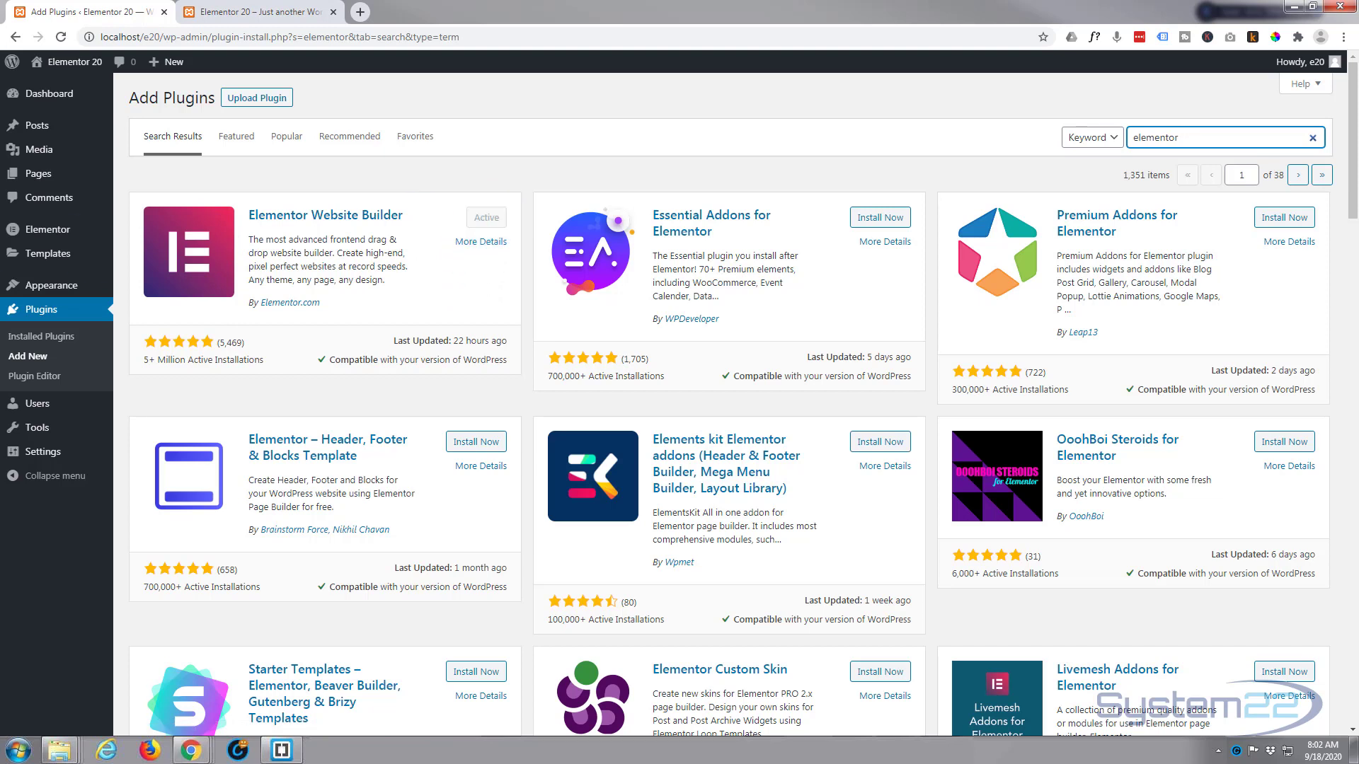
pyautogui.moveTo(126, 60)
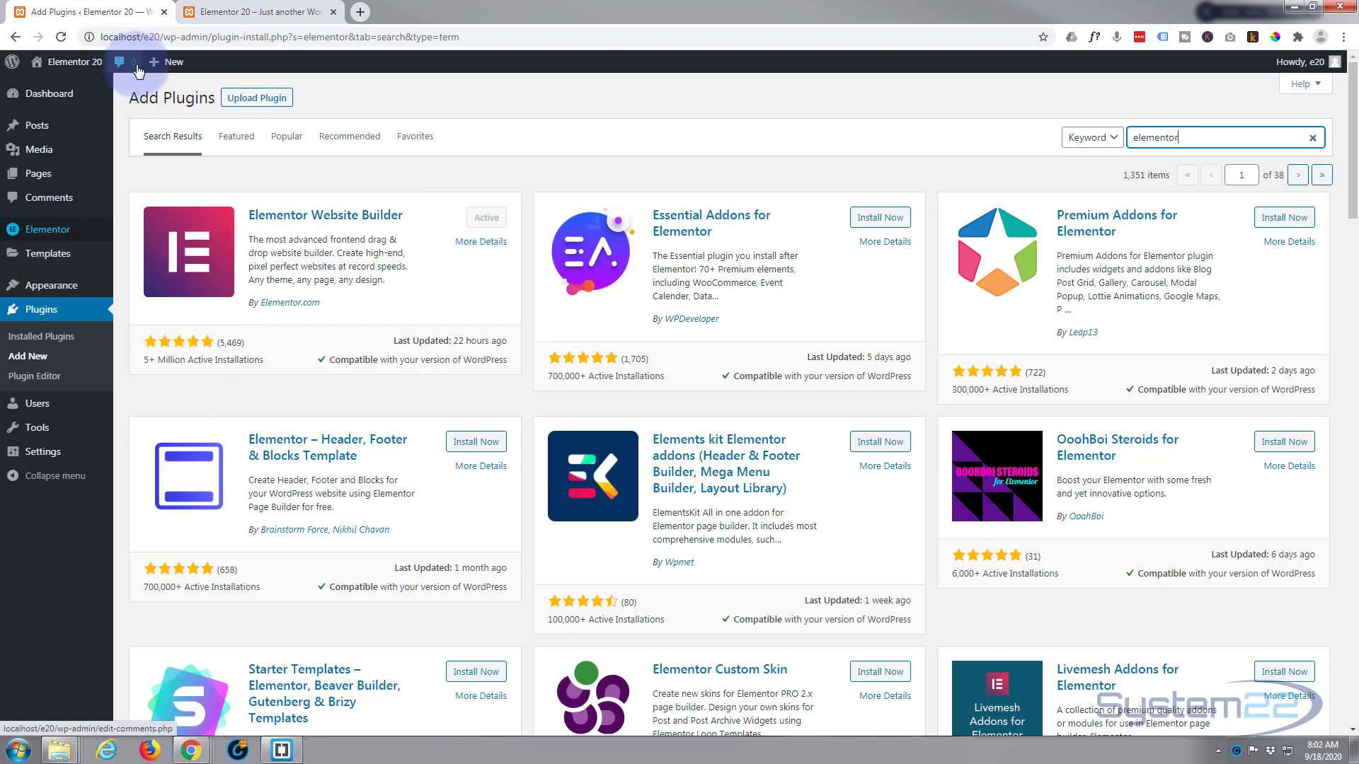
# Create a new page titled 'El page' with the Elementor Full Width template.
pyautogui.click(166, 61)
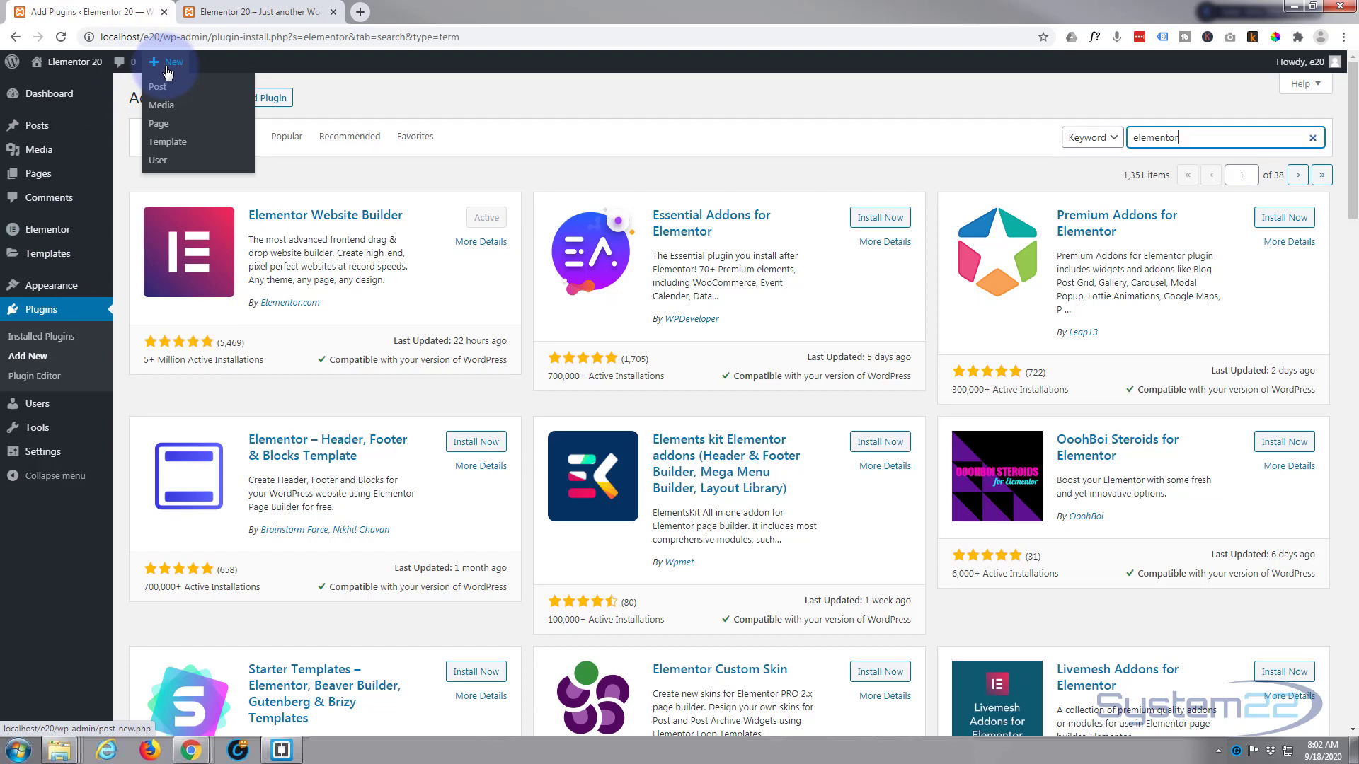
pyautogui.moveTo(159, 123)
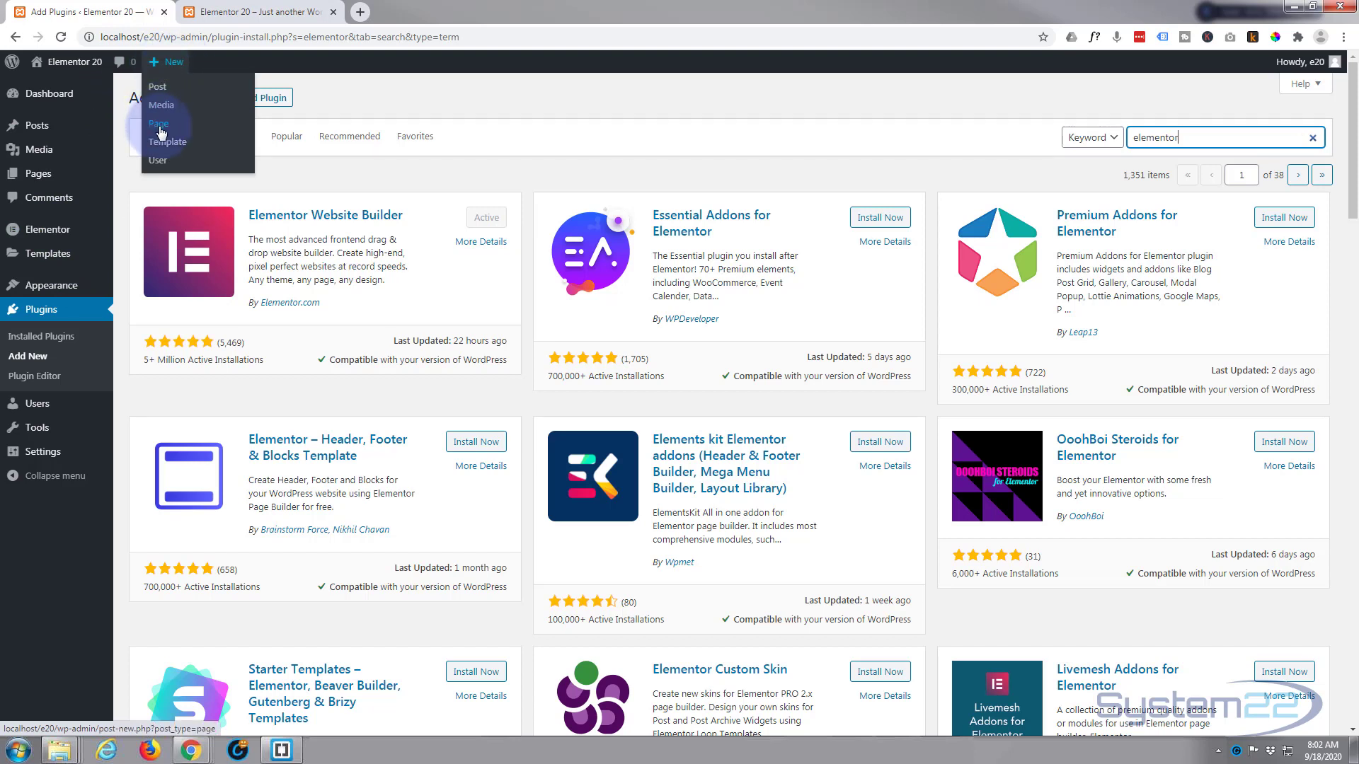
pyautogui.click(158, 123)
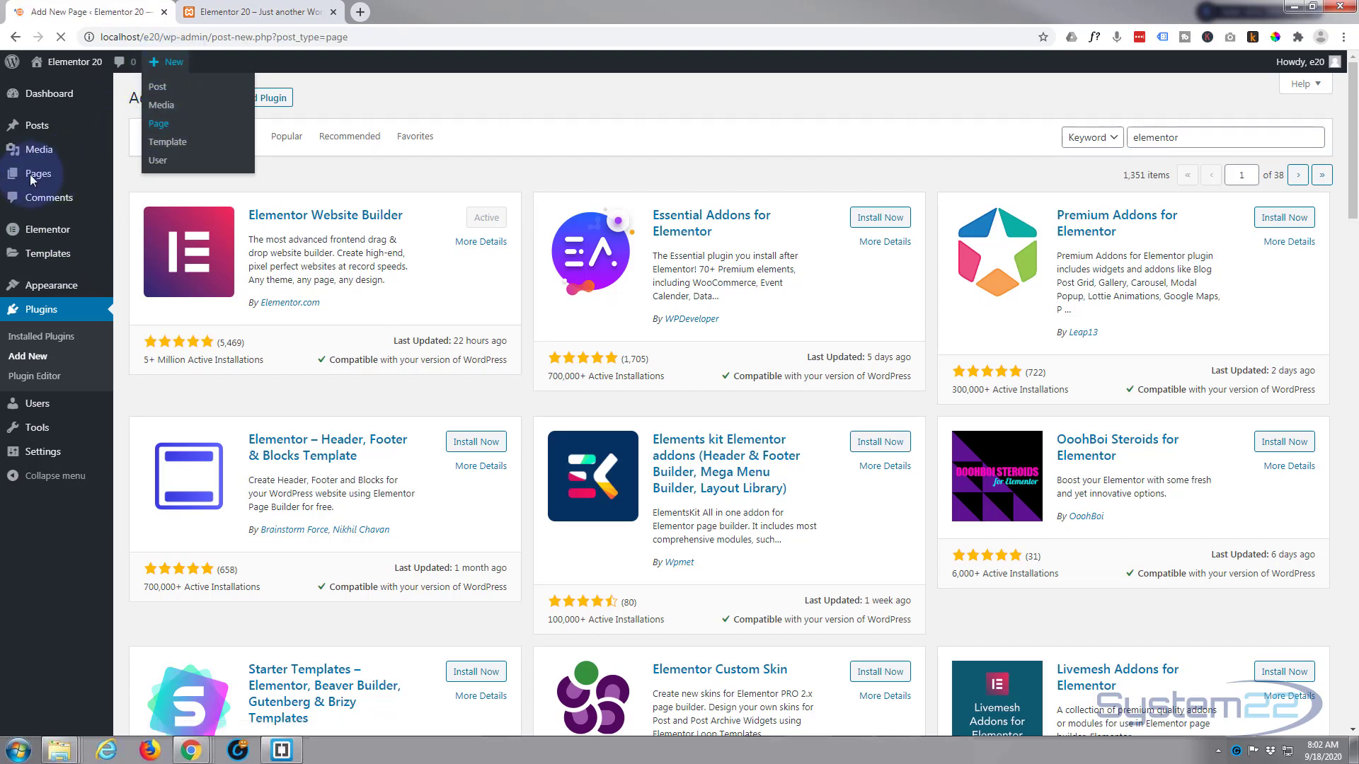
pyautogui.click(158, 123)
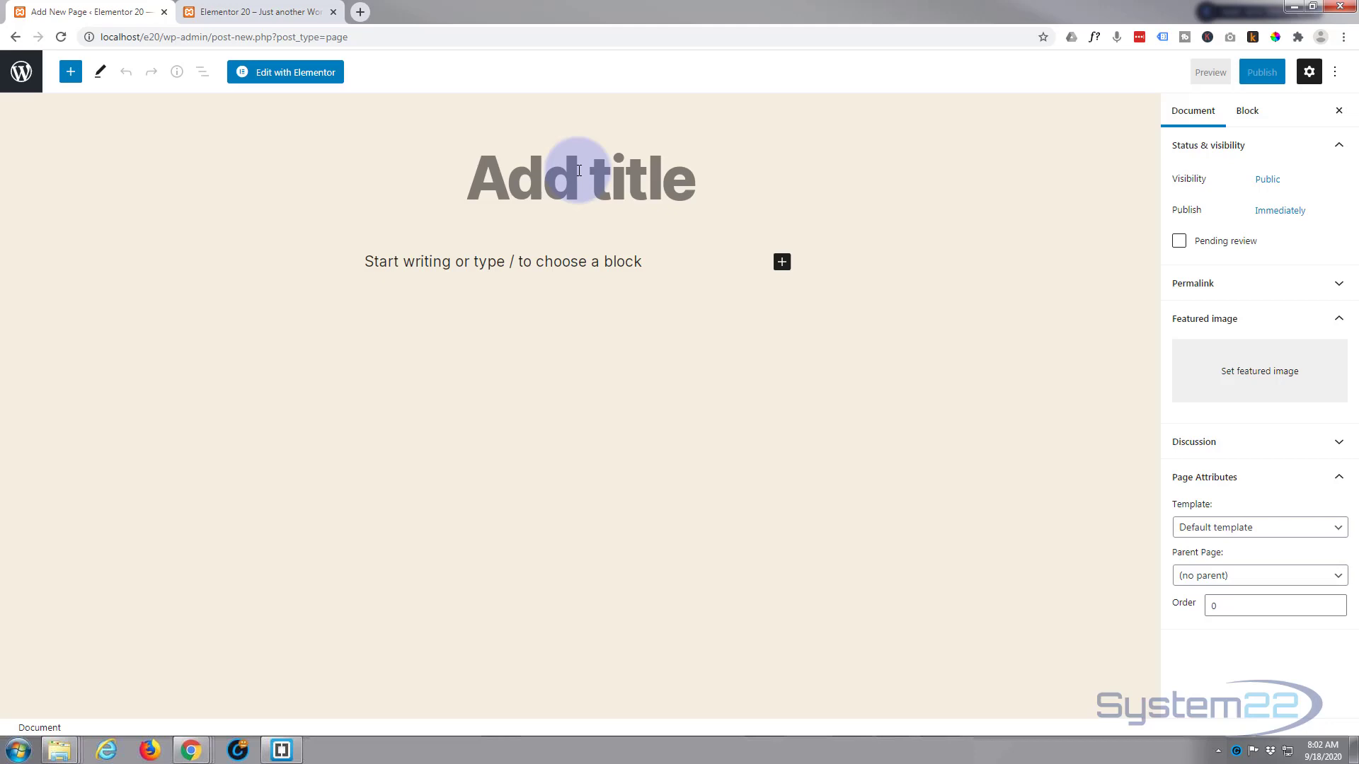
pyautogui.write('El p')
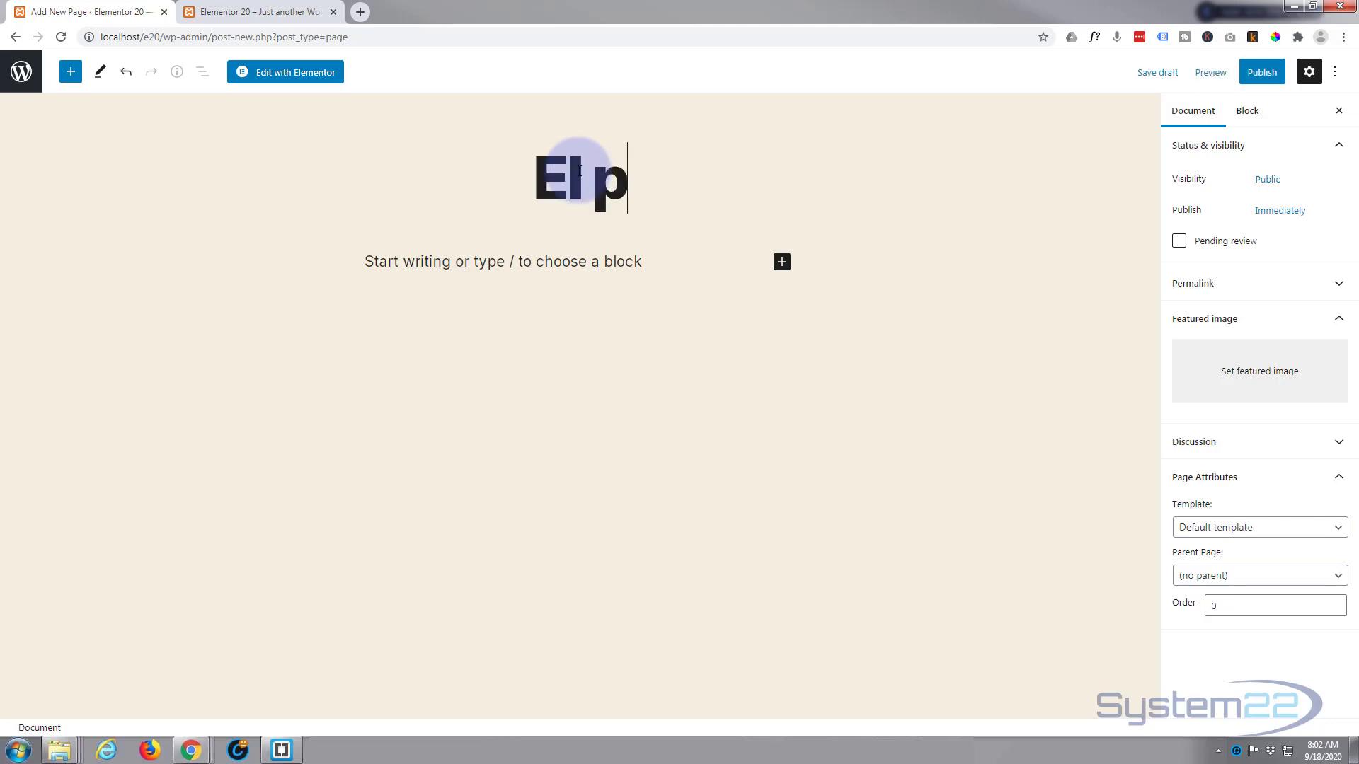
pyautogui.write('age')
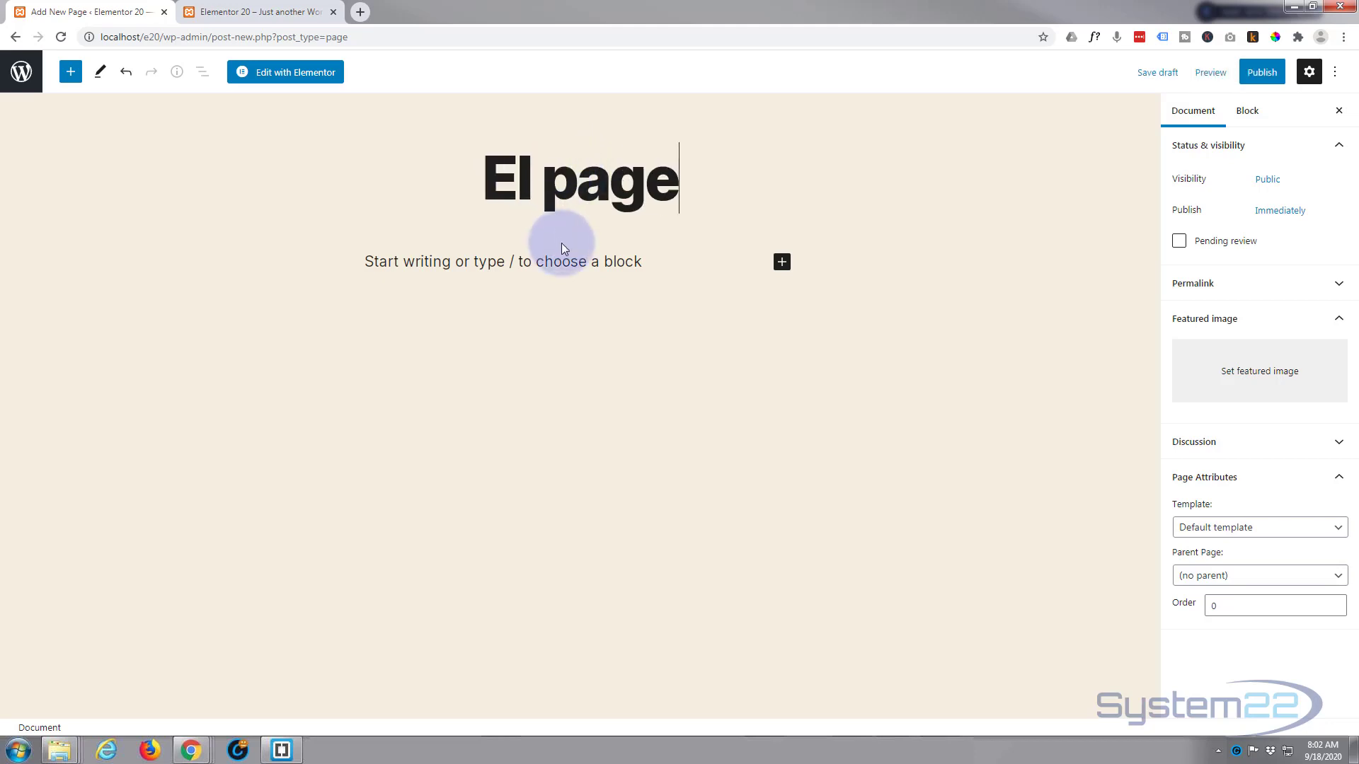
pyautogui.moveTo(1226, 545)
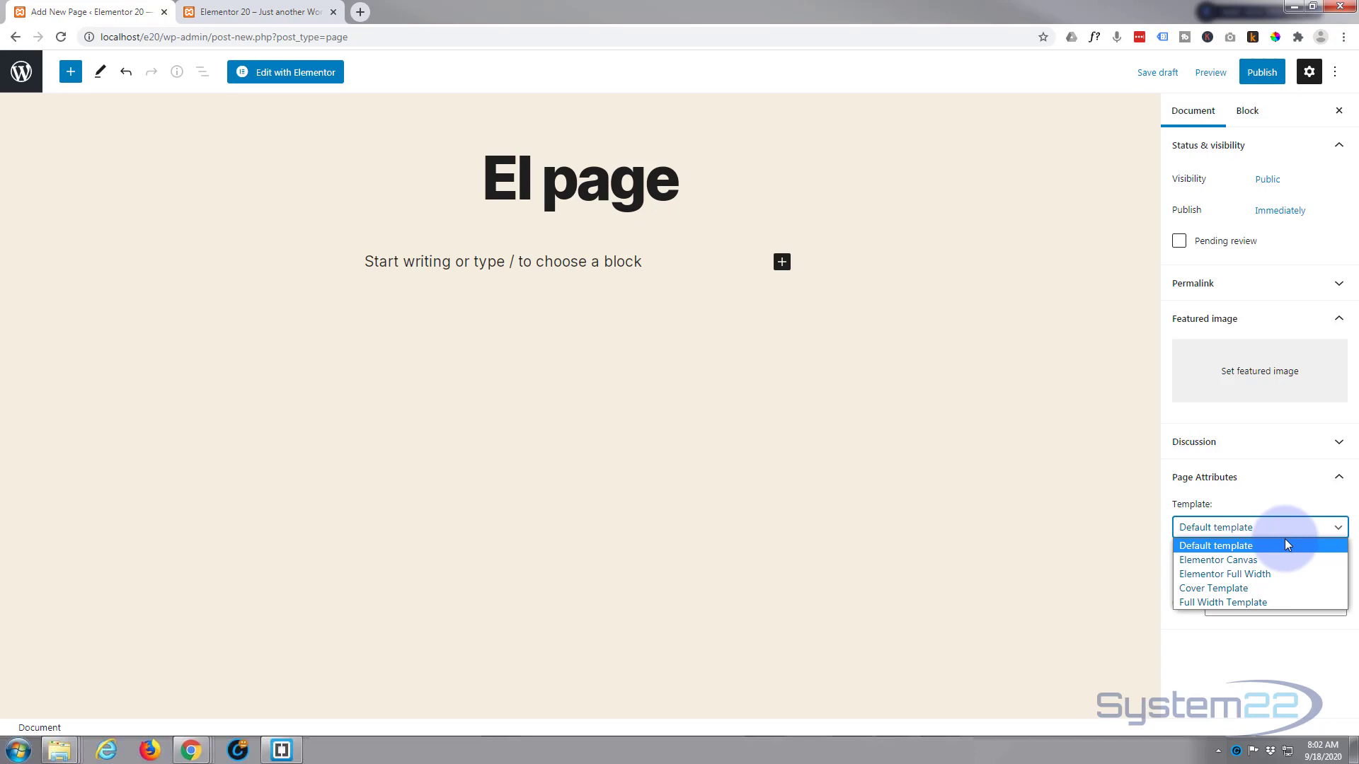
pyautogui.moveTo(1224, 574)
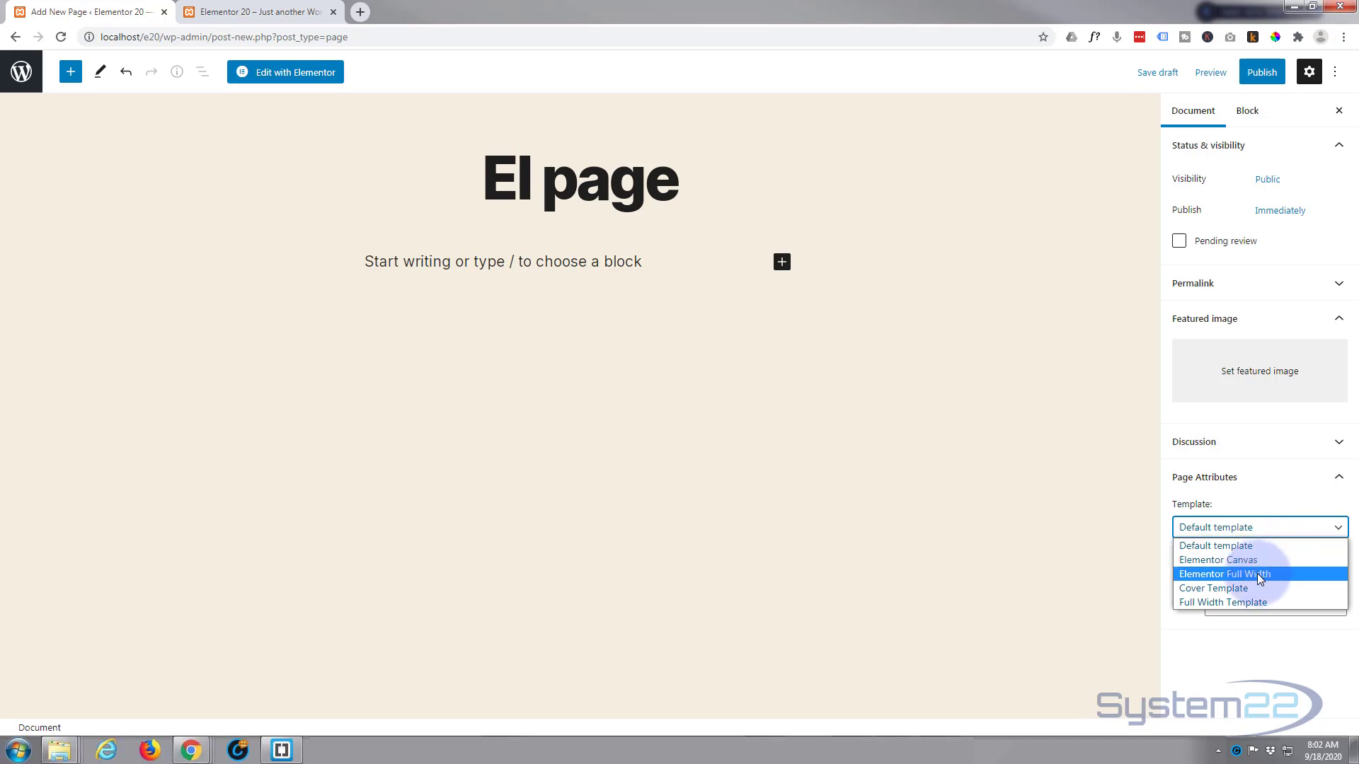
pyautogui.click(1225, 573)
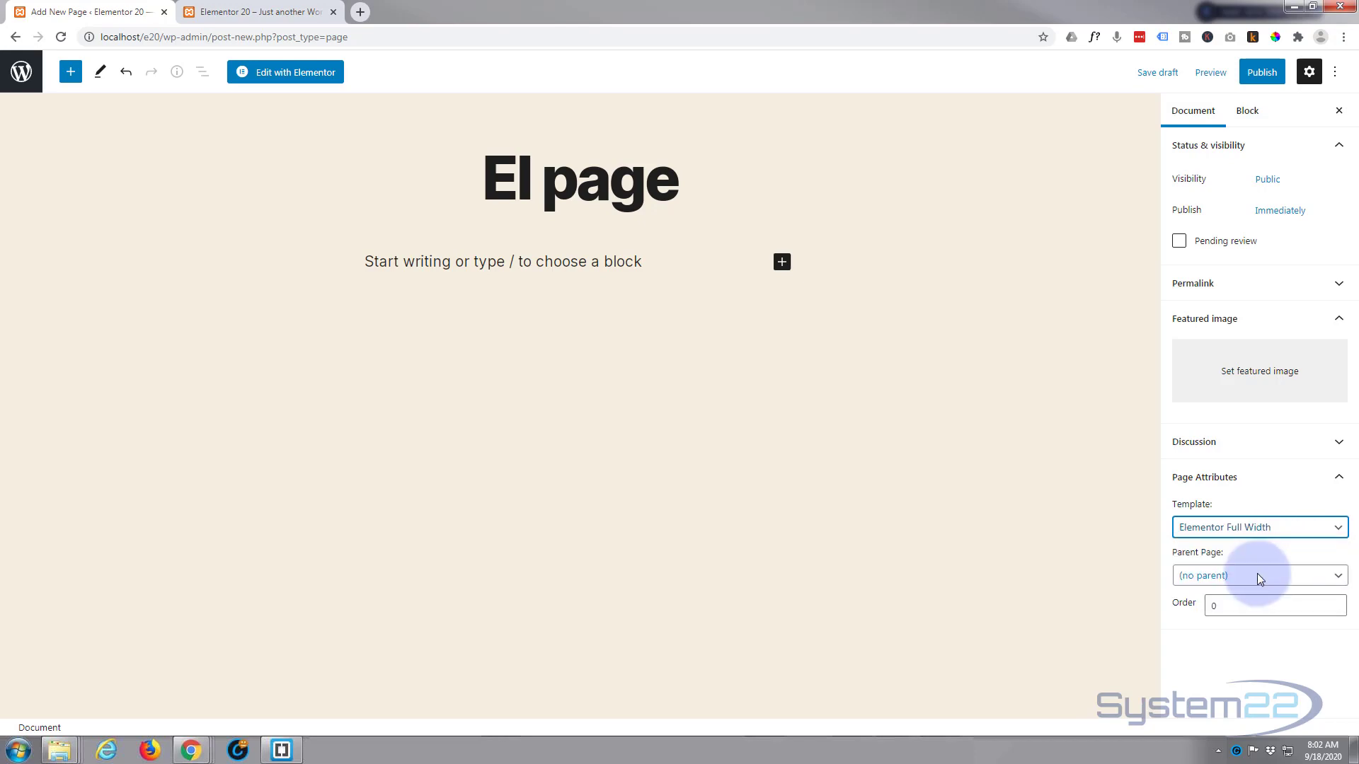
pyautogui.moveTo(995, 538)
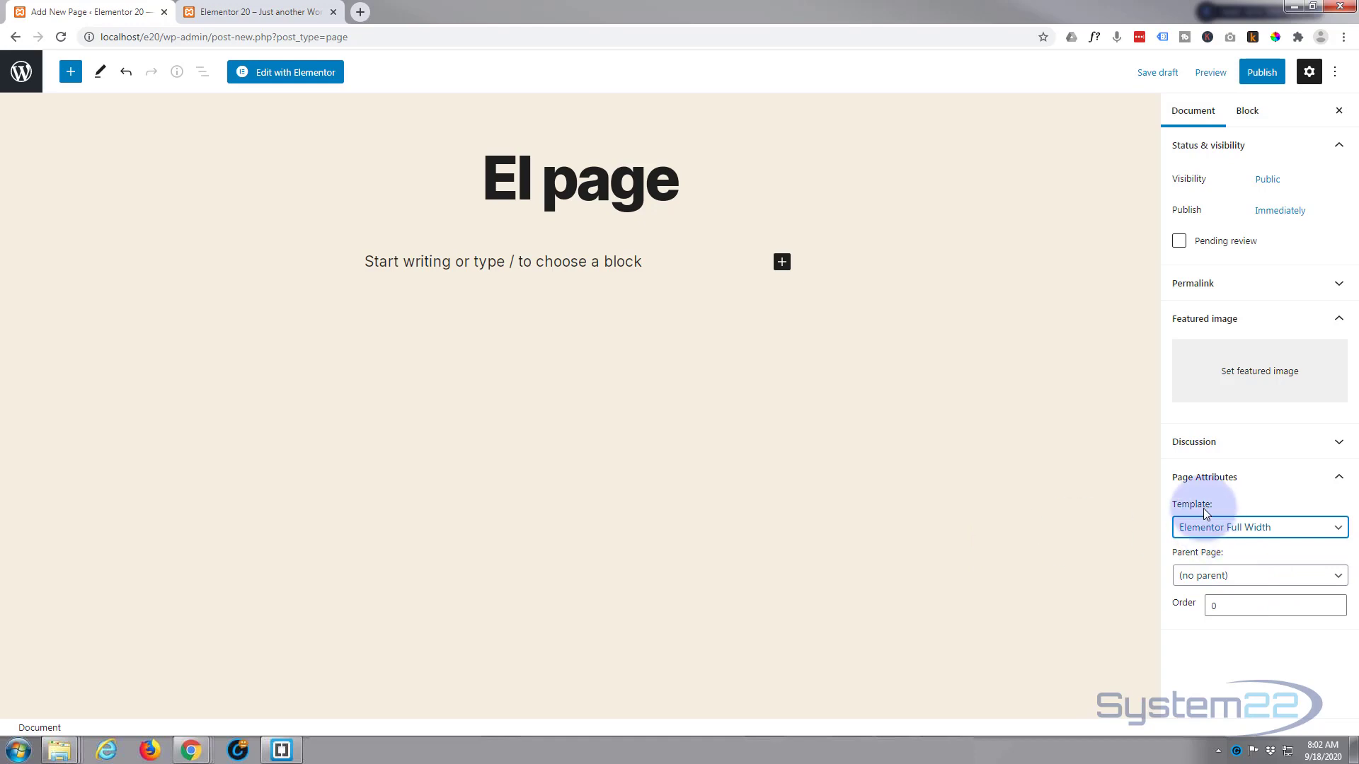
pyautogui.moveTo(279, 76)
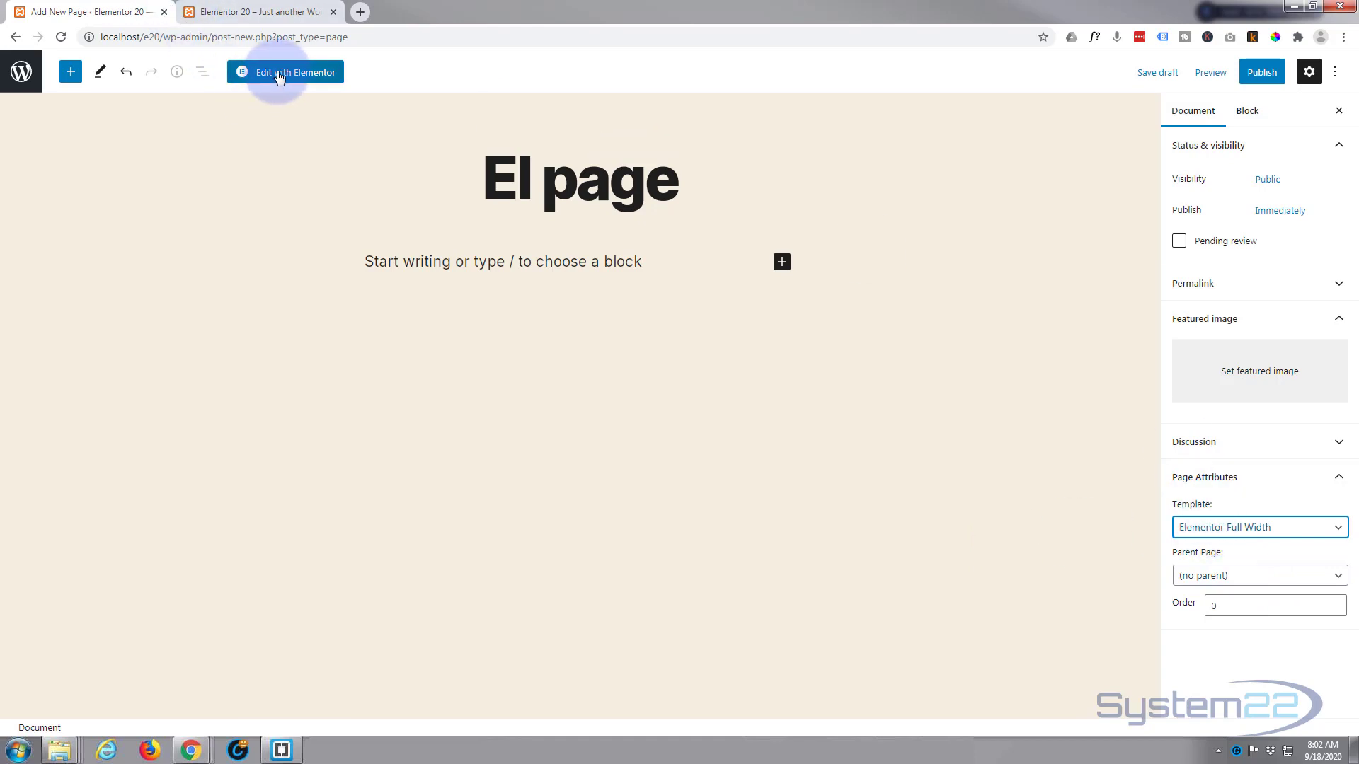
# Edit the page with Elementor and insert the Homepage – Restaurant template from the library.
pyautogui.click(286, 72)
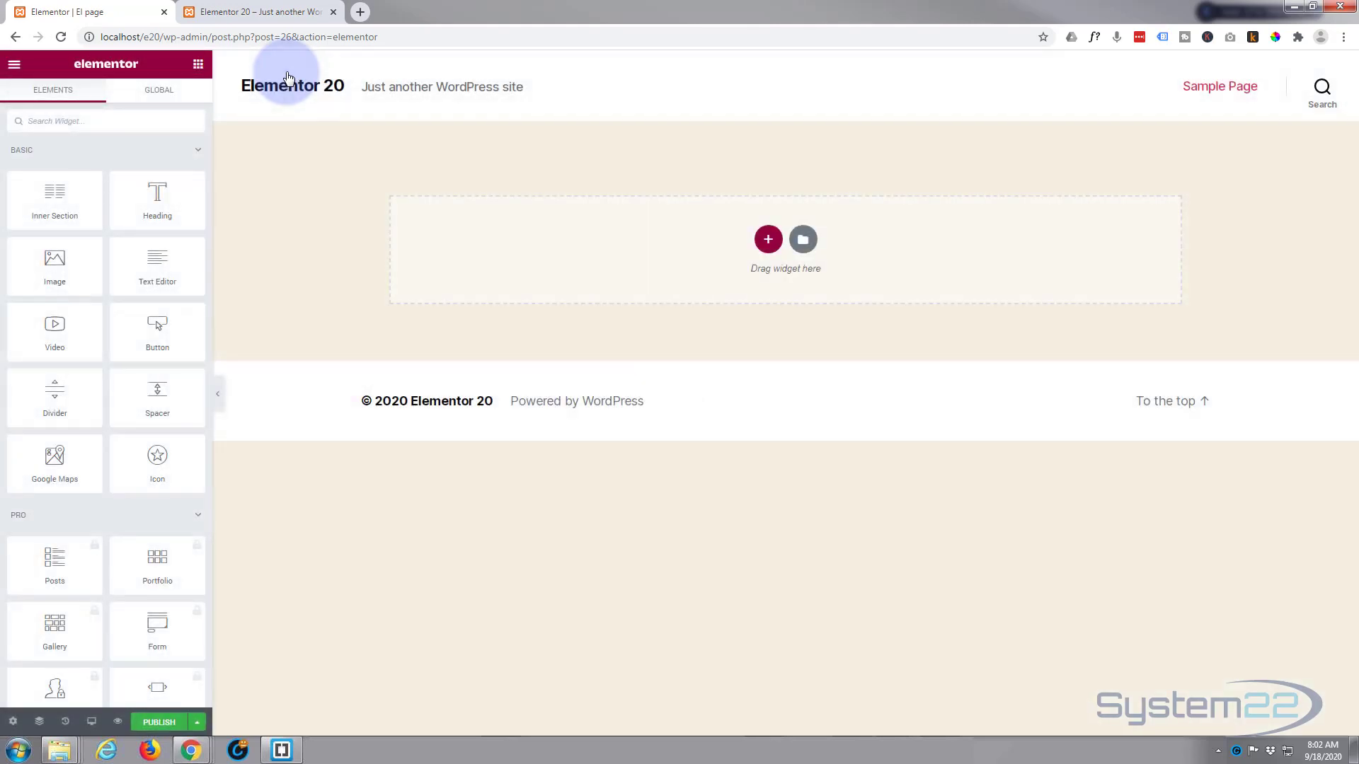
pyautogui.moveTo(888, 276)
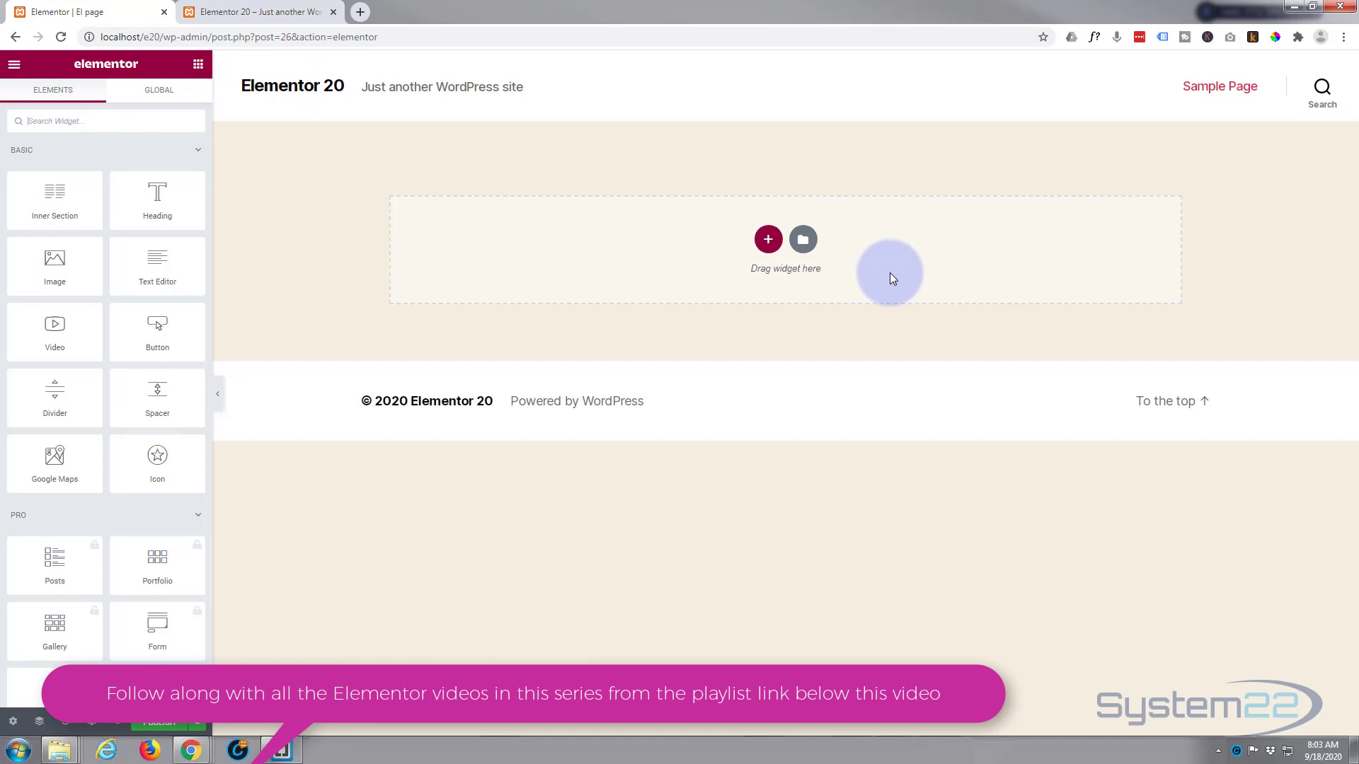
pyautogui.moveTo(801, 240)
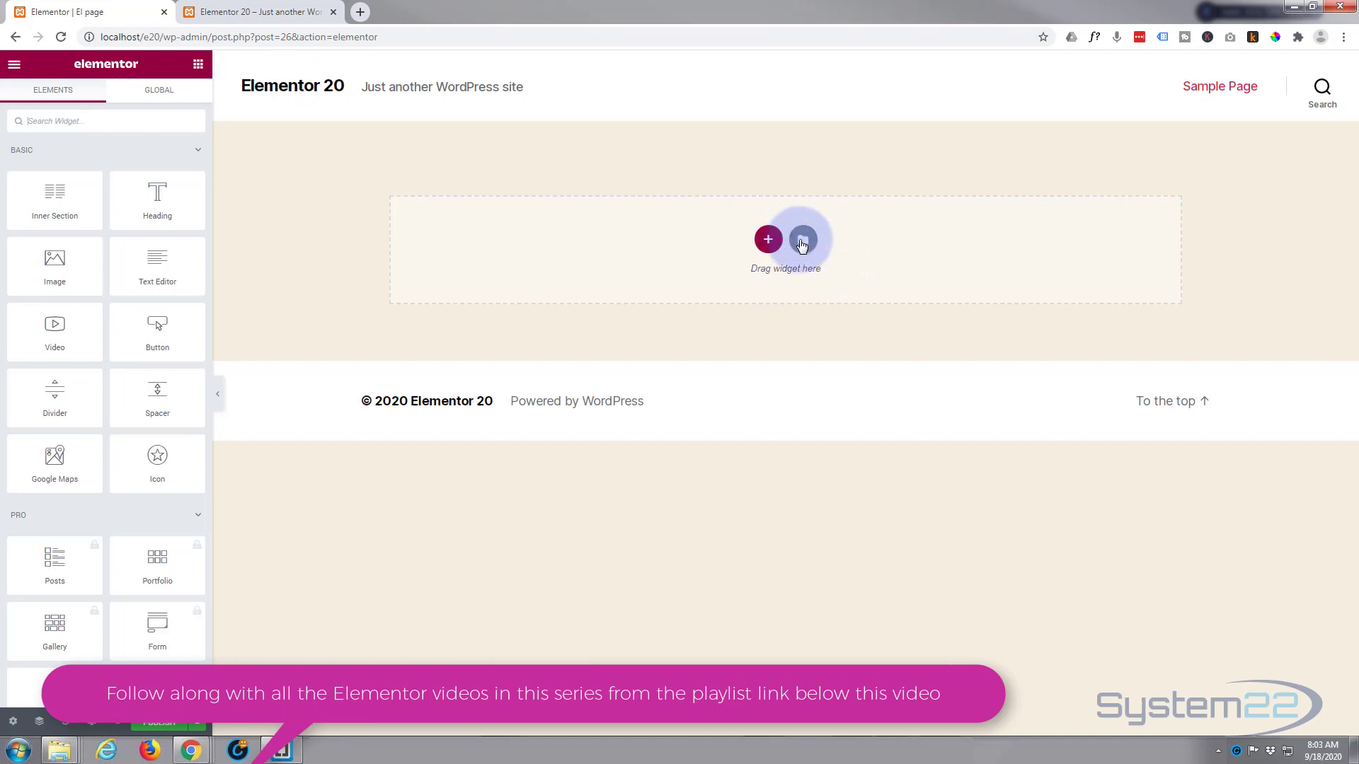
pyautogui.moveTo(801, 244)
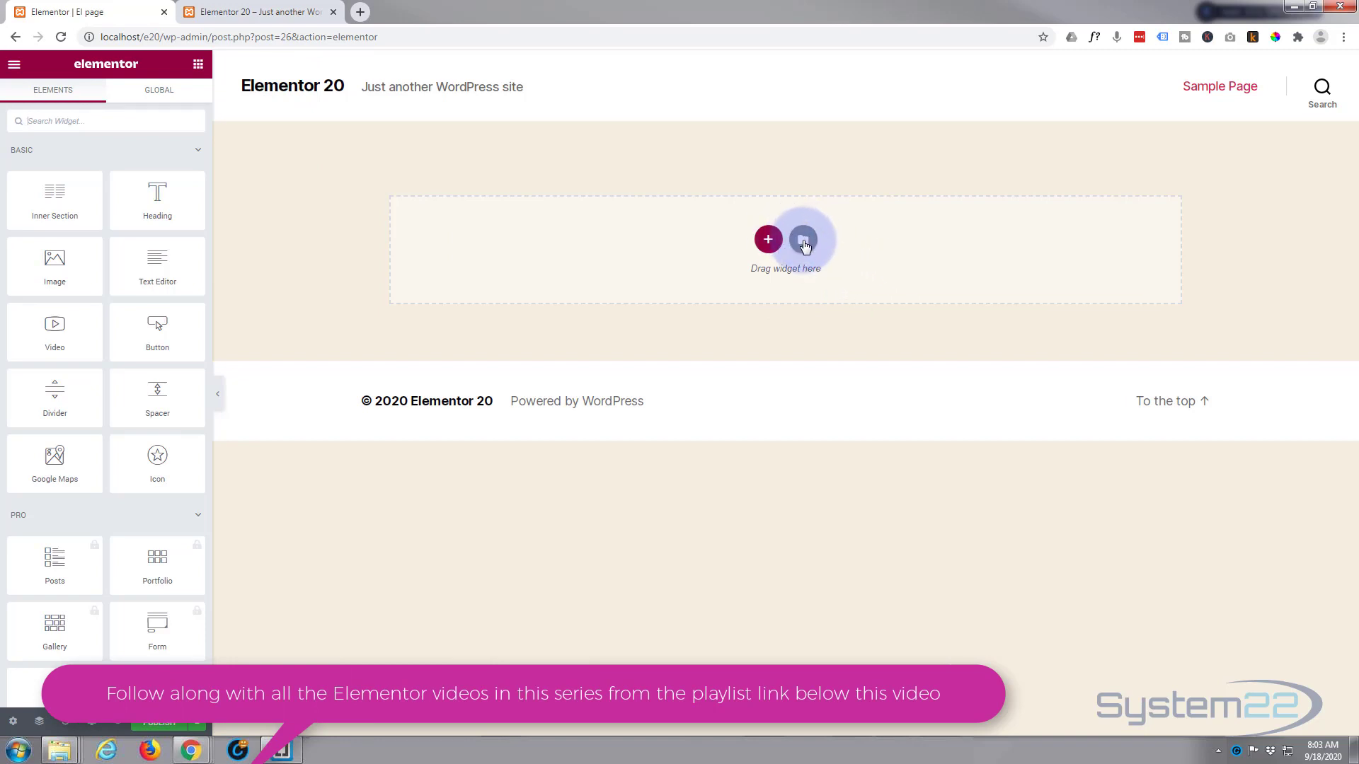
pyautogui.click(801, 241)
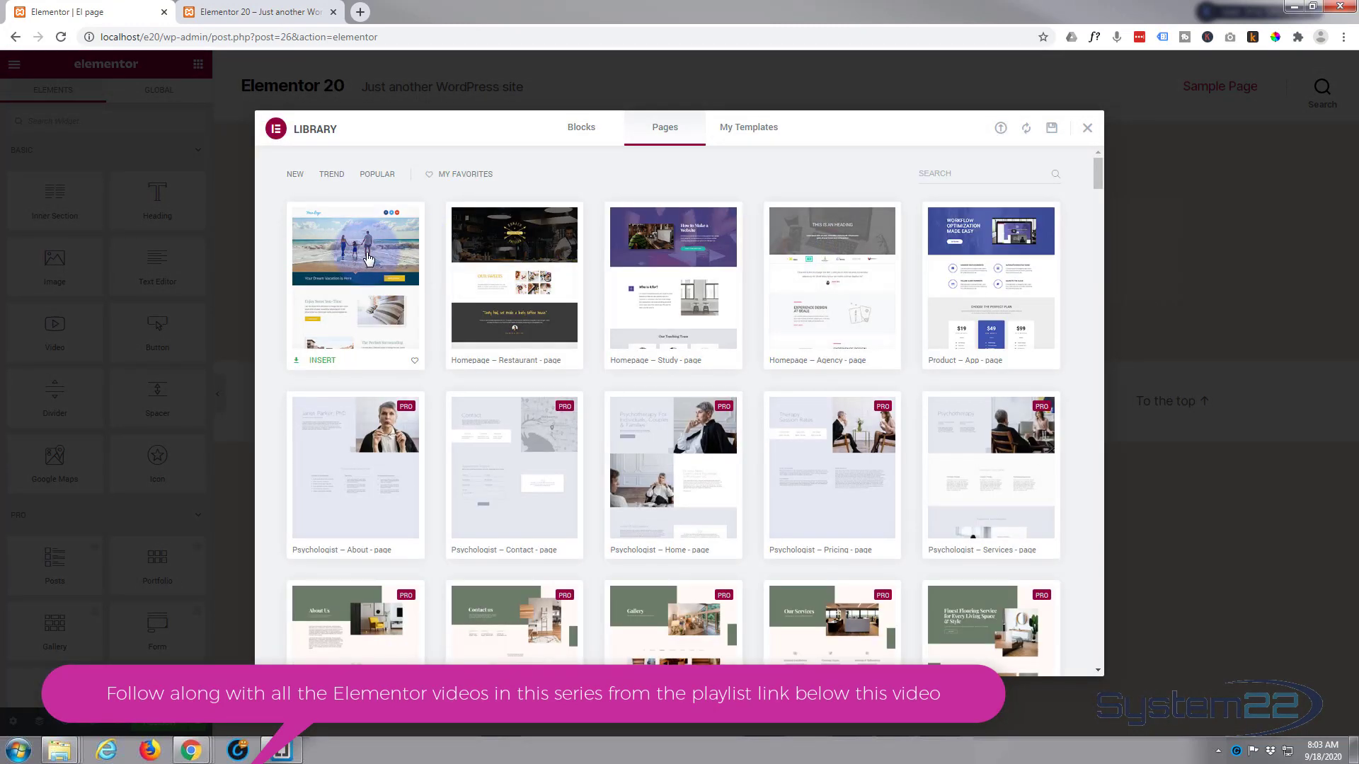
pyautogui.moveTo(321, 310)
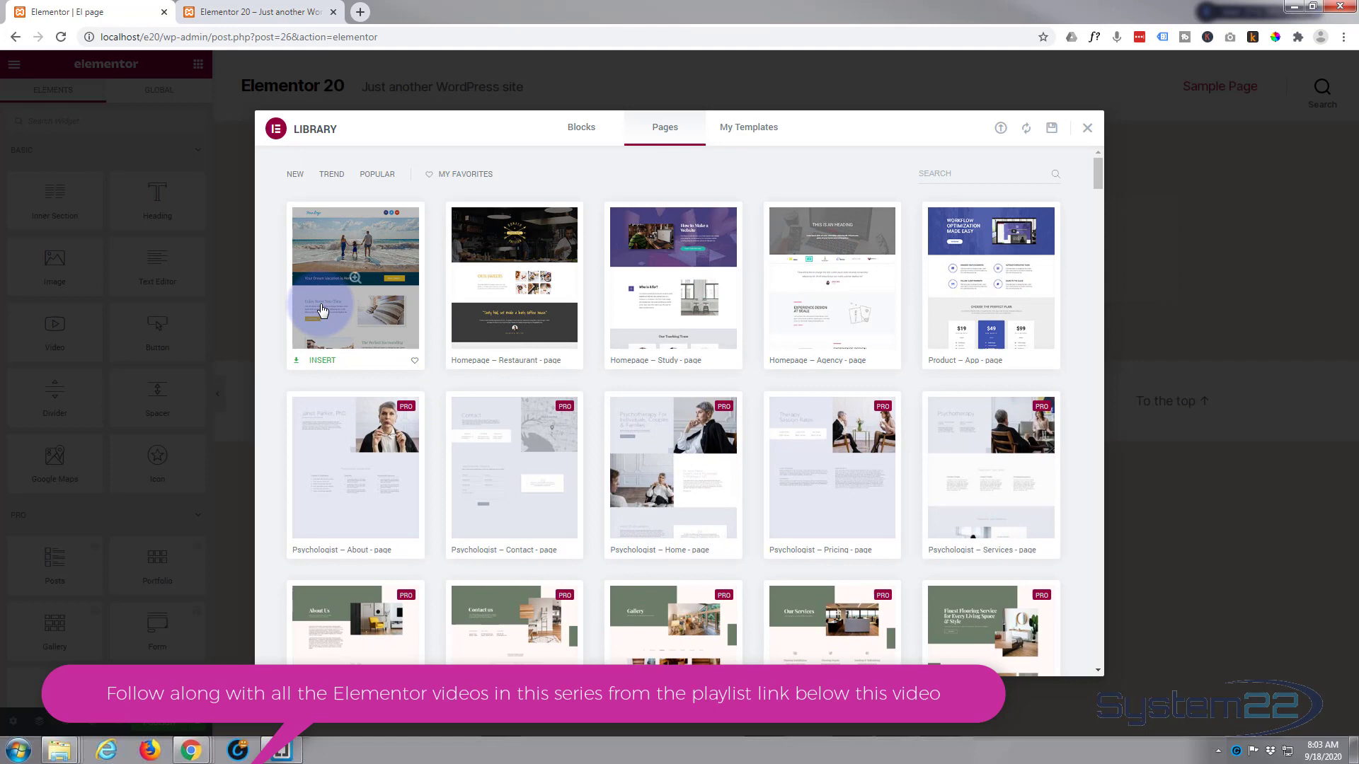
pyautogui.moveTo(963, 306)
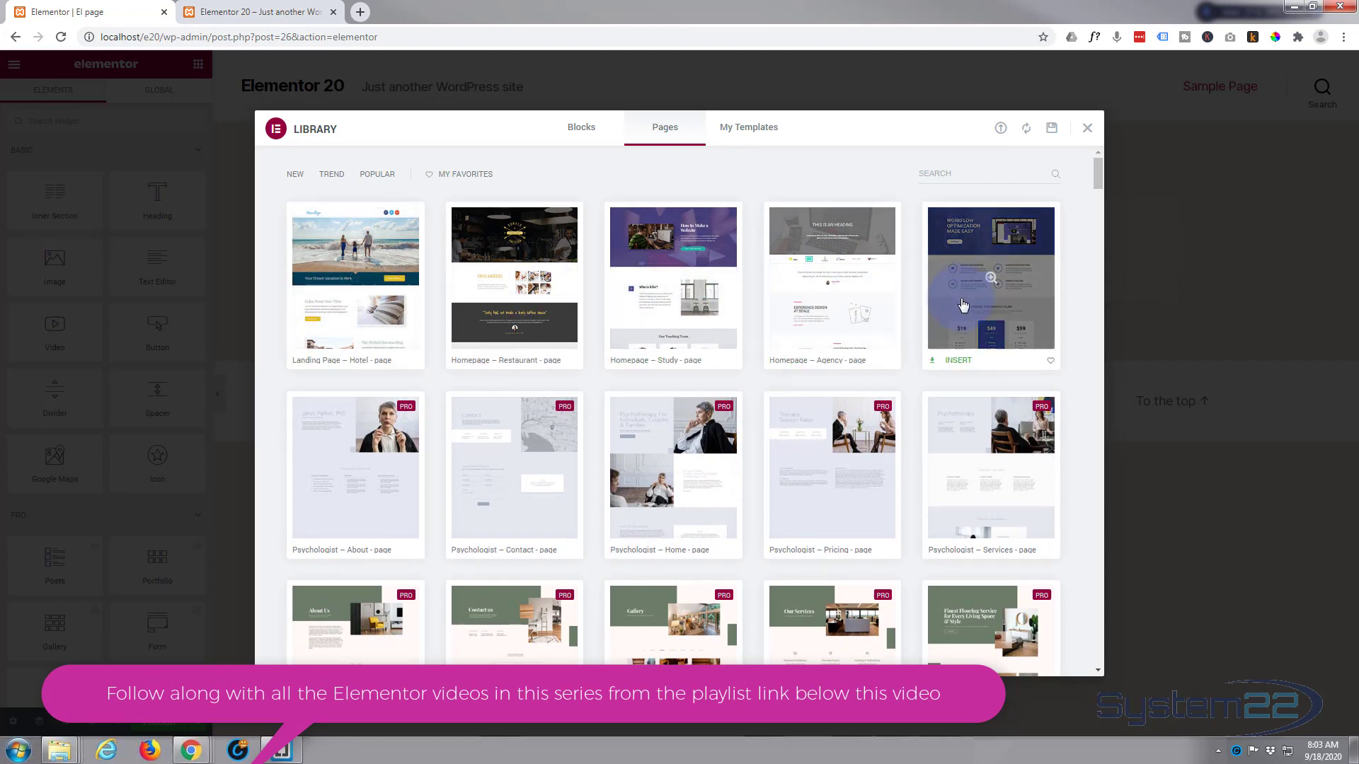
pyautogui.scroll(-3)
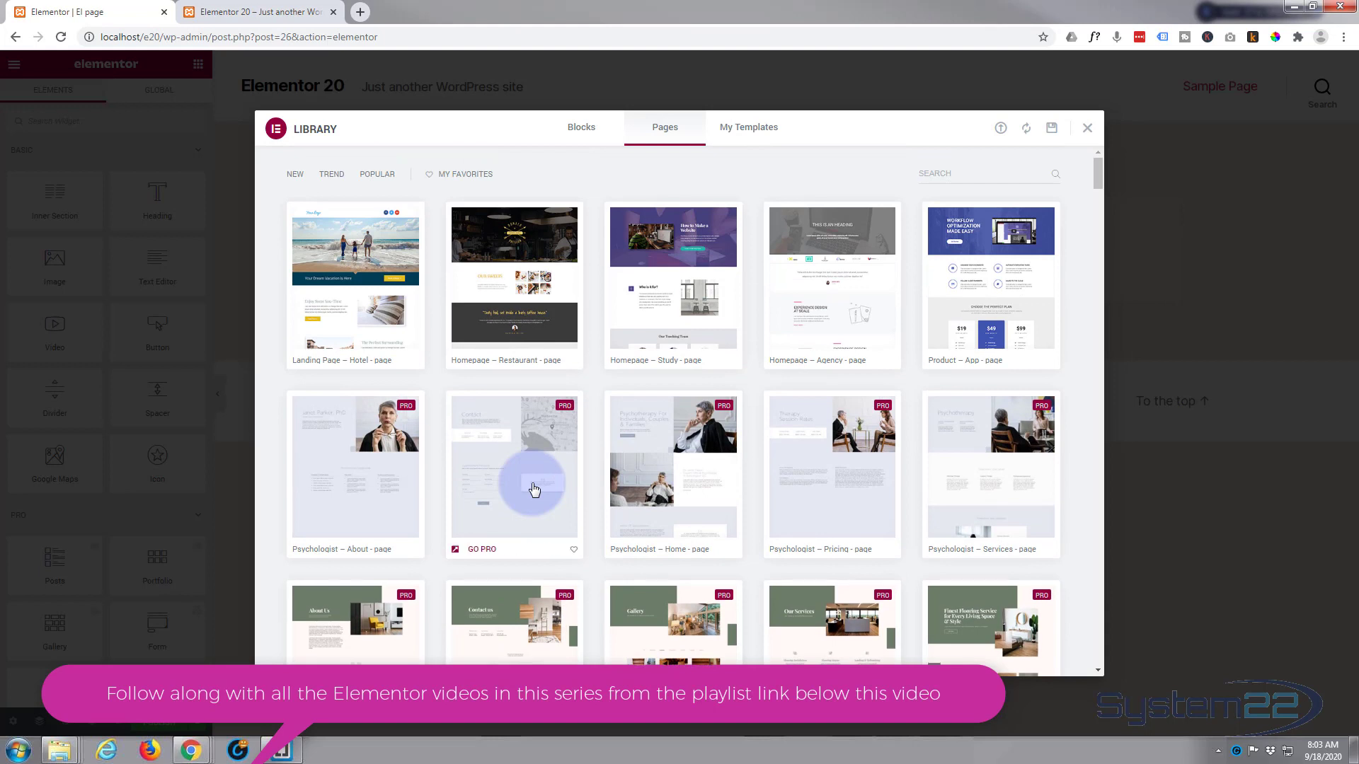
pyautogui.moveTo(497, 279)
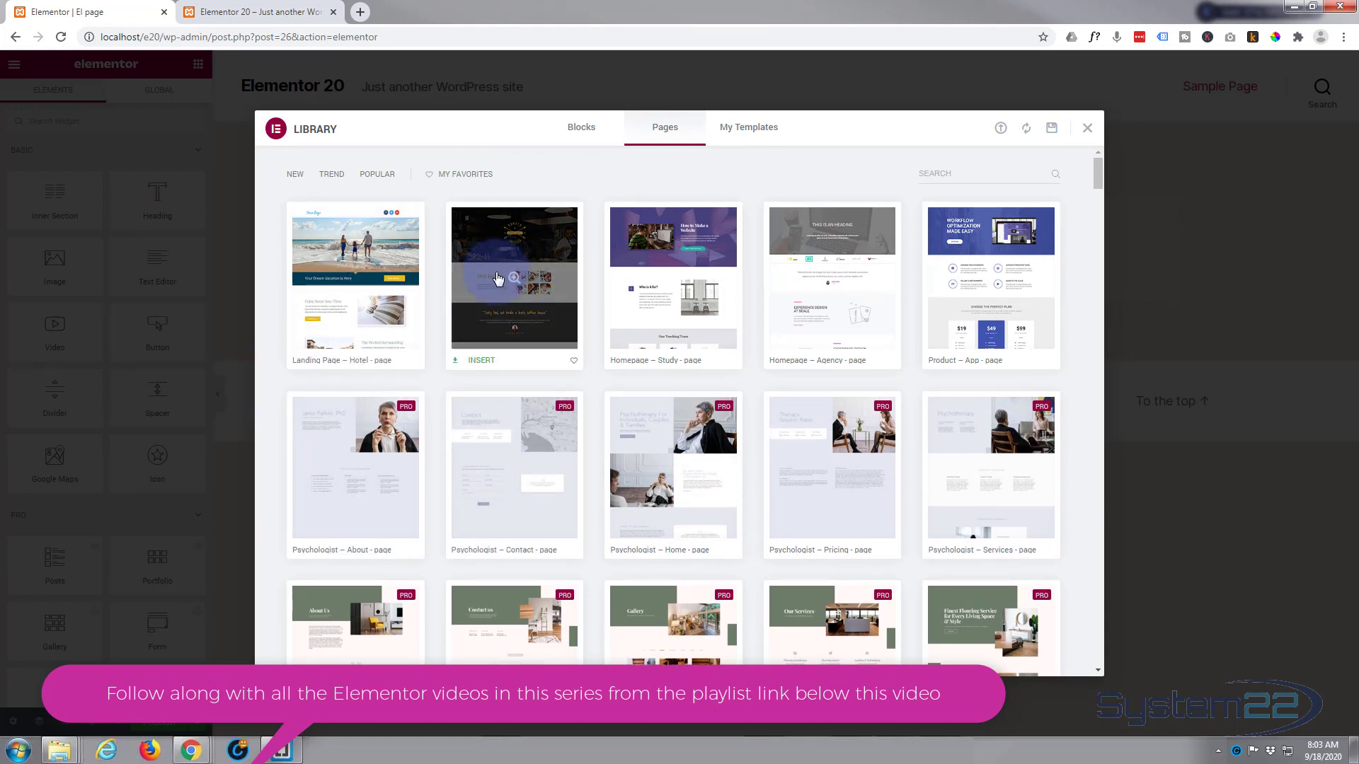
pyautogui.moveTo(490, 363)
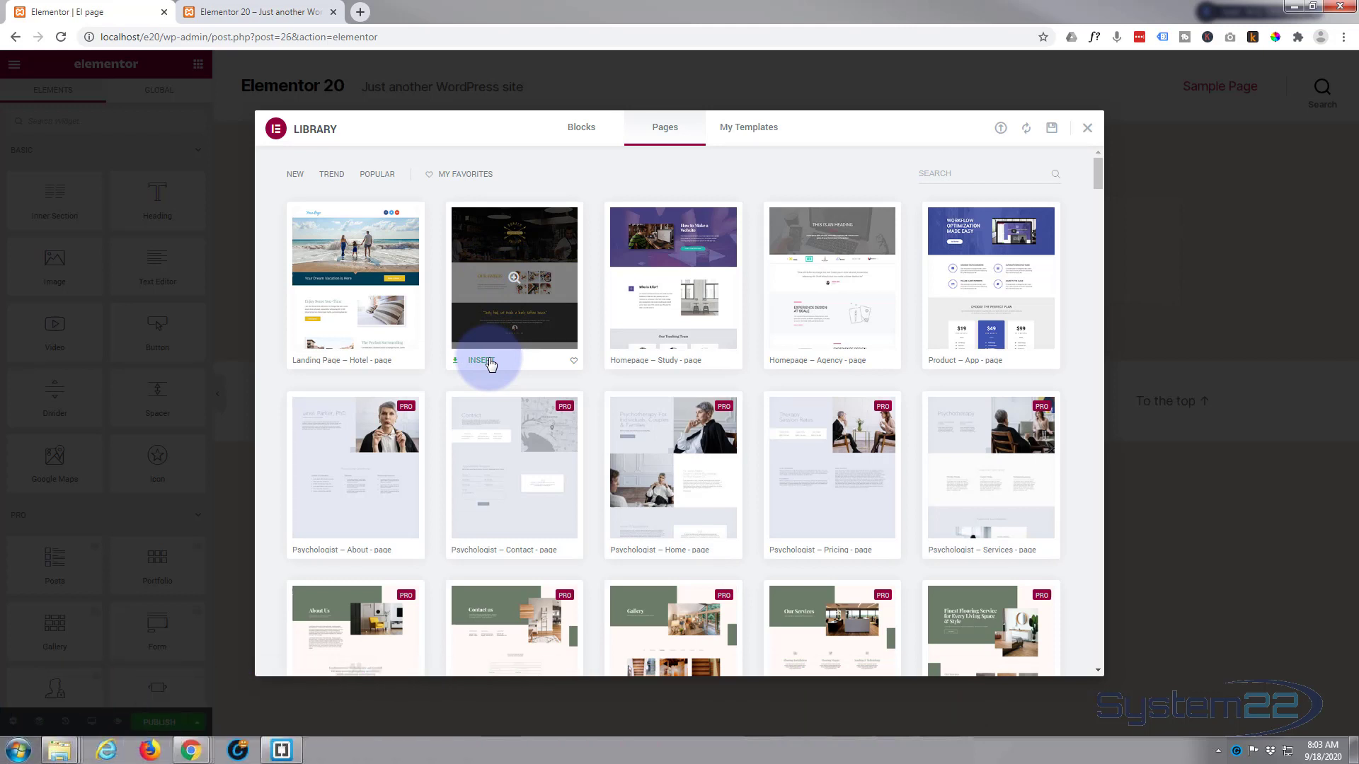
pyautogui.click(485, 360)
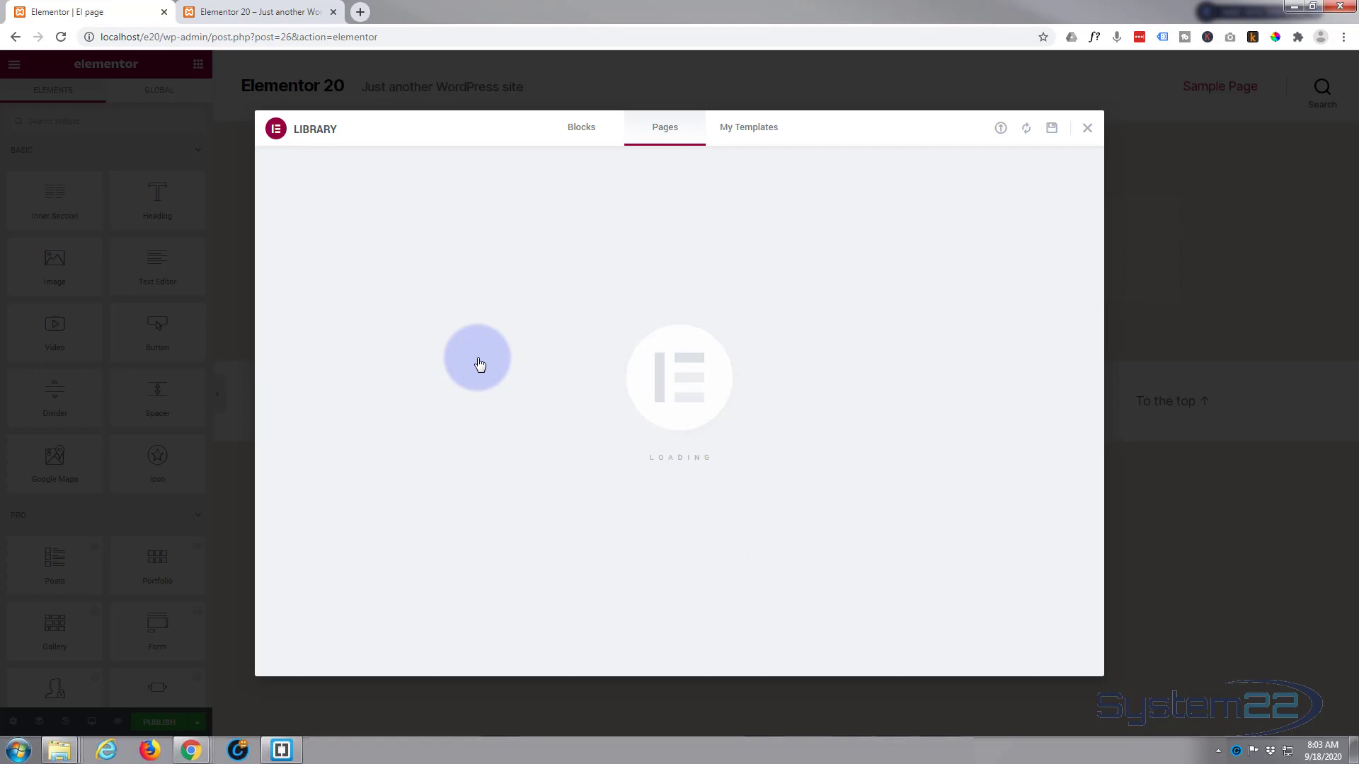
pyautogui.moveTo(477, 362)
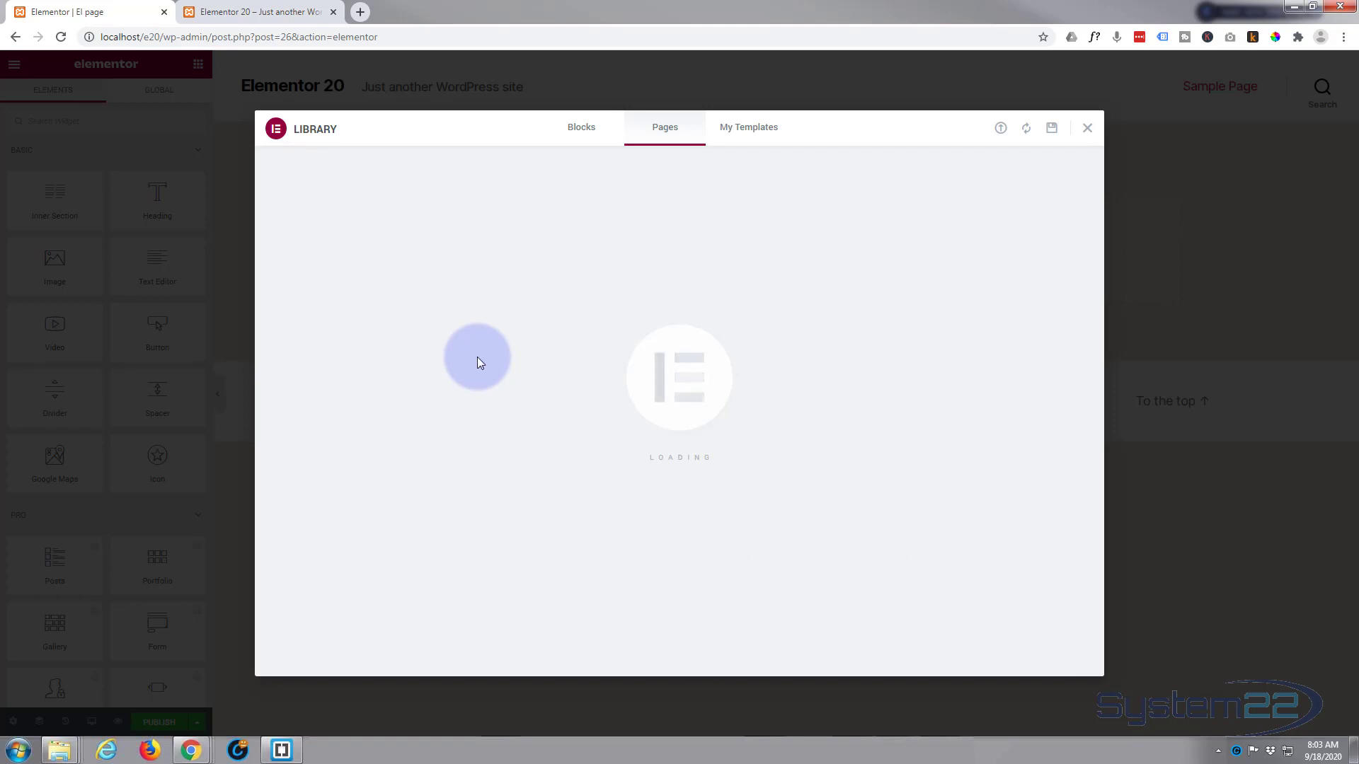
# Confirm the template insertion and review the inserted sections from top to bottom.
pyautogui.click(1085, 127)
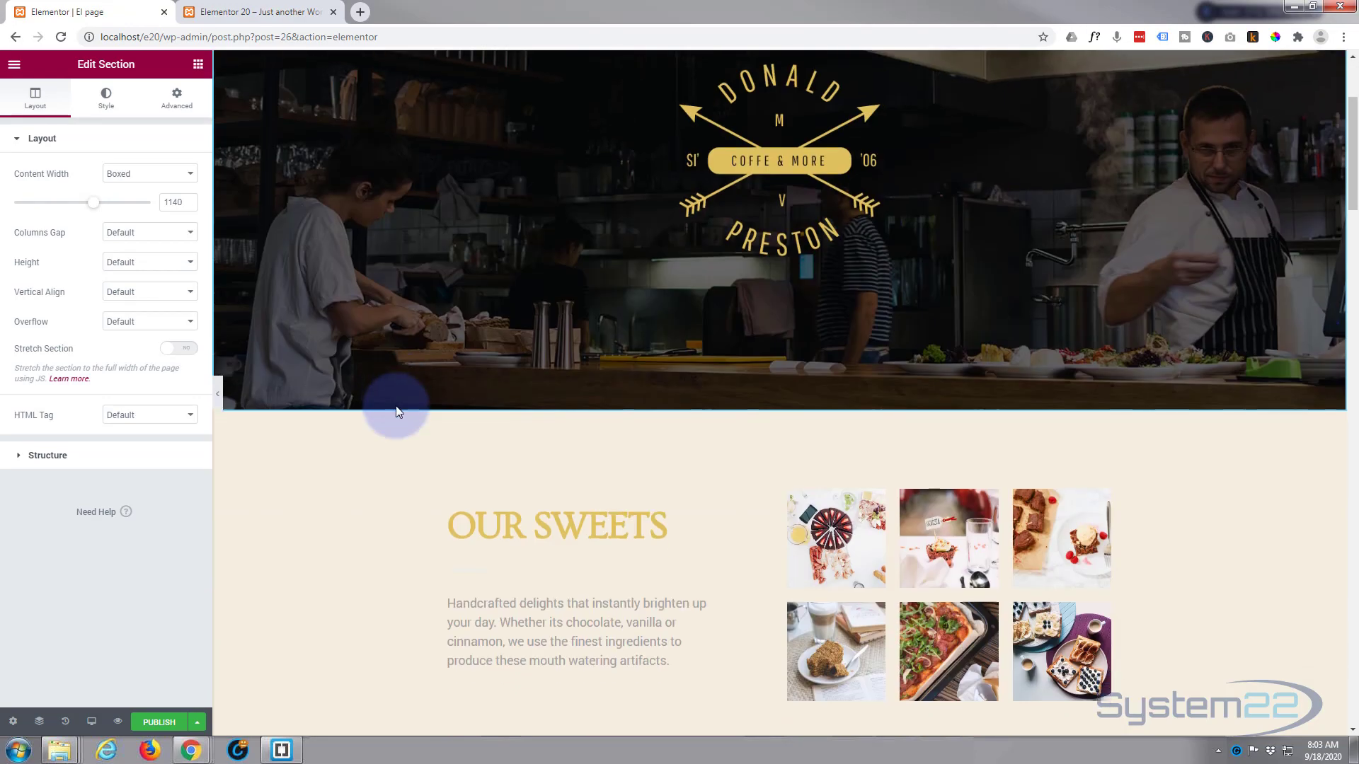
pyautogui.scroll(-3)
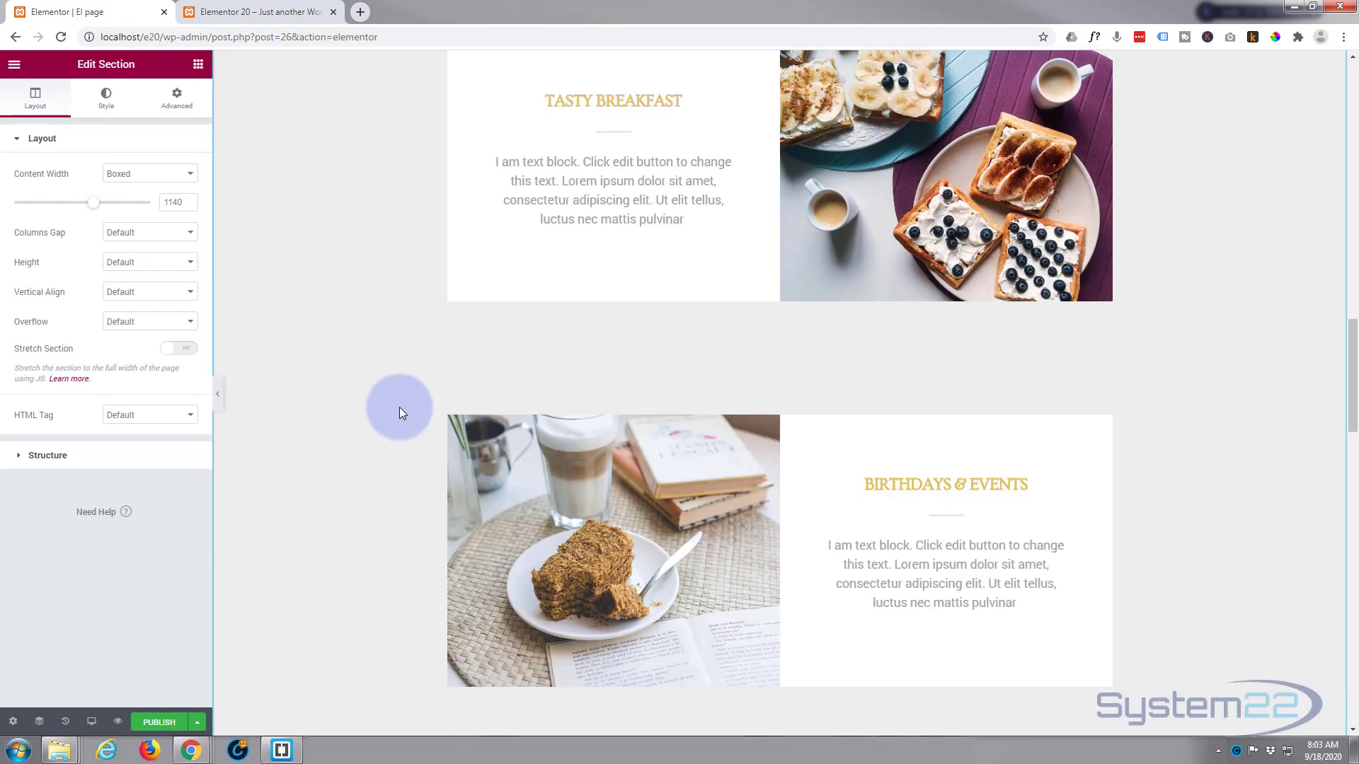
pyautogui.scroll(-3)
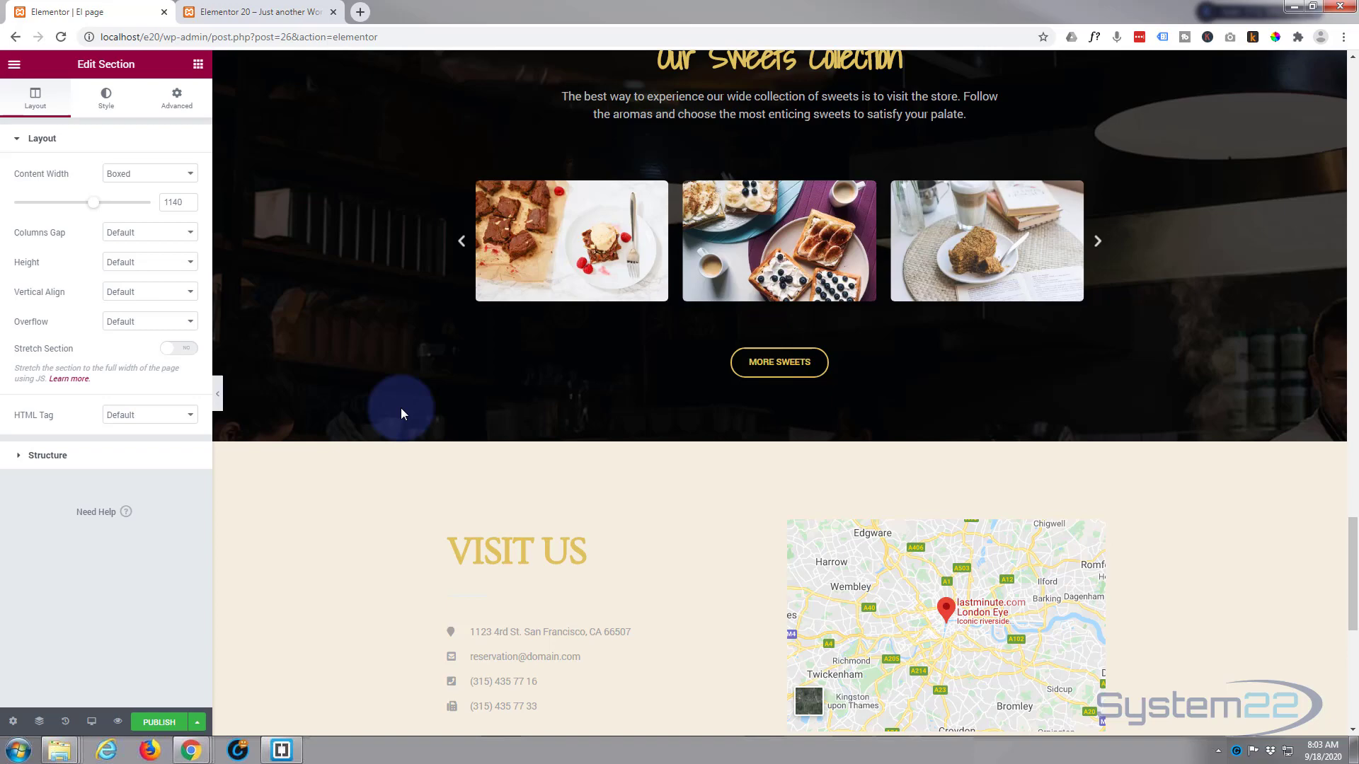
pyautogui.scroll(3)
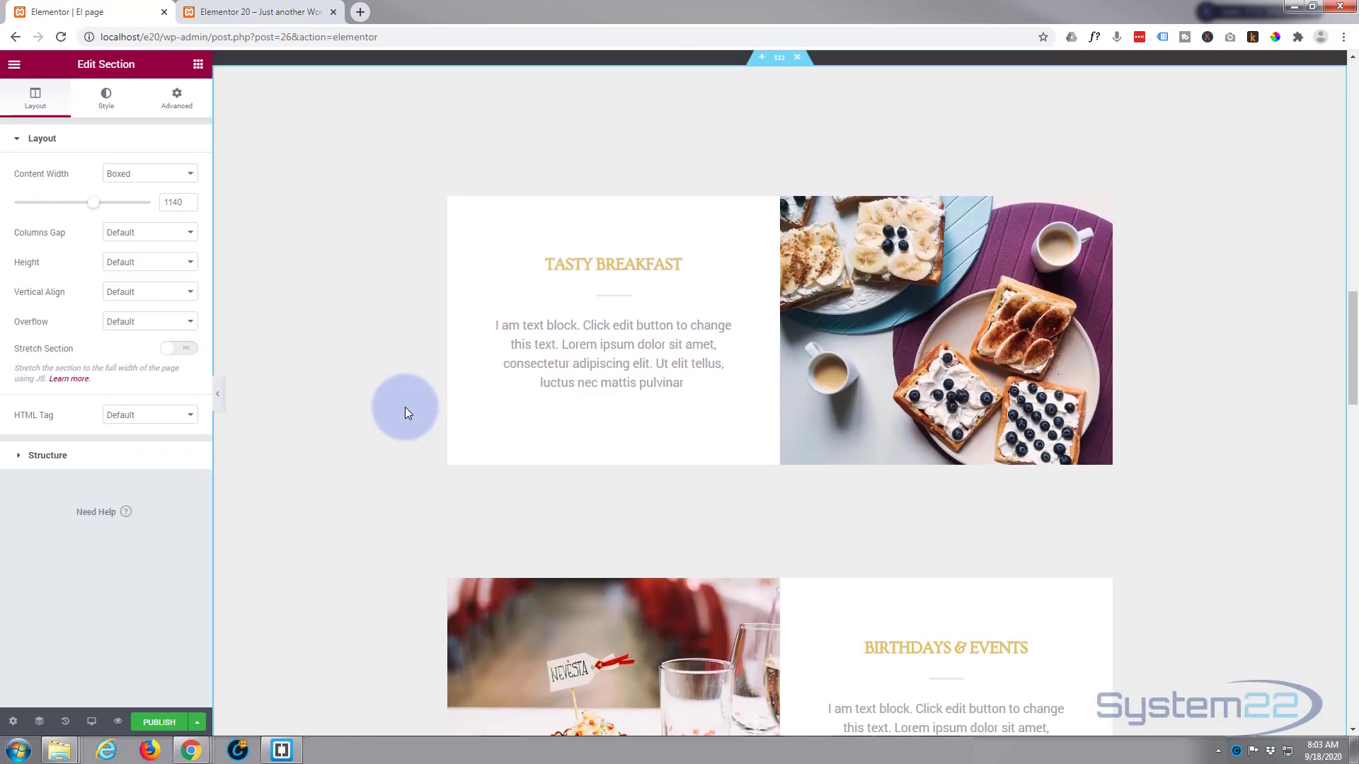
pyautogui.scroll(3)
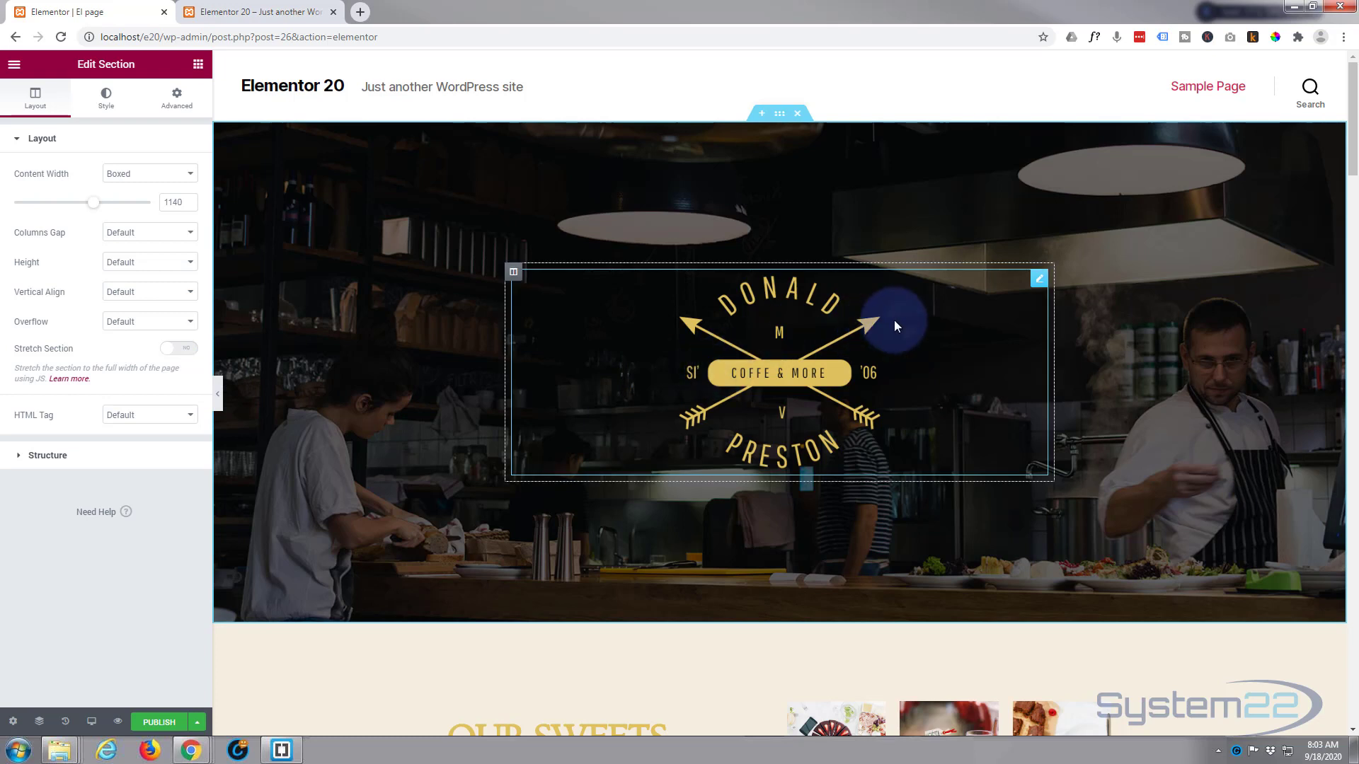
# Swap the Donald Preston logo for the System22 image from the Media Library.
pyautogui.click(1037, 277)
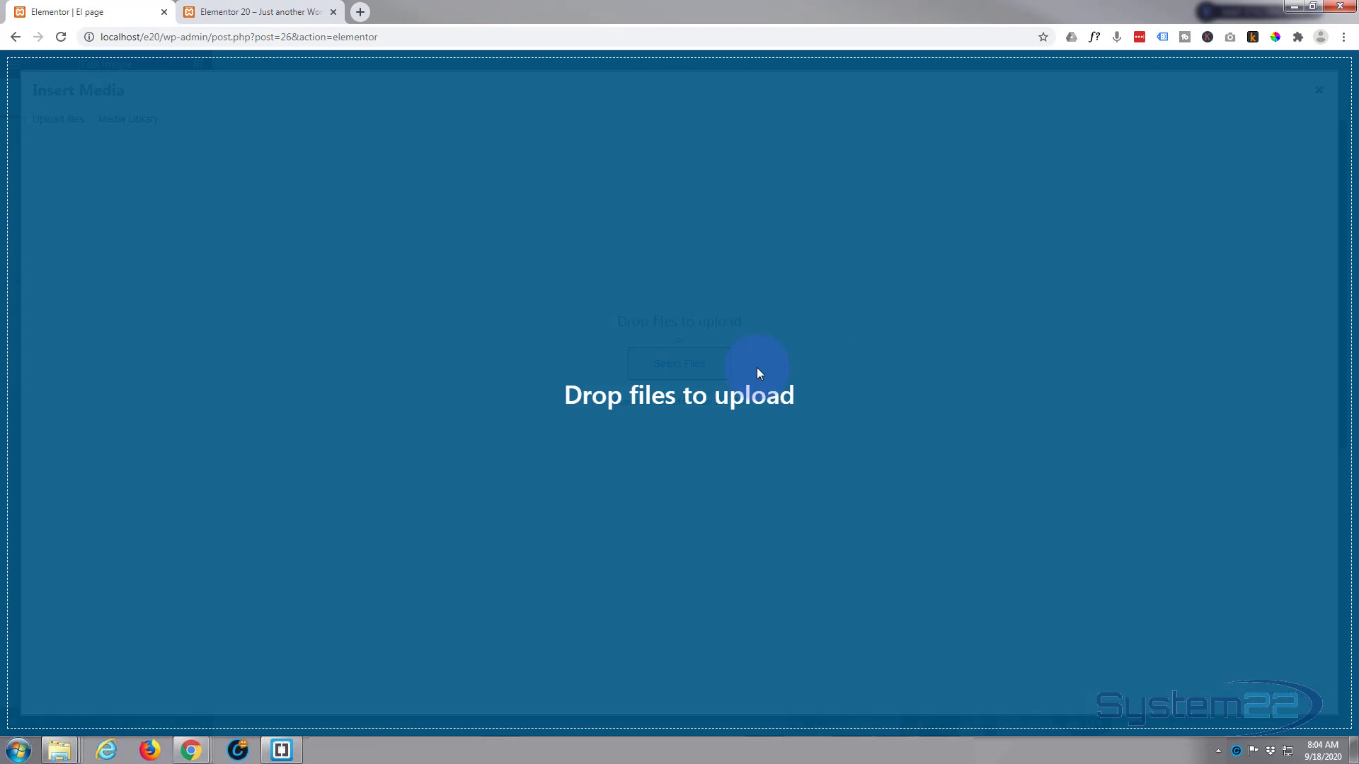
pyautogui.click(127, 119)
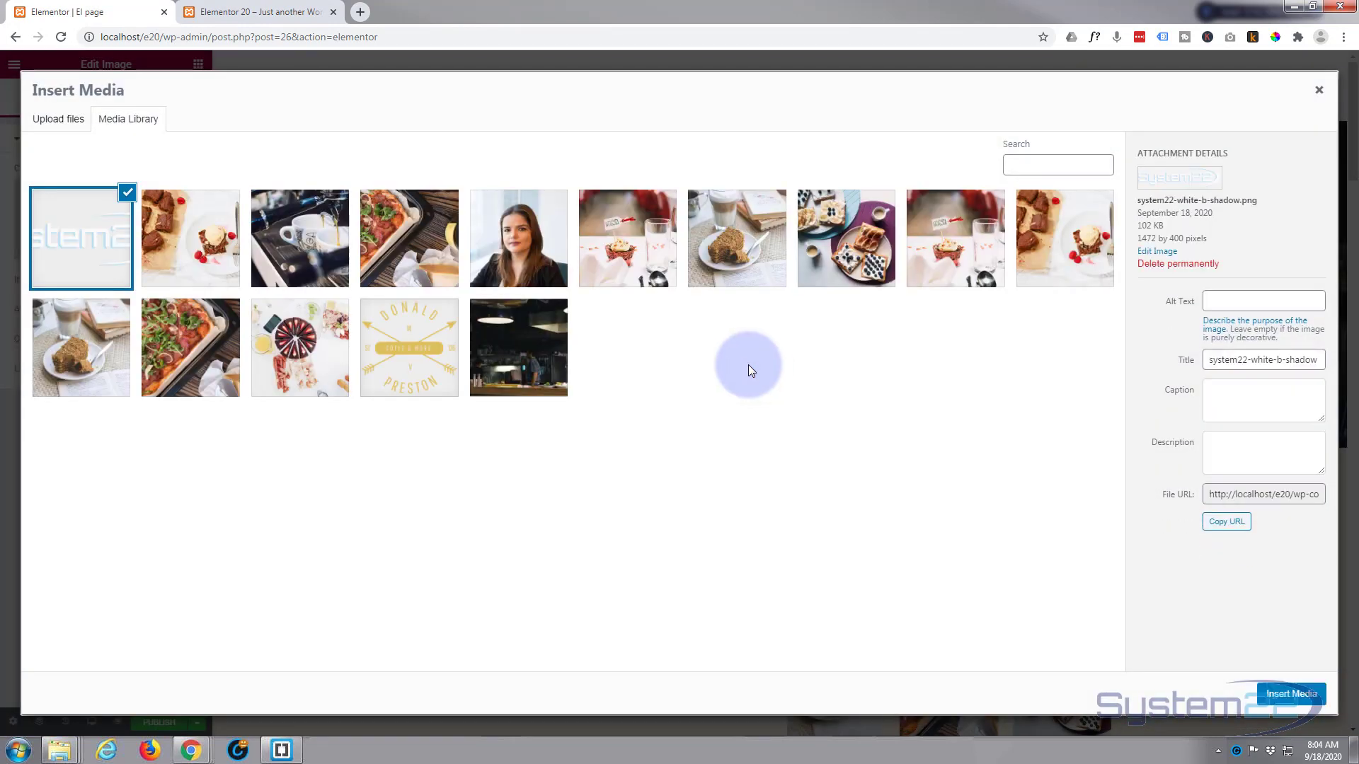
pyautogui.click(1291, 694)
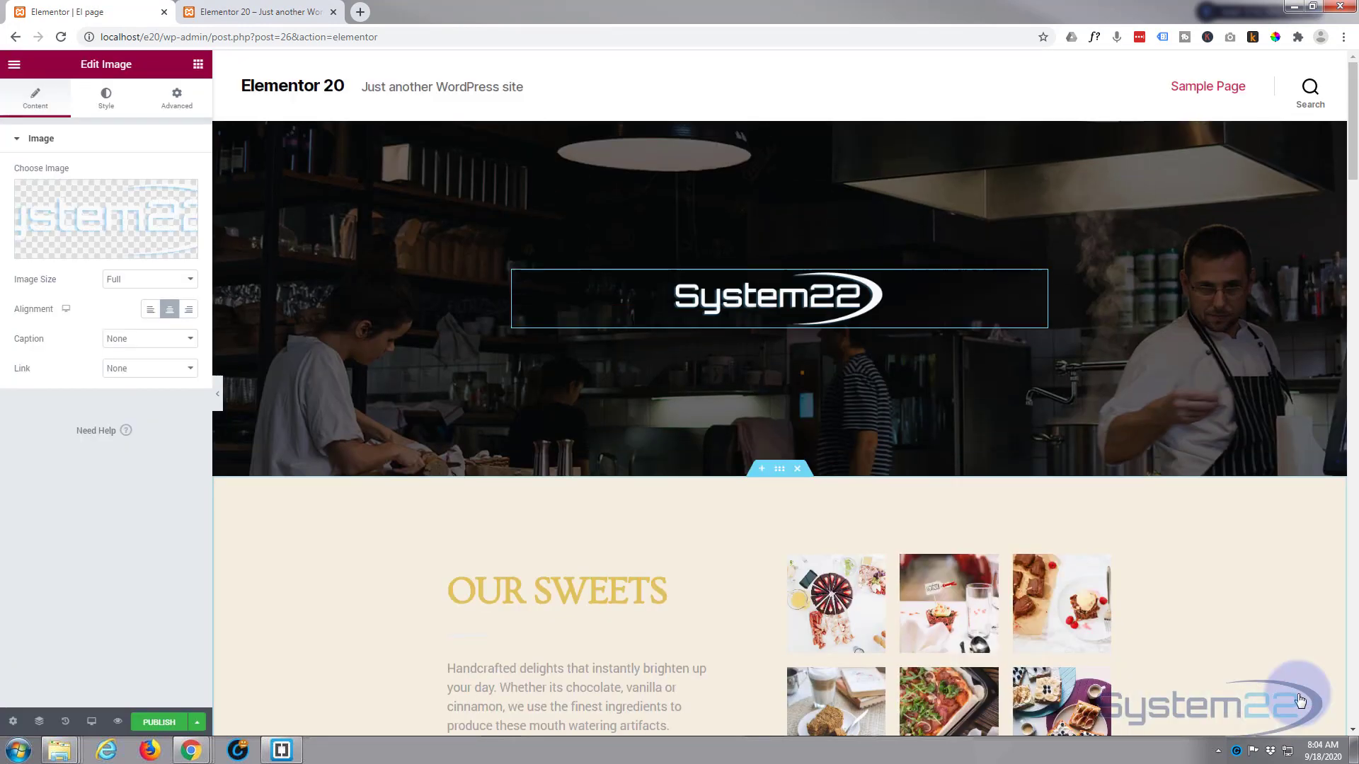
pyautogui.scroll(-3)
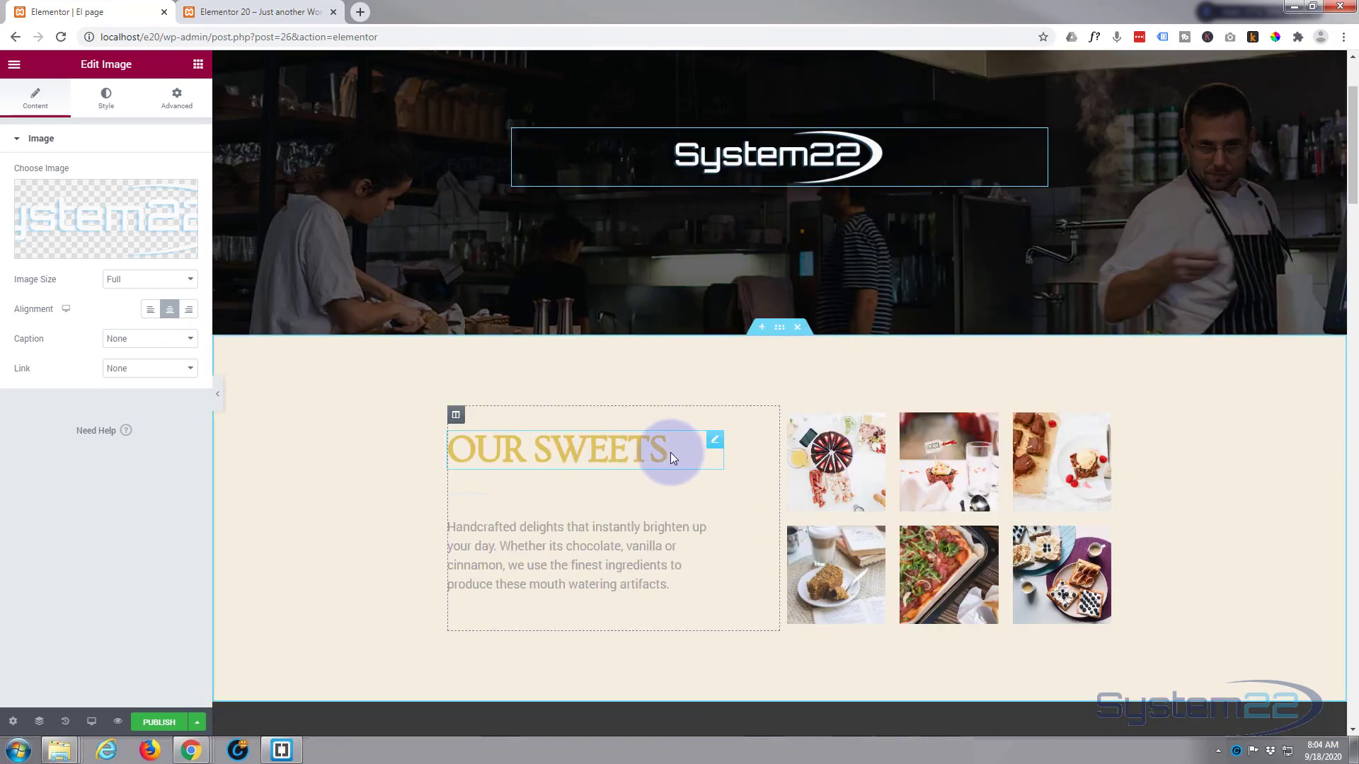
pyautogui.click(560, 449)
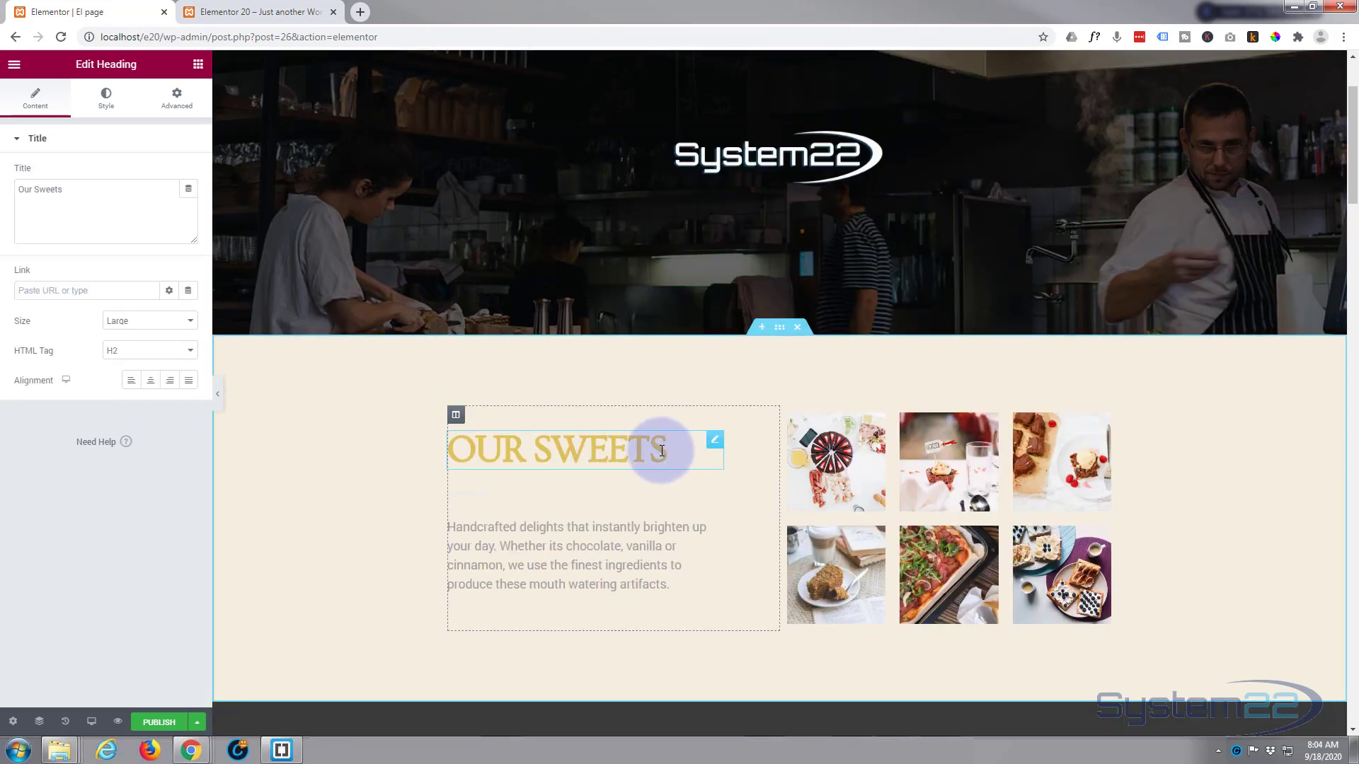
# Retype the heading title as 'Our food', then select the text and gallery widgets.
pyautogui.press('Backspace')
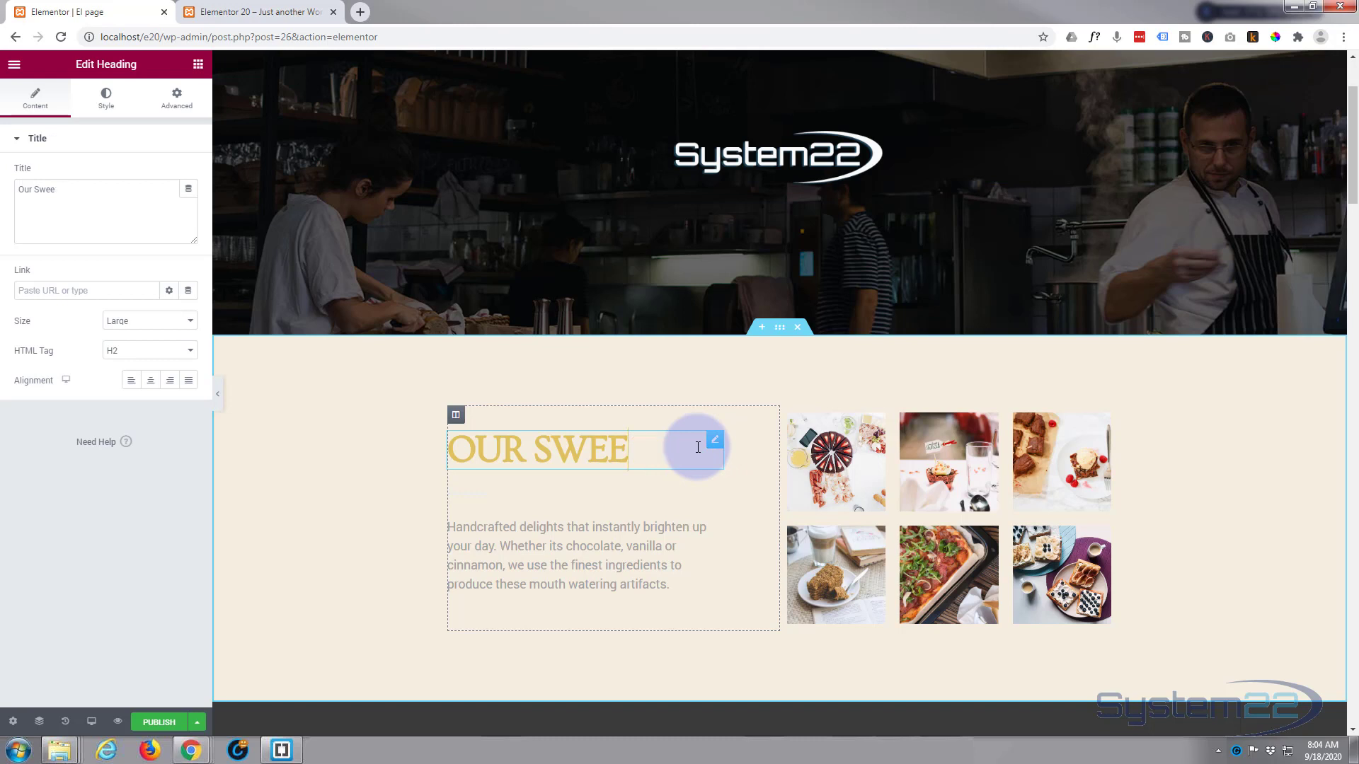
pyautogui.press('Backspace')
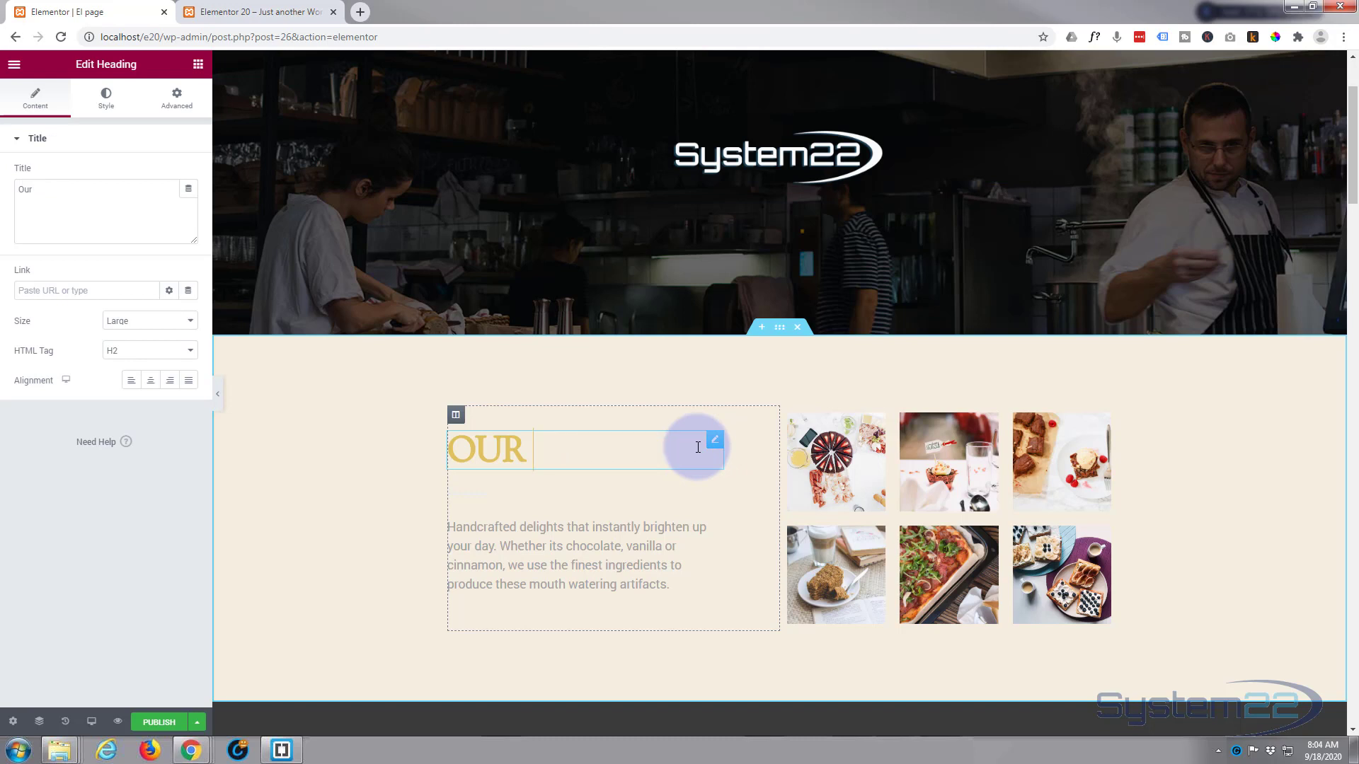
pyautogui.write('food')
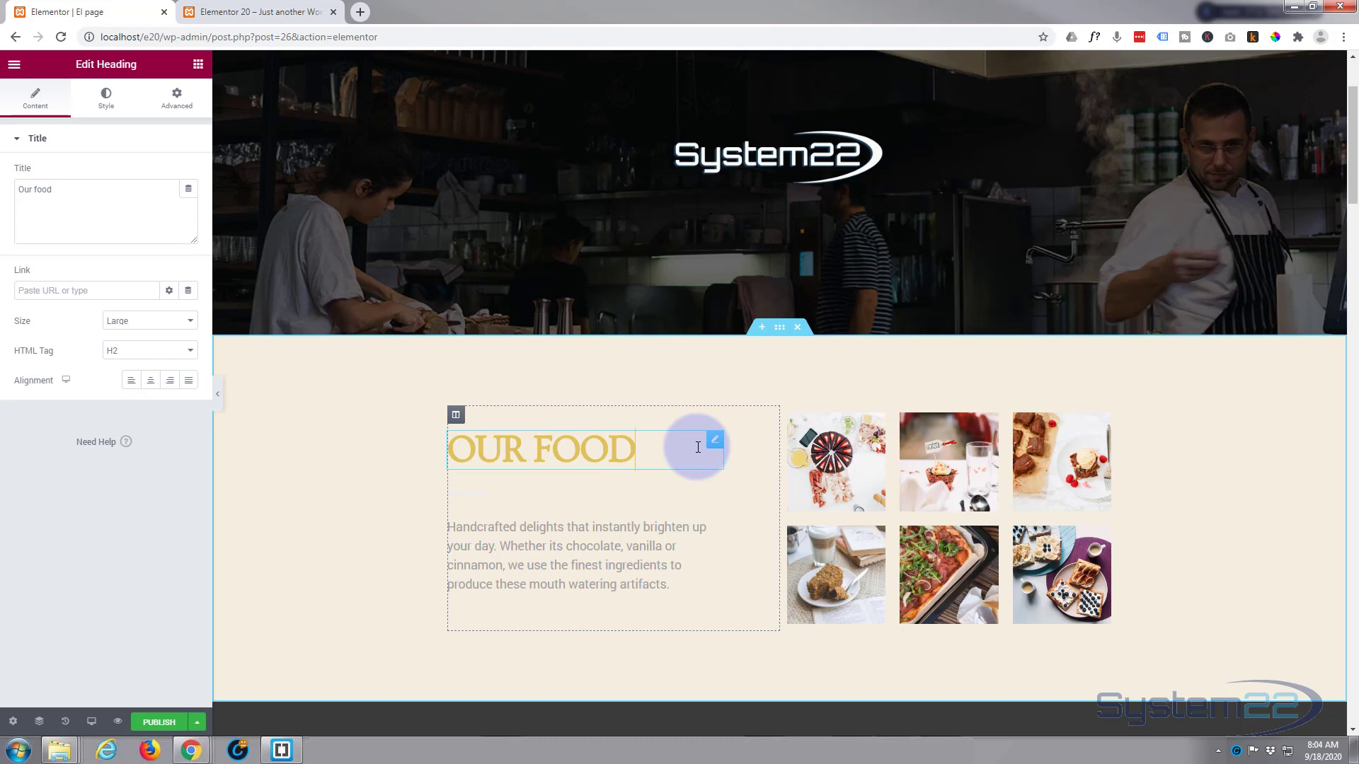
pyautogui.click(576, 563)
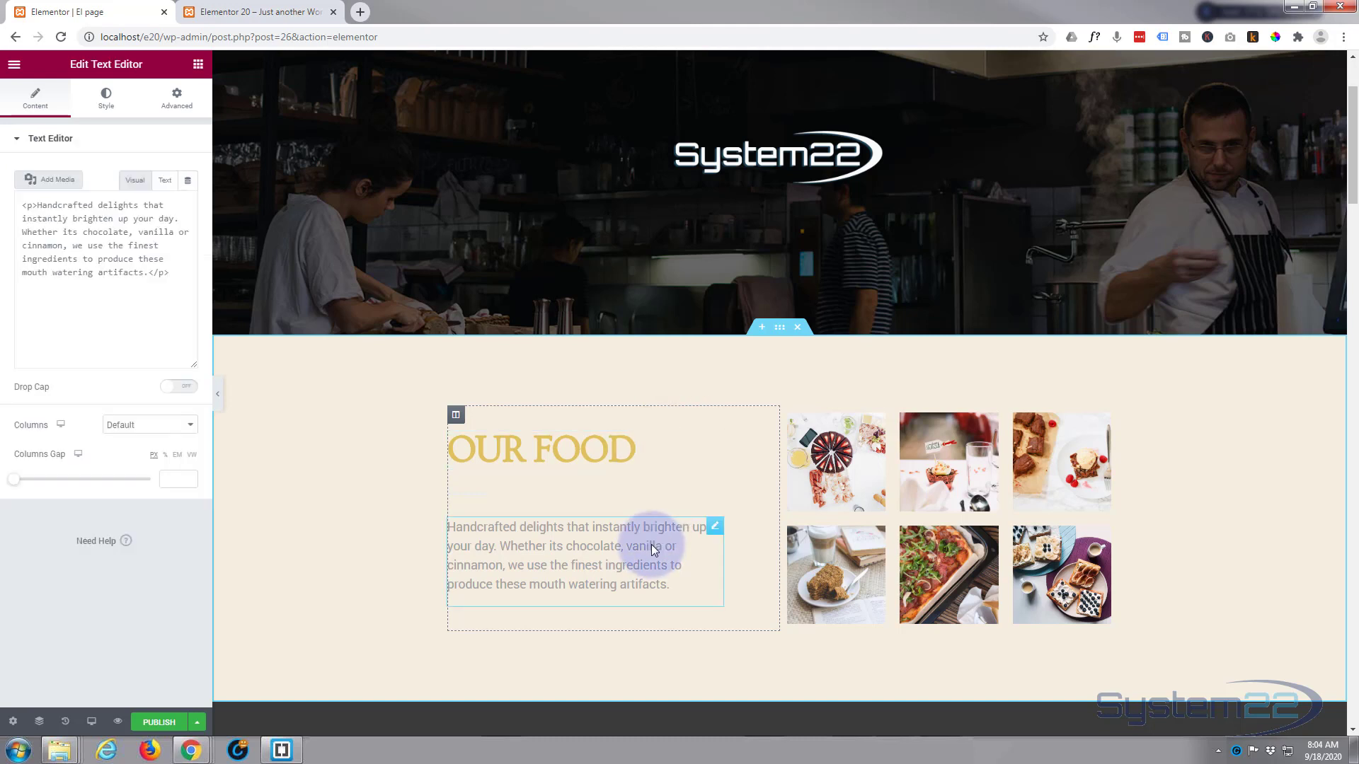
pyautogui.click(134, 180)
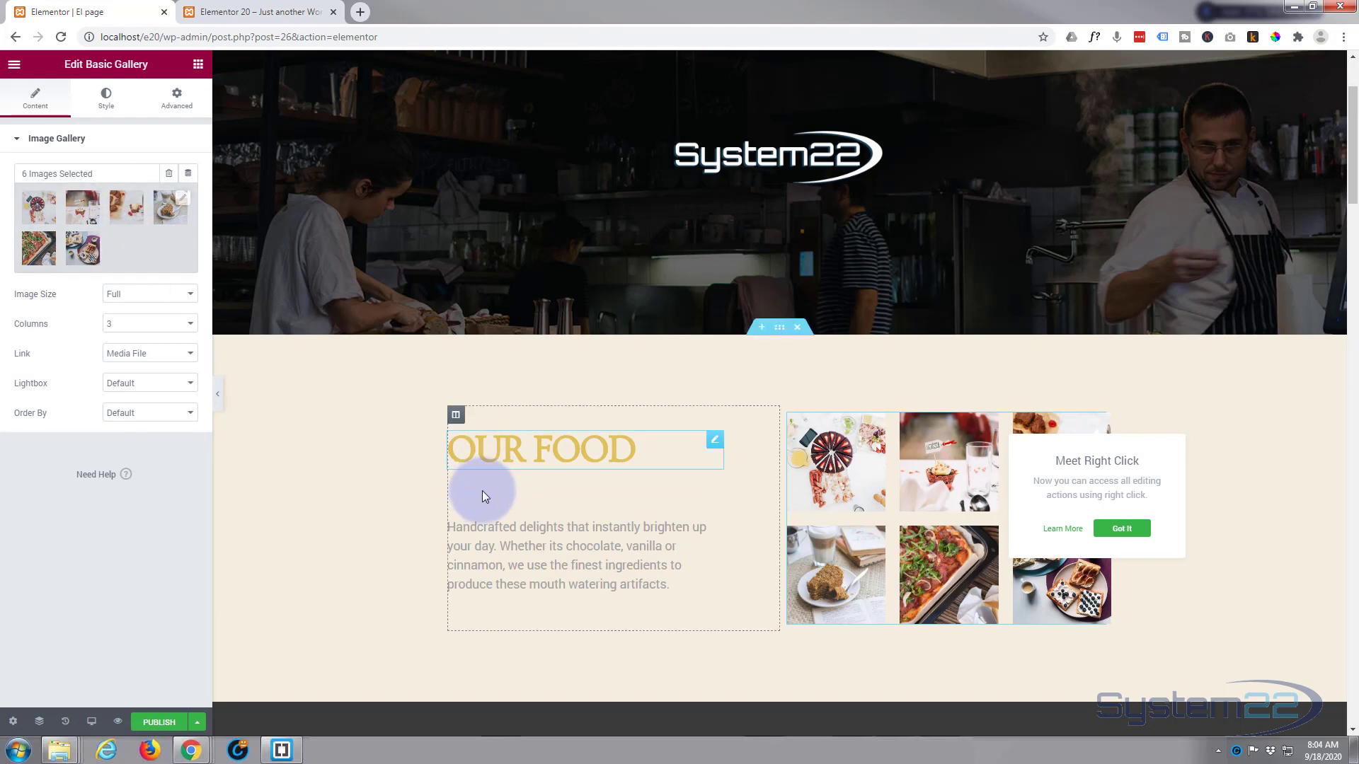
# Scroll through the breakfast, events and footer sections and dismiss the 'Meet Right Click' tip.
pyautogui.scroll(-3)
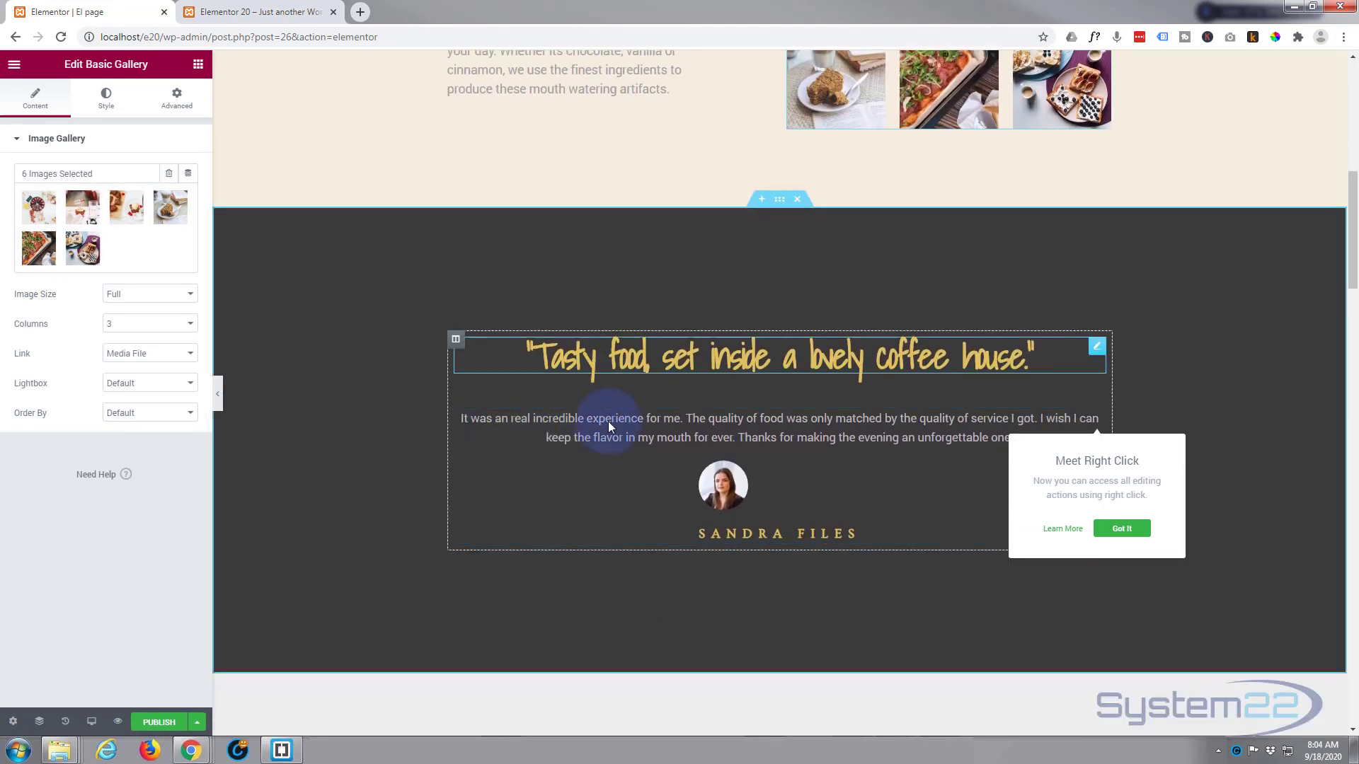
pyautogui.scroll(-3)
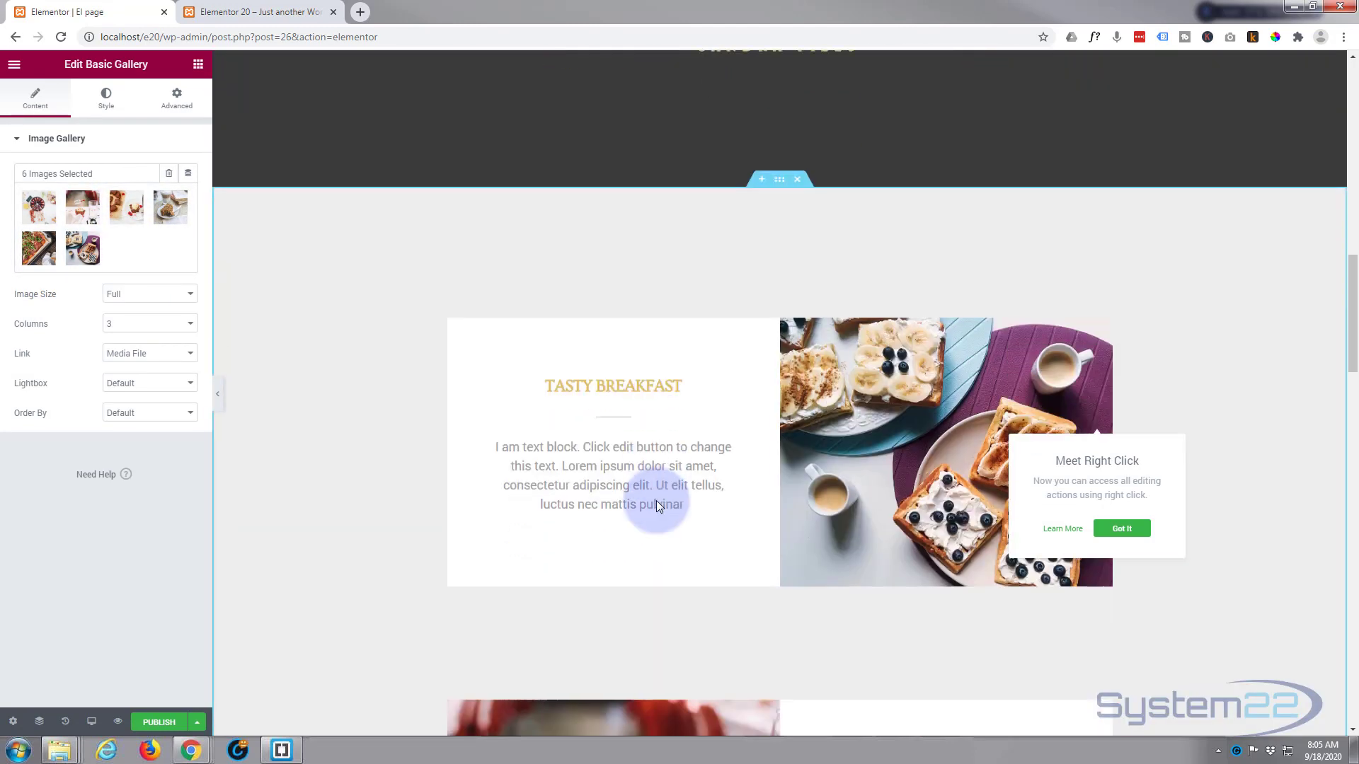
pyautogui.scroll(-3)
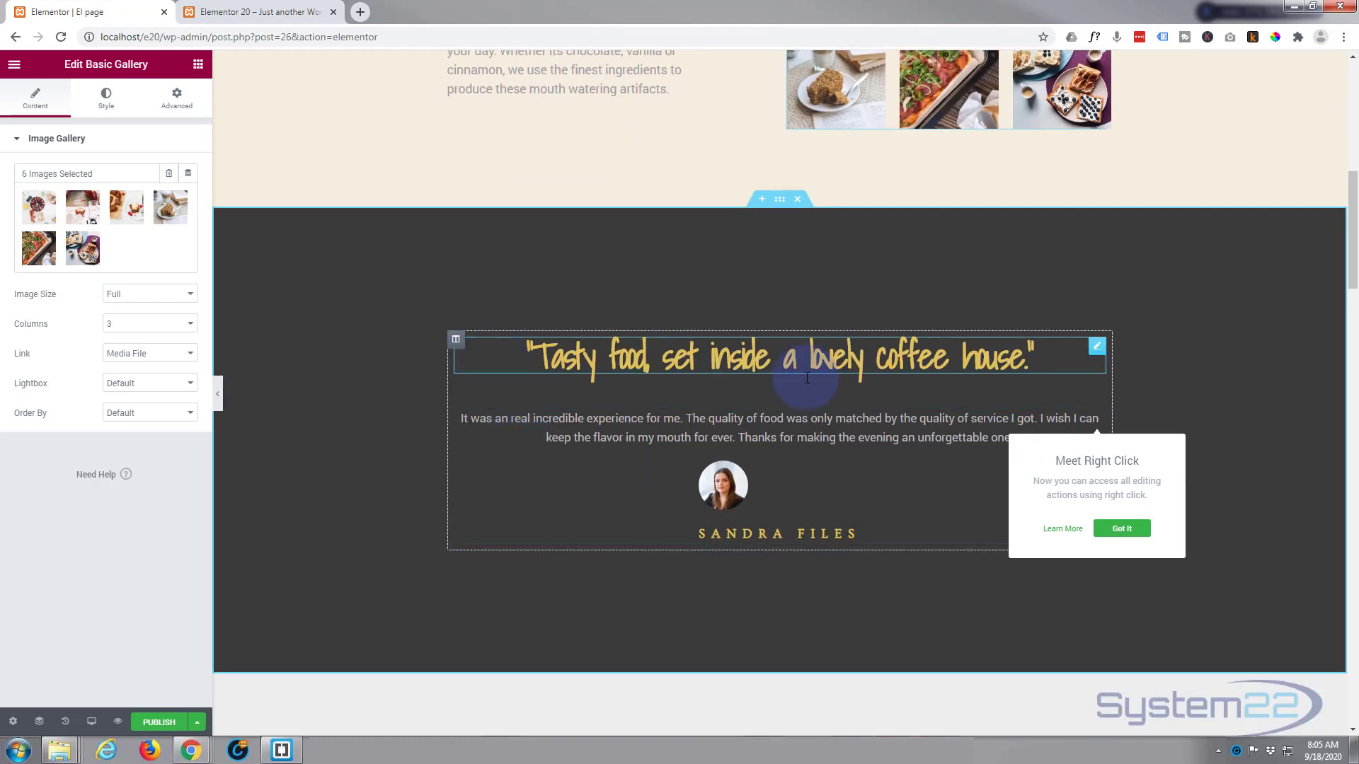
pyautogui.scroll(3)
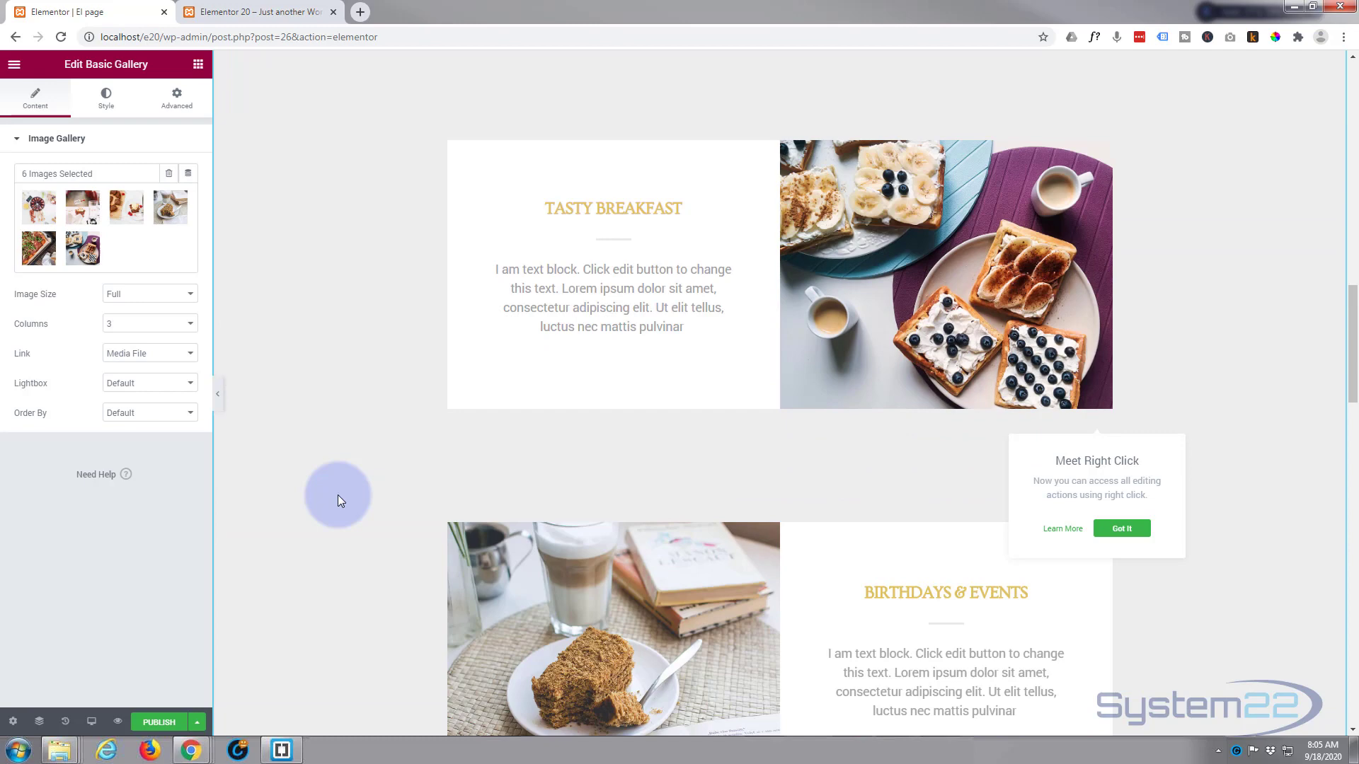
pyautogui.scroll(-3)
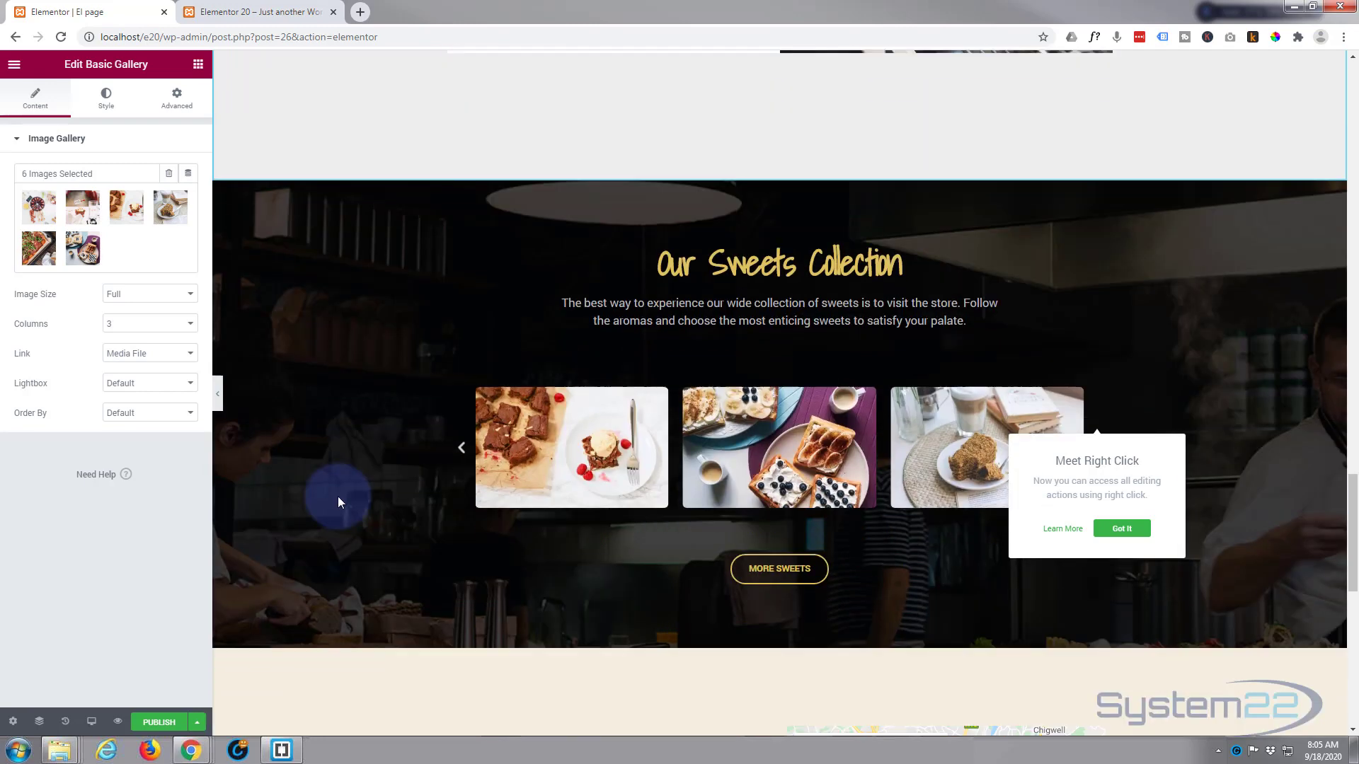
pyautogui.scroll(-3)
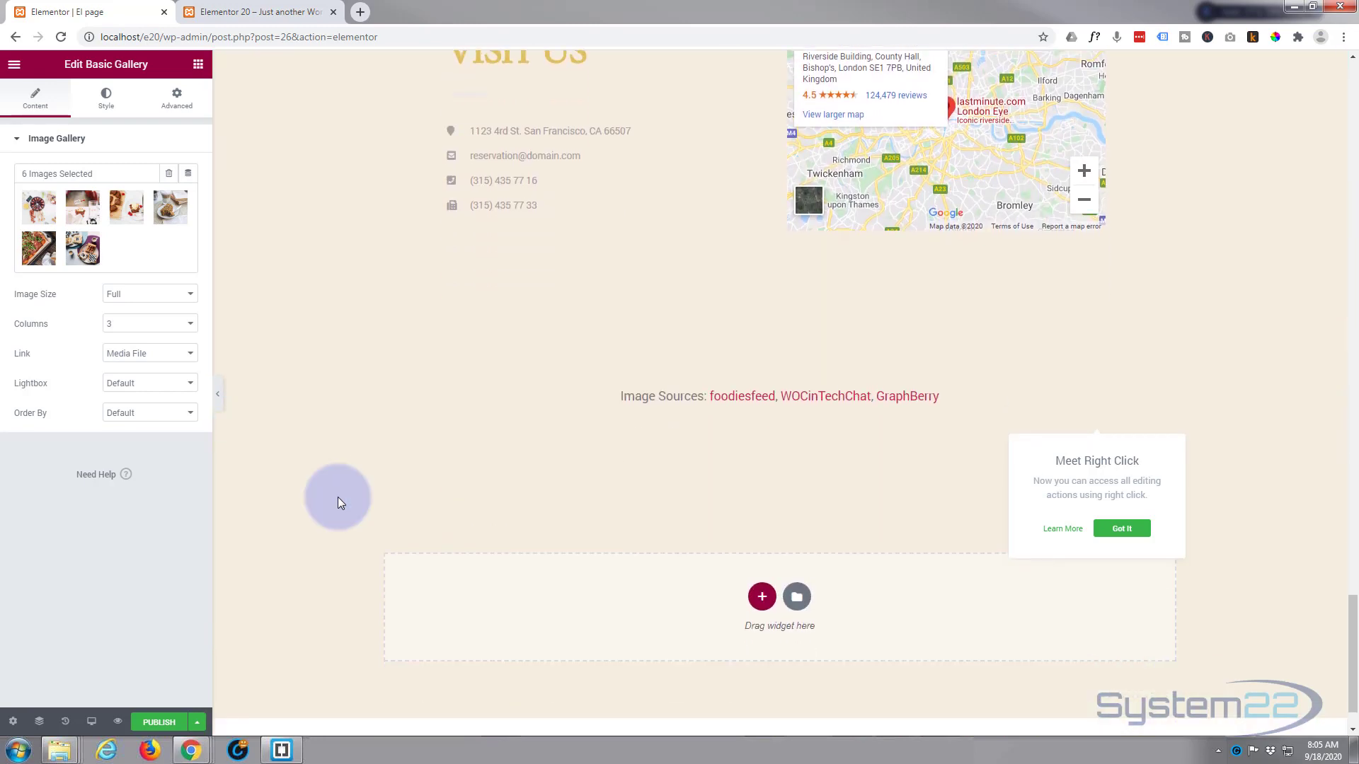
pyautogui.scroll(-3)
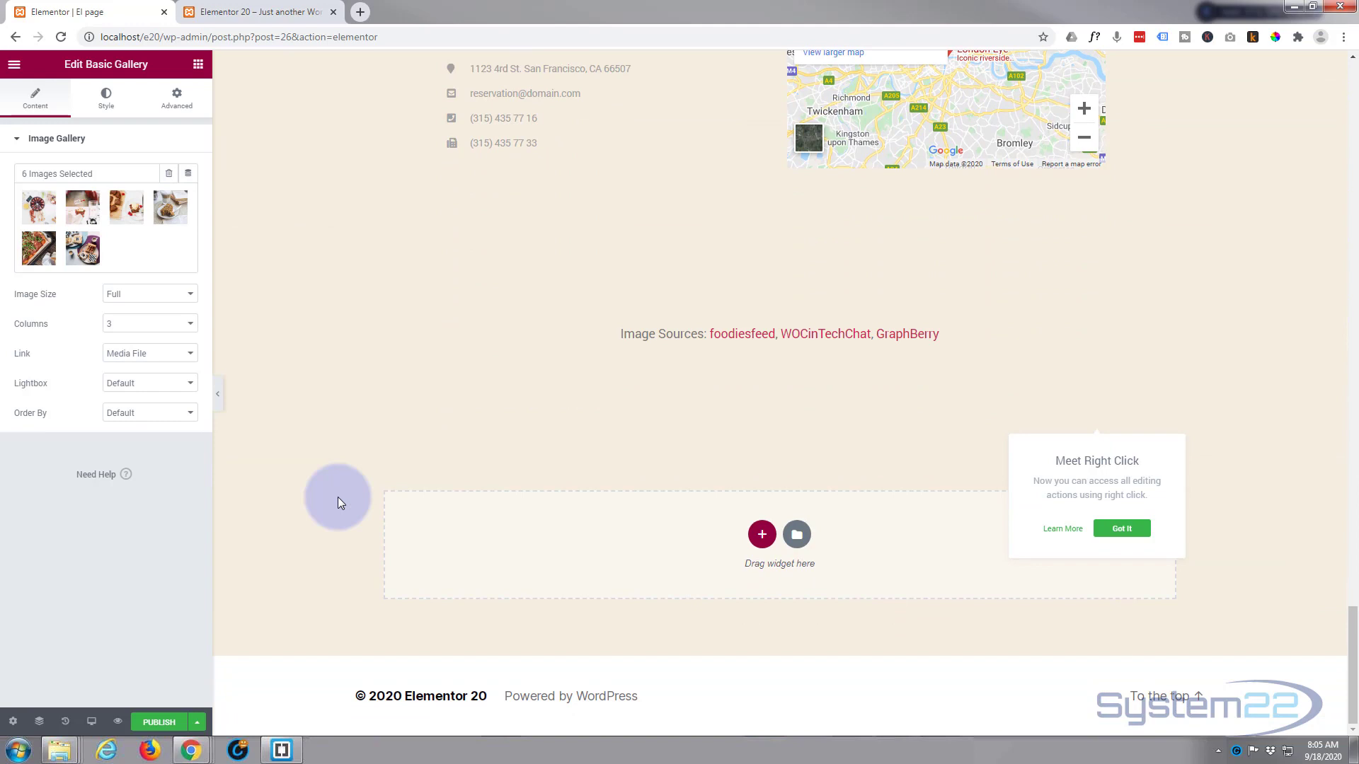
pyautogui.moveTo(1053, 556)
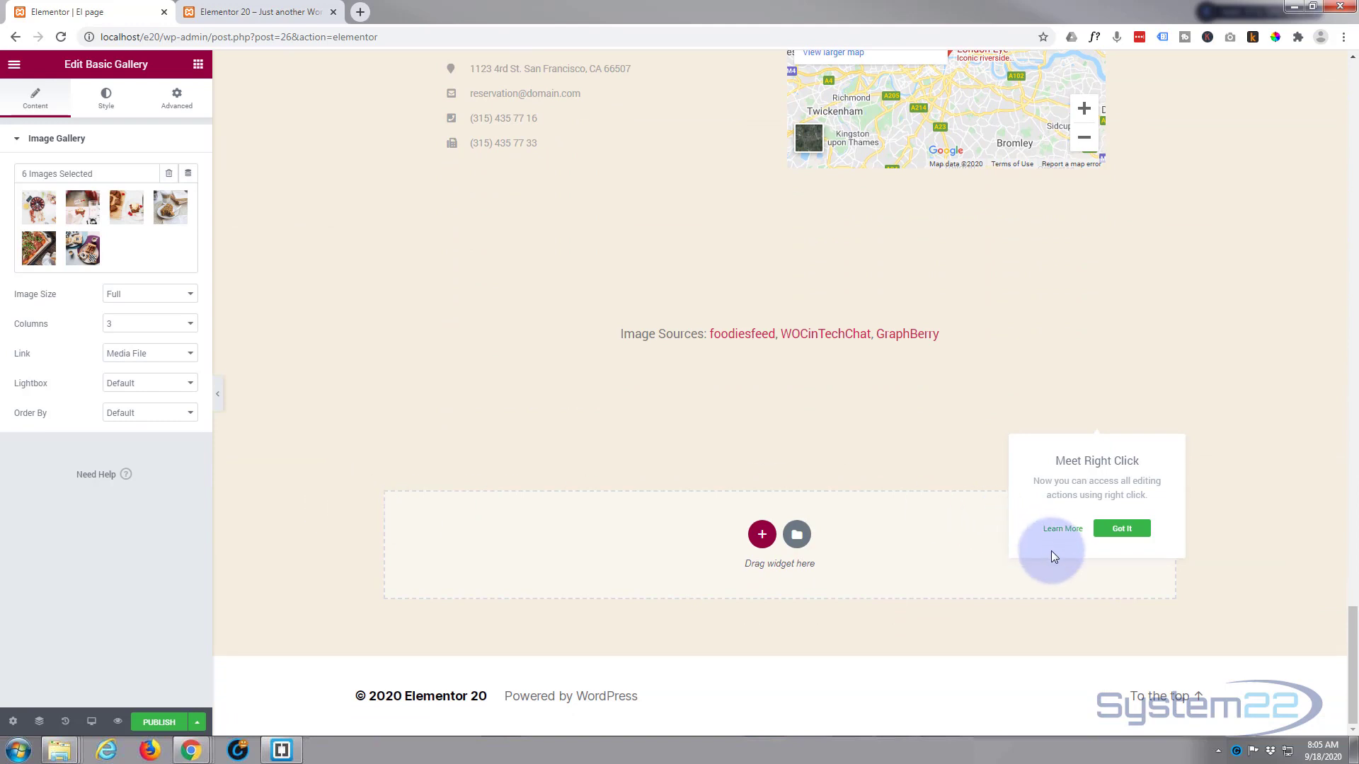
pyautogui.click(1121, 528)
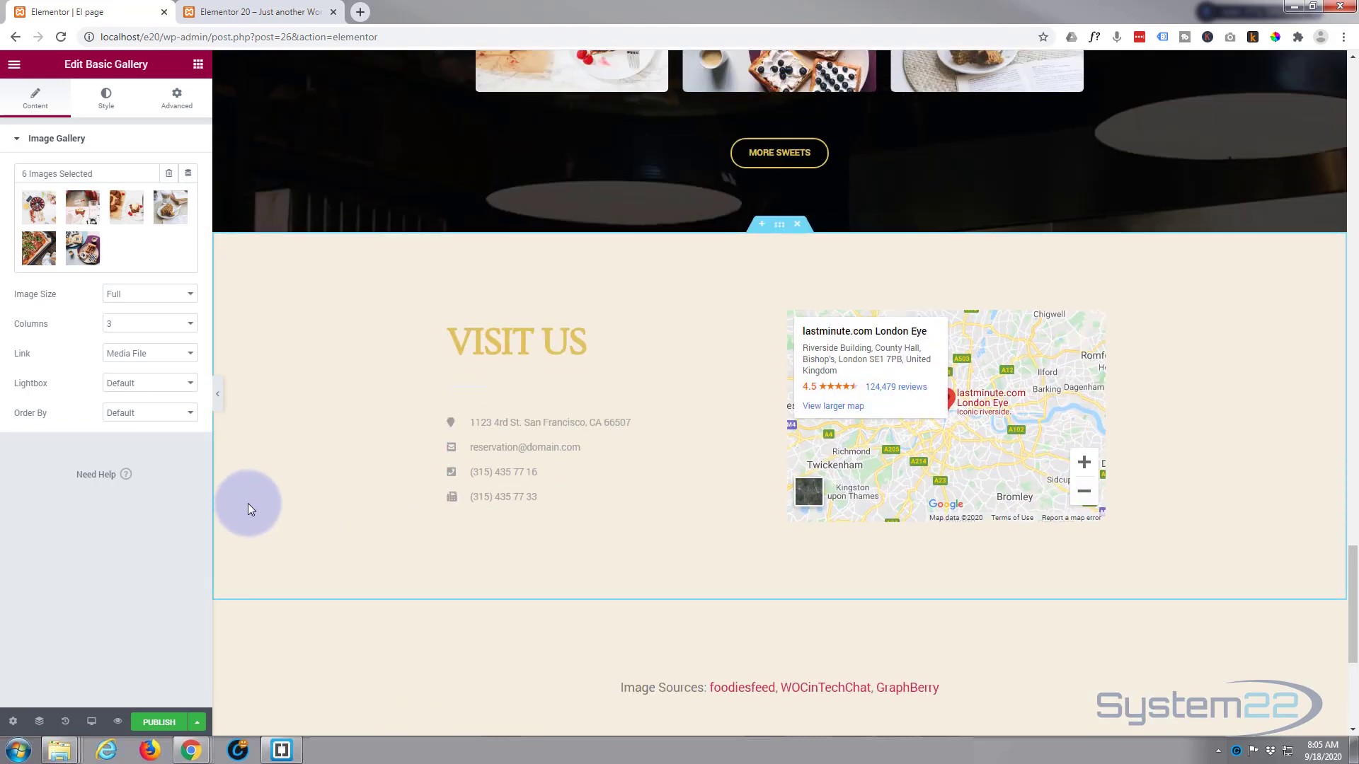
pyautogui.moveTo(772, 240)
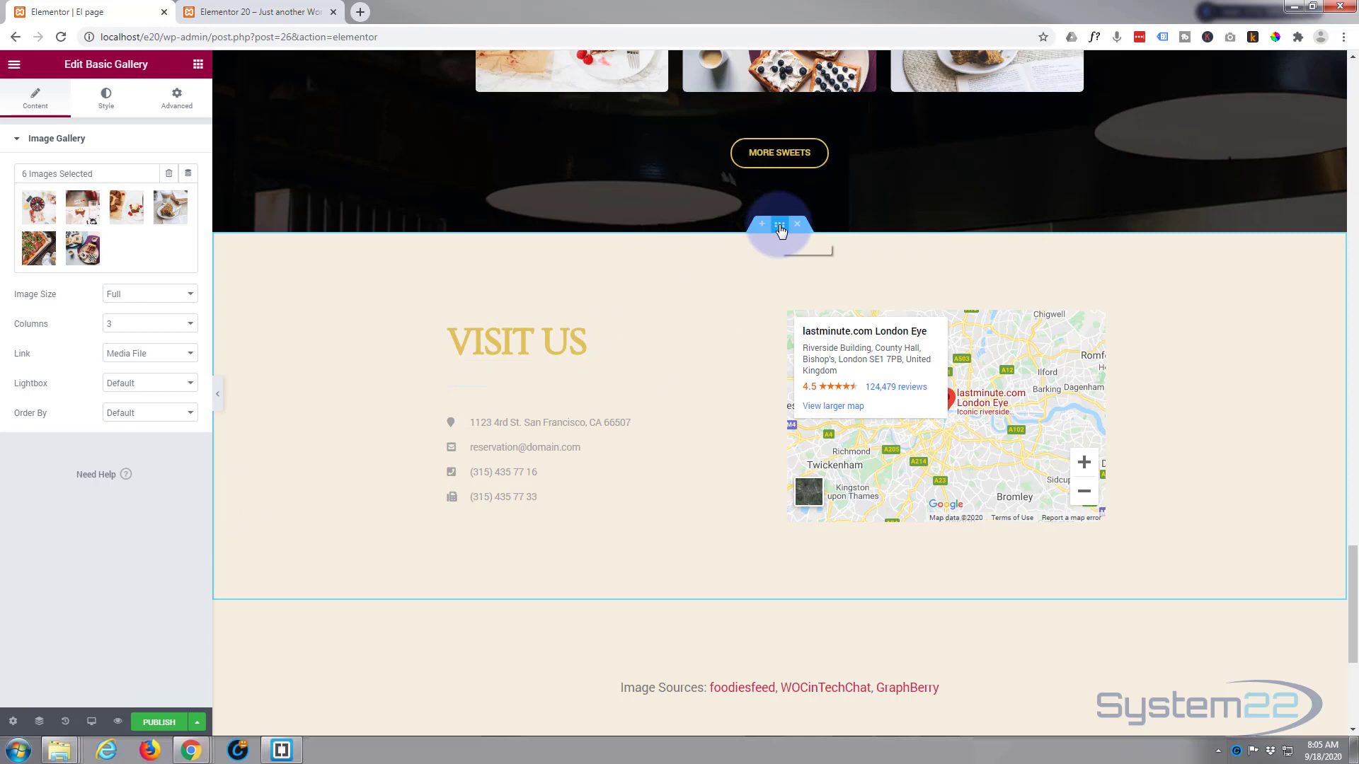
# Set the Visit Us section's CSS ID to 'contact' in its Advanced settings.
pyautogui.click(777, 225)
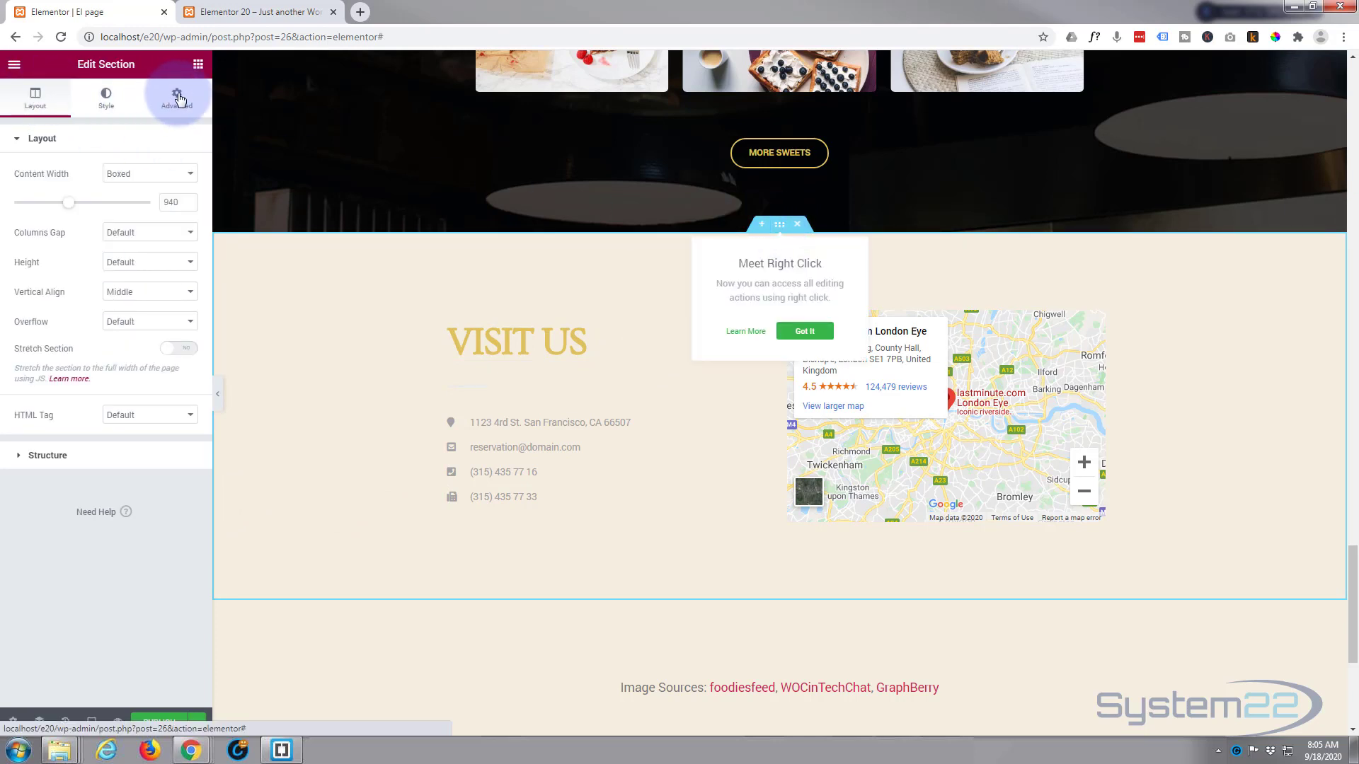
pyautogui.click(177, 98)
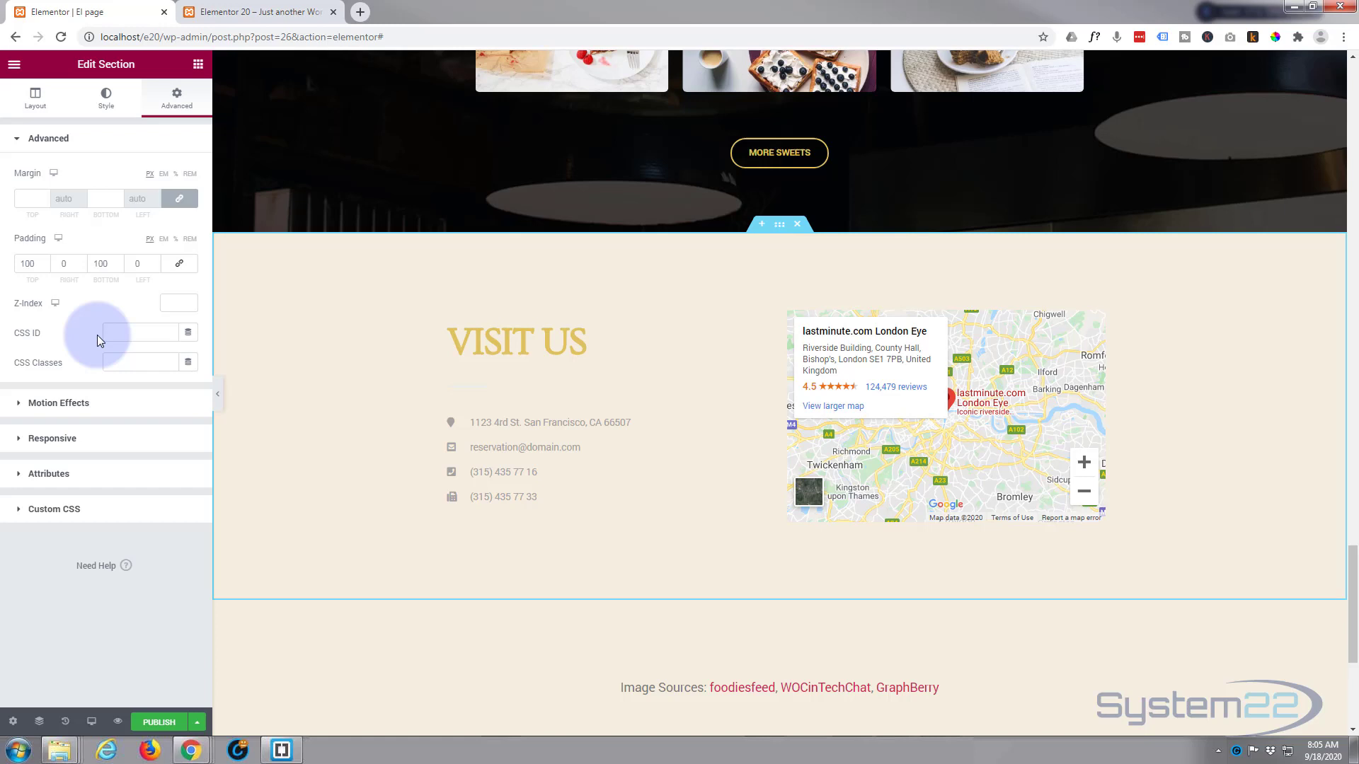
pyautogui.moveTo(113, 334)
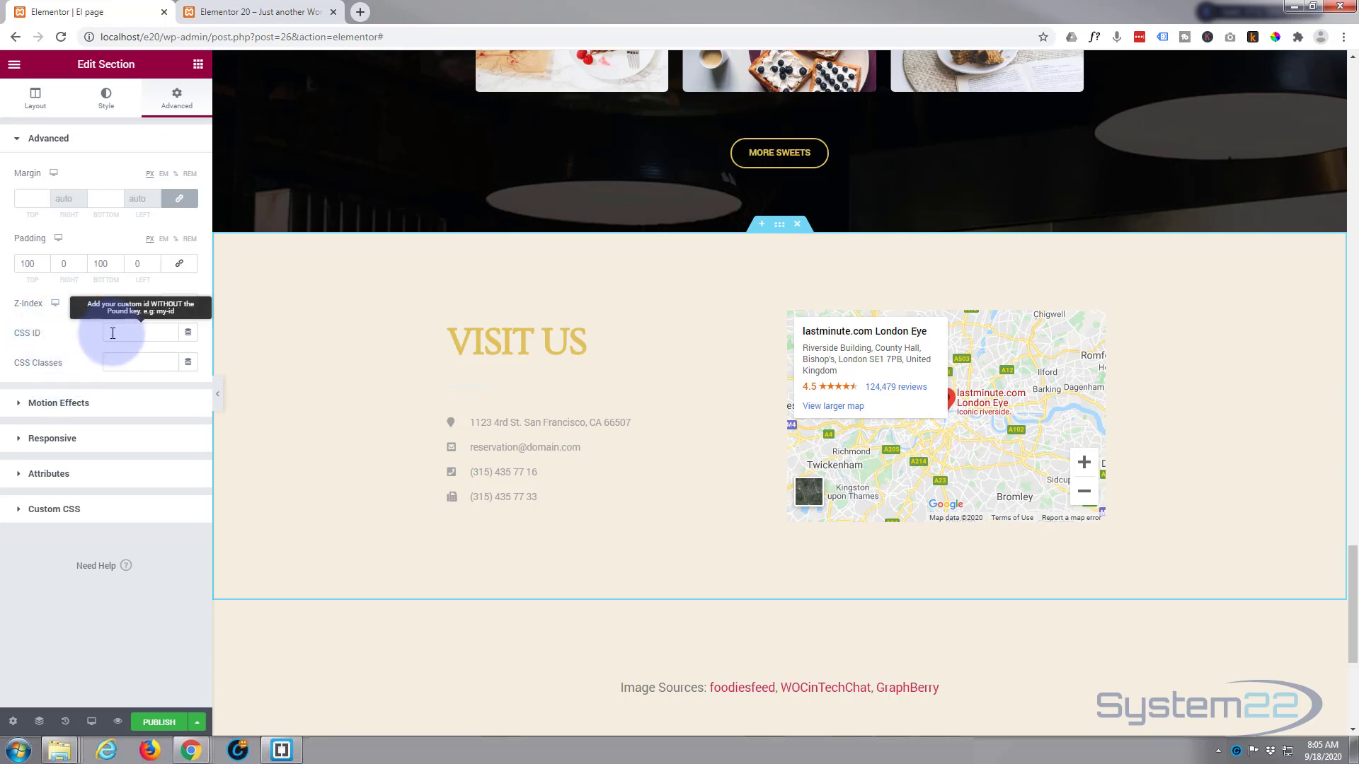
pyautogui.moveTo(33, 263)
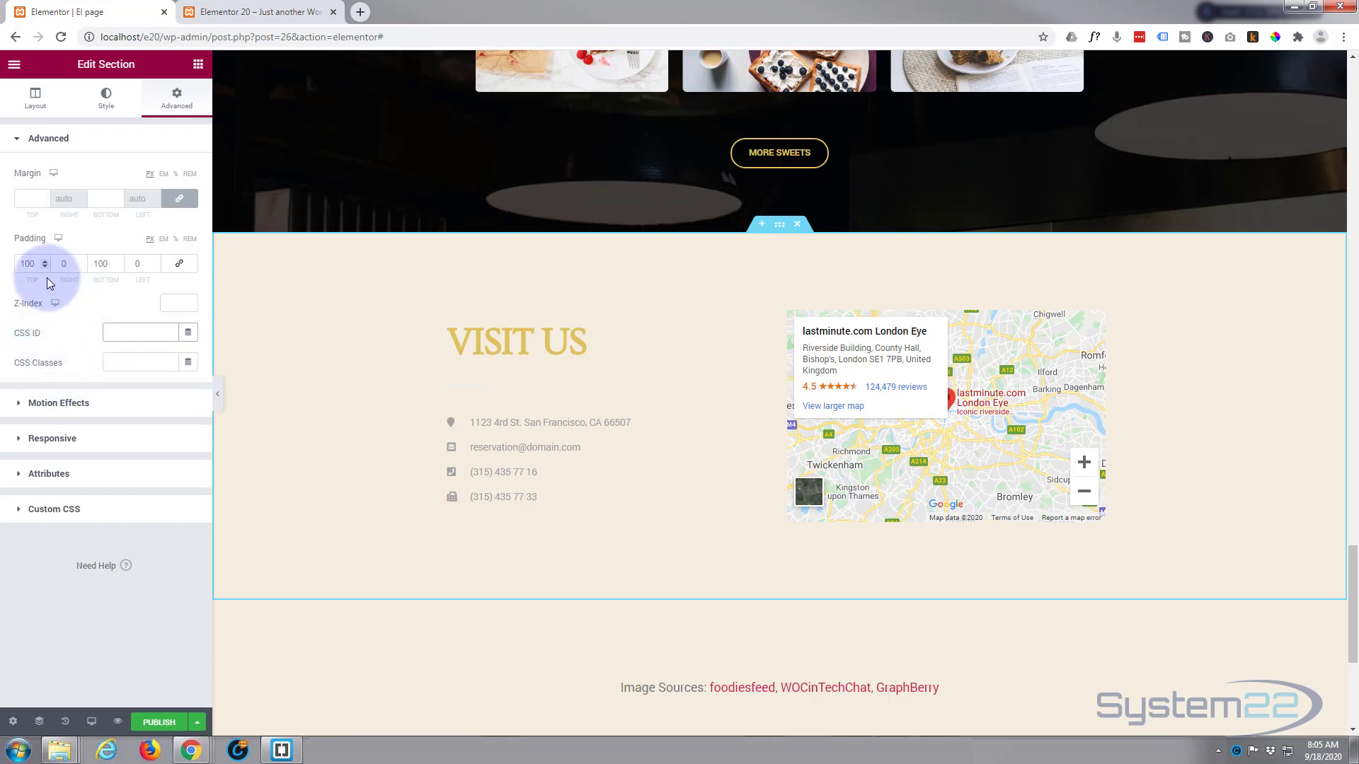
pyautogui.write('contact')
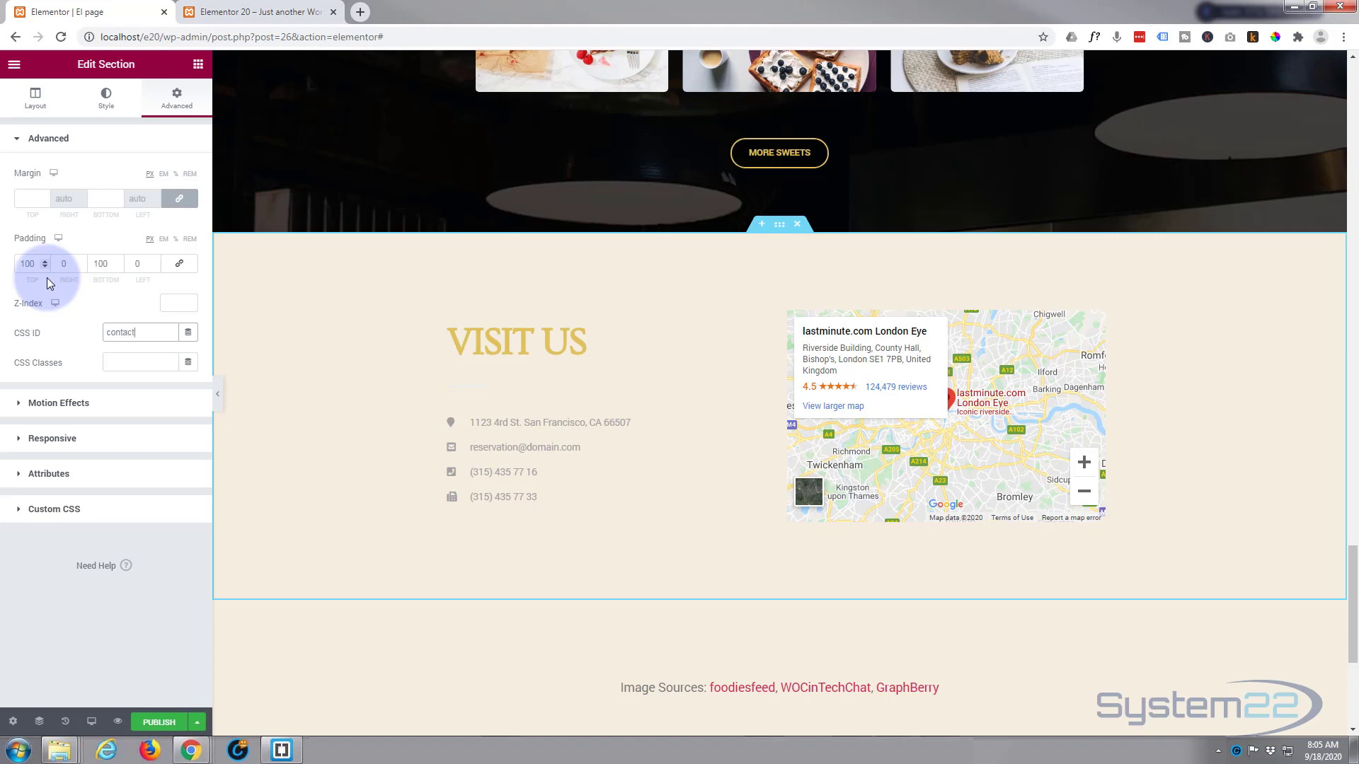
pyautogui.moveTo(299, 388)
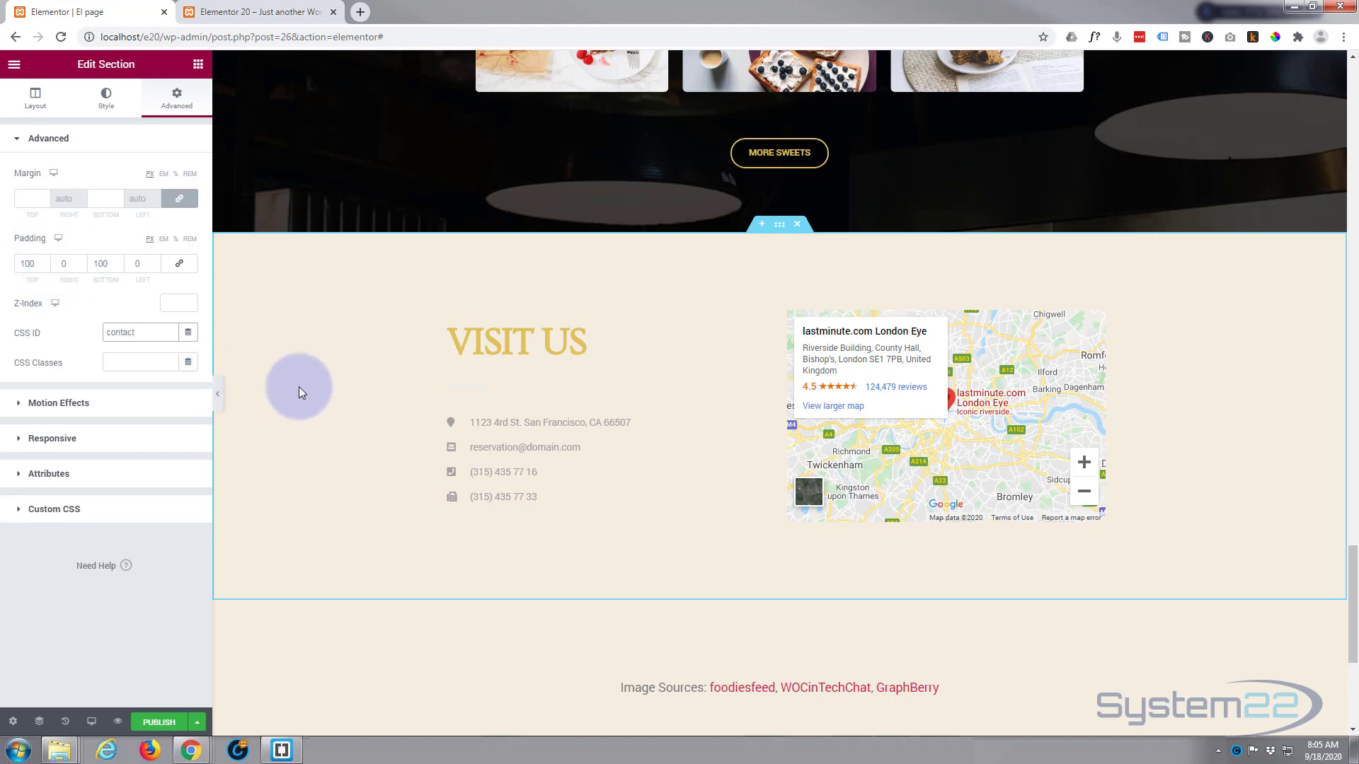
# Set the Our Sweets Collection section's CSS ID to 'desserts'.
pyautogui.scroll(3)
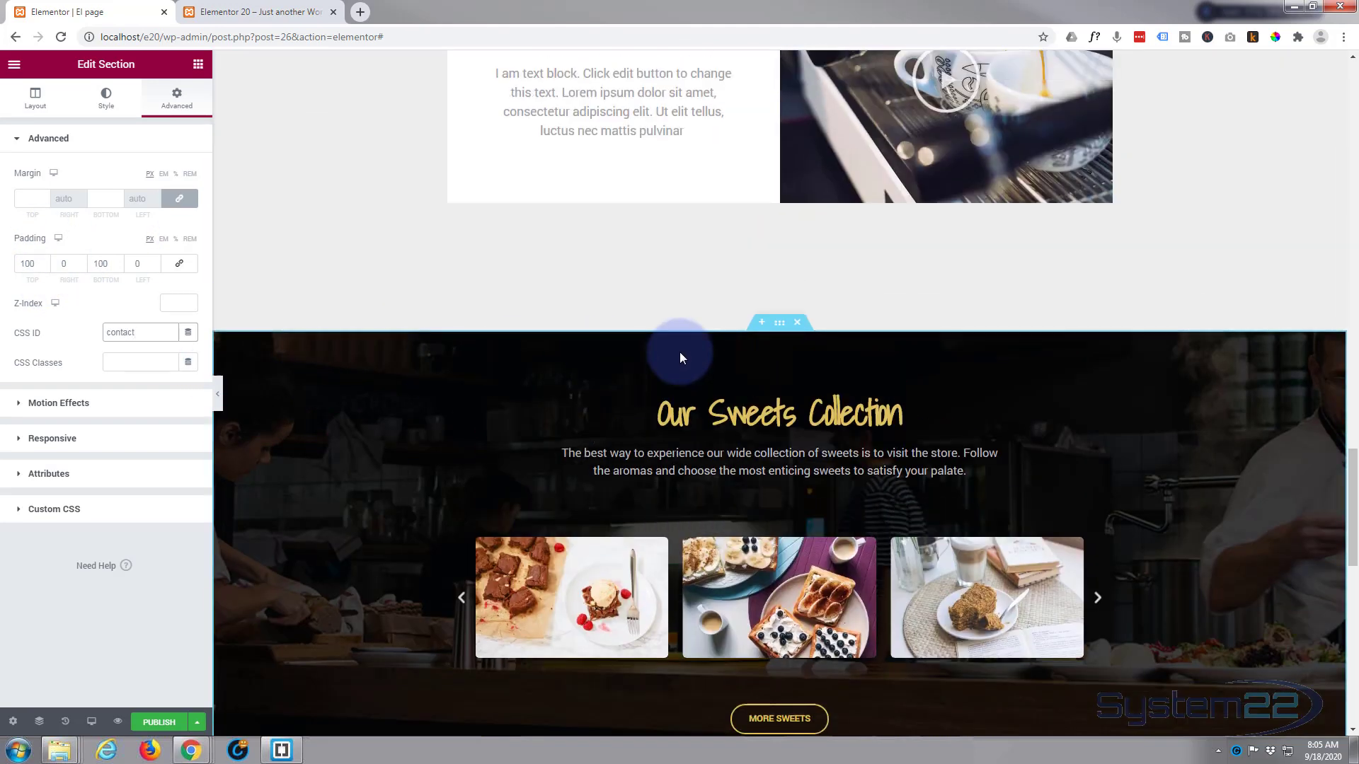
pyautogui.click(34, 93)
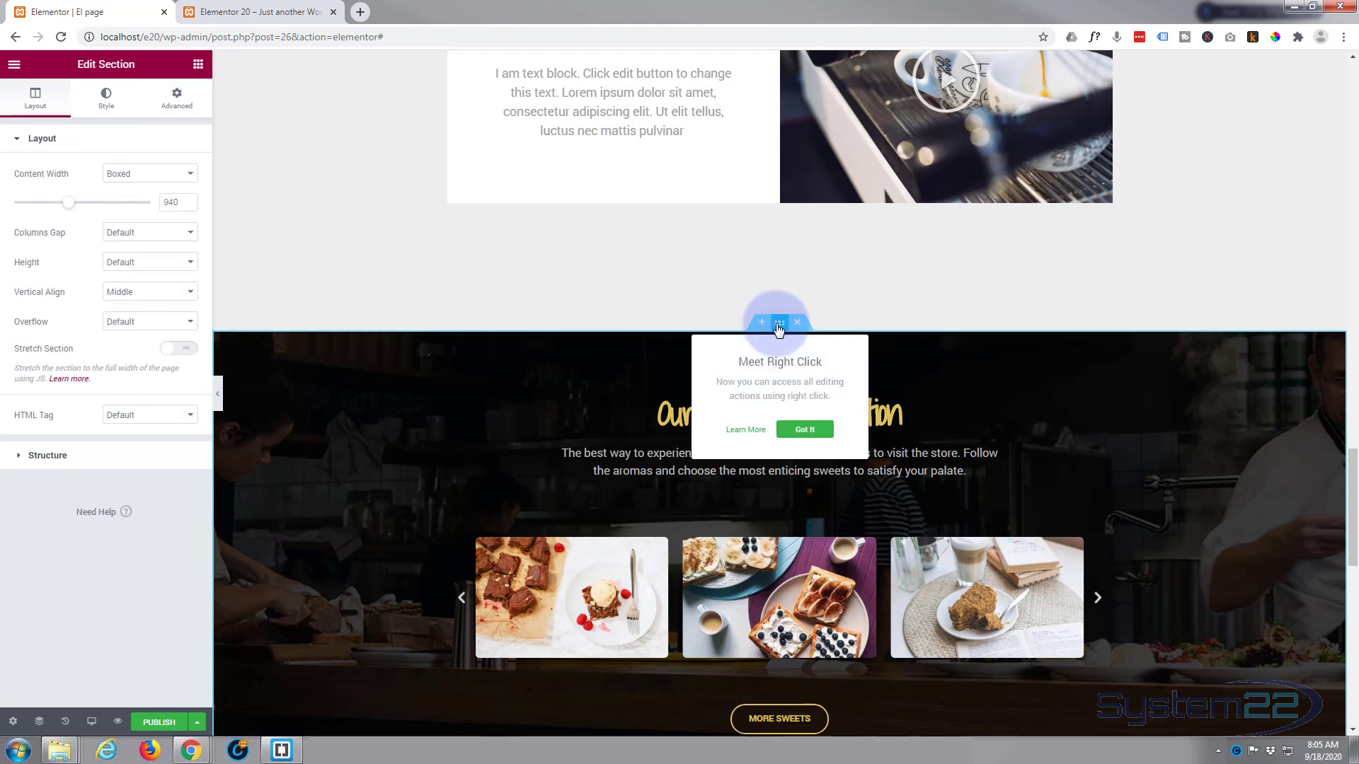
pyautogui.moveTo(177, 98)
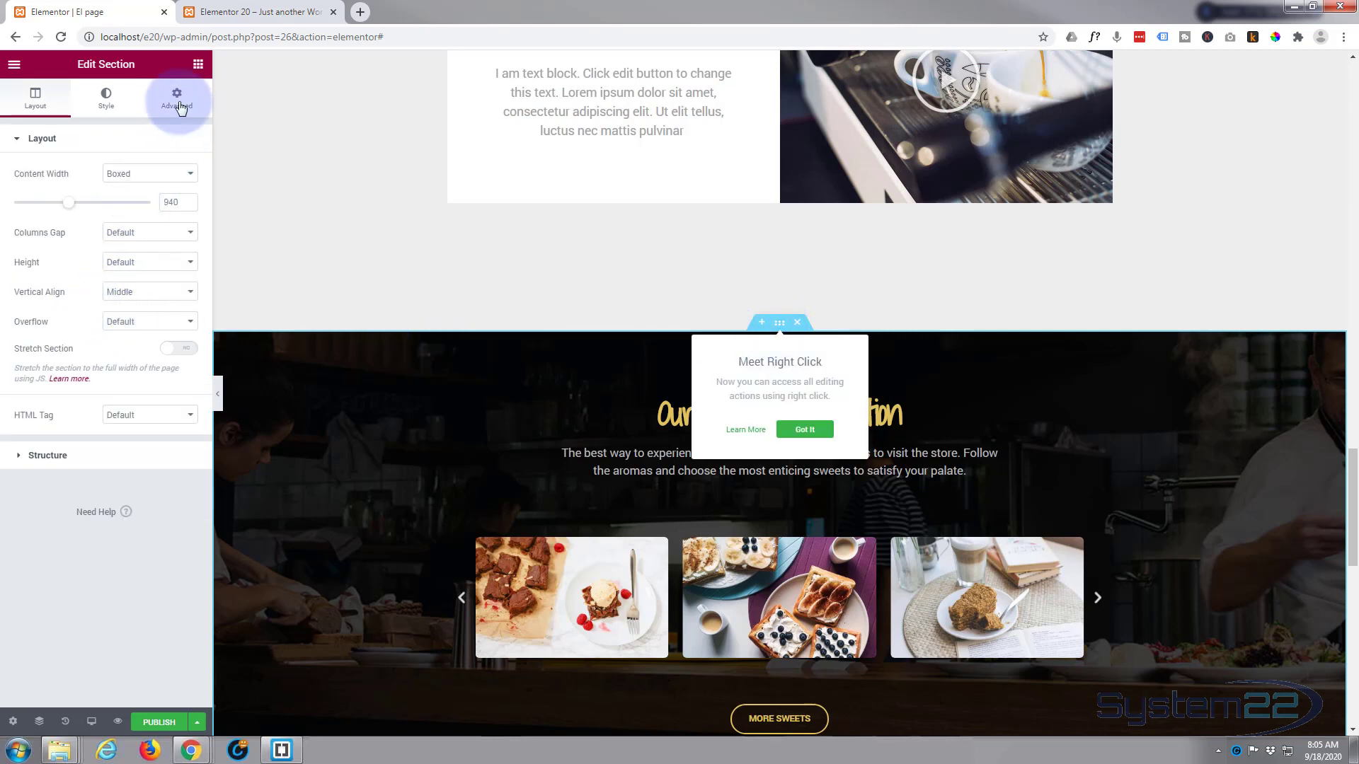
pyautogui.click(176, 98)
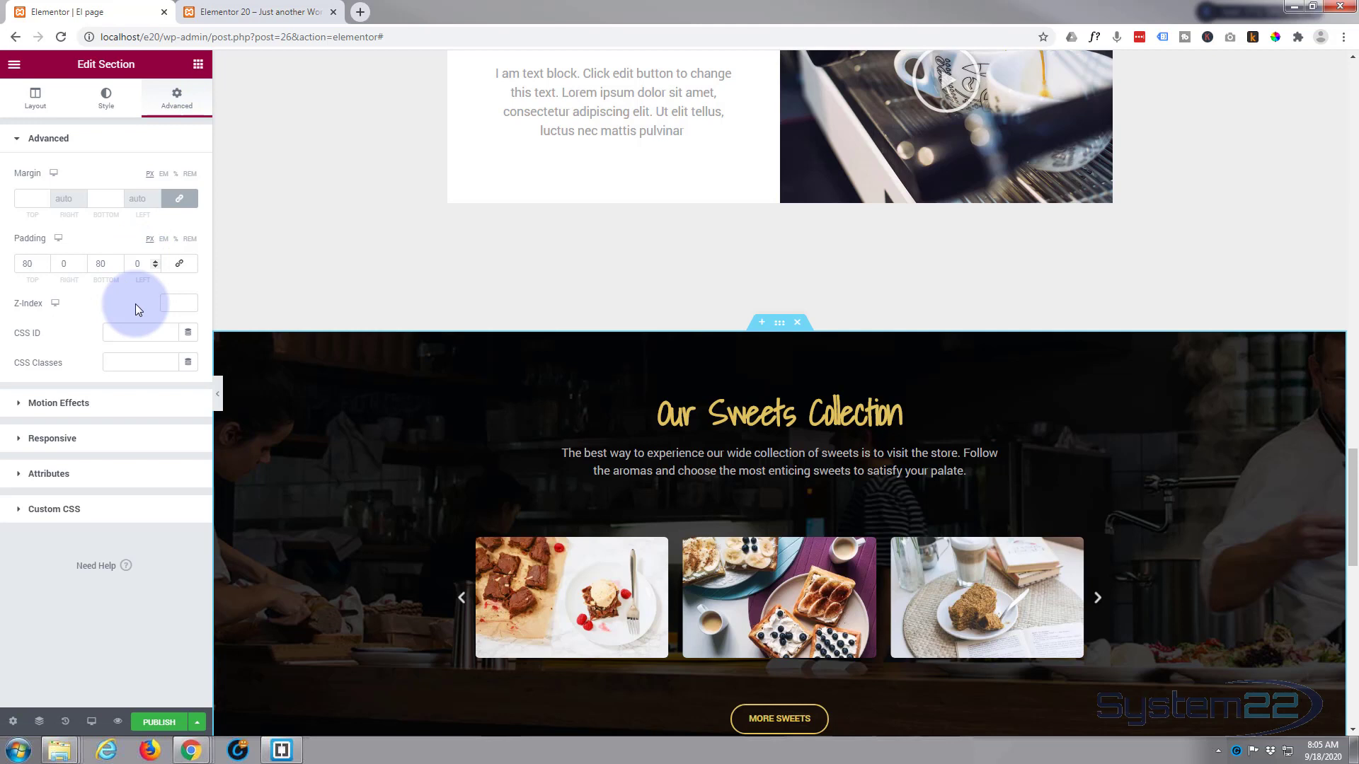
pyautogui.moveTo(93, 411)
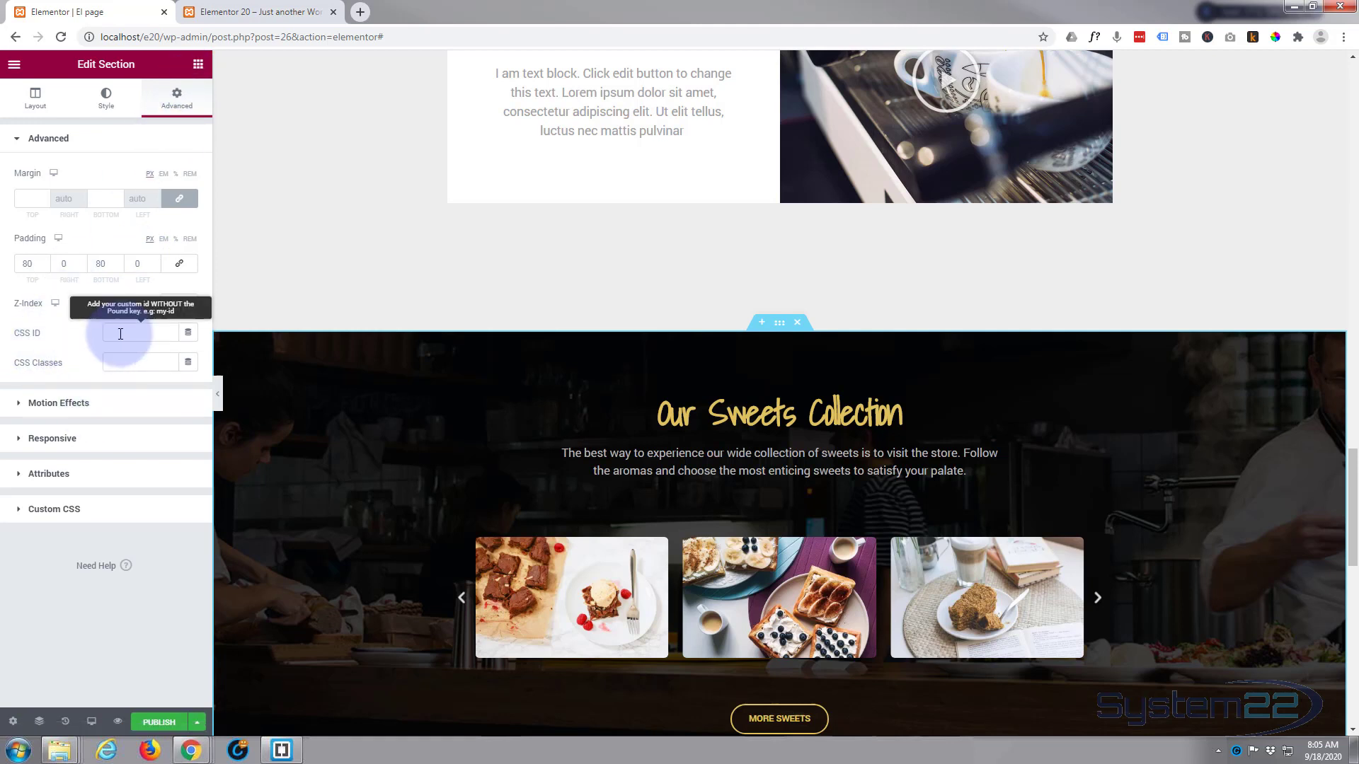
pyautogui.write('desserts')
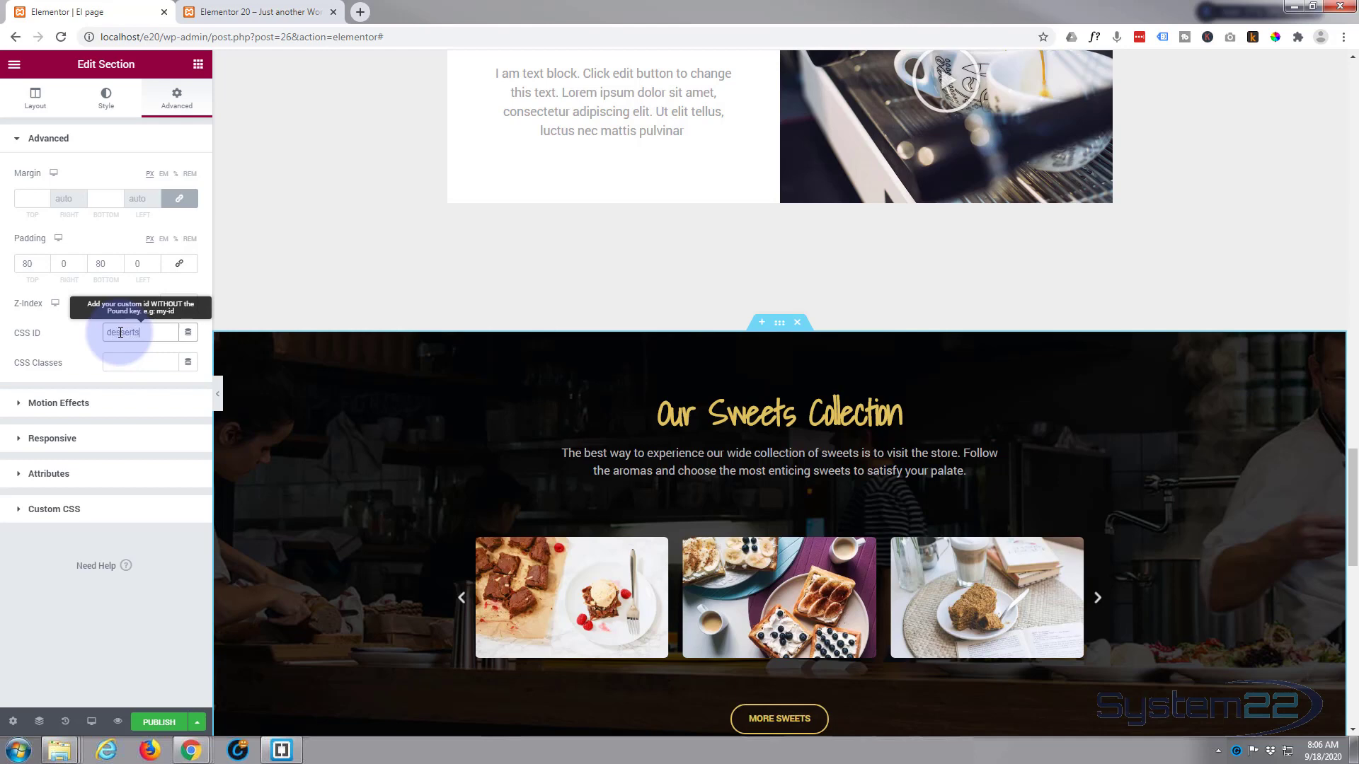
pyautogui.click(776, 412)
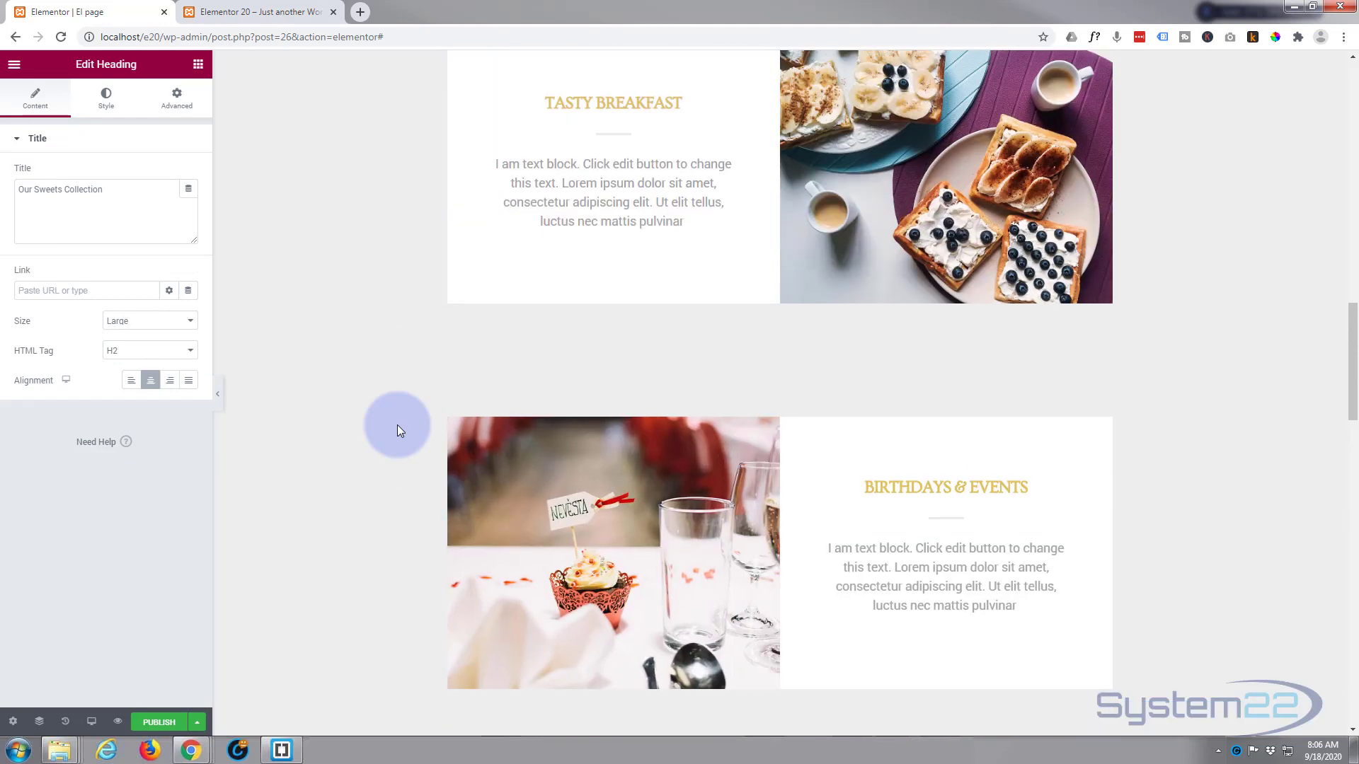
# Set the Tasty Breakfast section's CSS ID to 'breakfast'.
pyautogui.scroll(3)
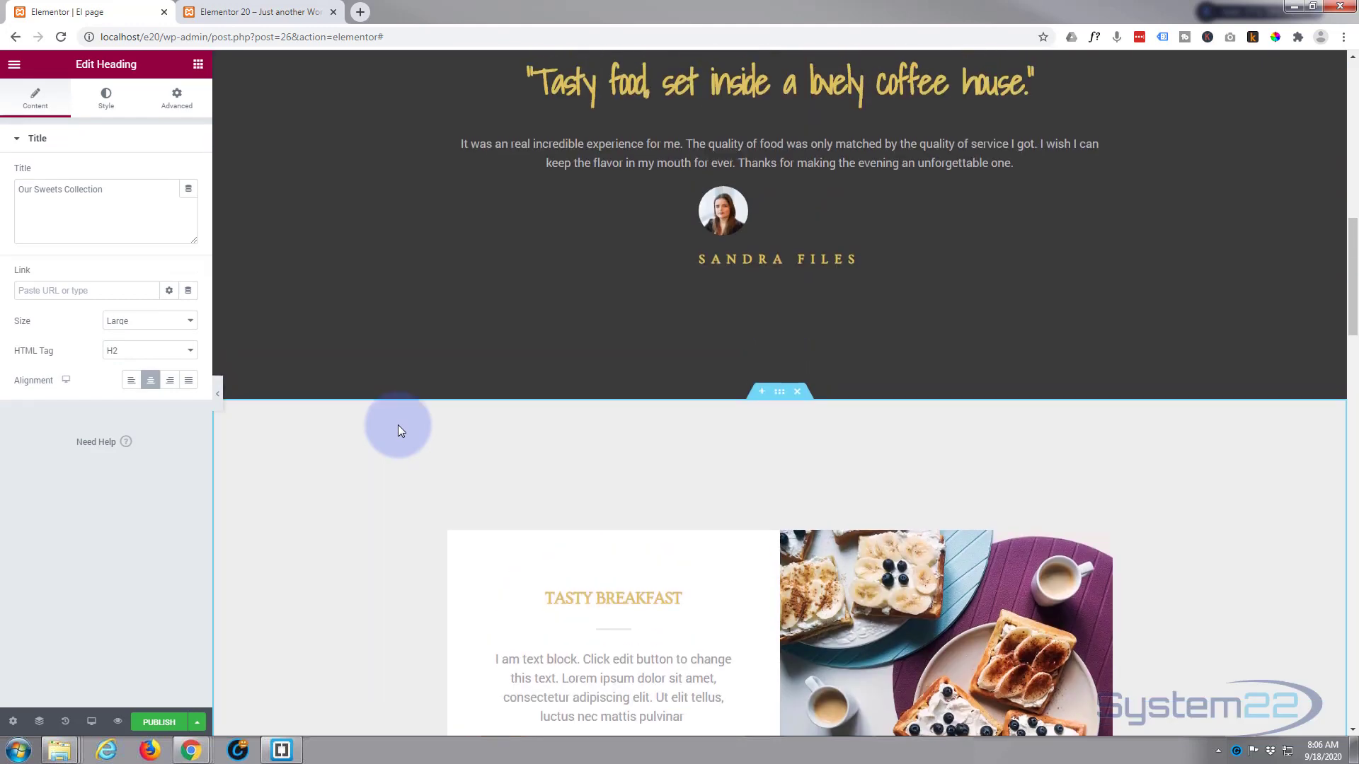
pyautogui.moveTo(778, 392)
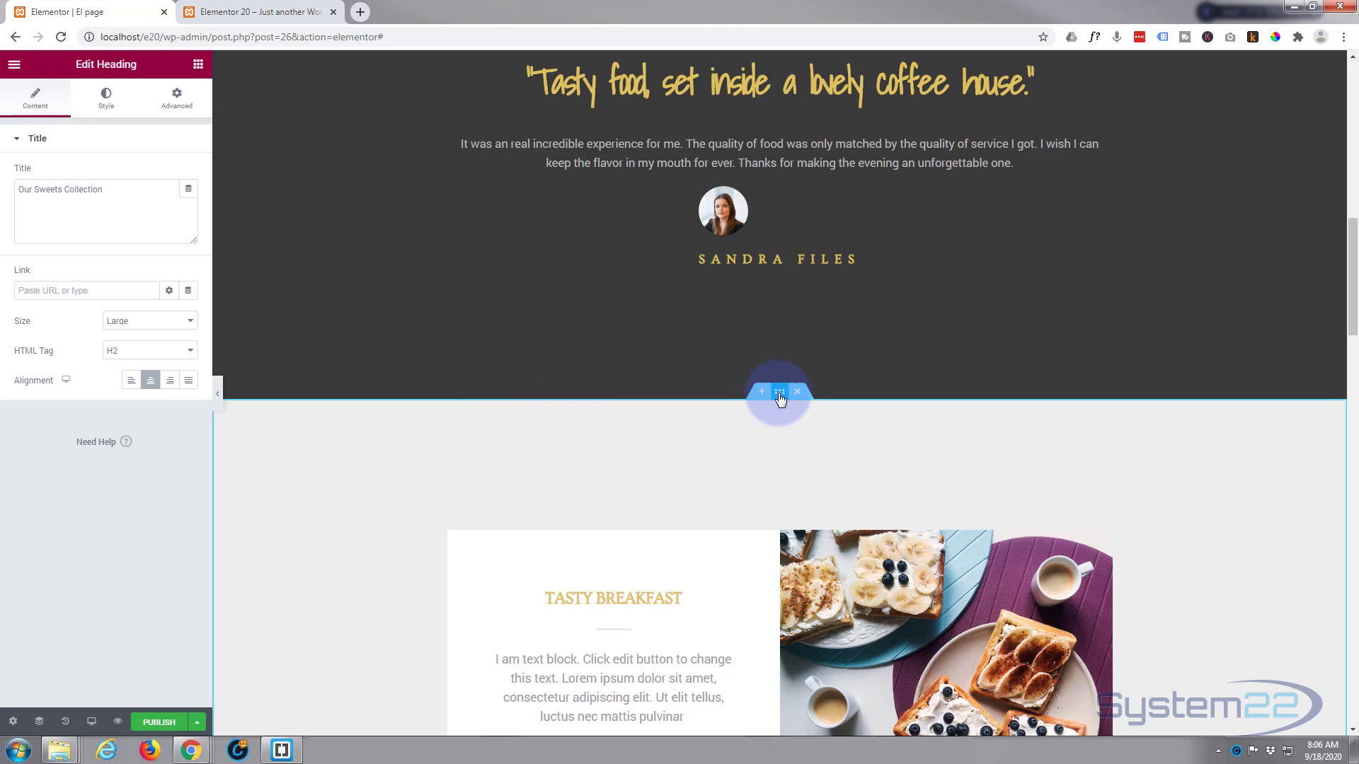
pyautogui.click(778, 392)
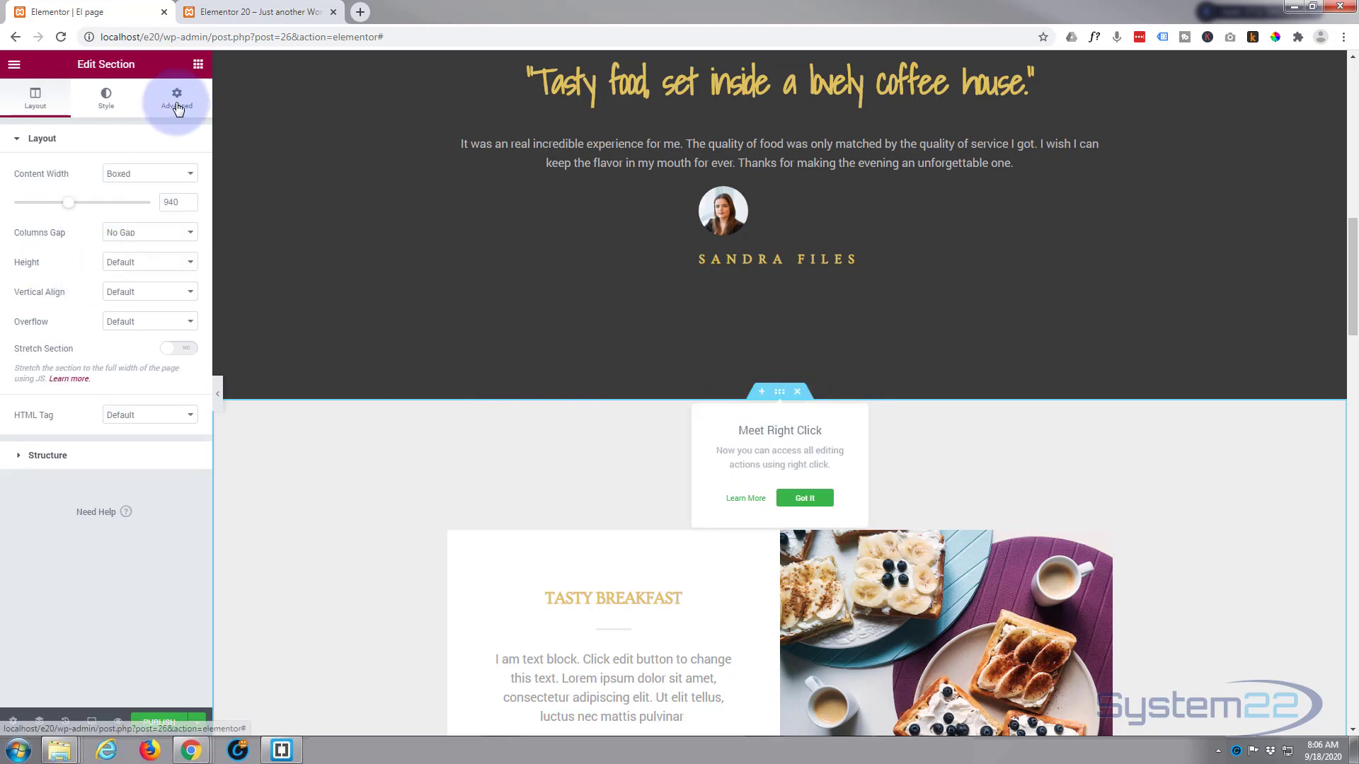
pyautogui.click(176, 95)
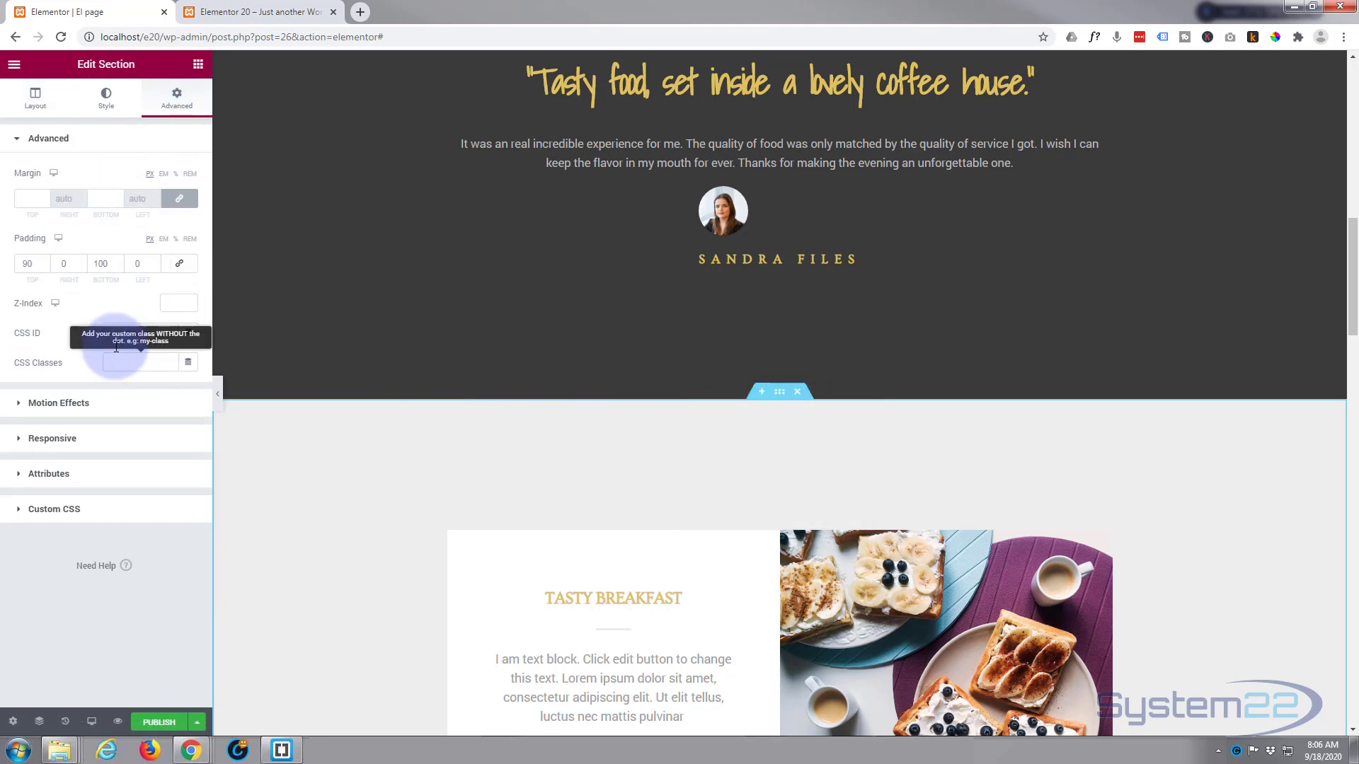
pyautogui.click(140, 331)
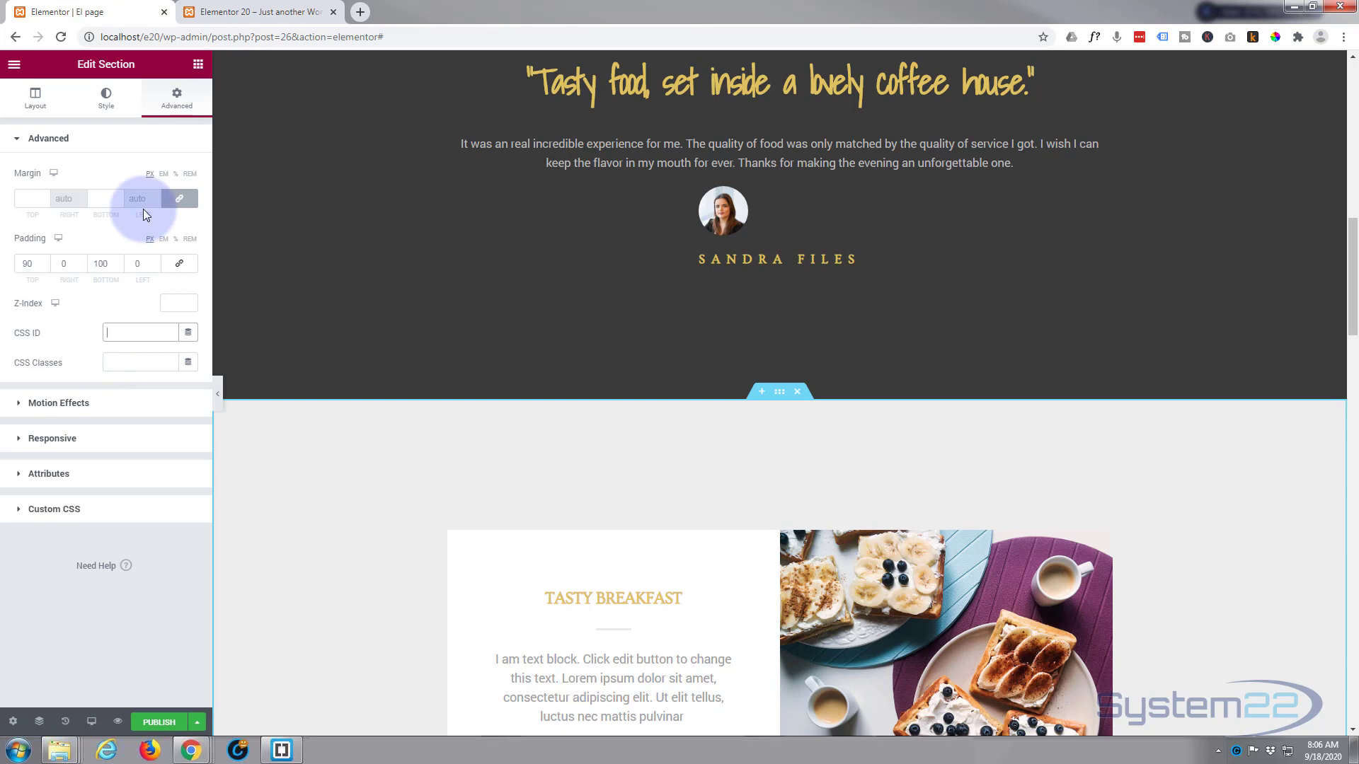
pyautogui.write('break')
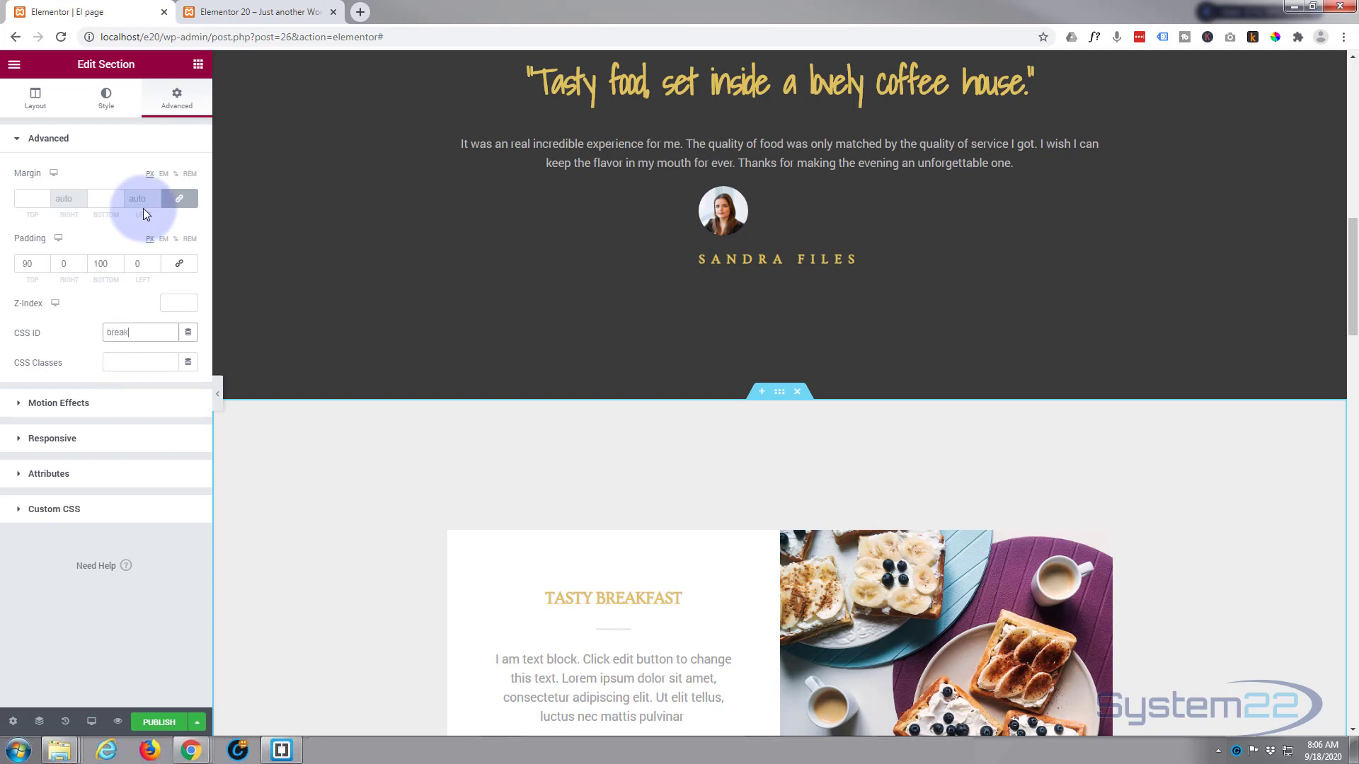
pyautogui.write('fast')
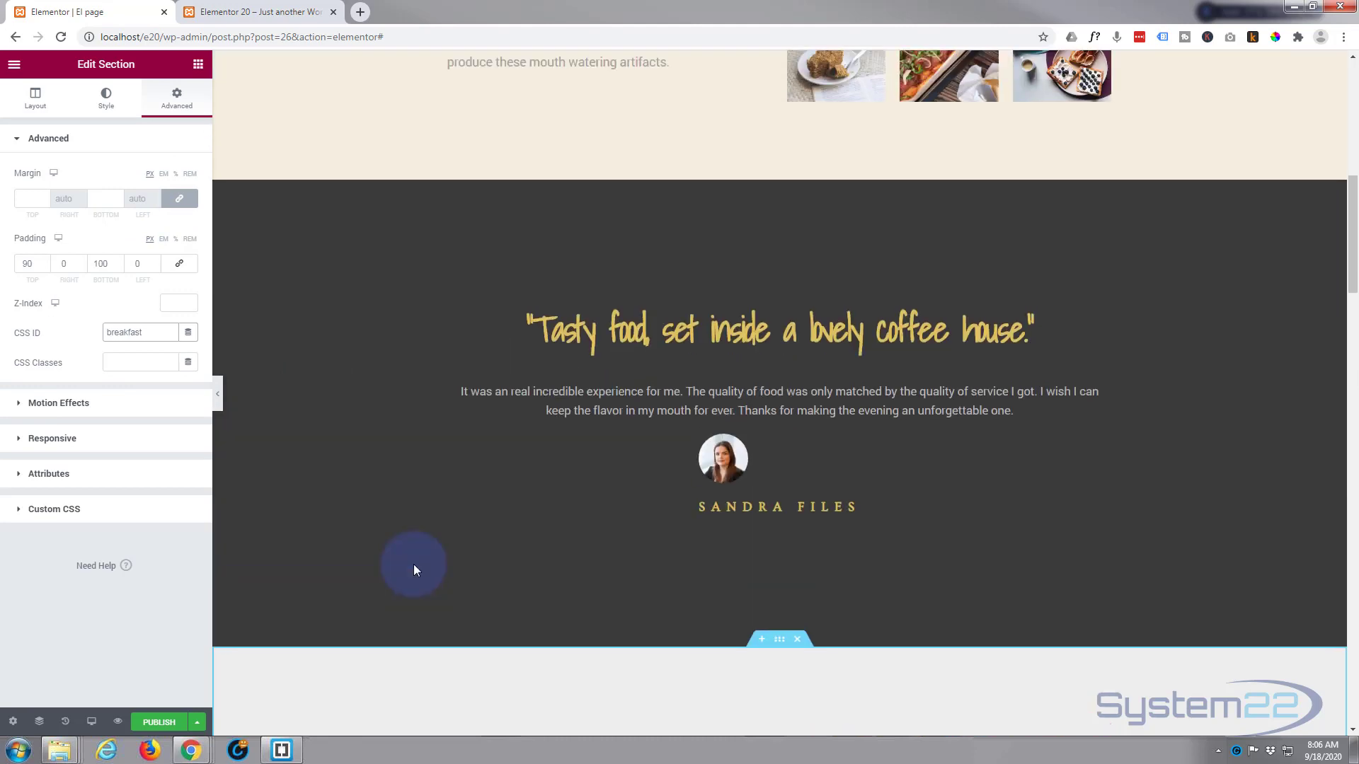
# Give the Our Food section the CSS ID 'food' in its Advanced settings.
pyautogui.scroll(3)
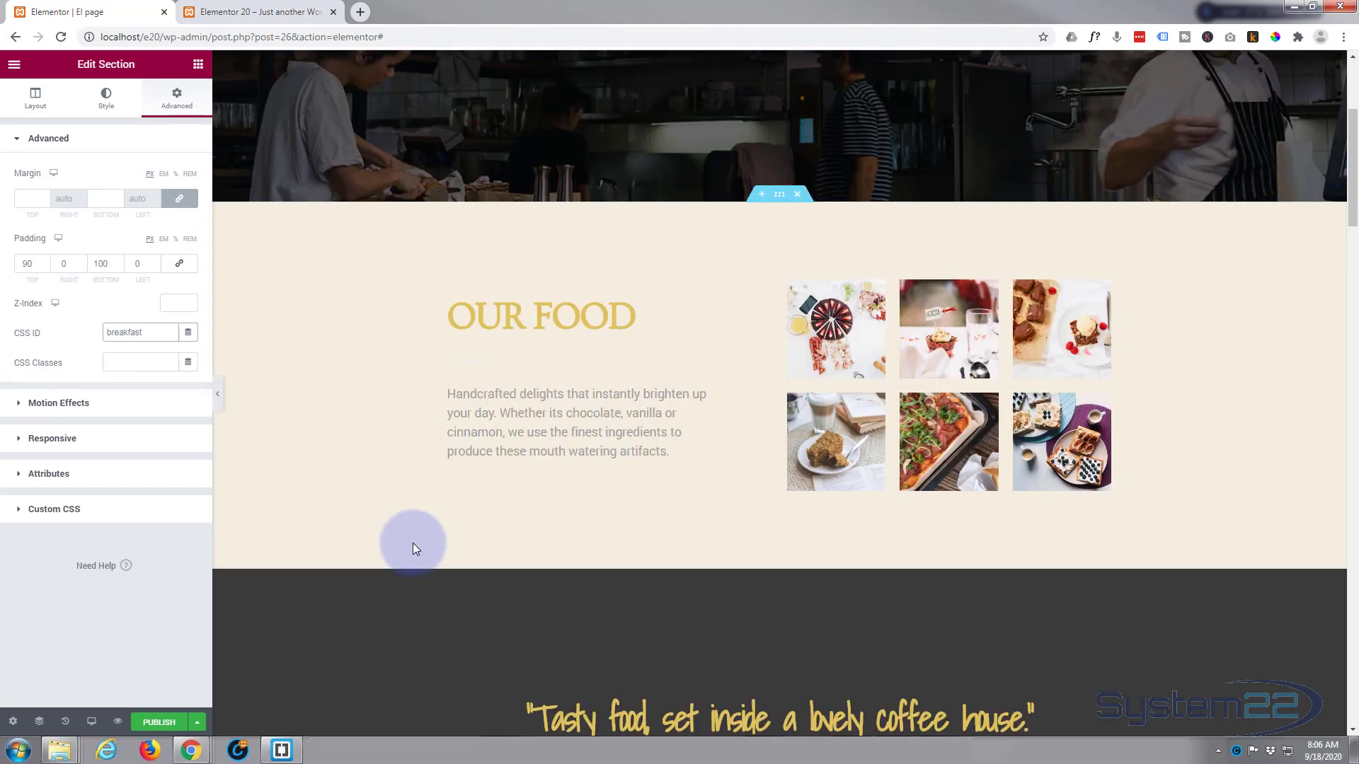
pyautogui.scroll(3)
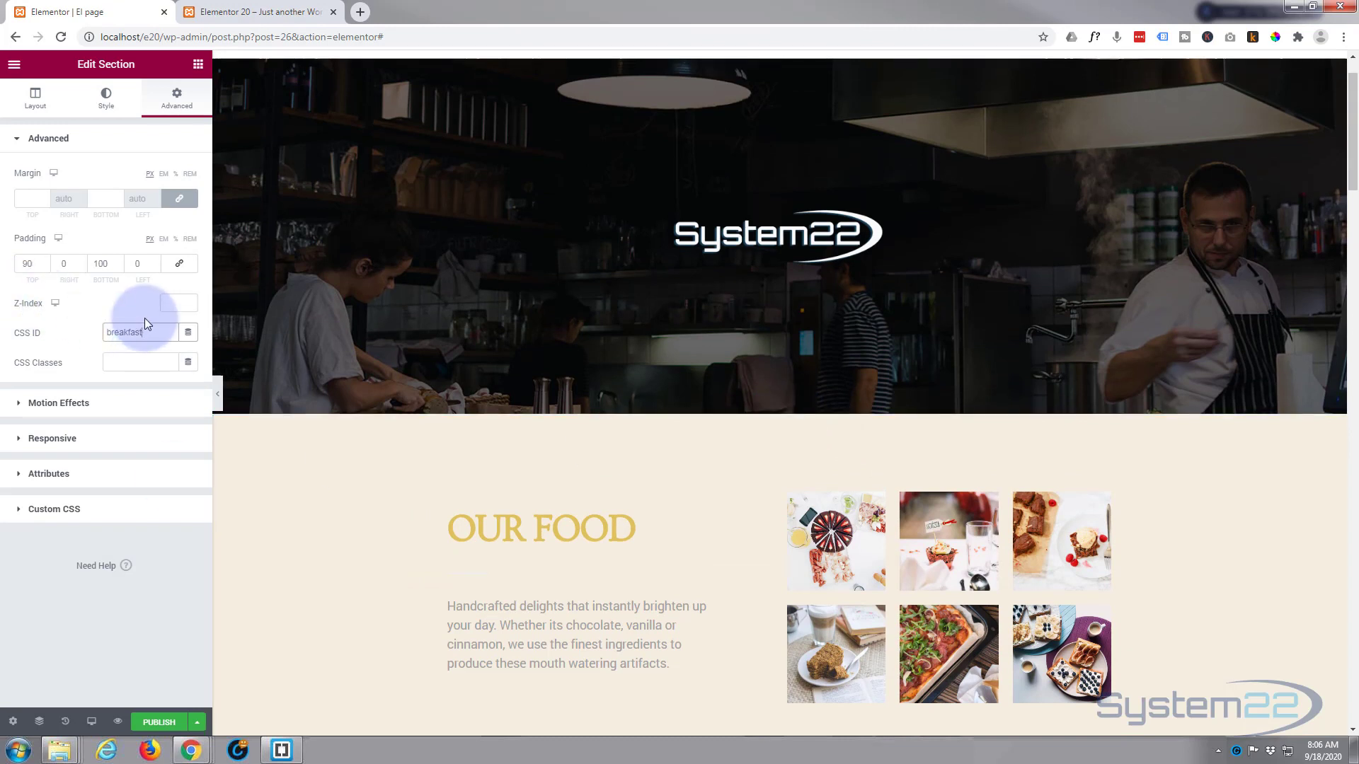
pyautogui.click(34, 97)
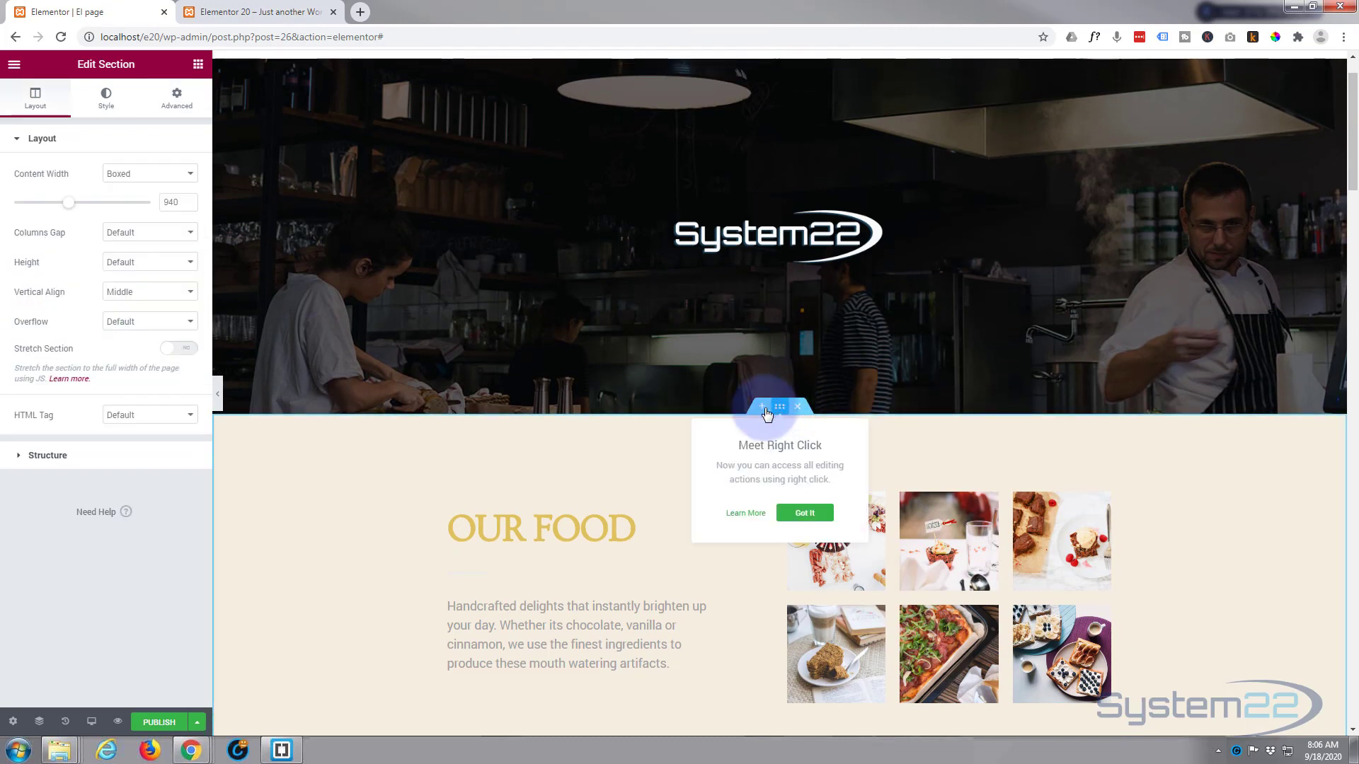
pyautogui.click(175, 97)
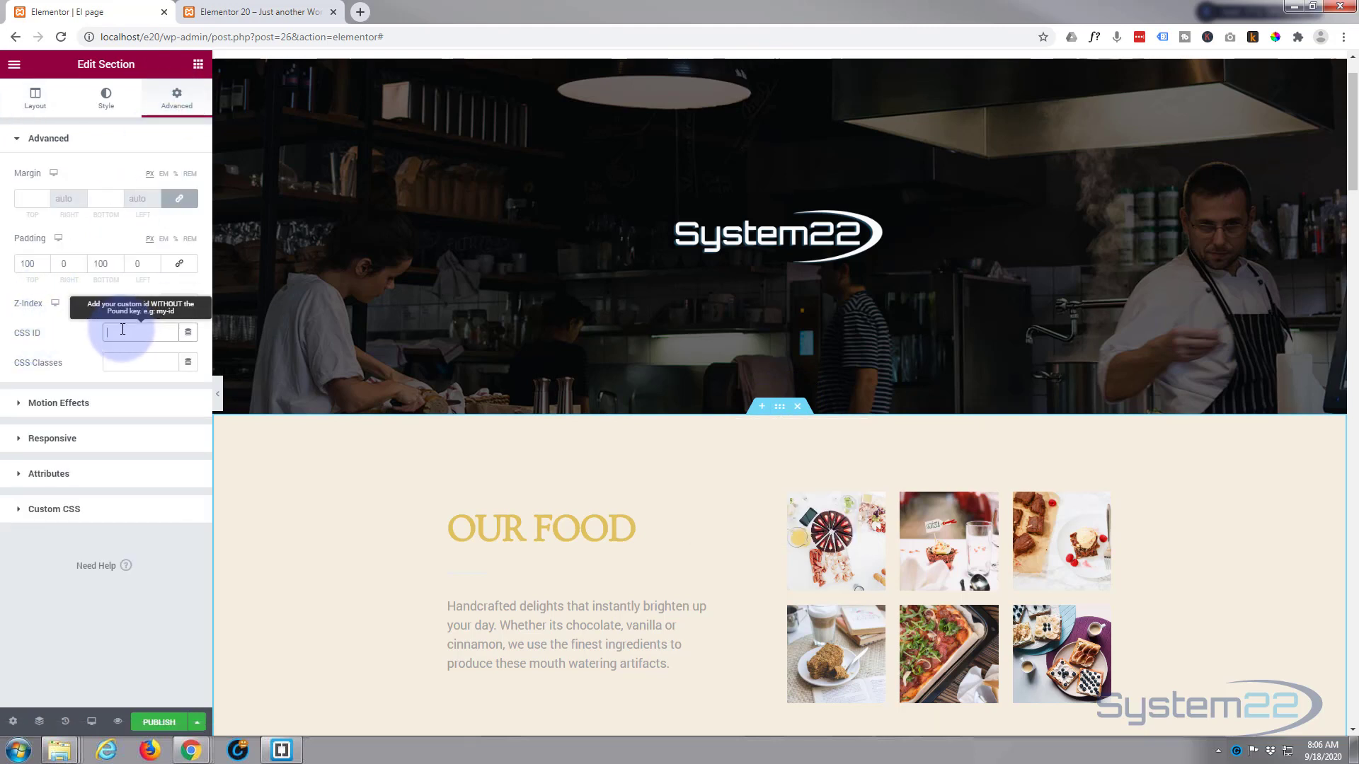
pyautogui.write('food')
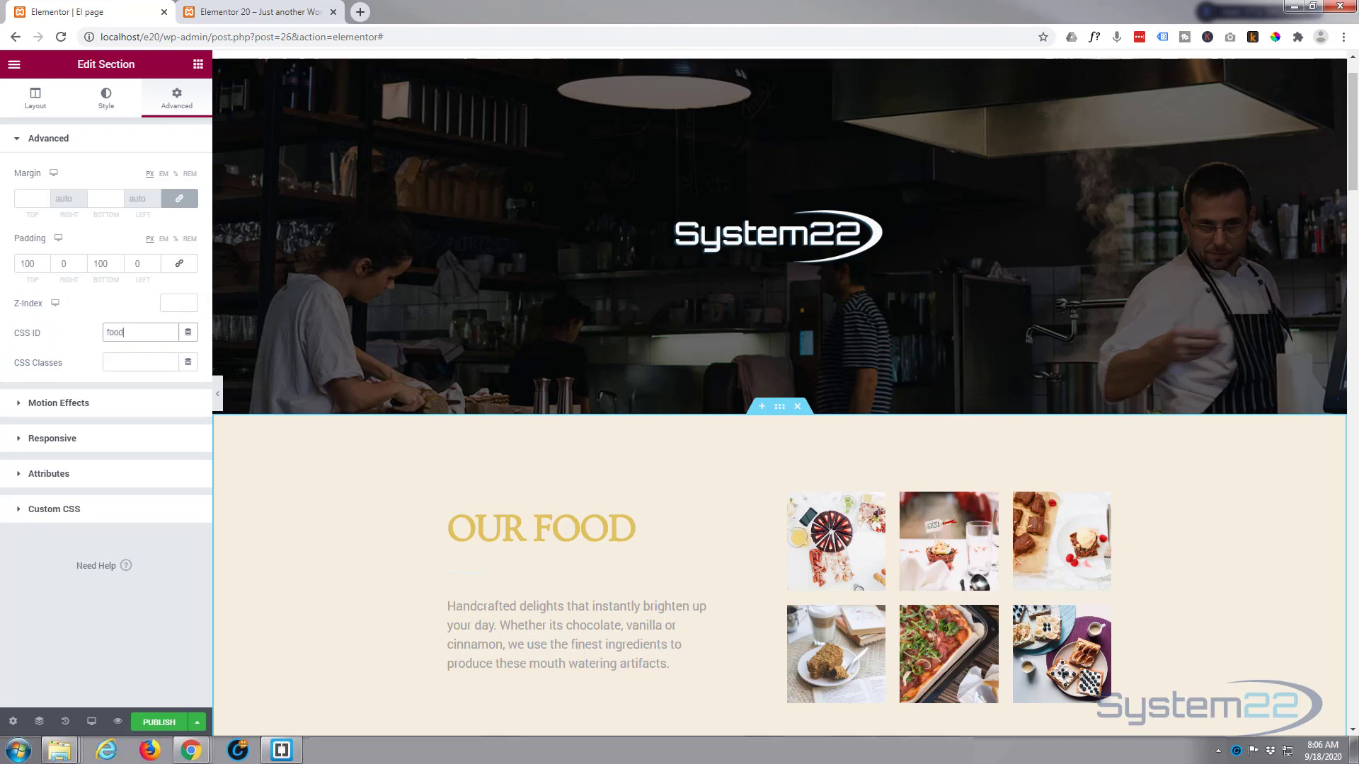
pyautogui.scroll(3)
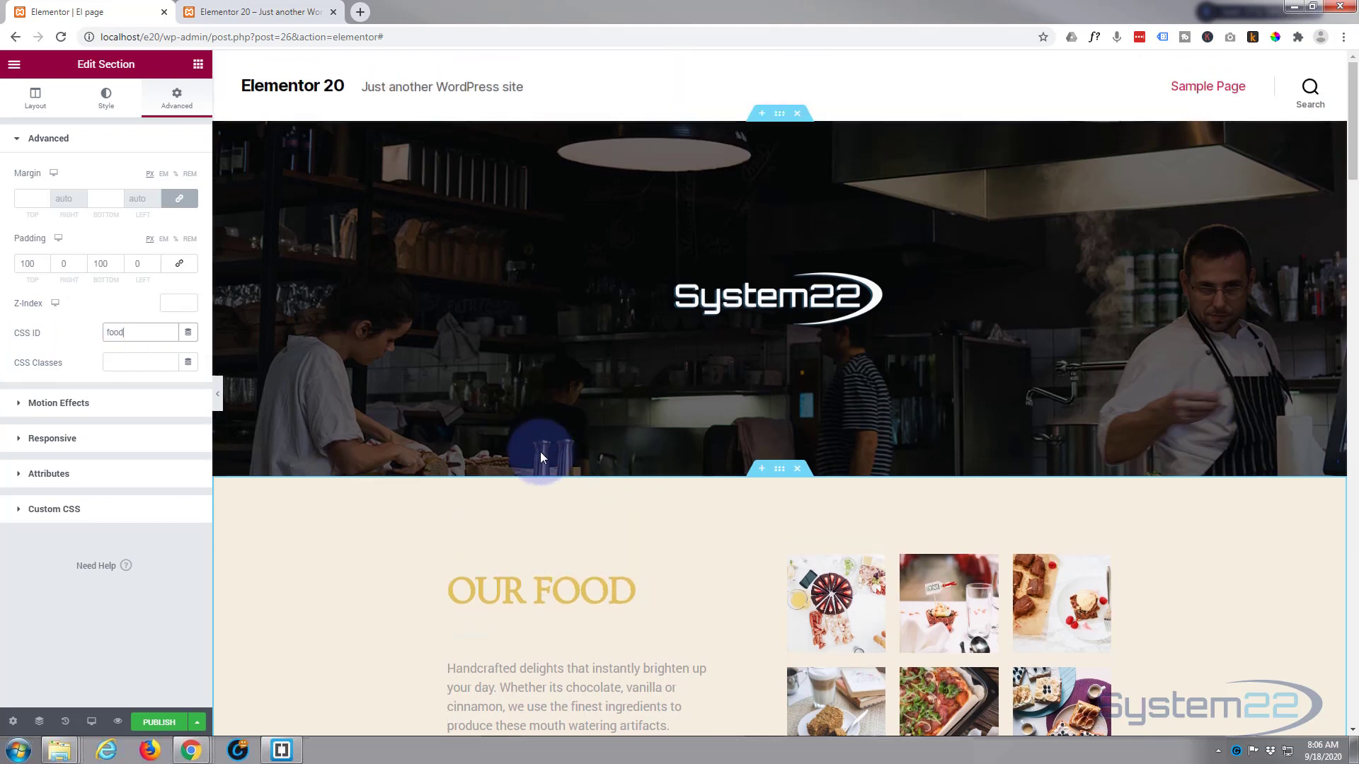
pyautogui.moveTo(741, 142)
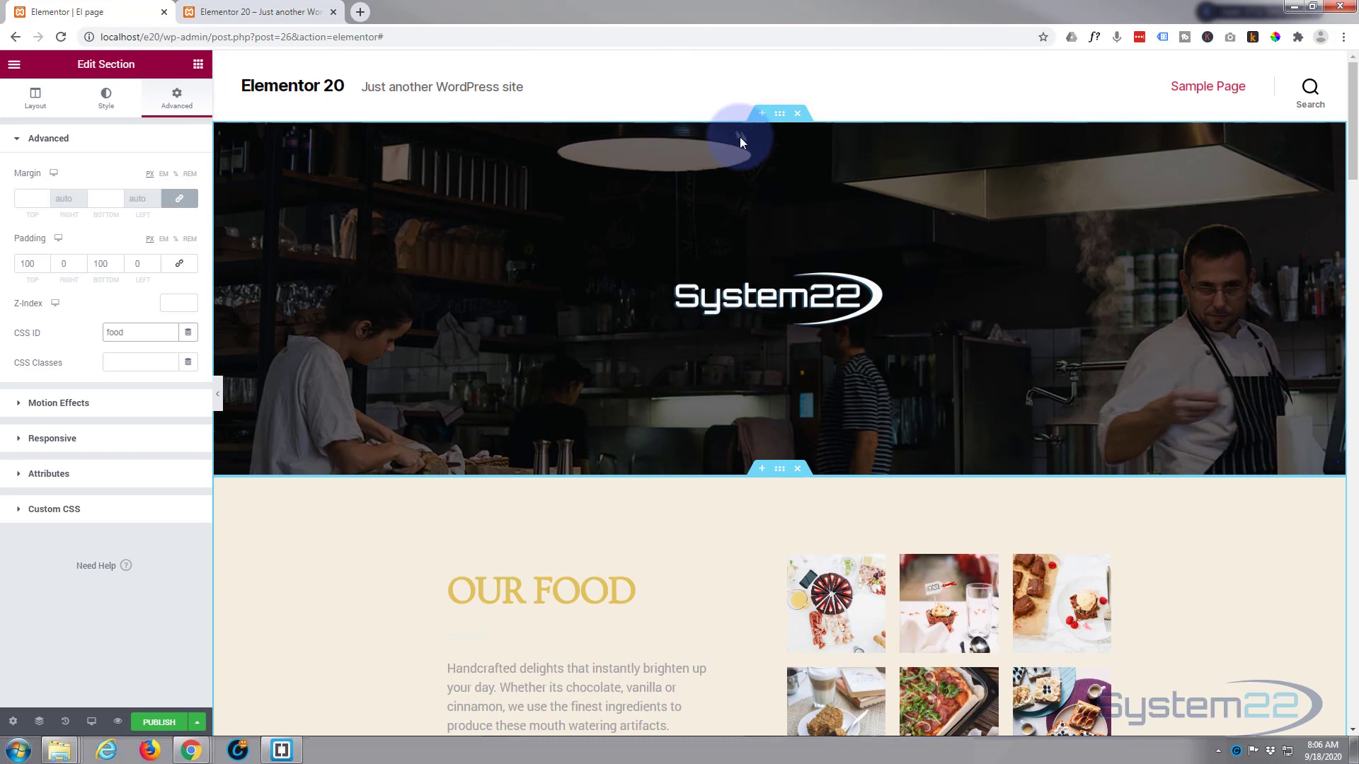
# Give the top hero banner section the CSS ID 'home'.
pyautogui.click(34, 97)
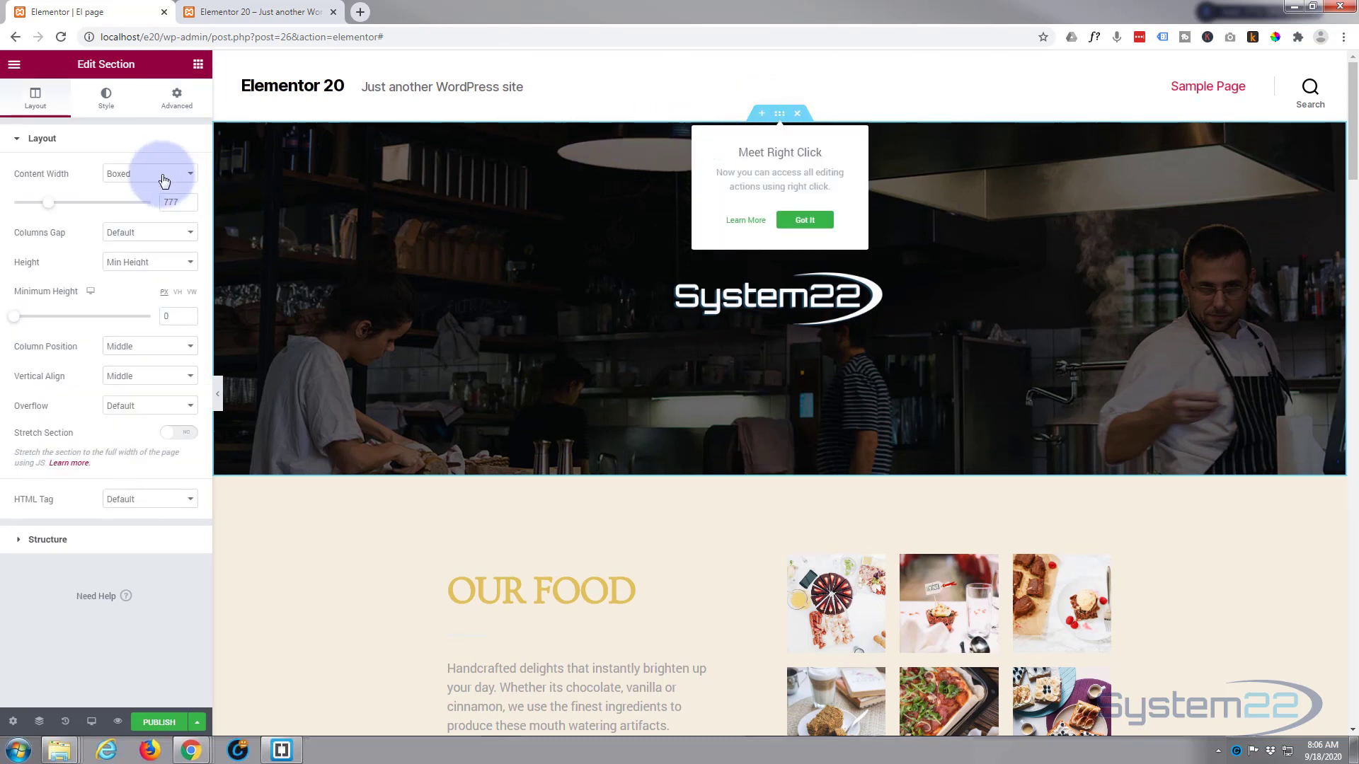
pyautogui.moveTo(160, 262)
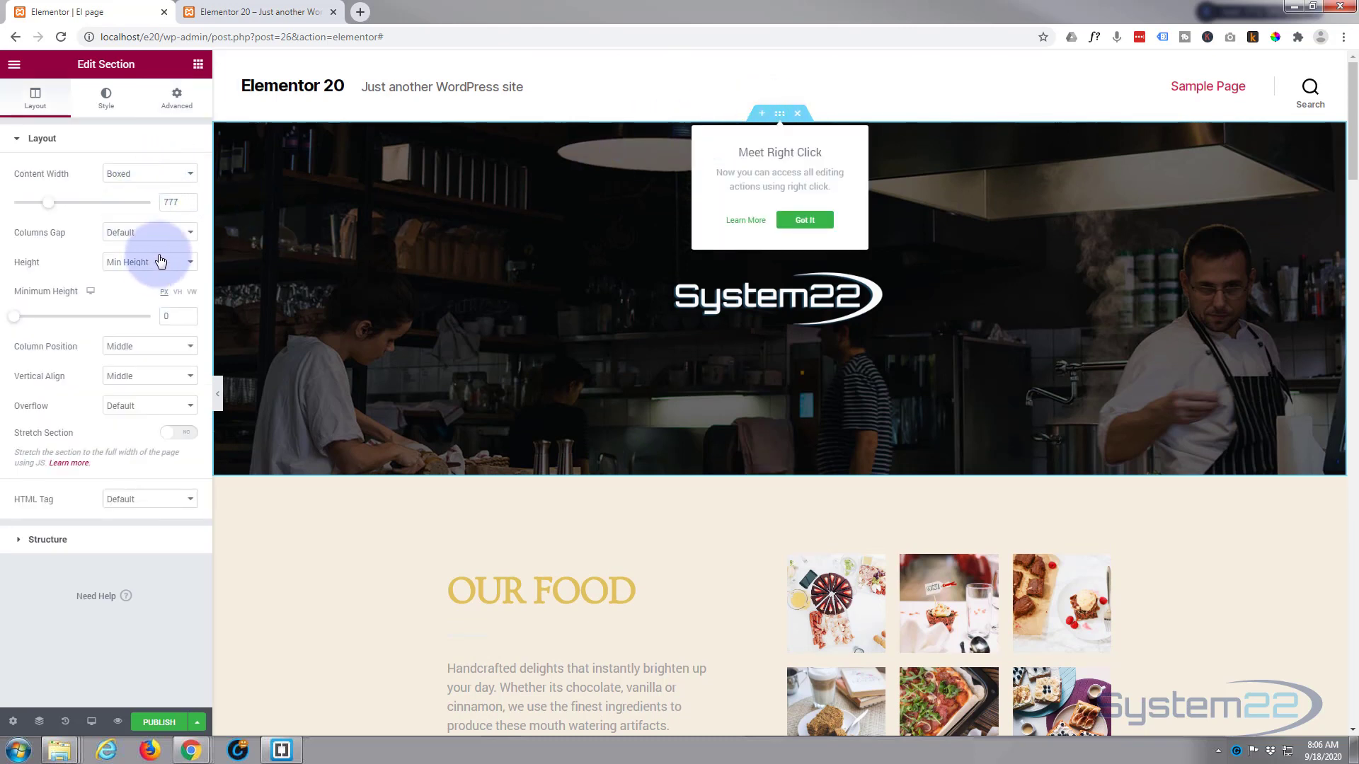
pyautogui.click(175, 98)
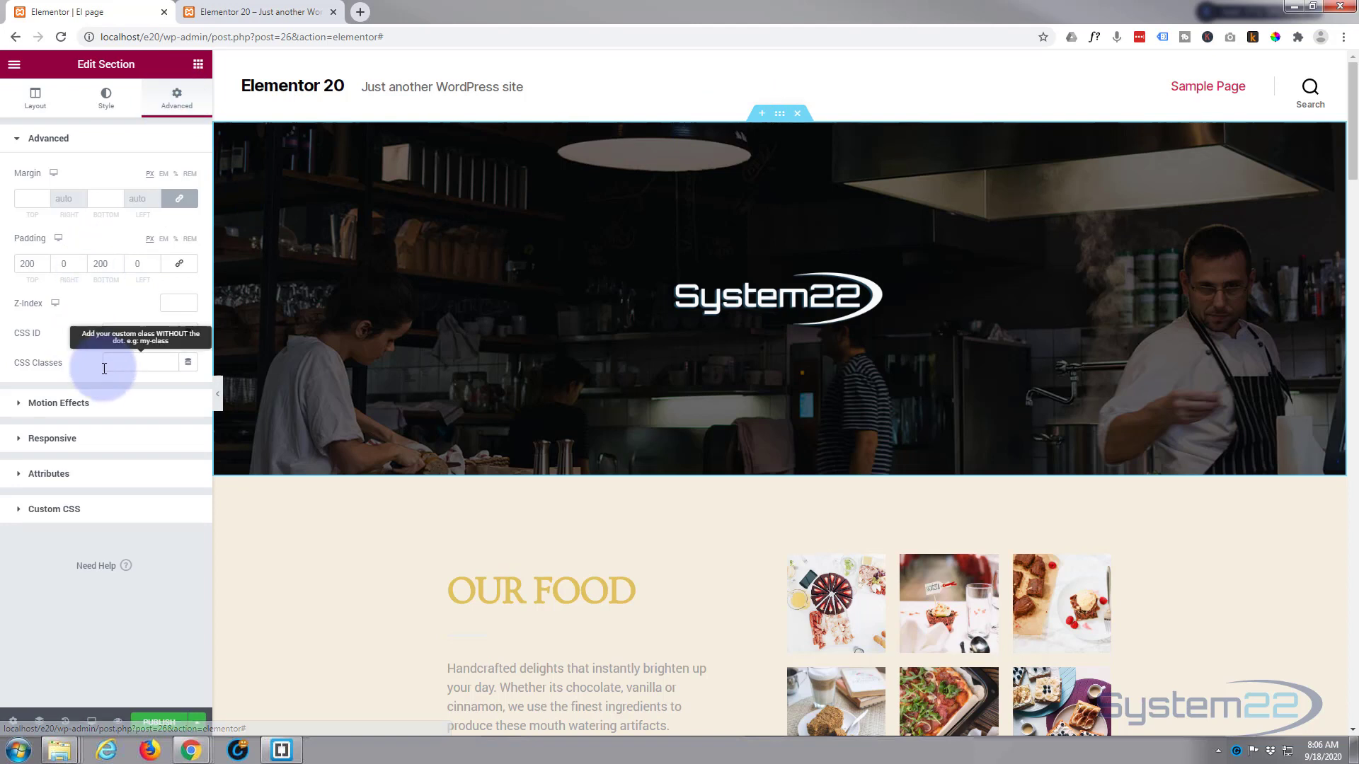
pyautogui.click(138, 331)
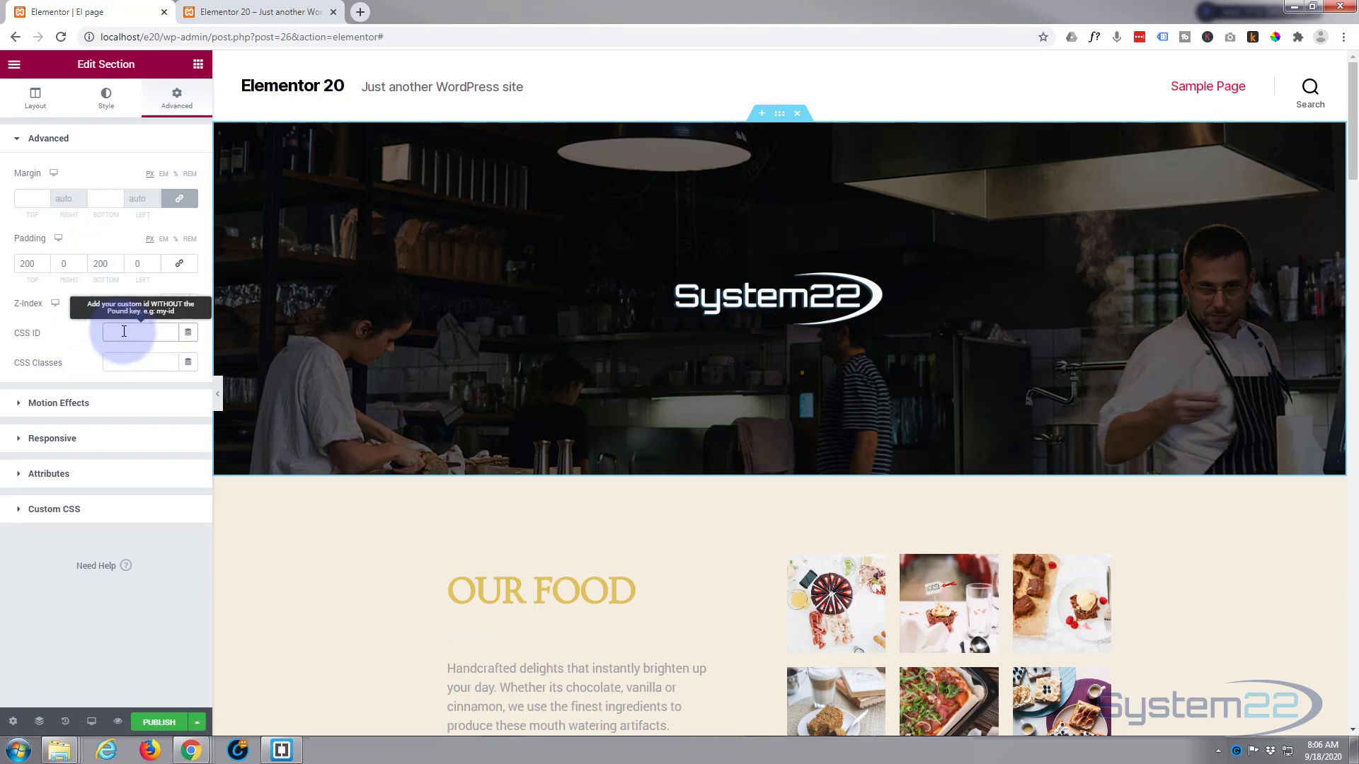
pyautogui.write('home')
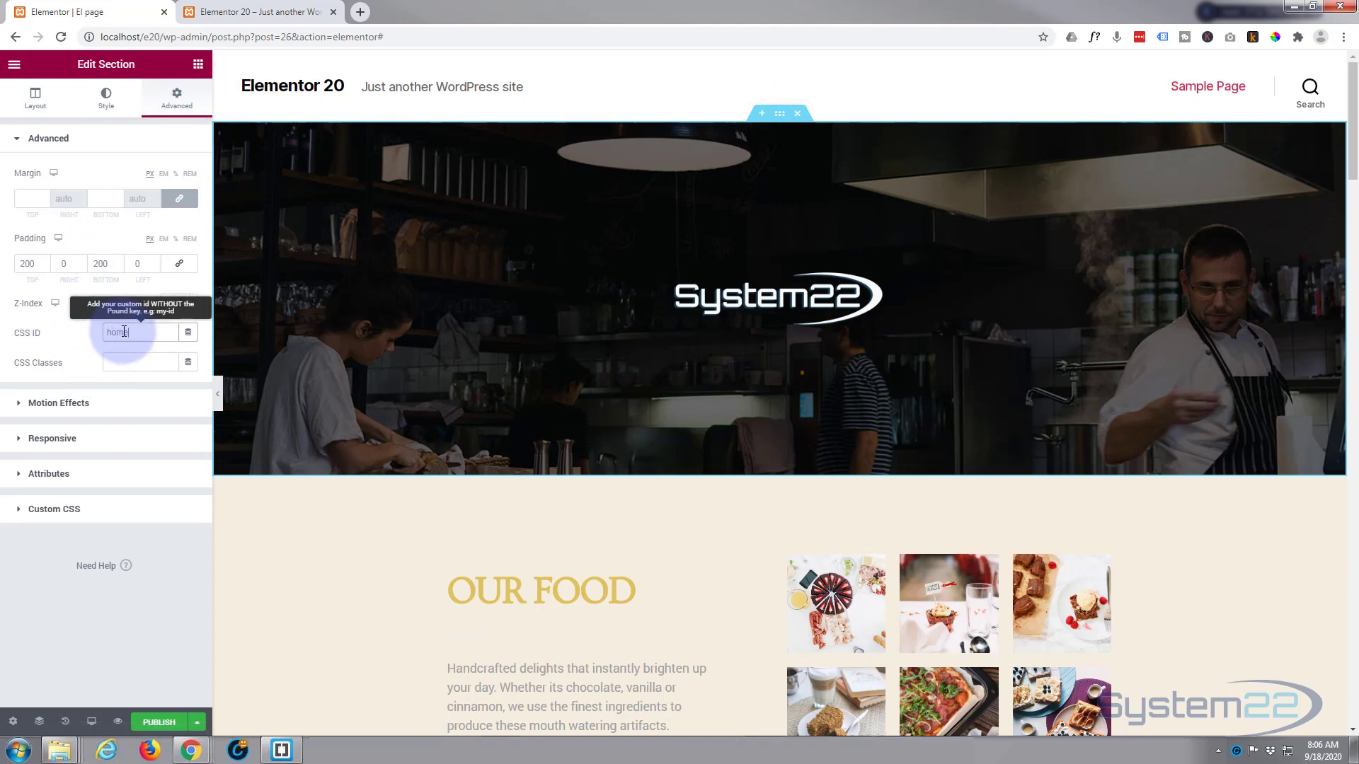
pyautogui.write('home')
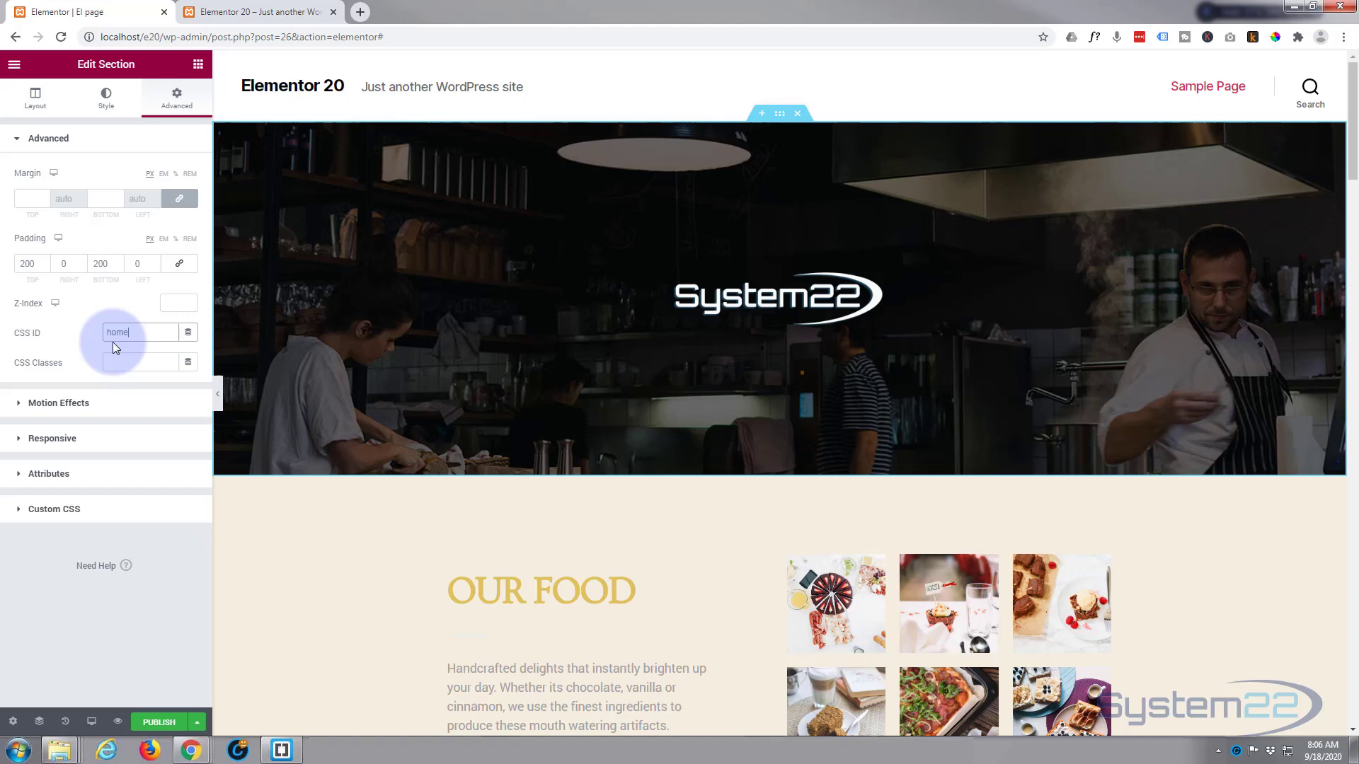
# Publish the El page so the new section IDs go live, then view the site front end.
pyautogui.scroll(-3)
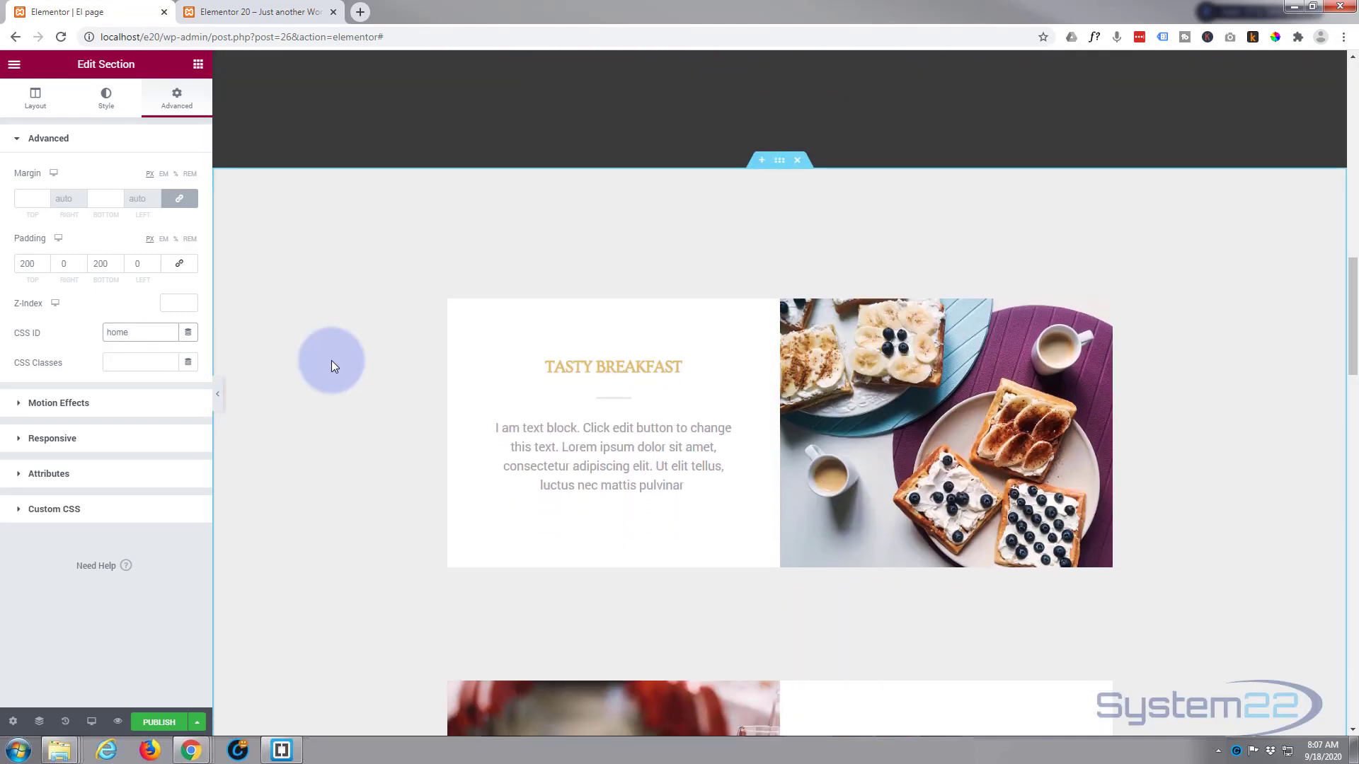
pyautogui.scroll(-3)
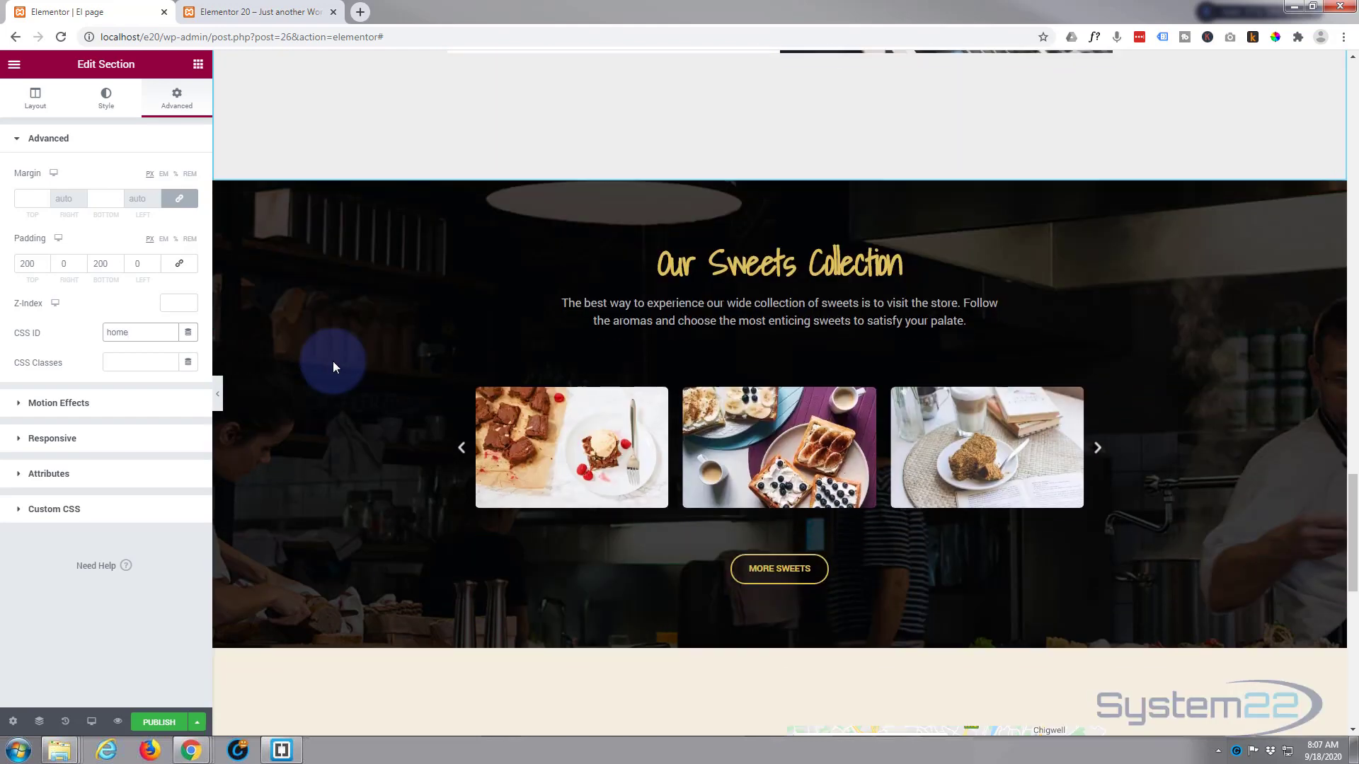
pyautogui.scroll(-3)
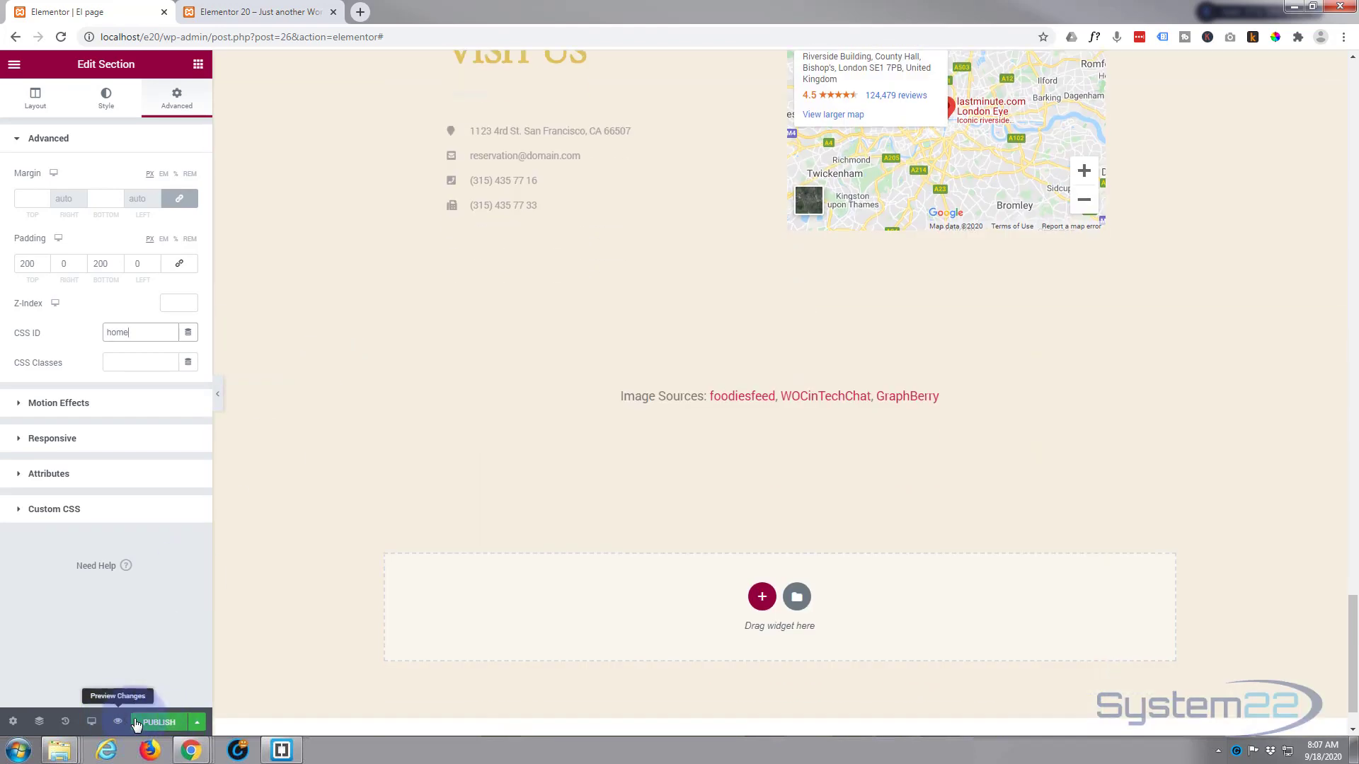
pyautogui.click(157, 722)
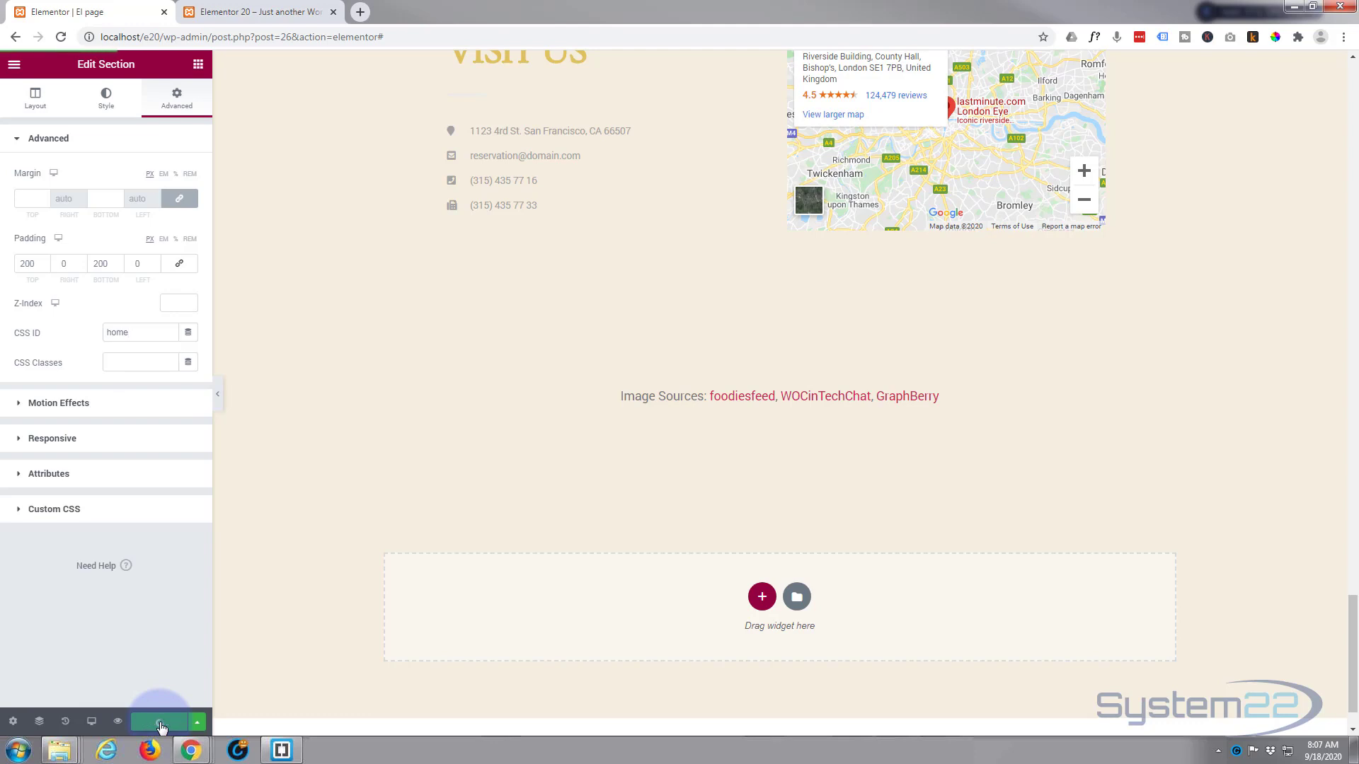
pyautogui.click(160, 720)
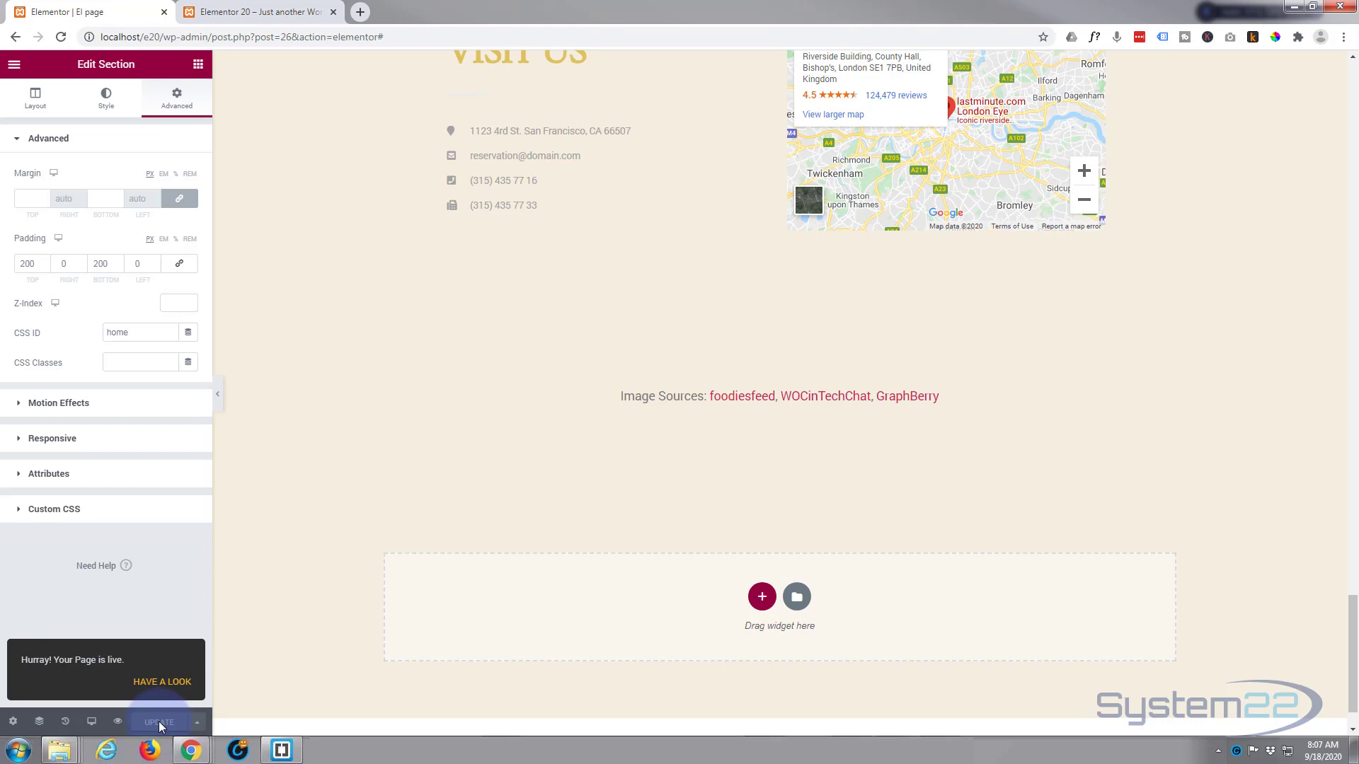
pyautogui.click(159, 722)
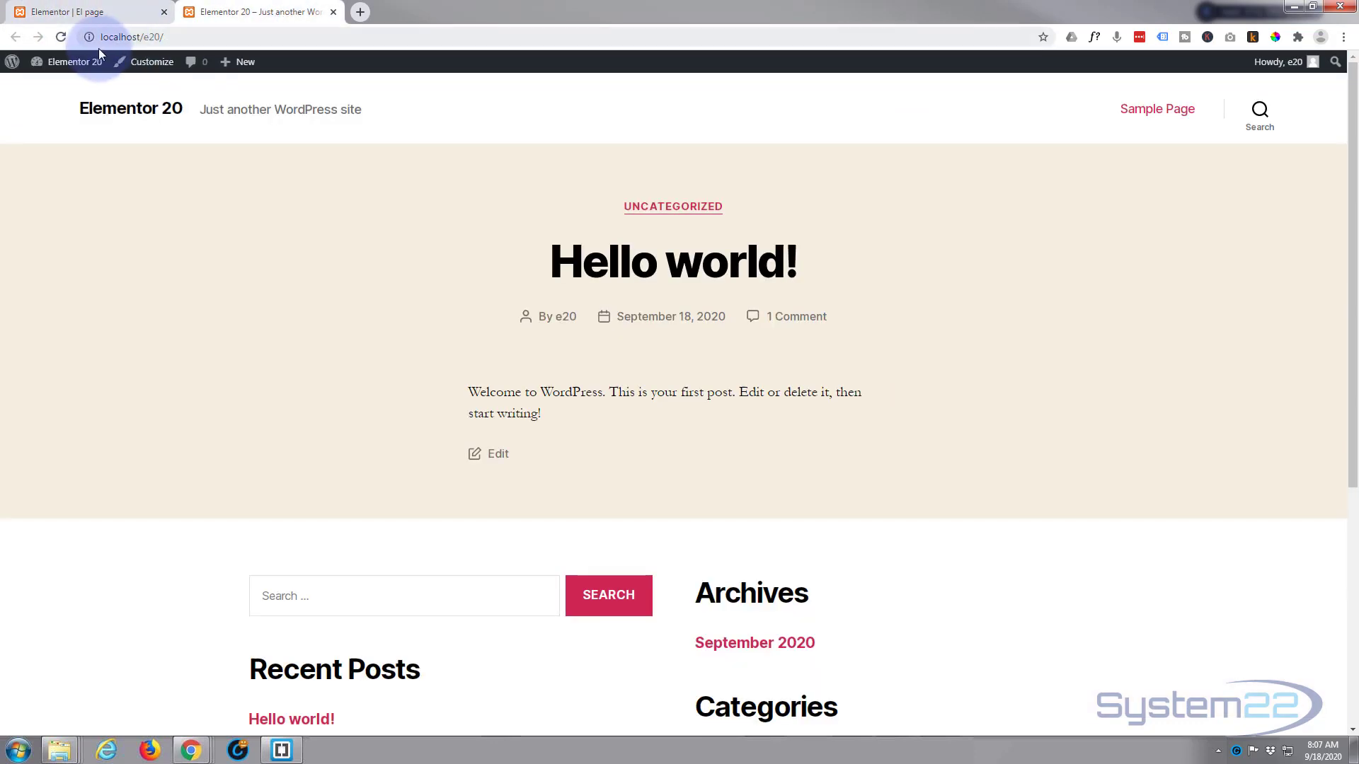
# Return to the admin dashboard and go to the Appearance > Menus screen.
pyautogui.click(73, 61)
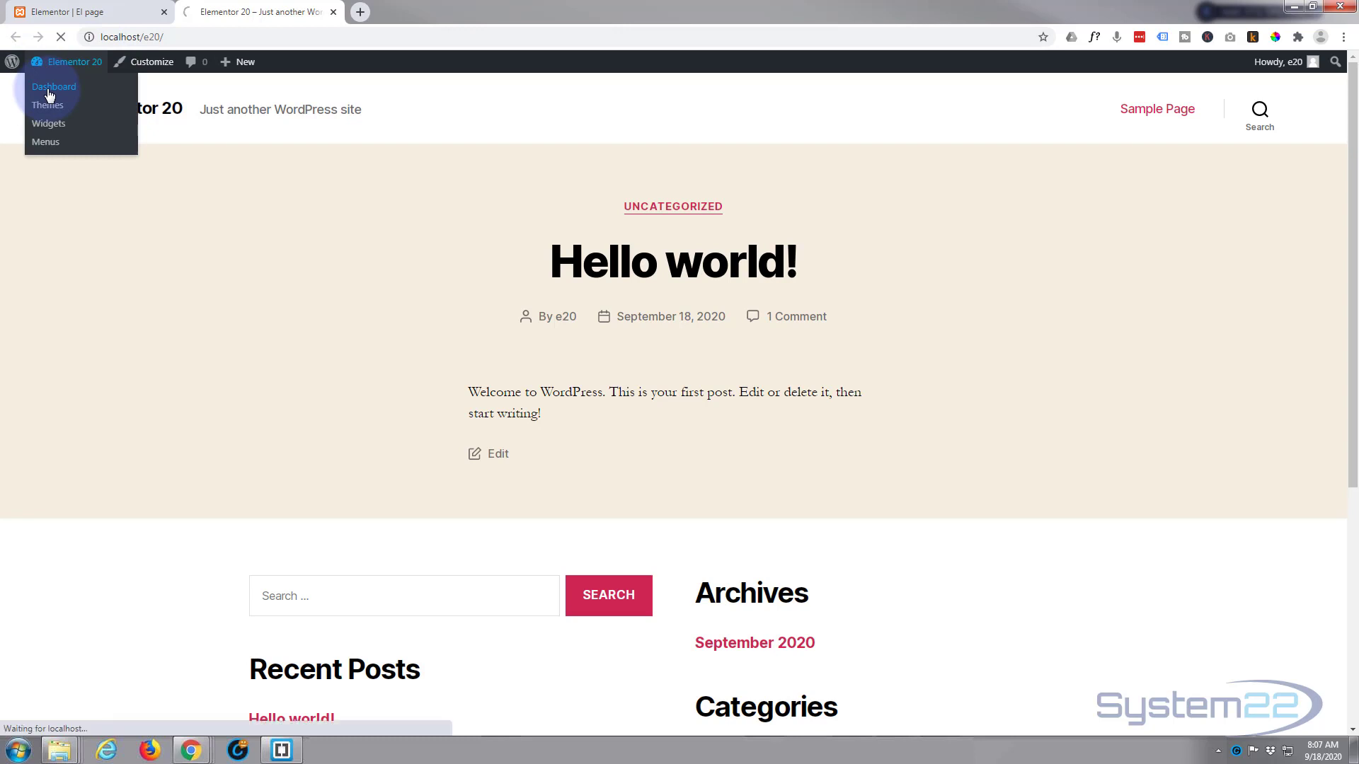
pyautogui.click(53, 86)
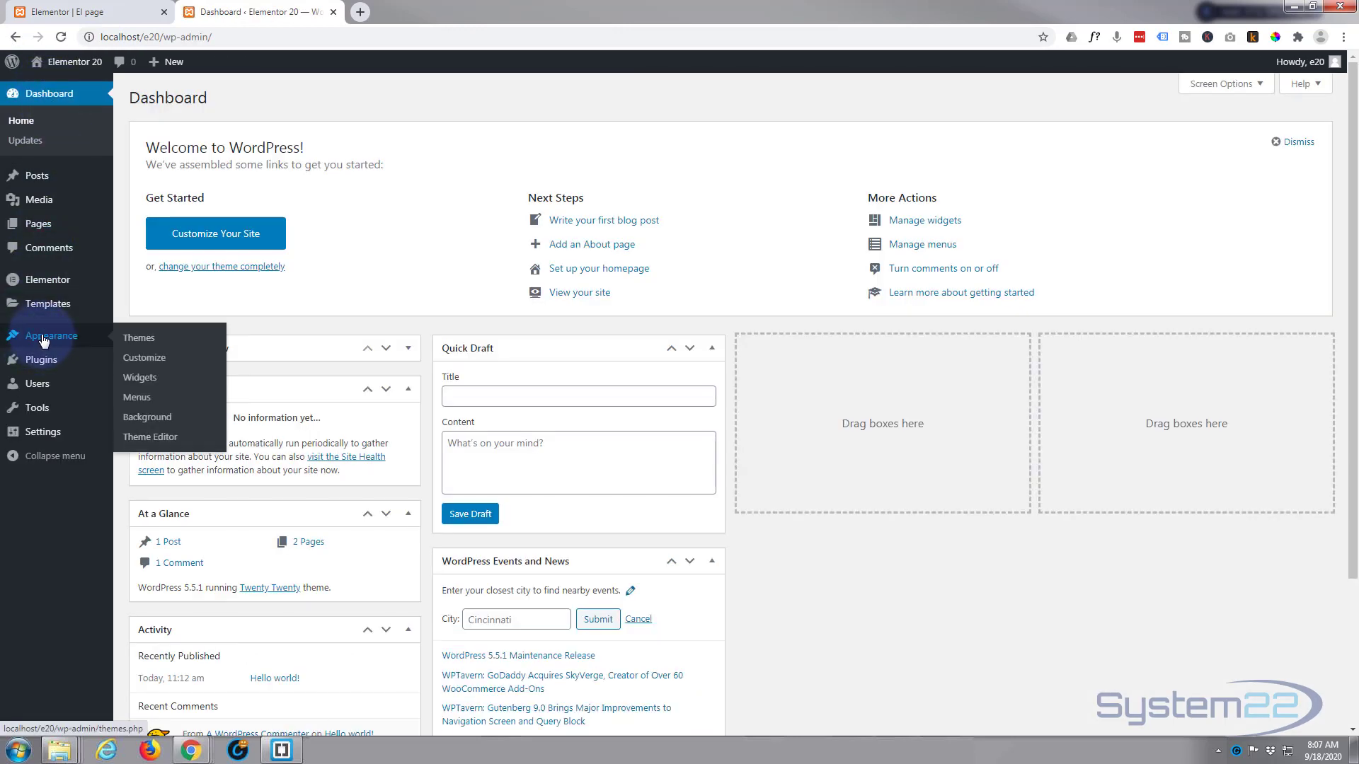
pyautogui.moveTo(136, 396)
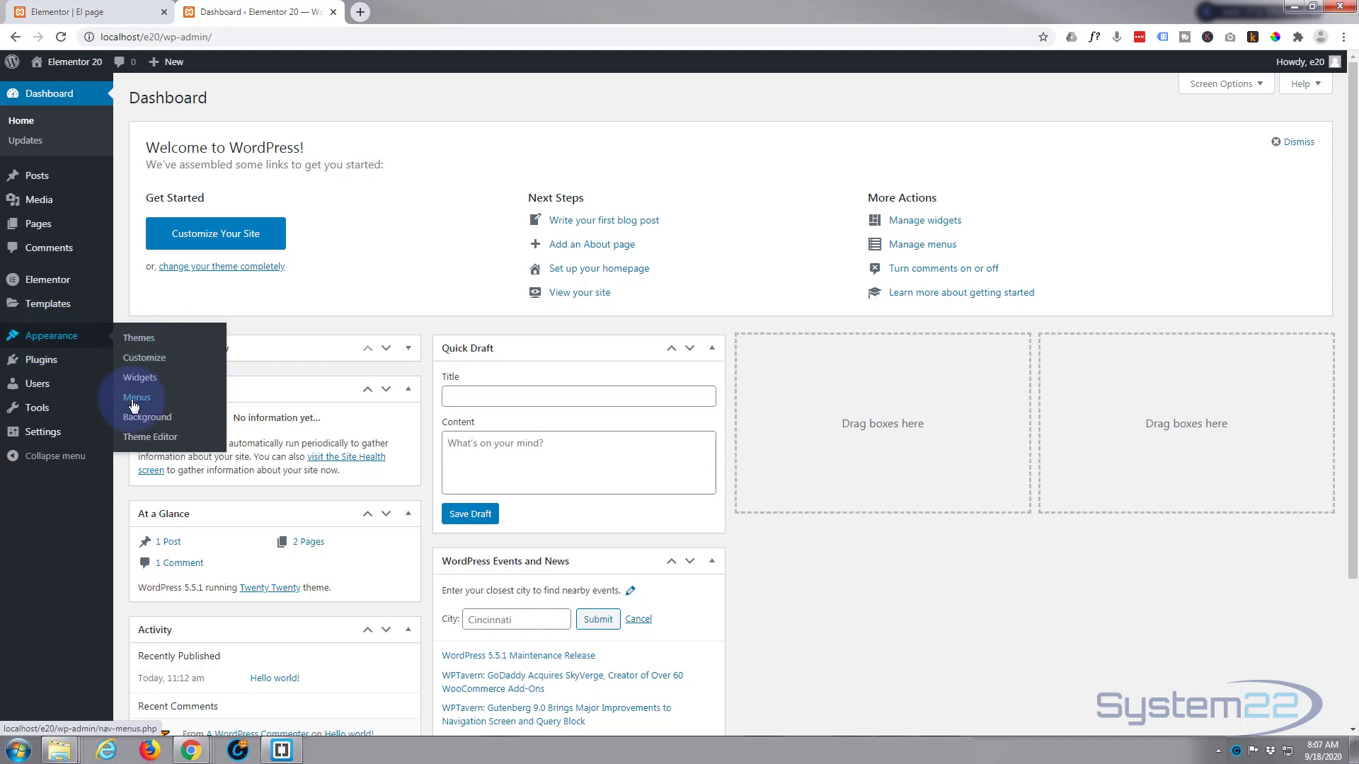
pyautogui.click(136, 396)
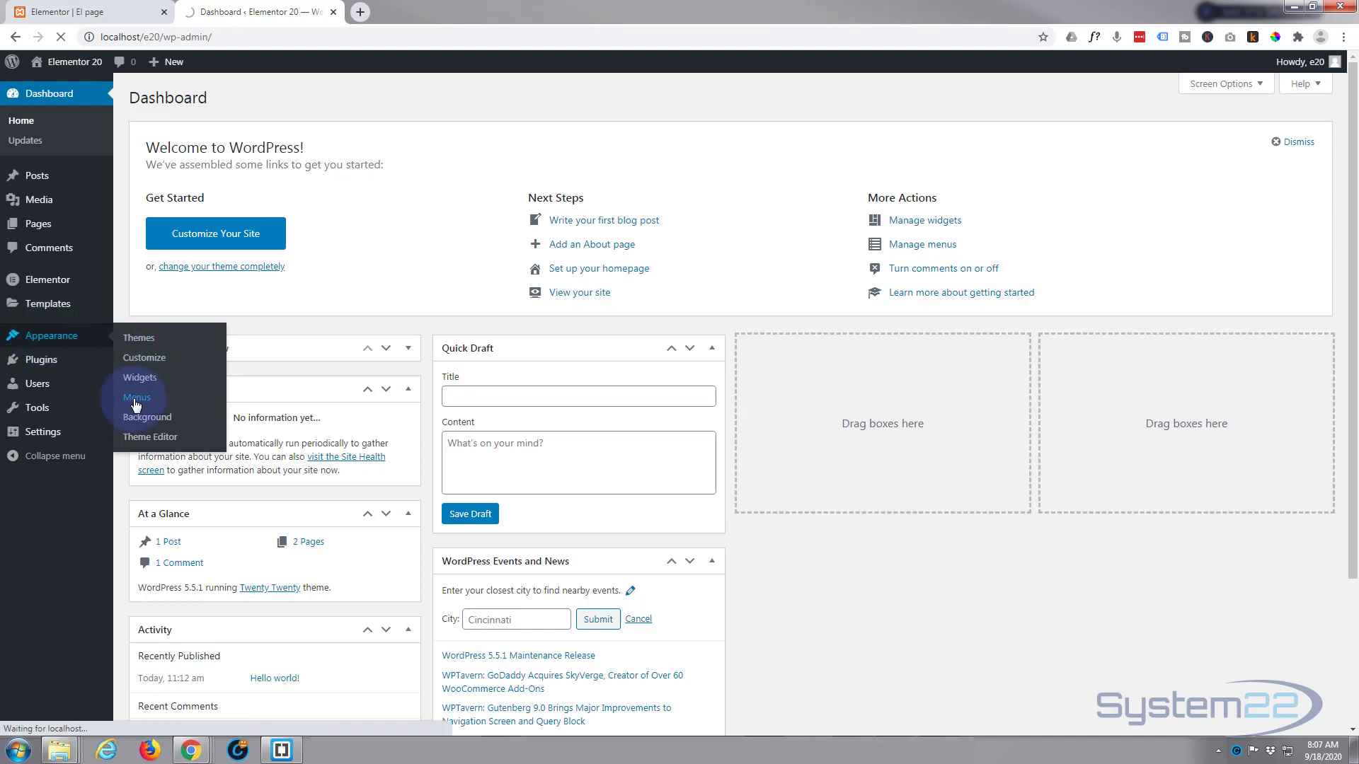
pyautogui.click(136, 396)
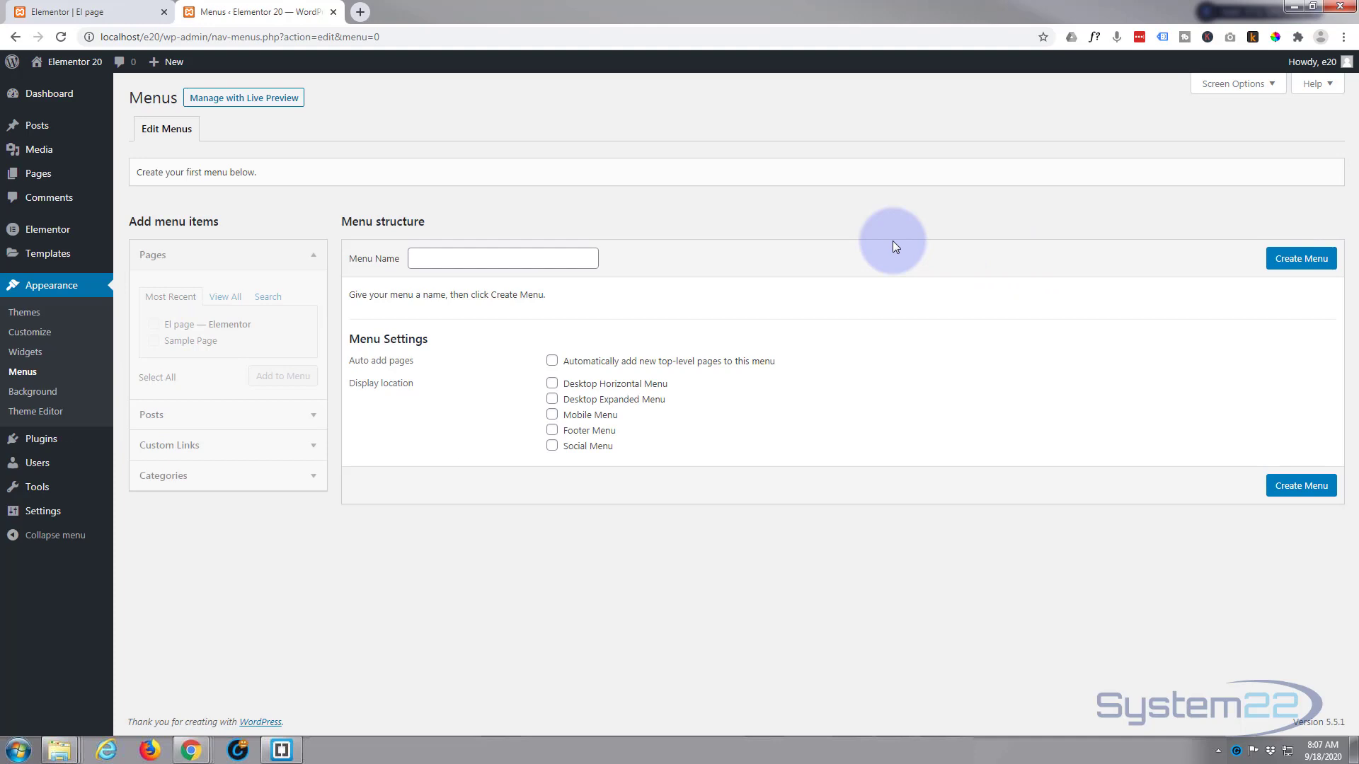
# Create a new navigation menu named 'one page'.
pyautogui.click(502, 257)
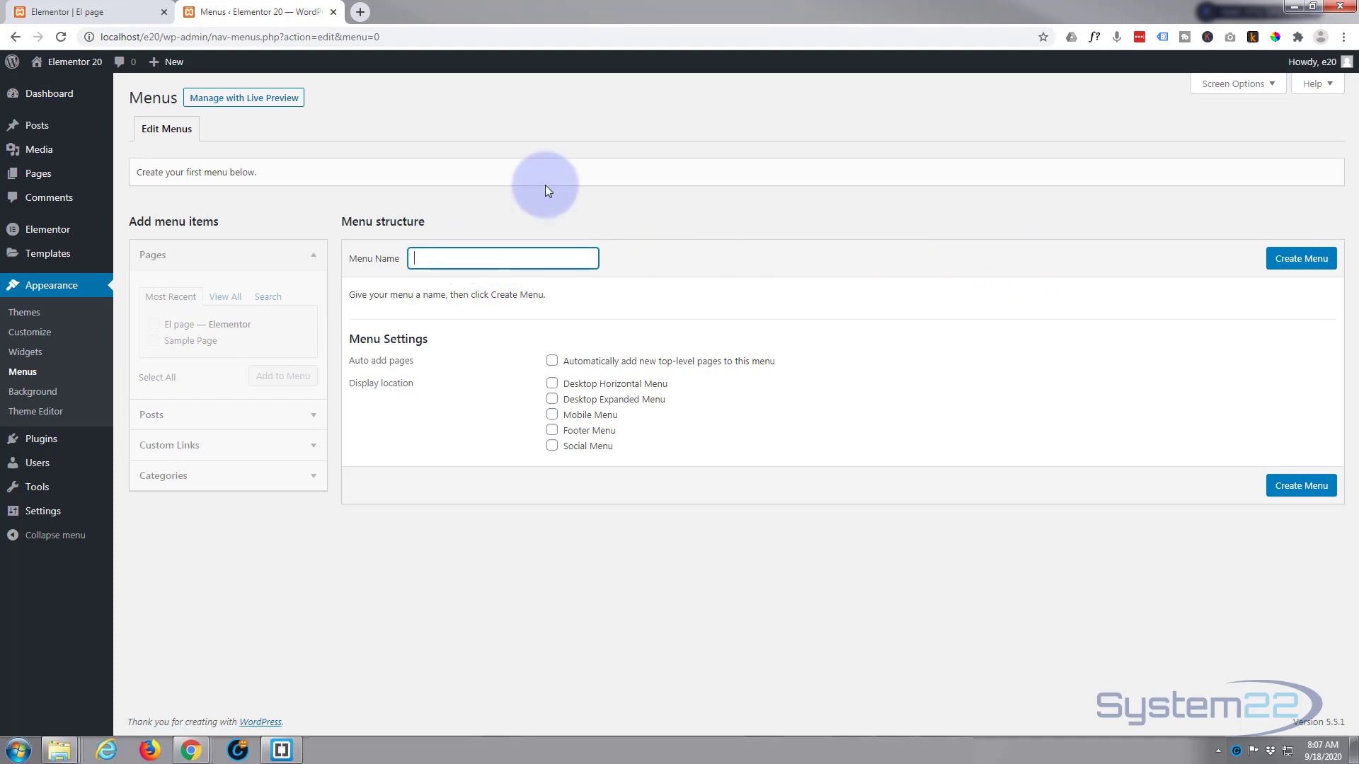
pyautogui.write('on')
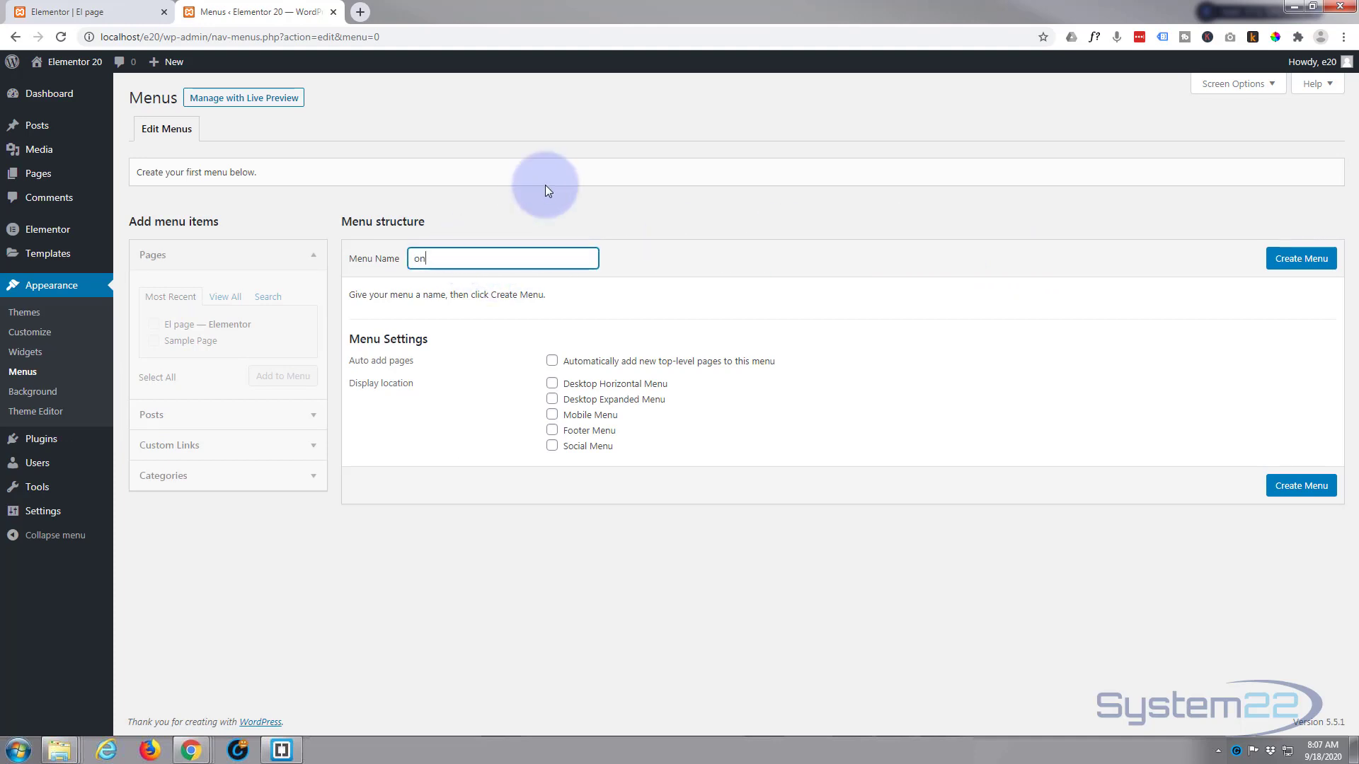
pyautogui.write('e page')
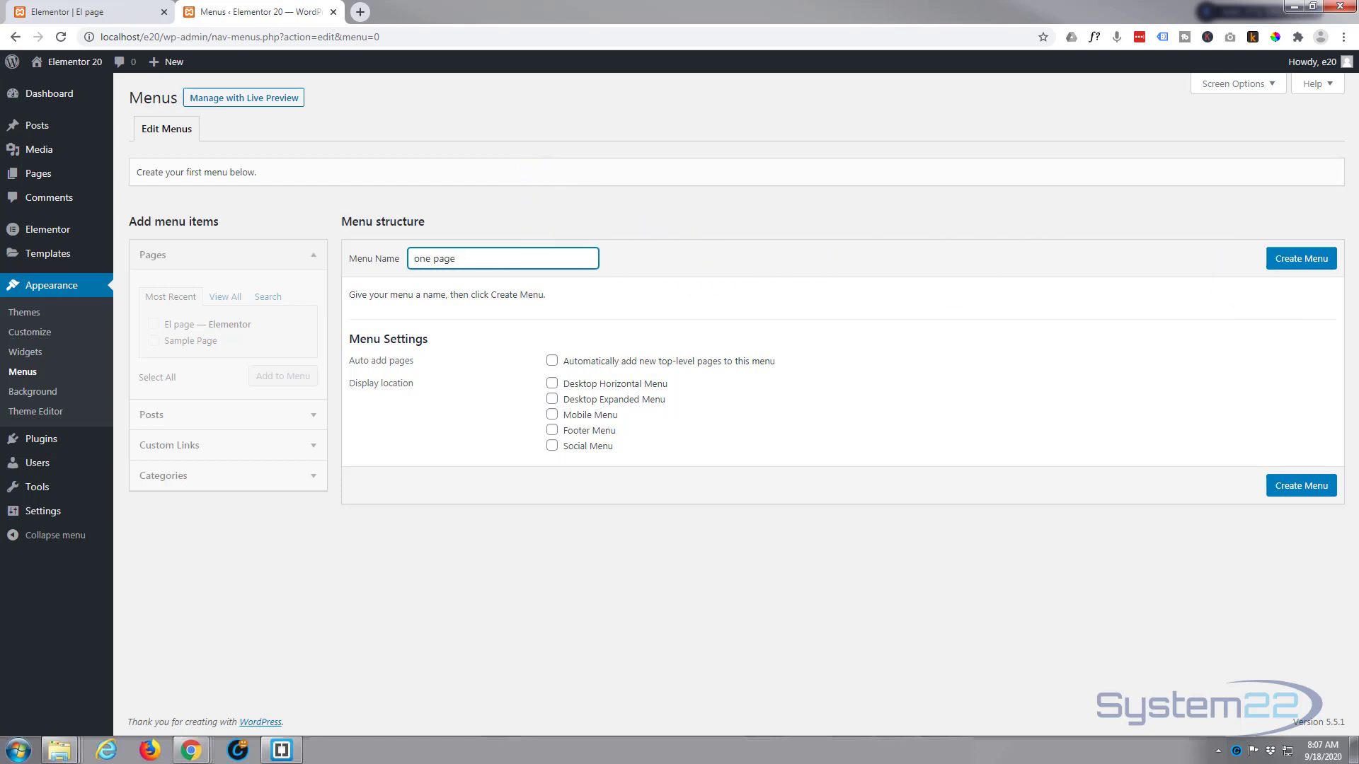
pyautogui.click(1300, 257)
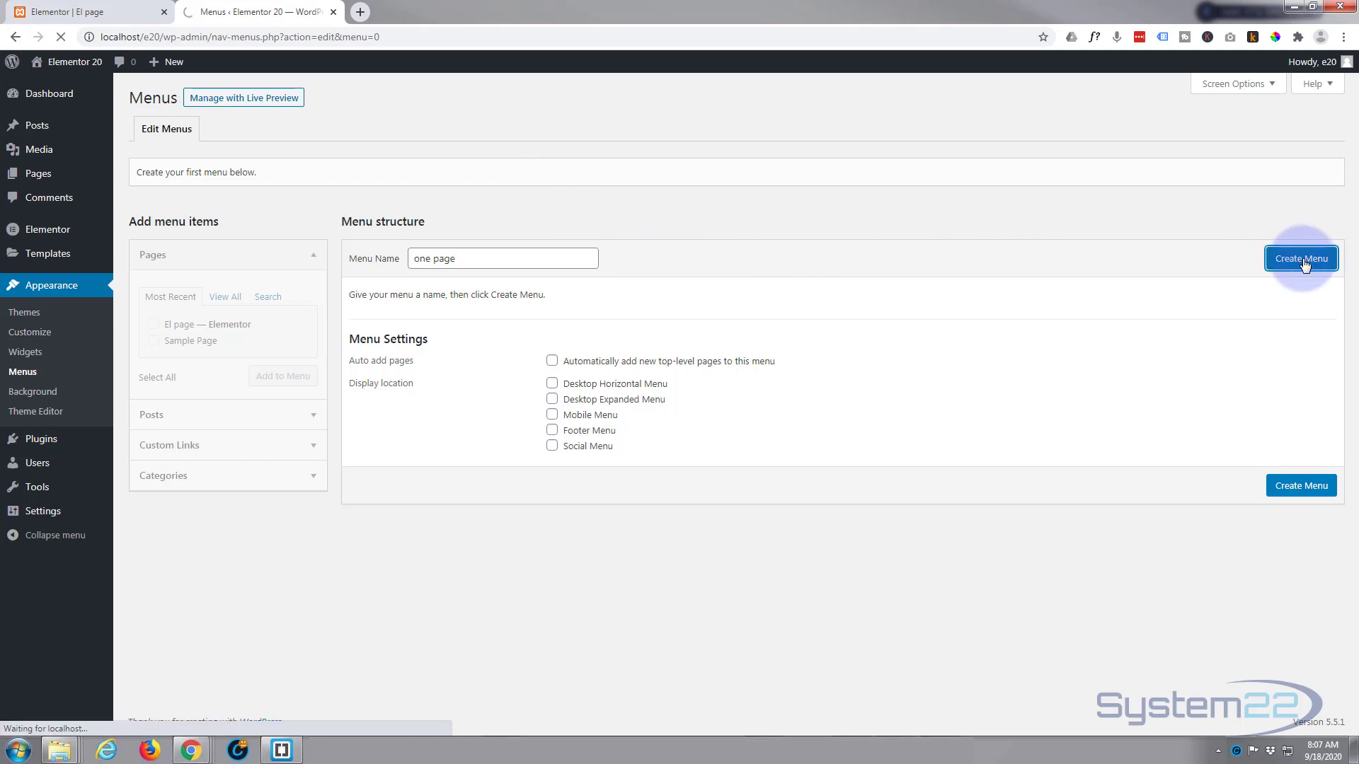
pyautogui.click(1301, 258)
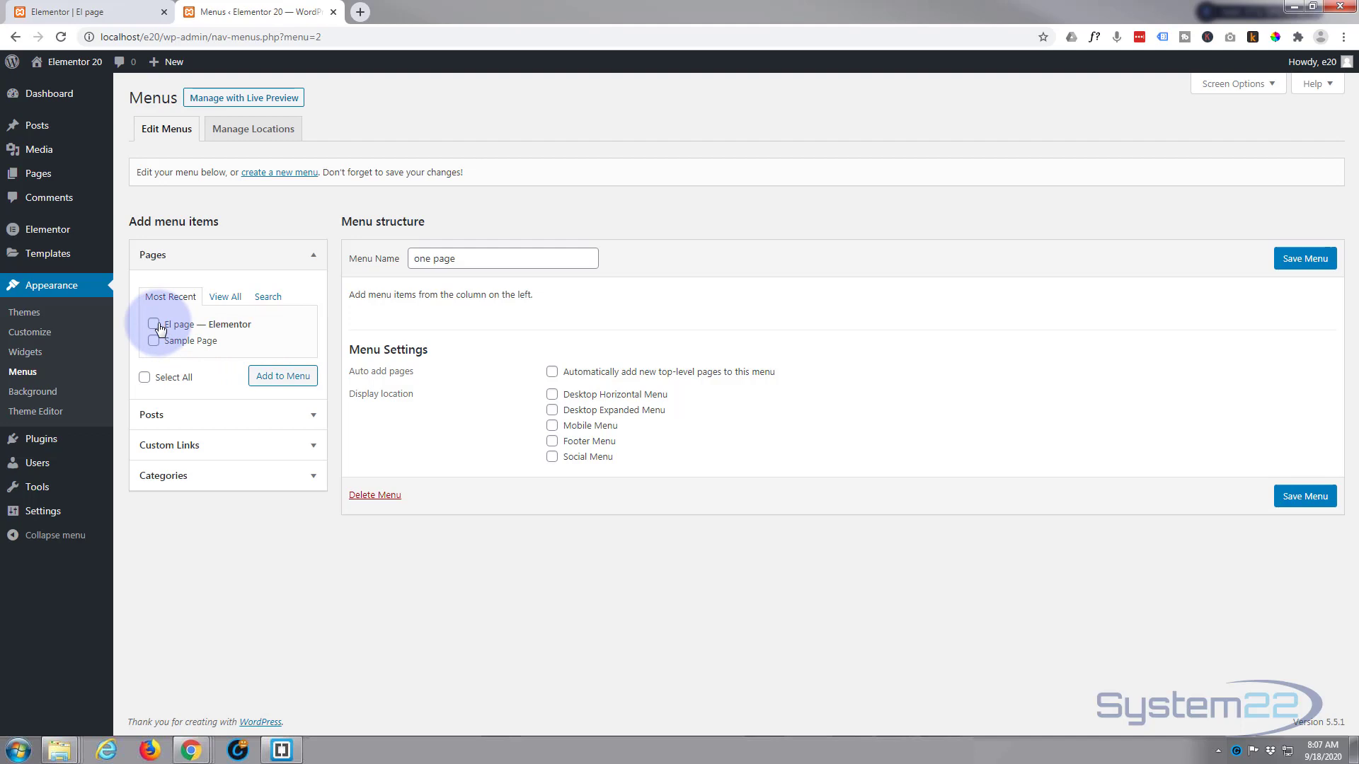
pyautogui.moveTo(272, 331)
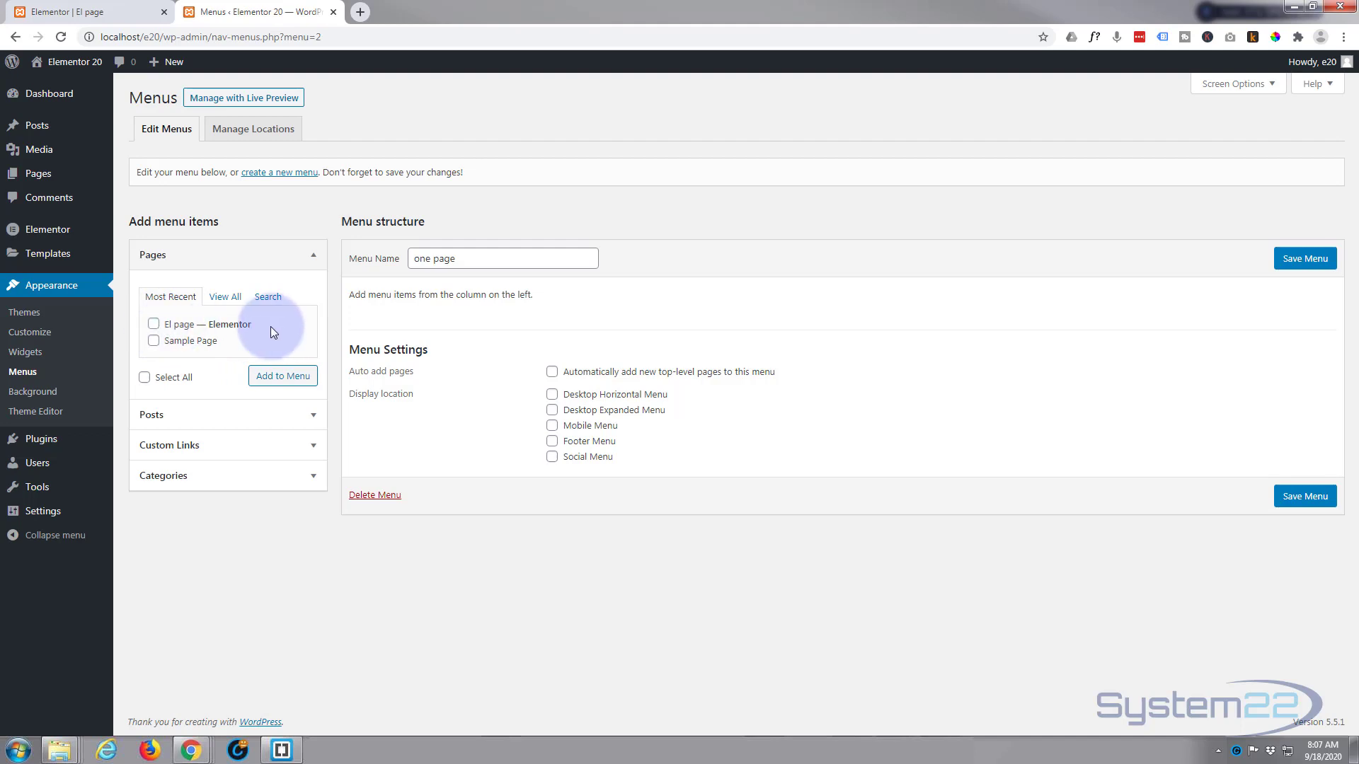
pyautogui.moveTo(241, 364)
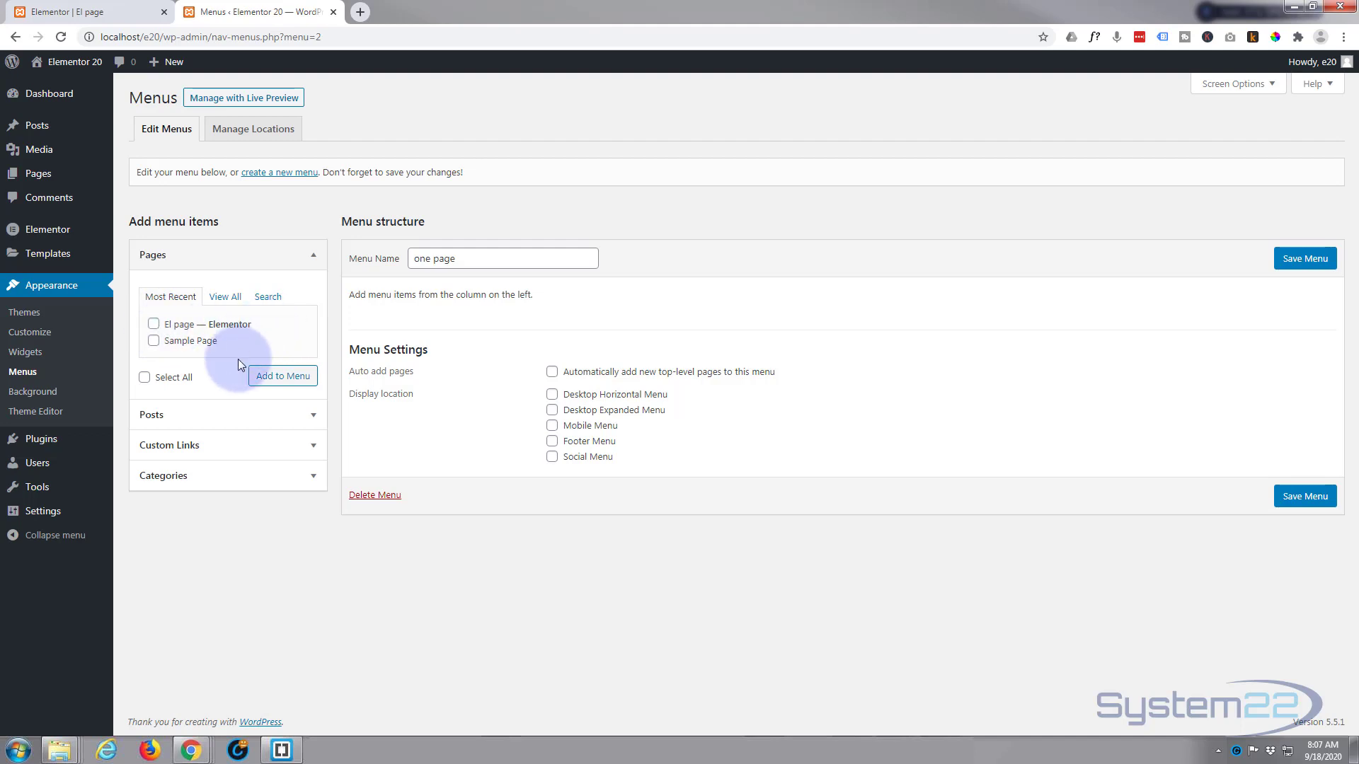
# Add a custom link 'Home' pointing to #home to the one page menu.
pyautogui.click(227, 445)
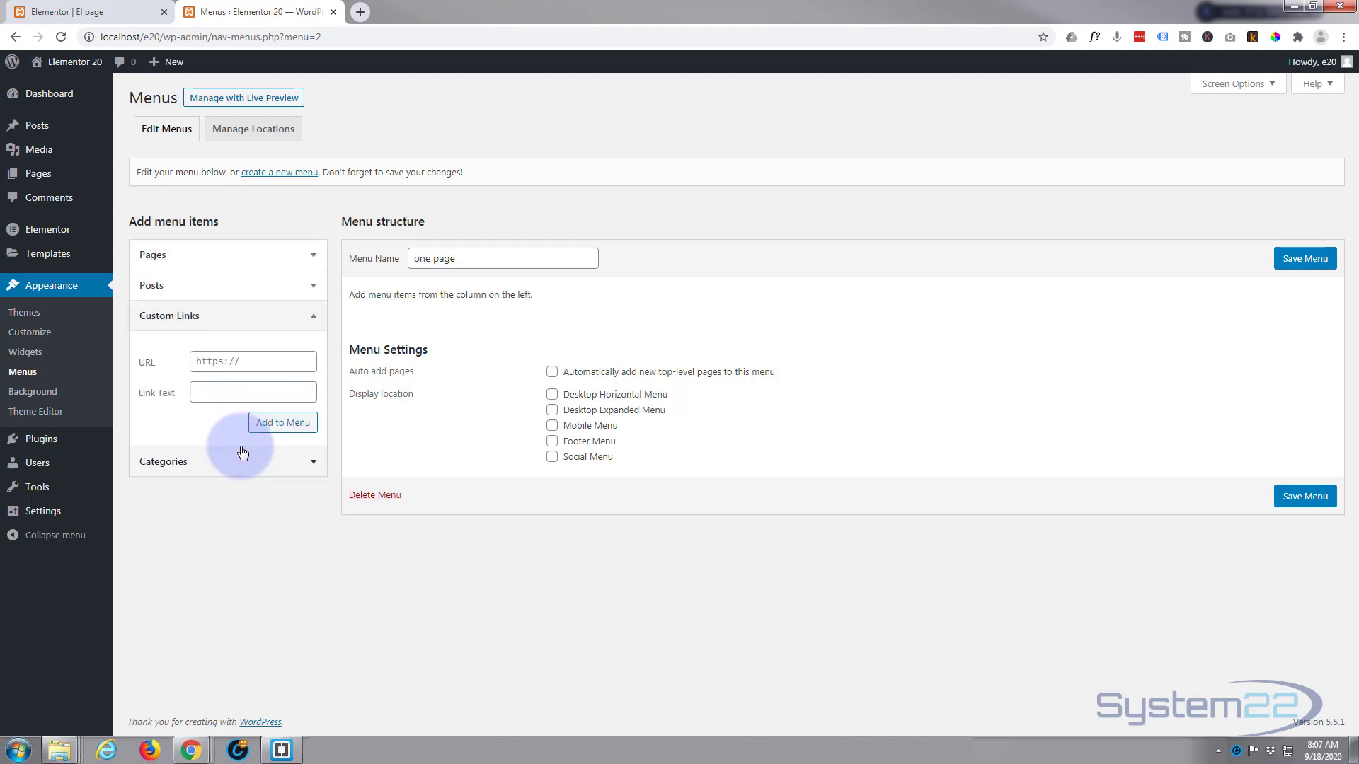
pyautogui.click(252, 361)
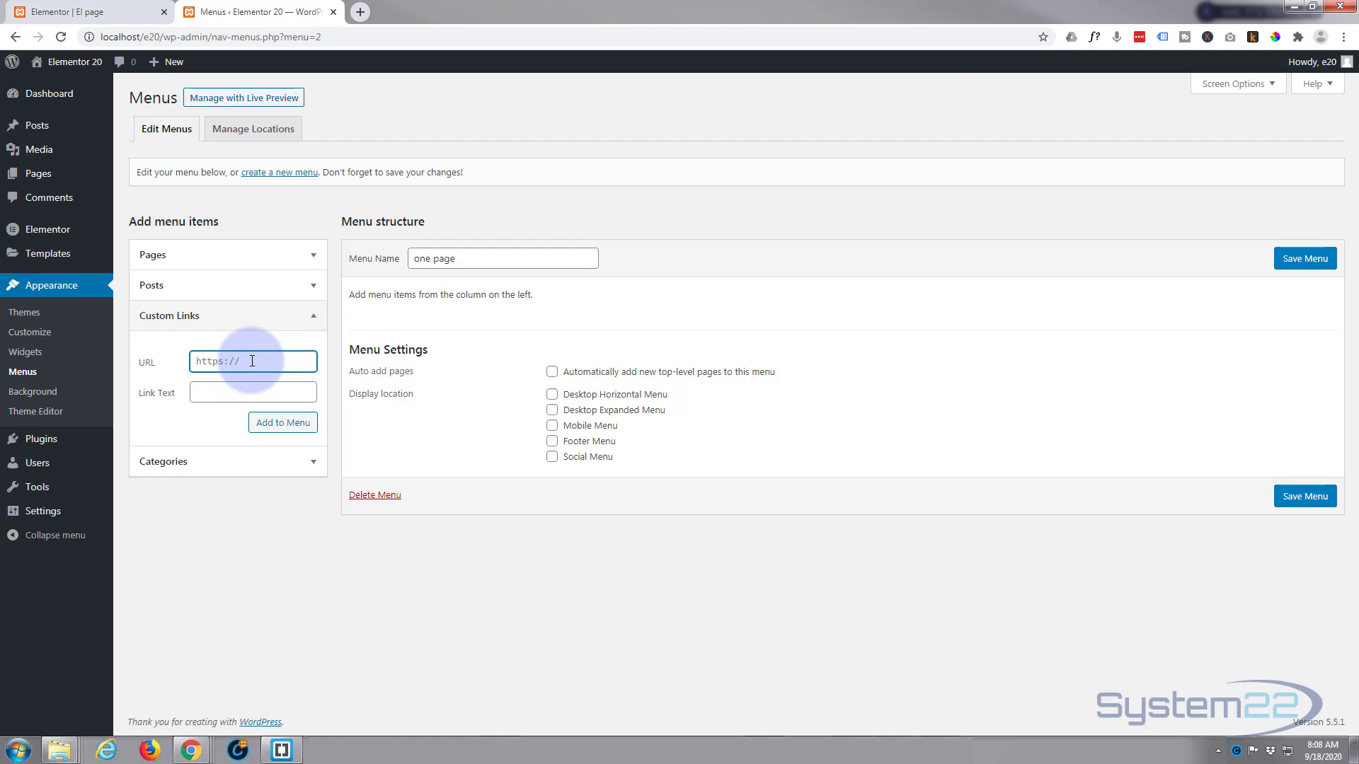
pyautogui.write('#home')
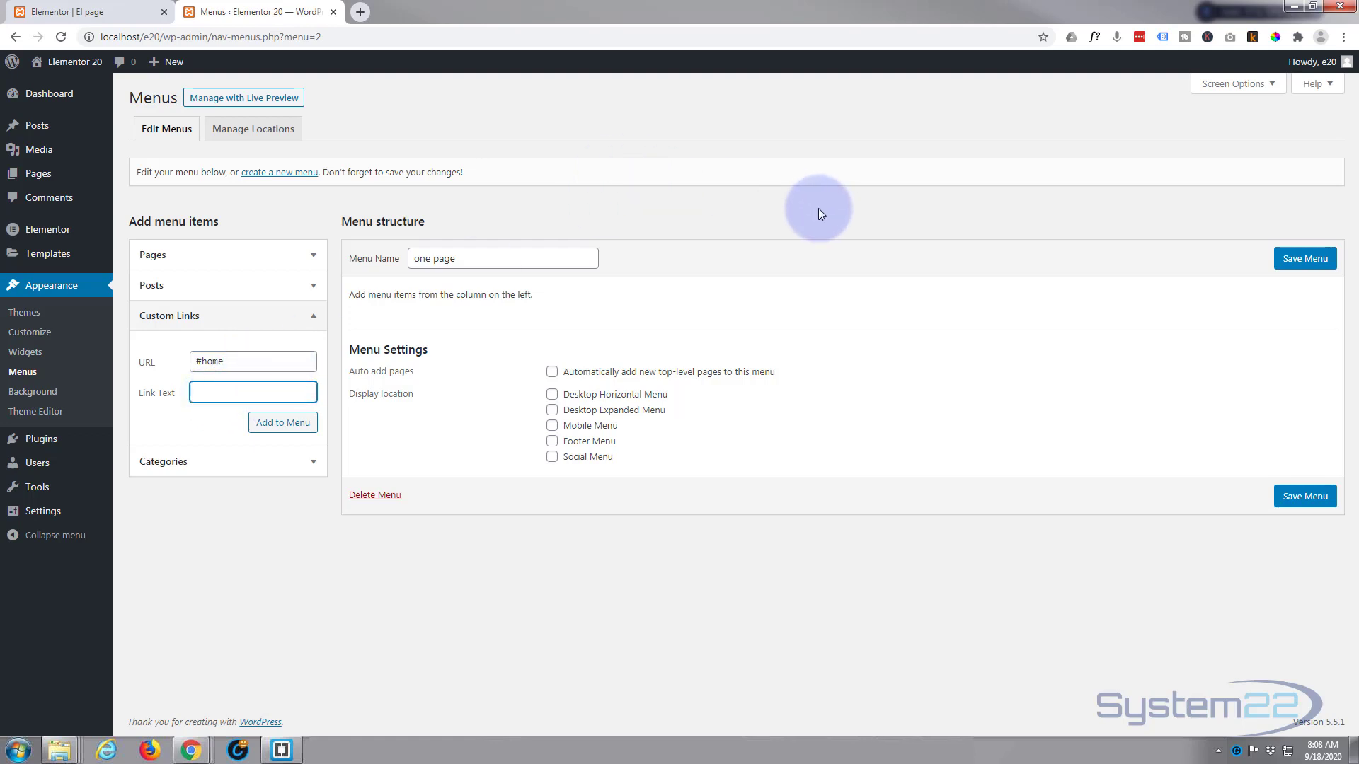
pyautogui.write('Home')
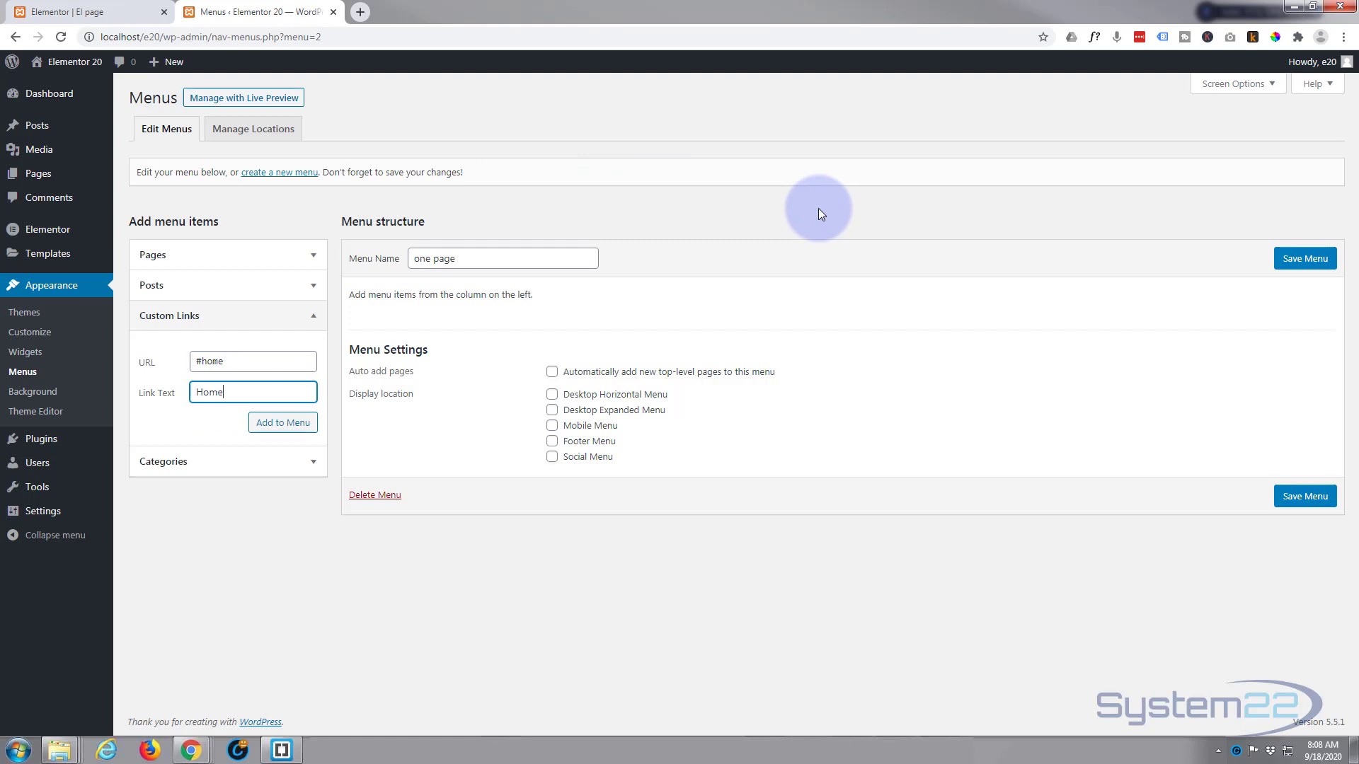
pyautogui.click(284, 422)
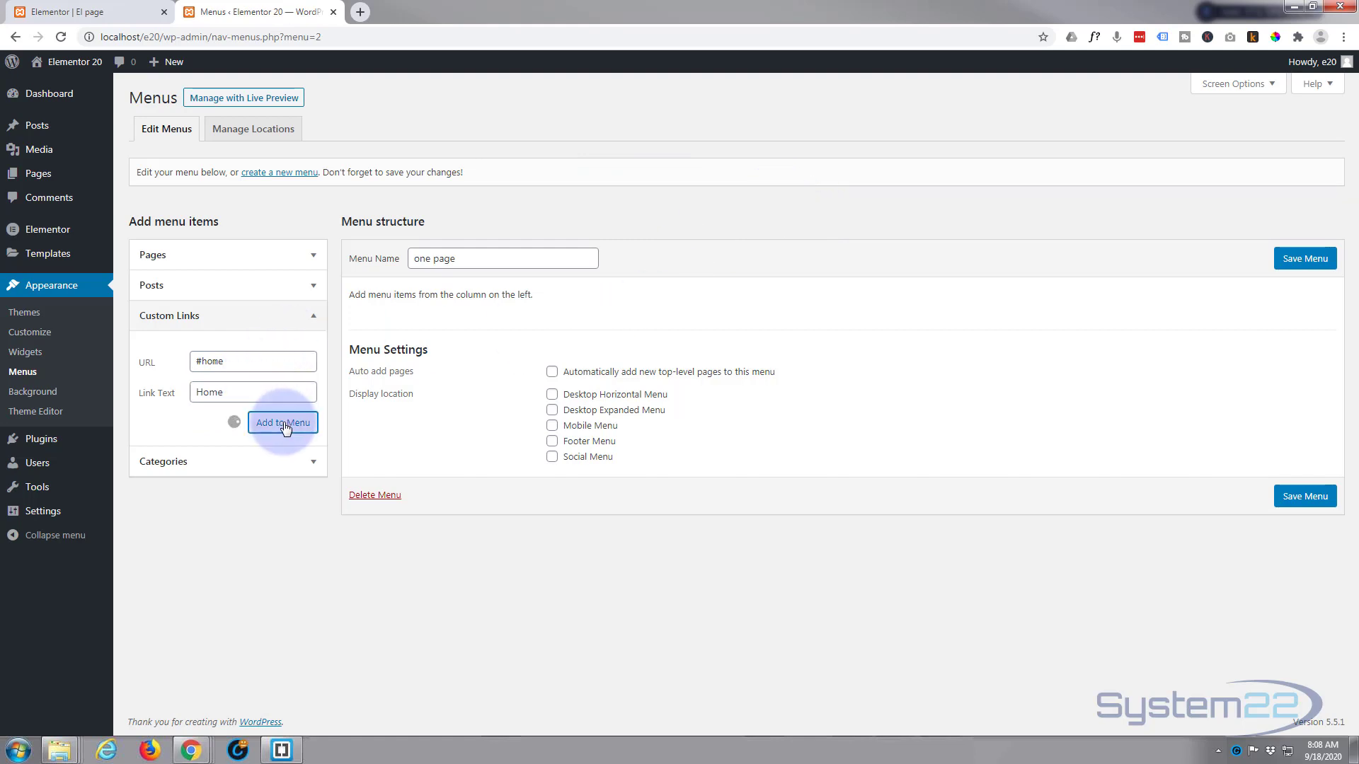
pyautogui.click(282, 422)
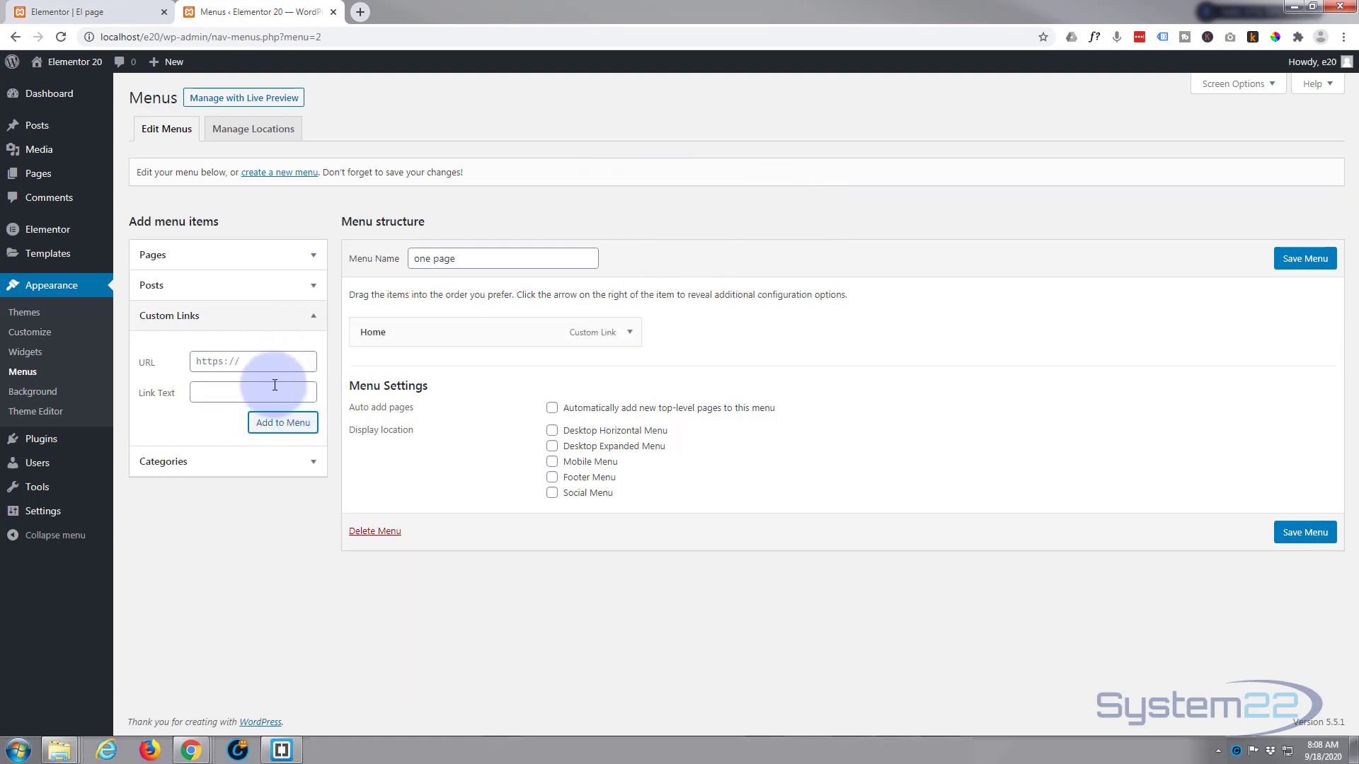
# Add a custom link 'Our Food' pointing to #food to the menu.
pyautogui.click(252, 360)
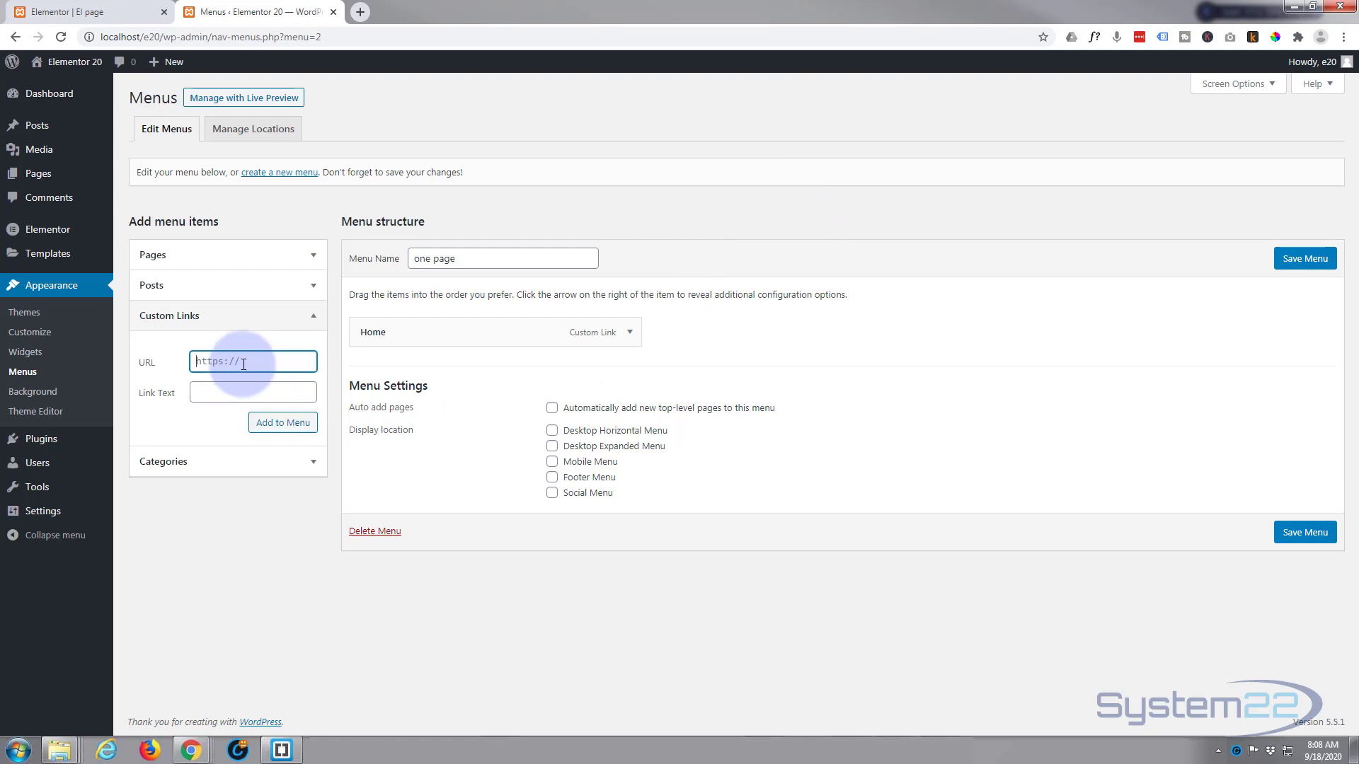
pyautogui.write('#')
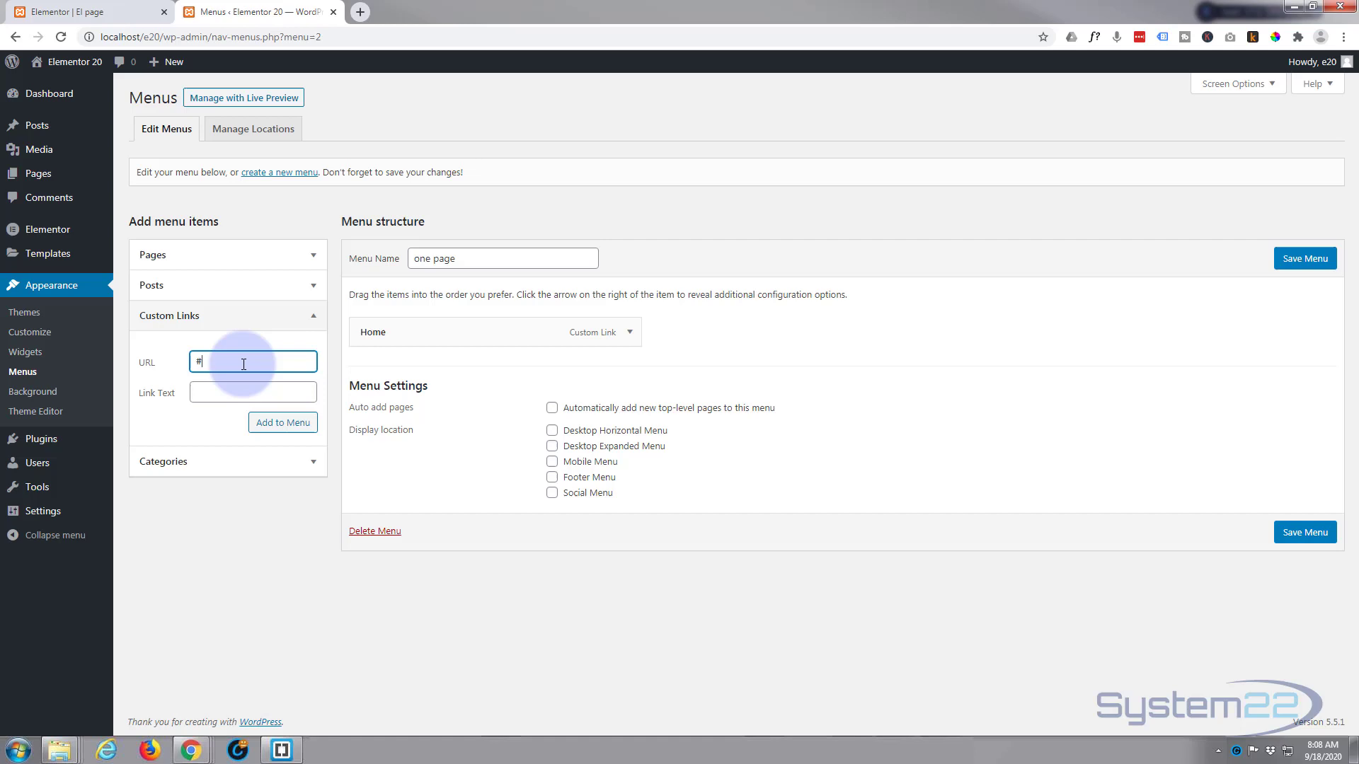
pyautogui.write('food')
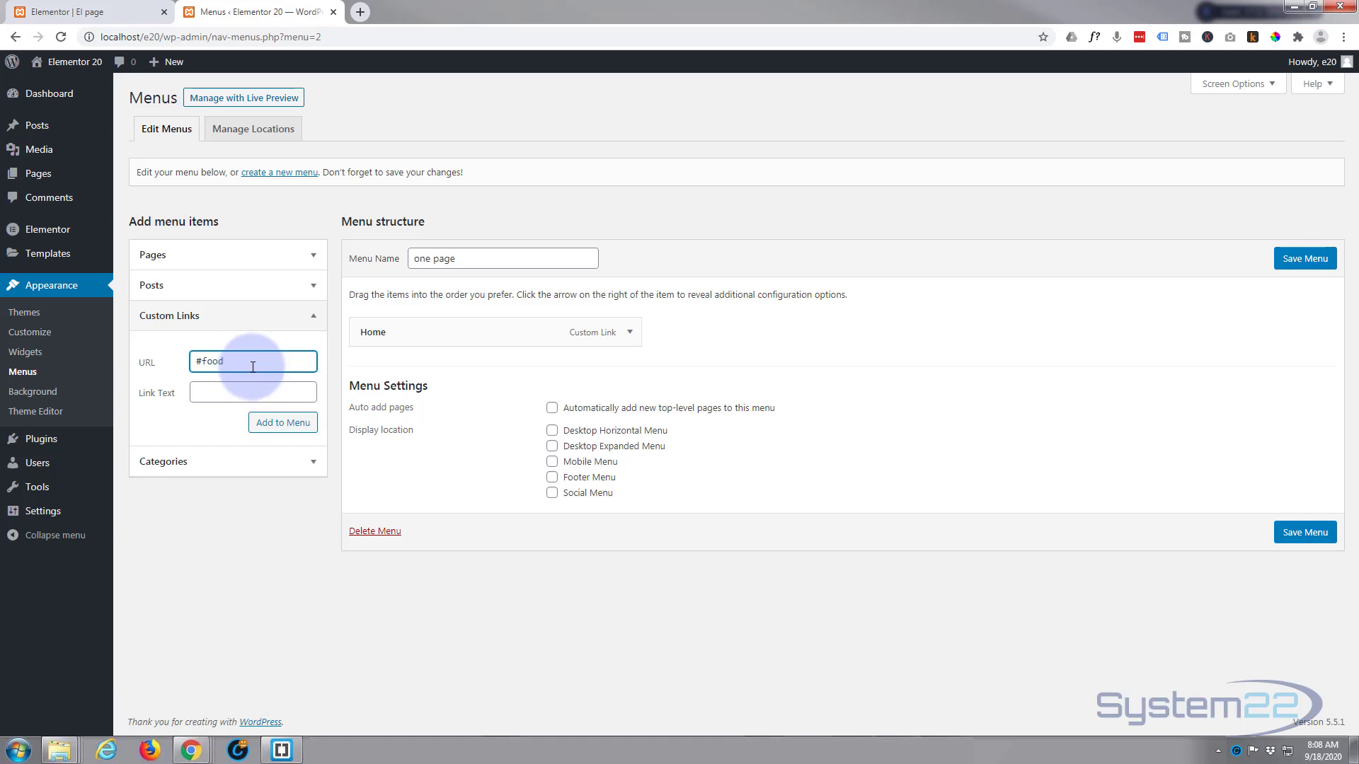
pyautogui.click(252, 392)
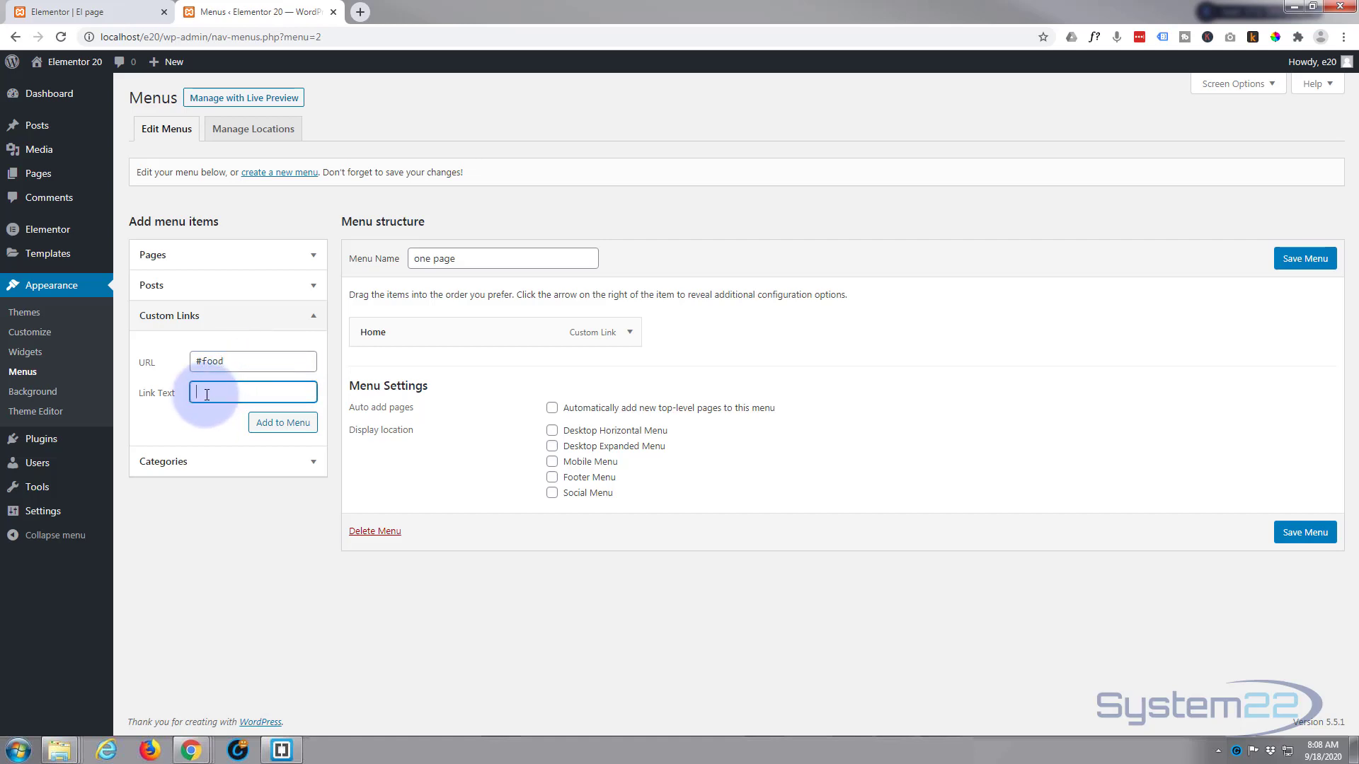
pyautogui.write('Our')
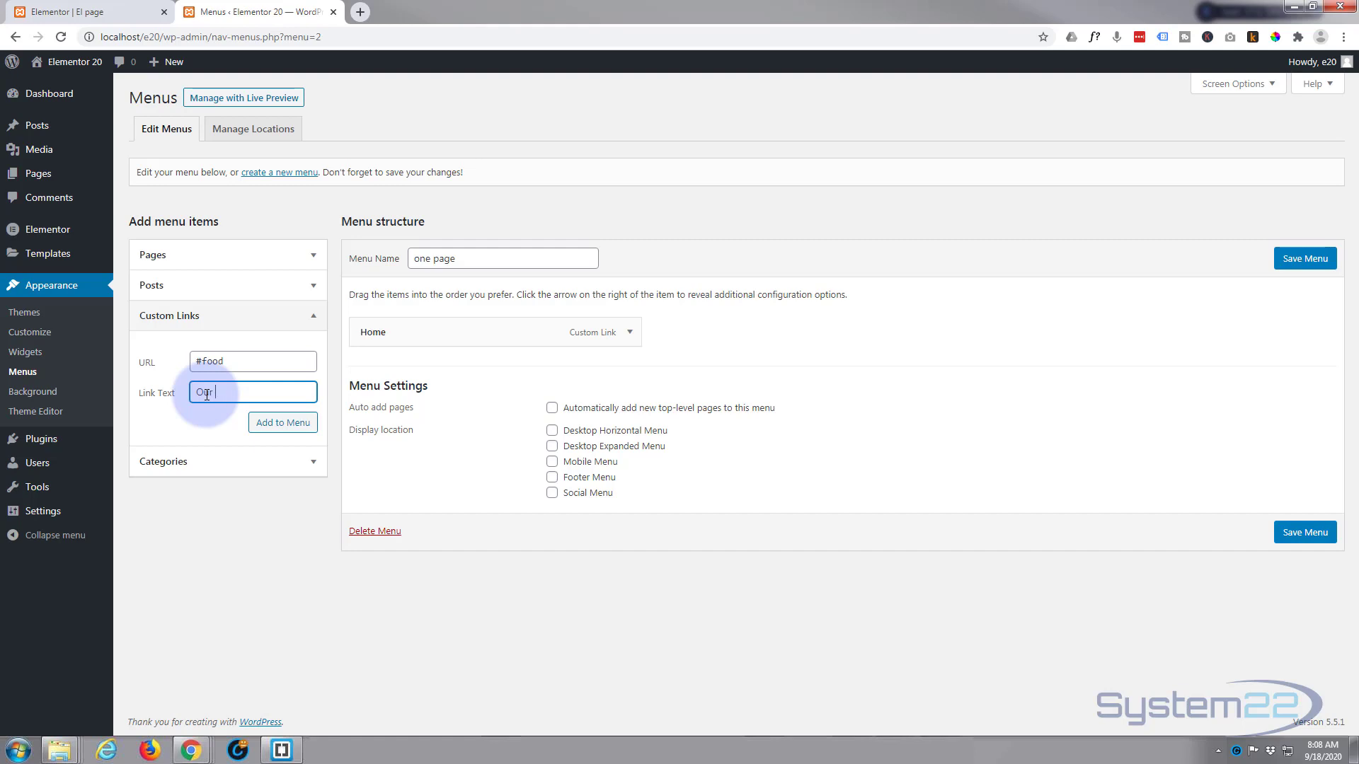
pyautogui.write('Food')
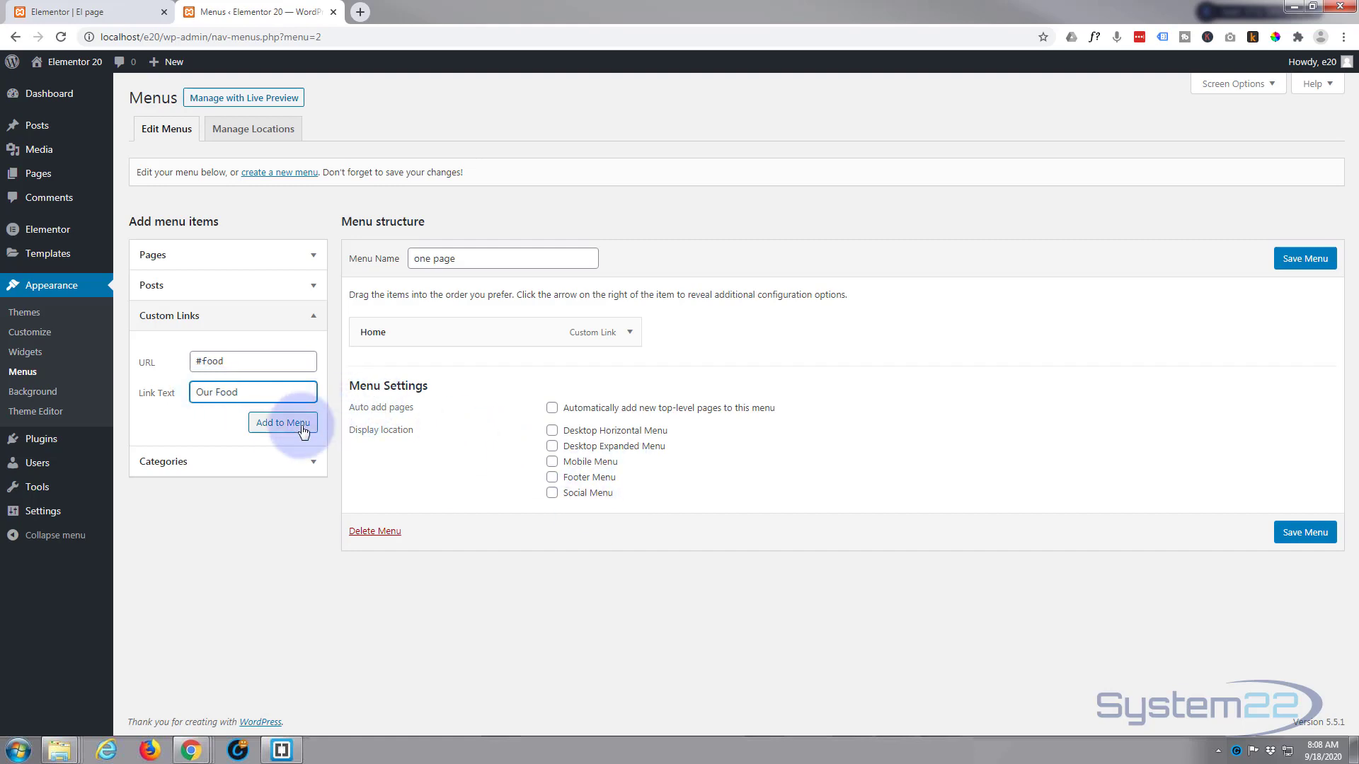
pyautogui.click(282, 422)
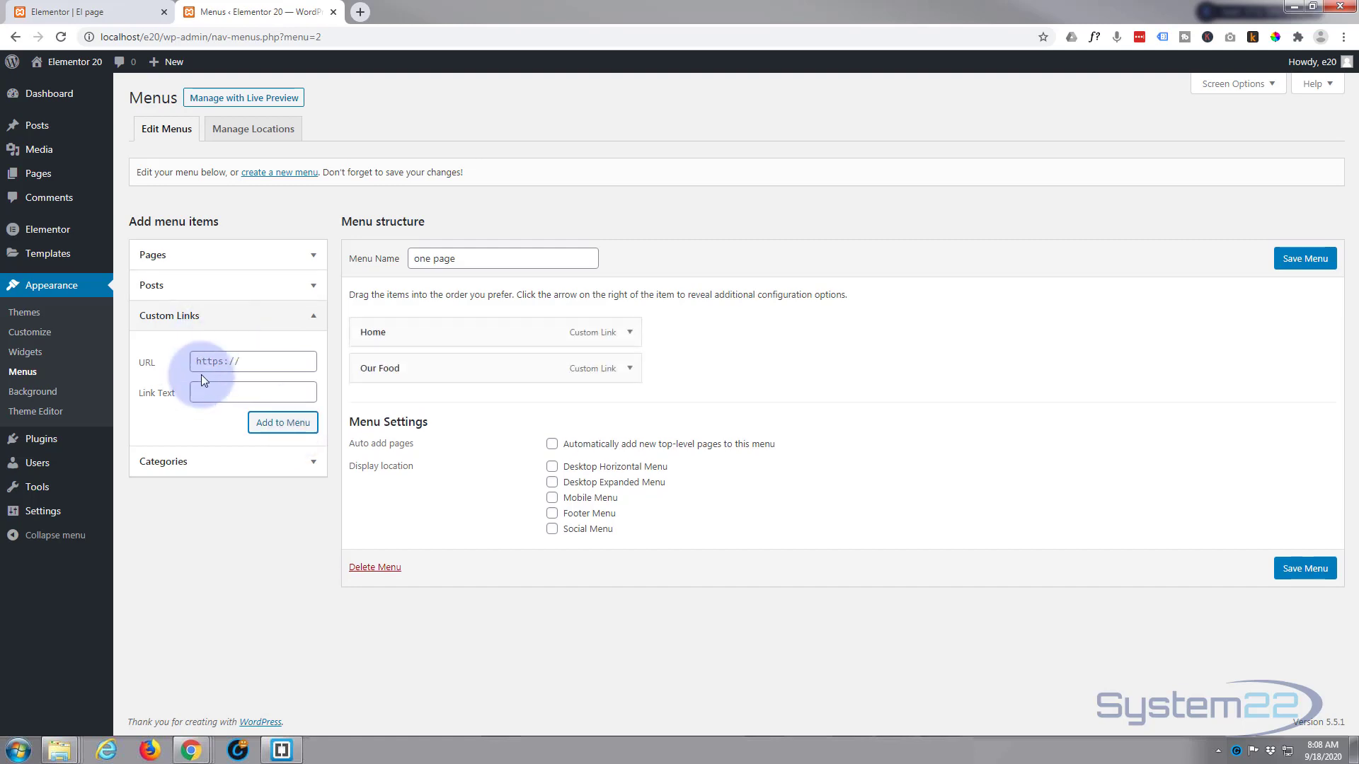
# Add custom links 'Breakfast' (#breakfast) and 'Desserts' (#desserts) to the menu.
pyautogui.click(252, 361)
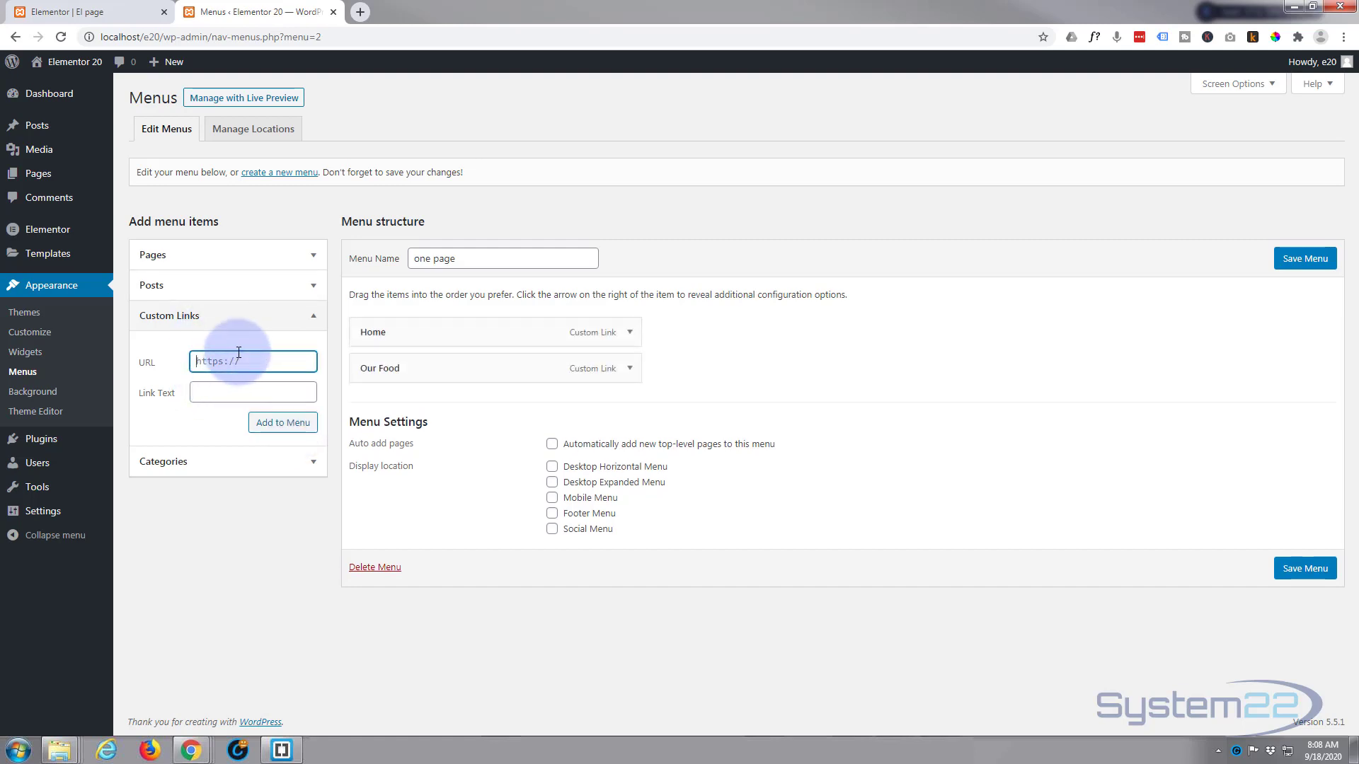
pyautogui.write('#brea')
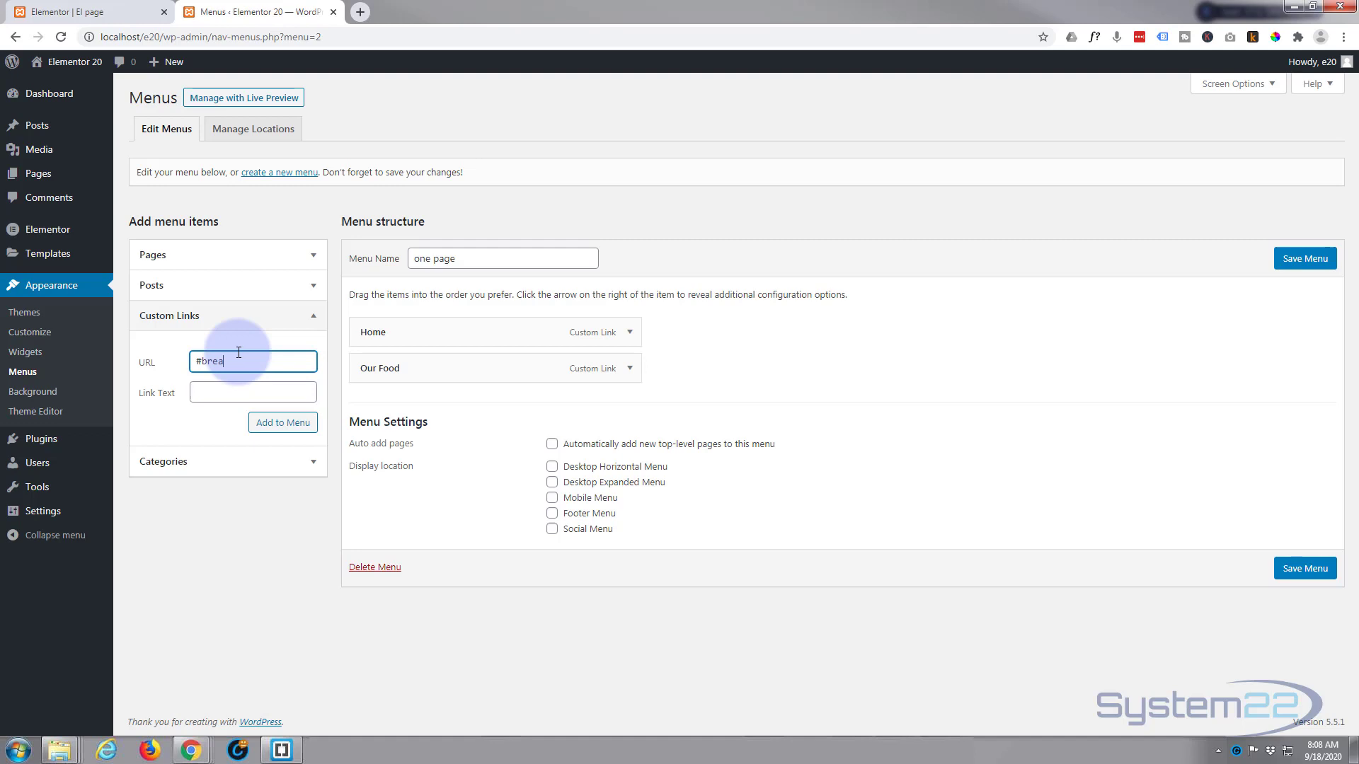
pyautogui.write('kfast')
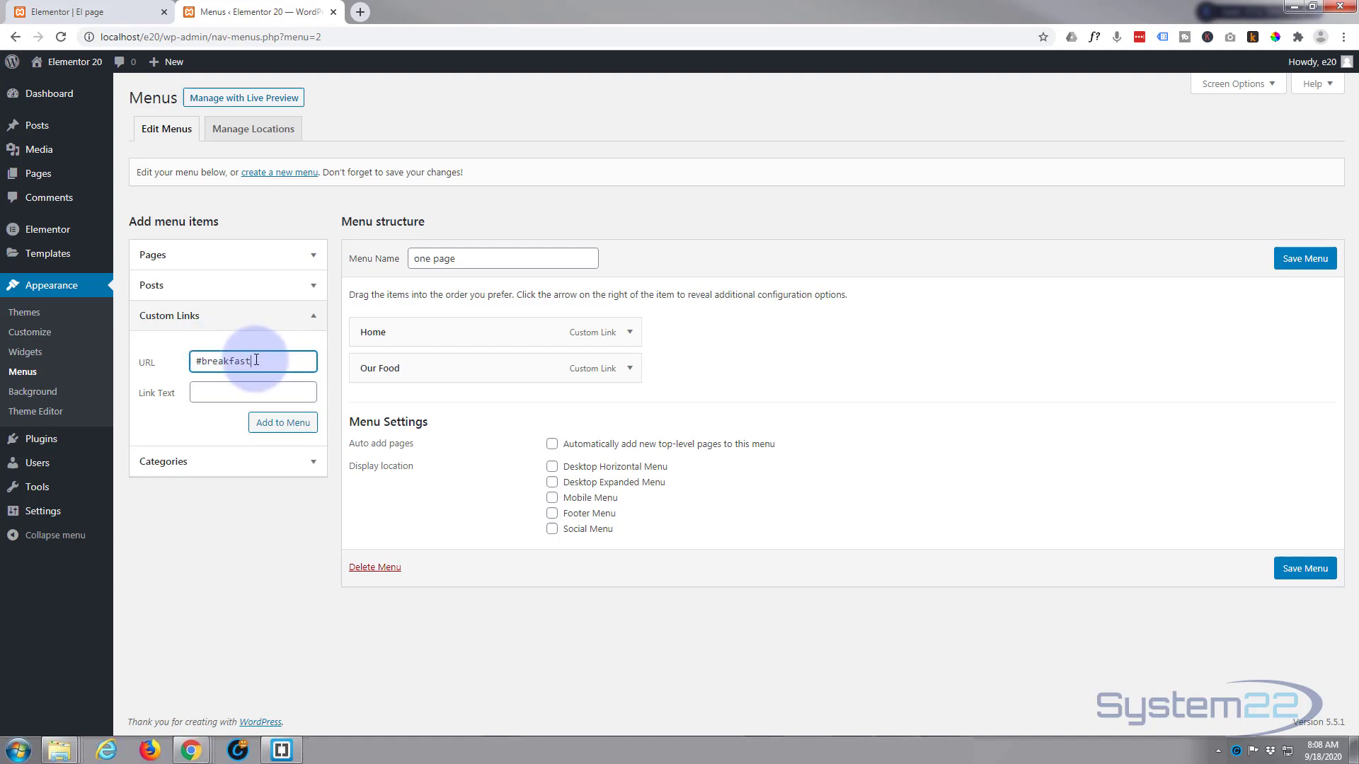
pyautogui.click(252, 392)
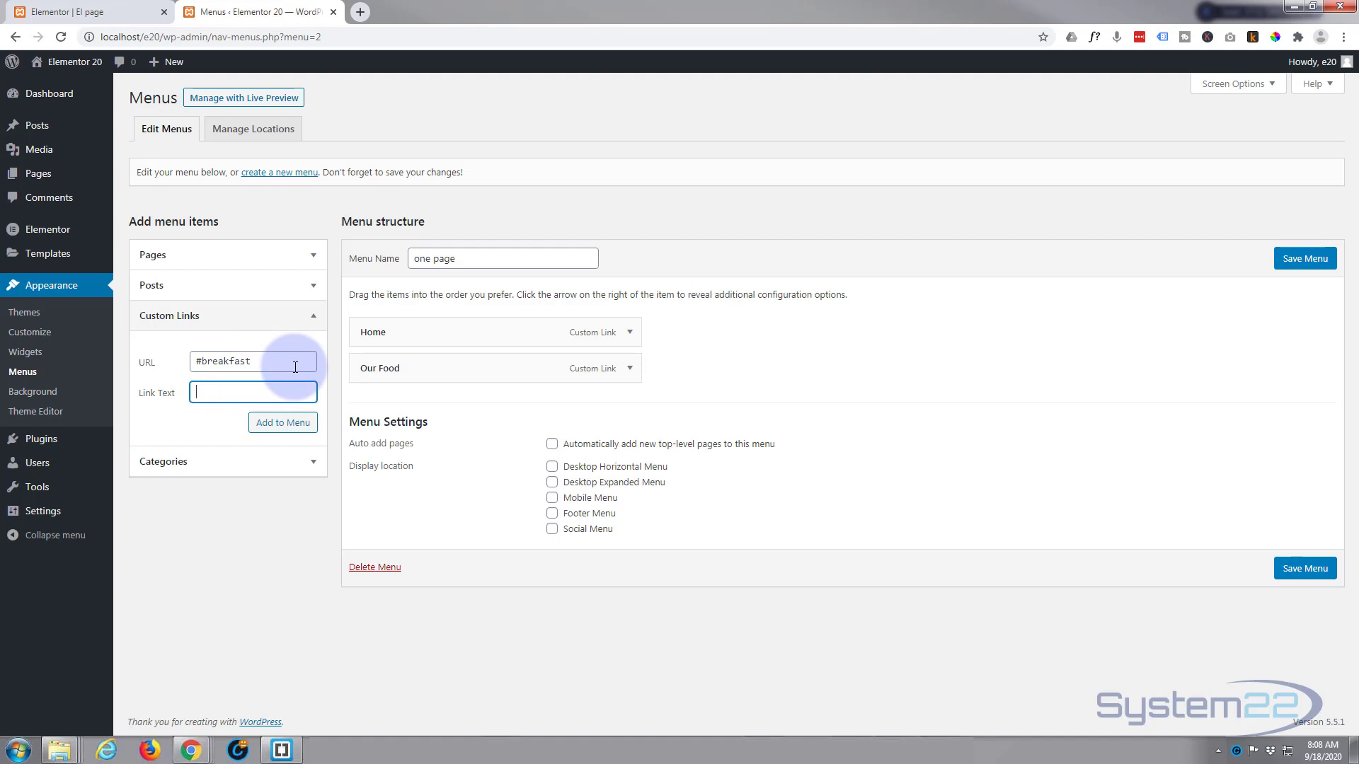
pyautogui.write('Breakfast')
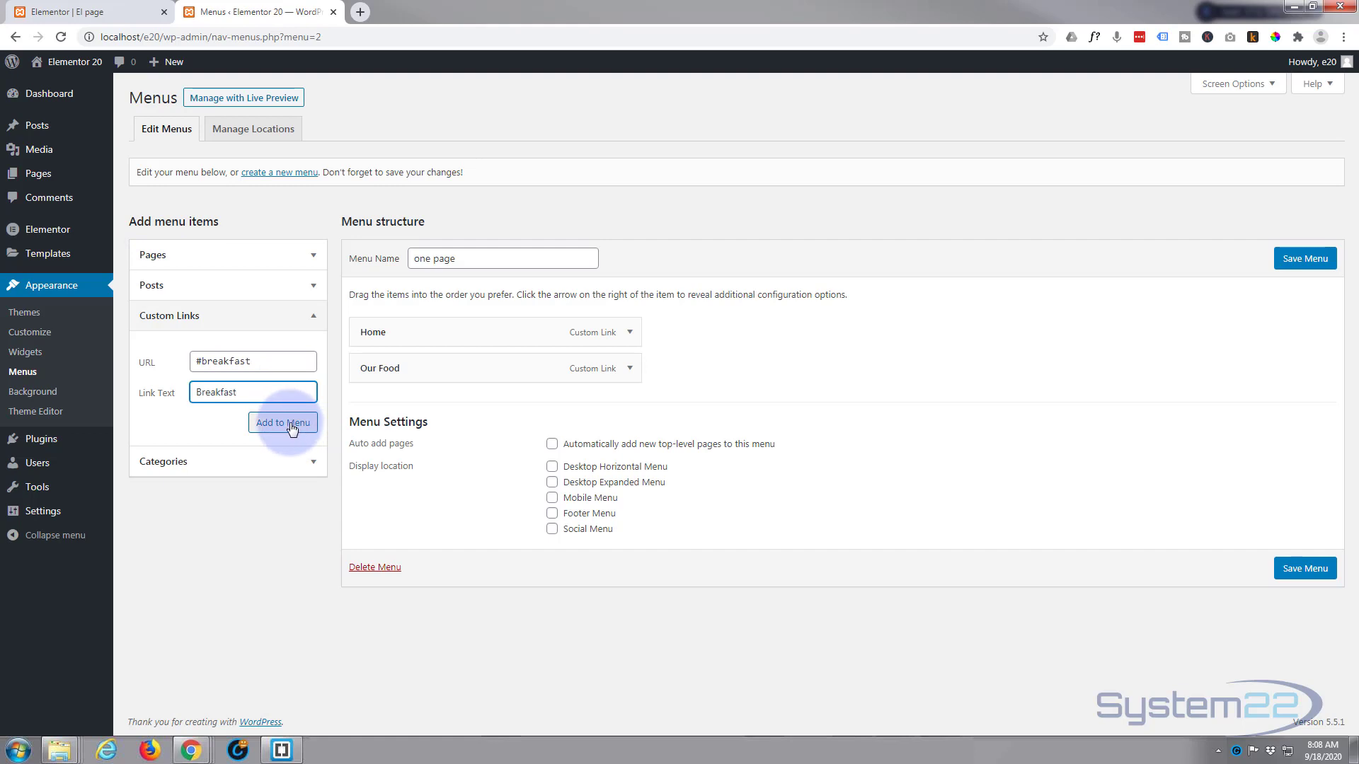
pyautogui.click(283, 423)
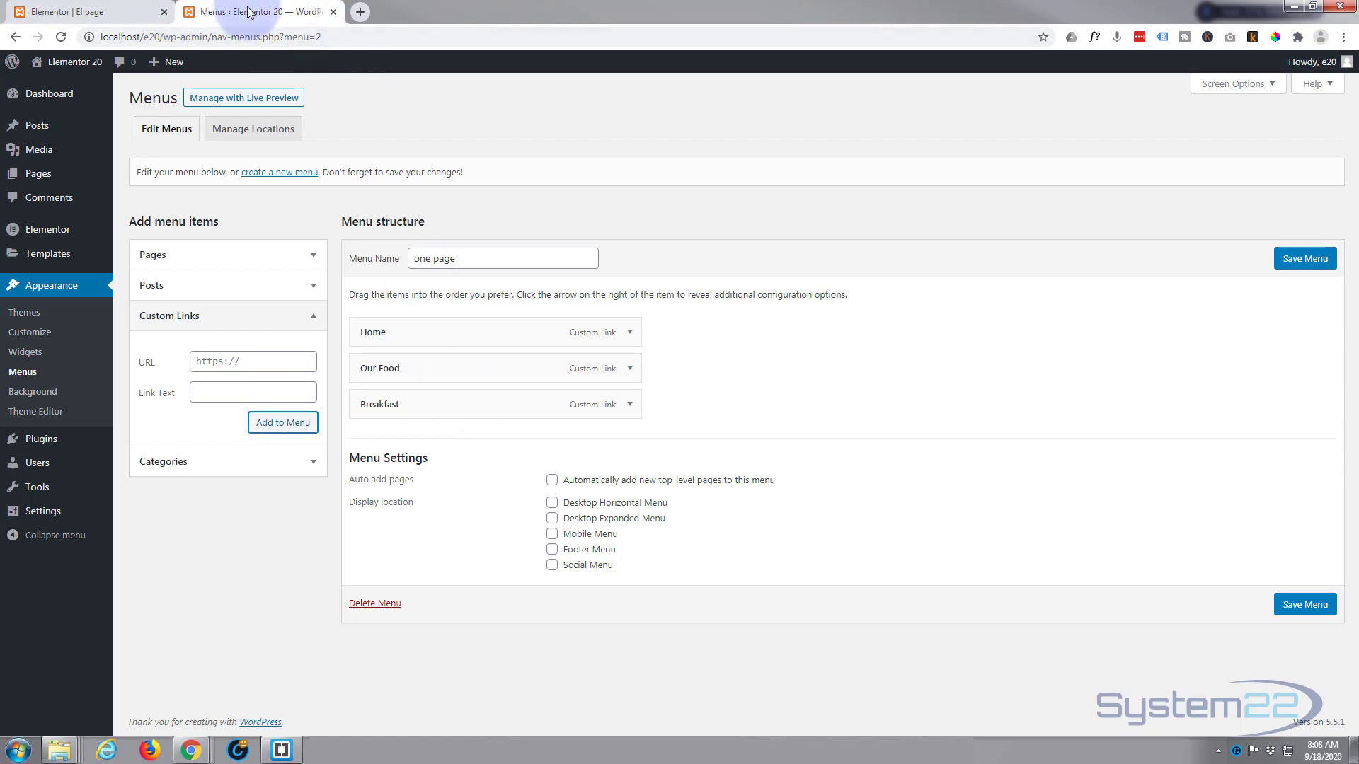
pyautogui.click(86, 12)
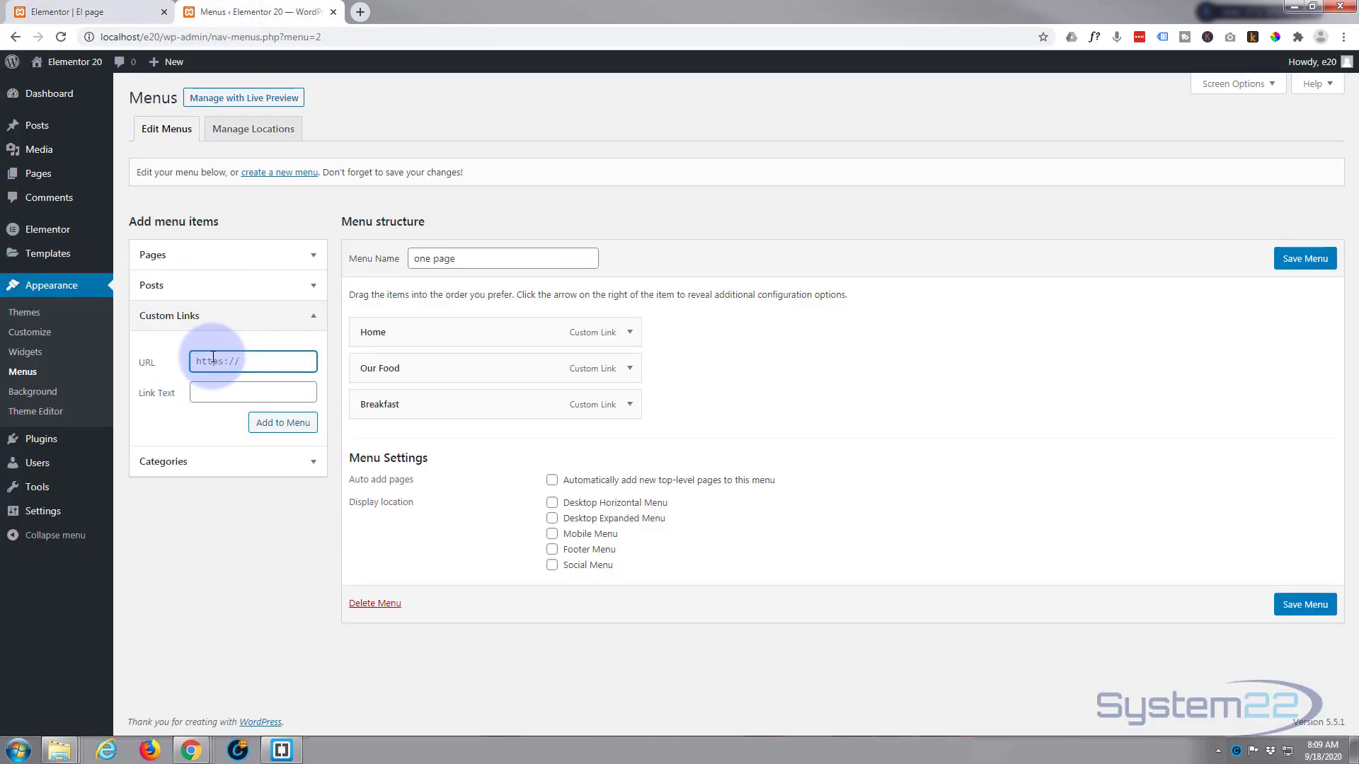
pyautogui.write('#desserts')
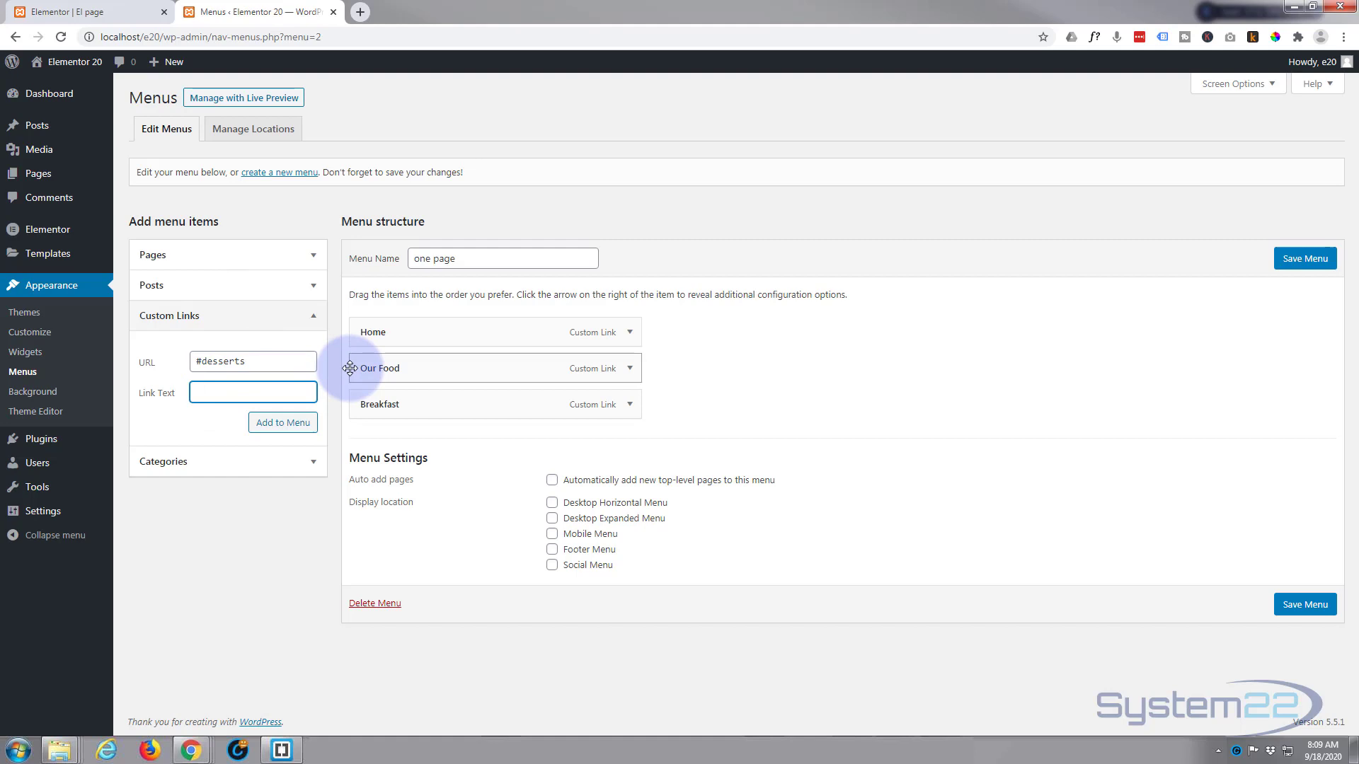
pyautogui.write('Desse')
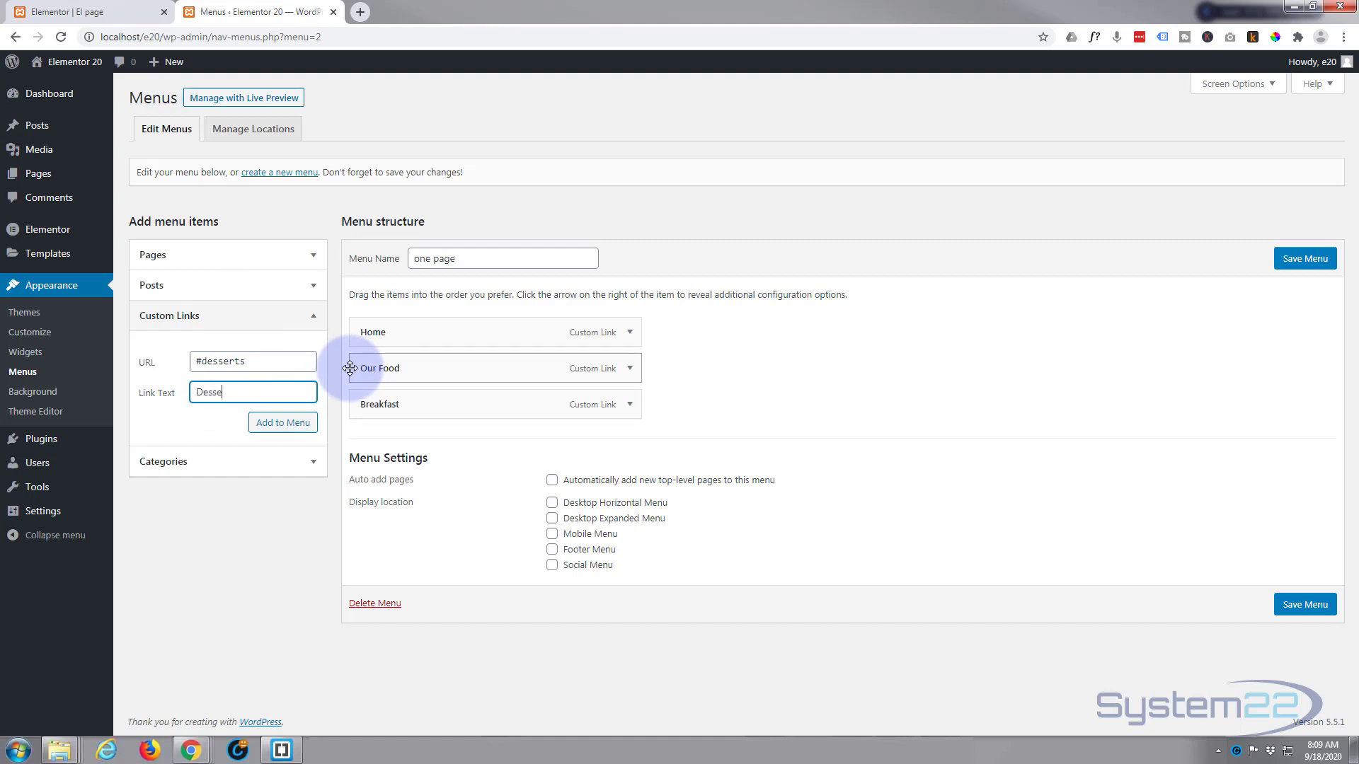
pyautogui.write('rts')
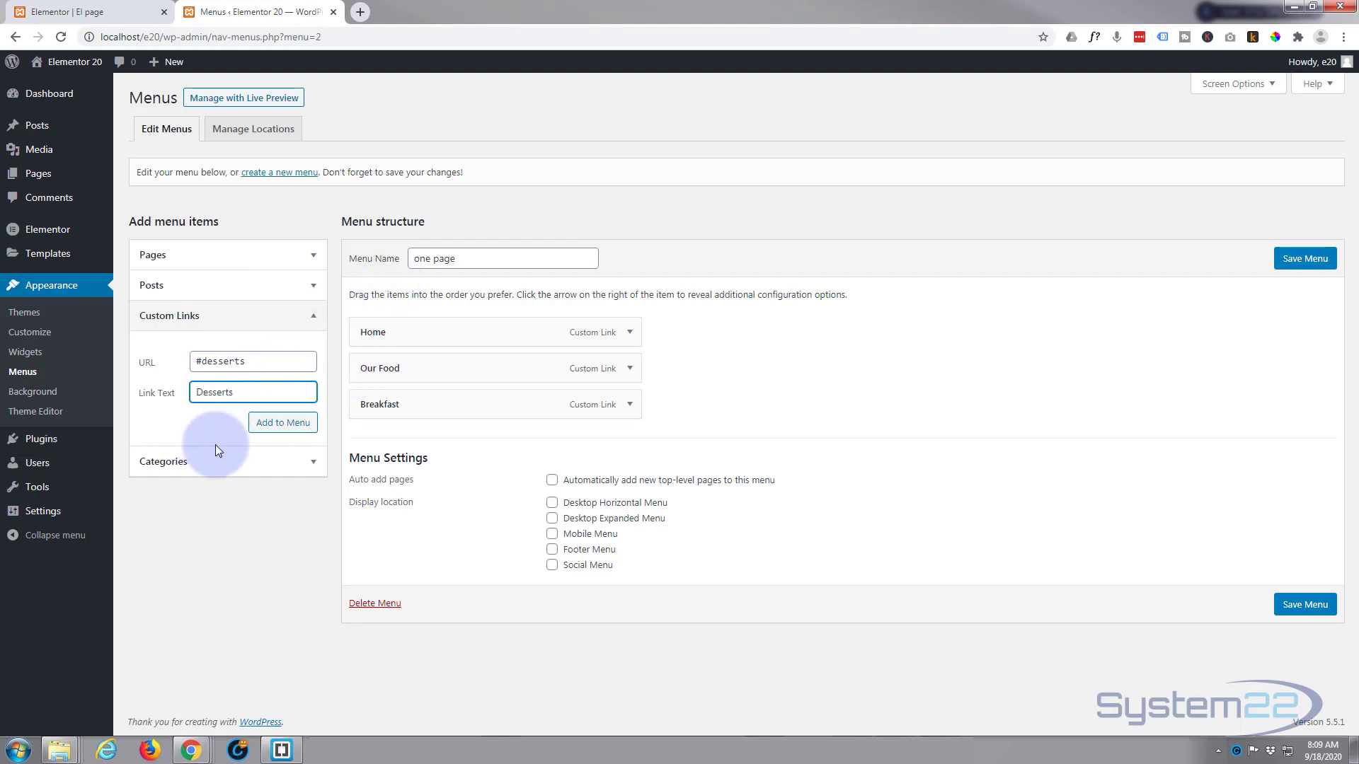
pyautogui.moveTo(283, 423)
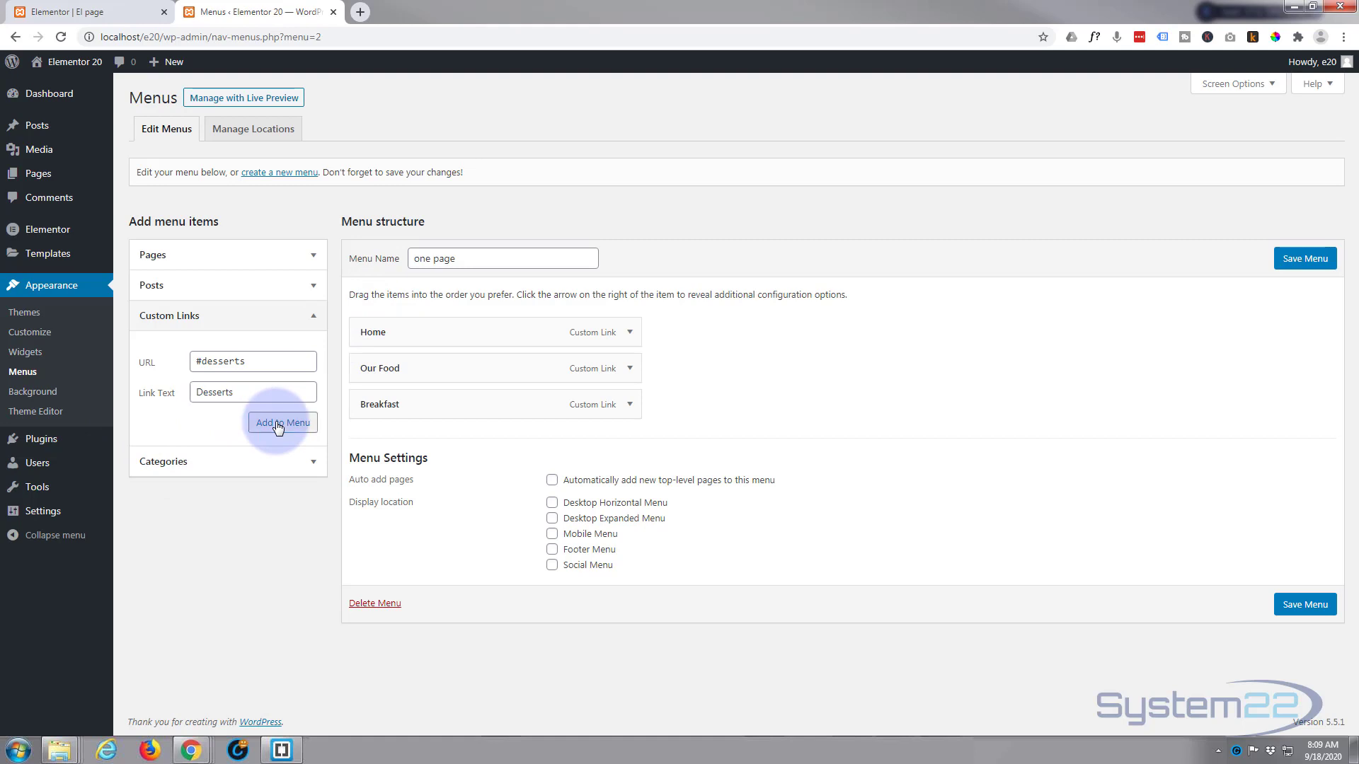
pyautogui.click(281, 424)
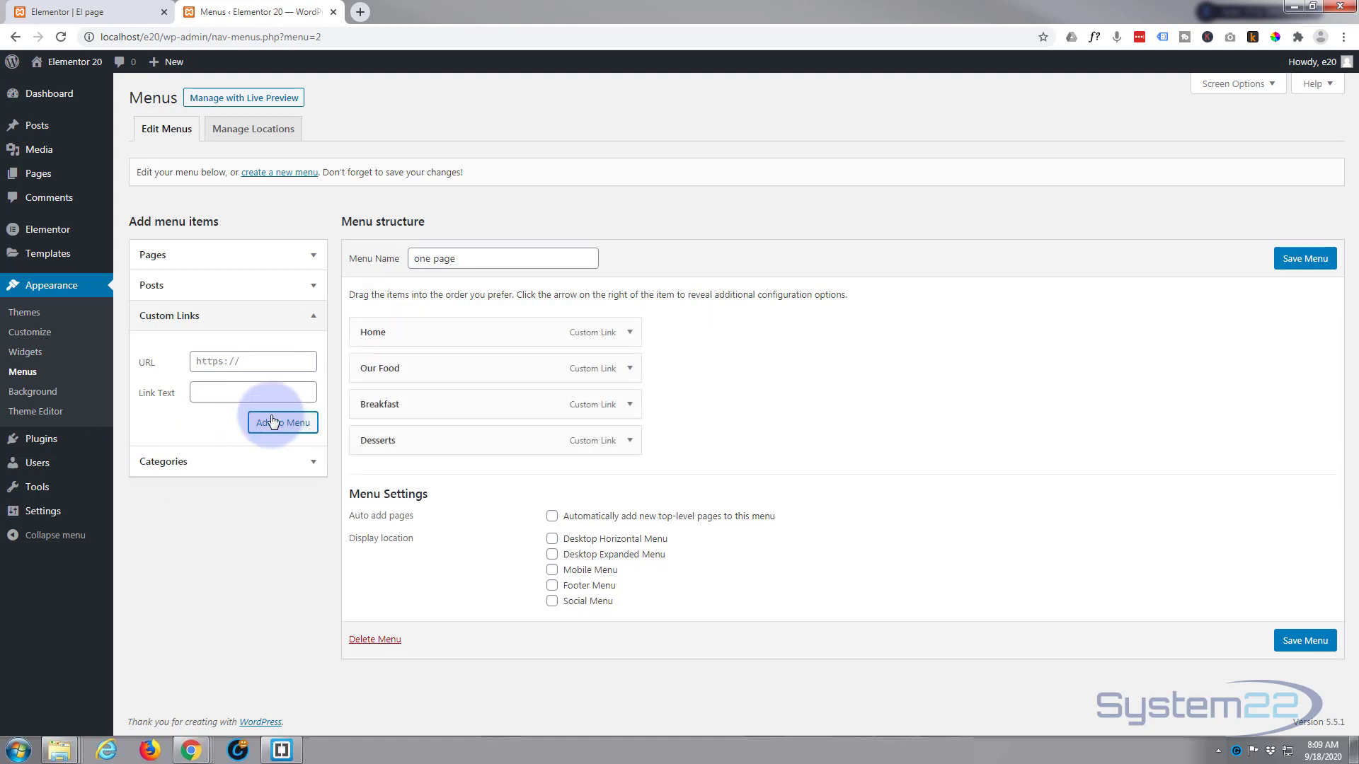
# Add a custom link 'Contact us' pointing to #contact, then save the menu.
pyautogui.write('#')
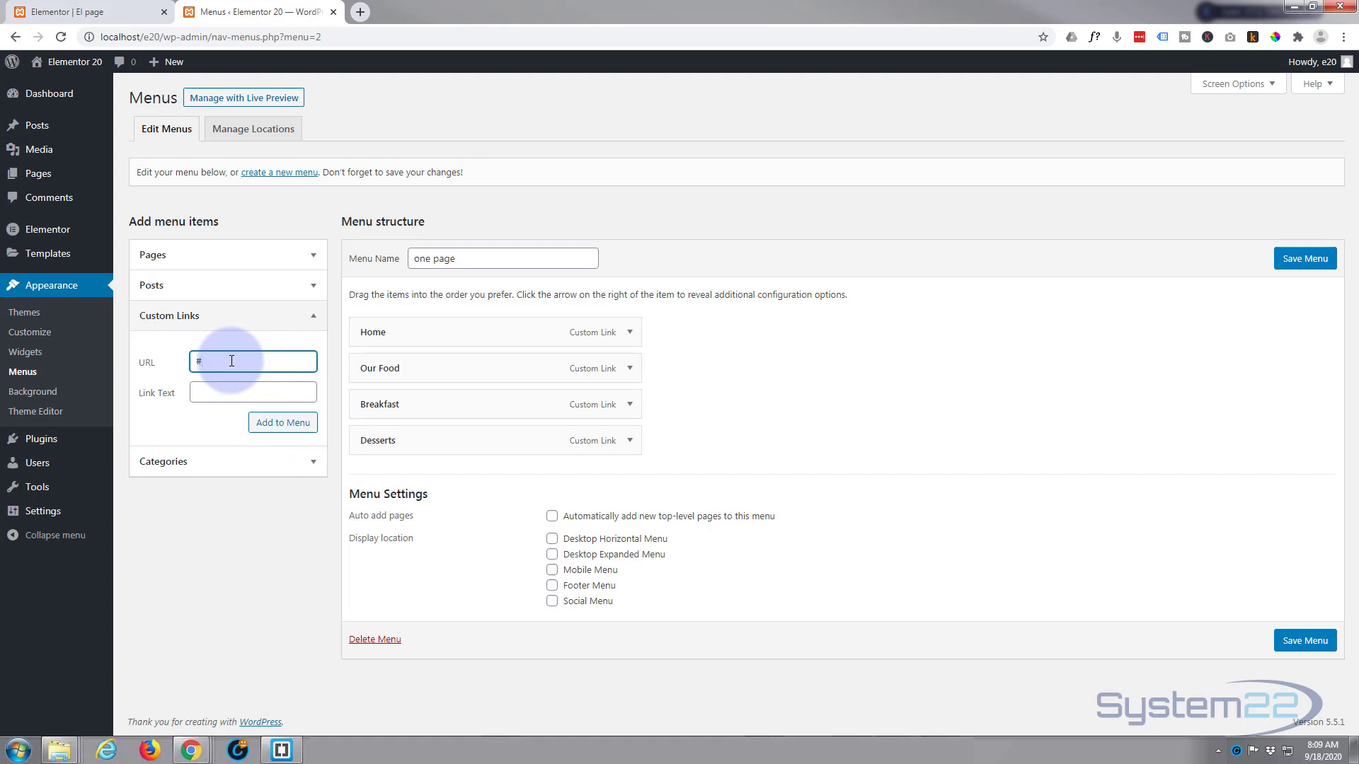
pyautogui.write('contact')
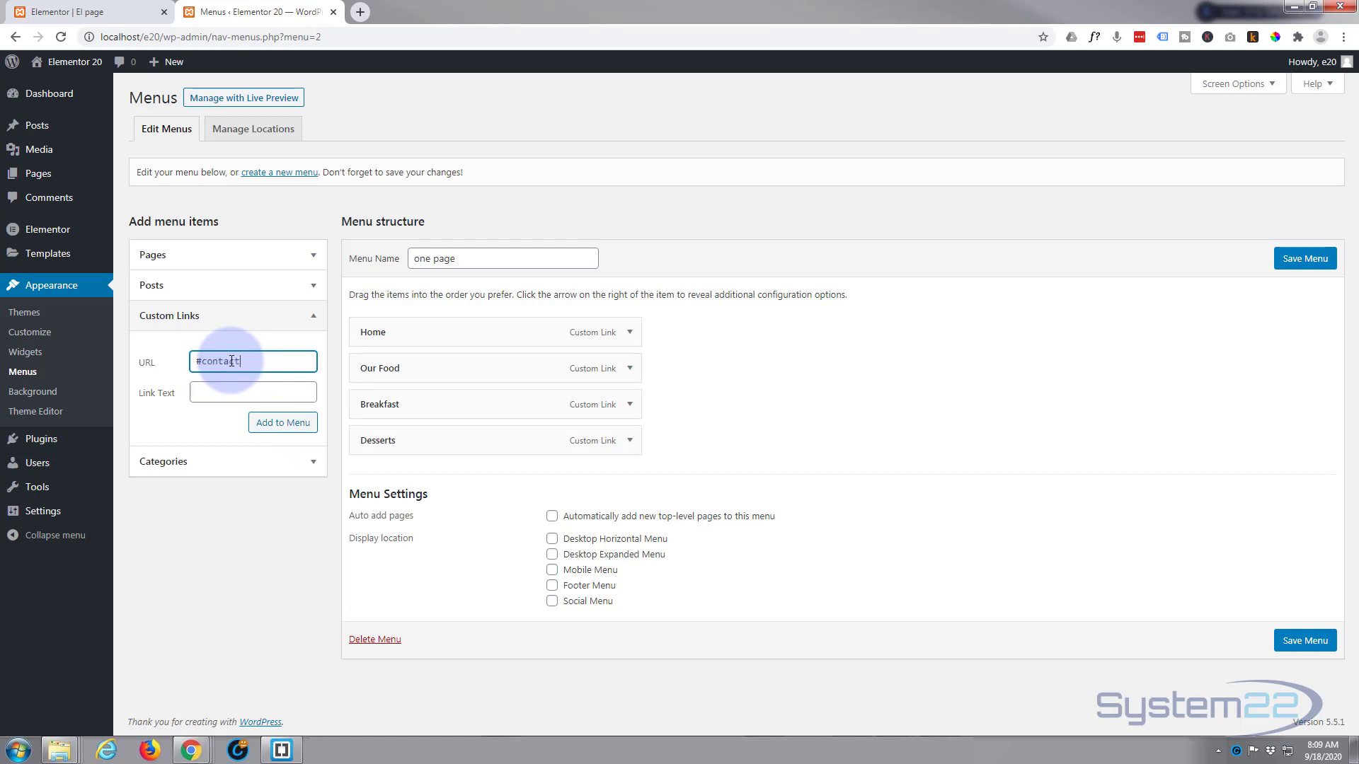
pyautogui.click(252, 392)
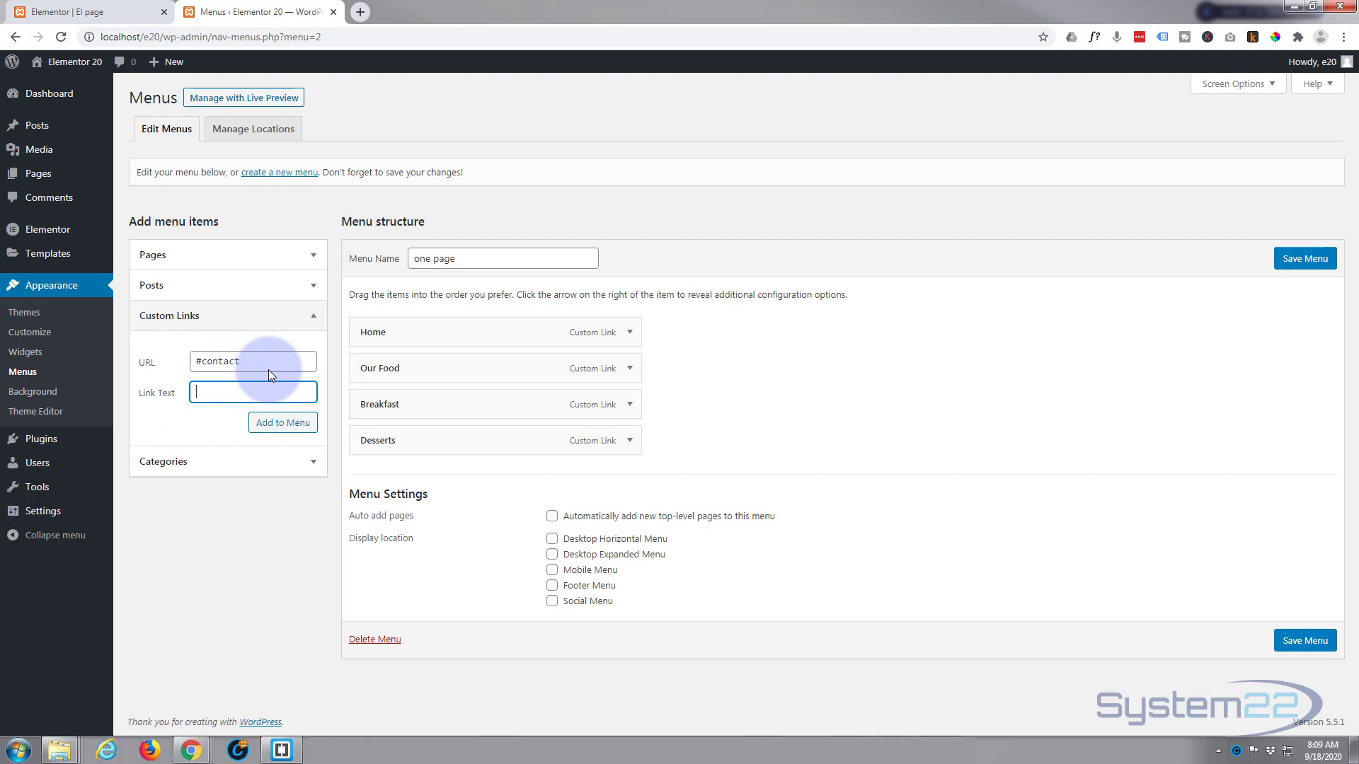
pyautogui.write('Contact us')
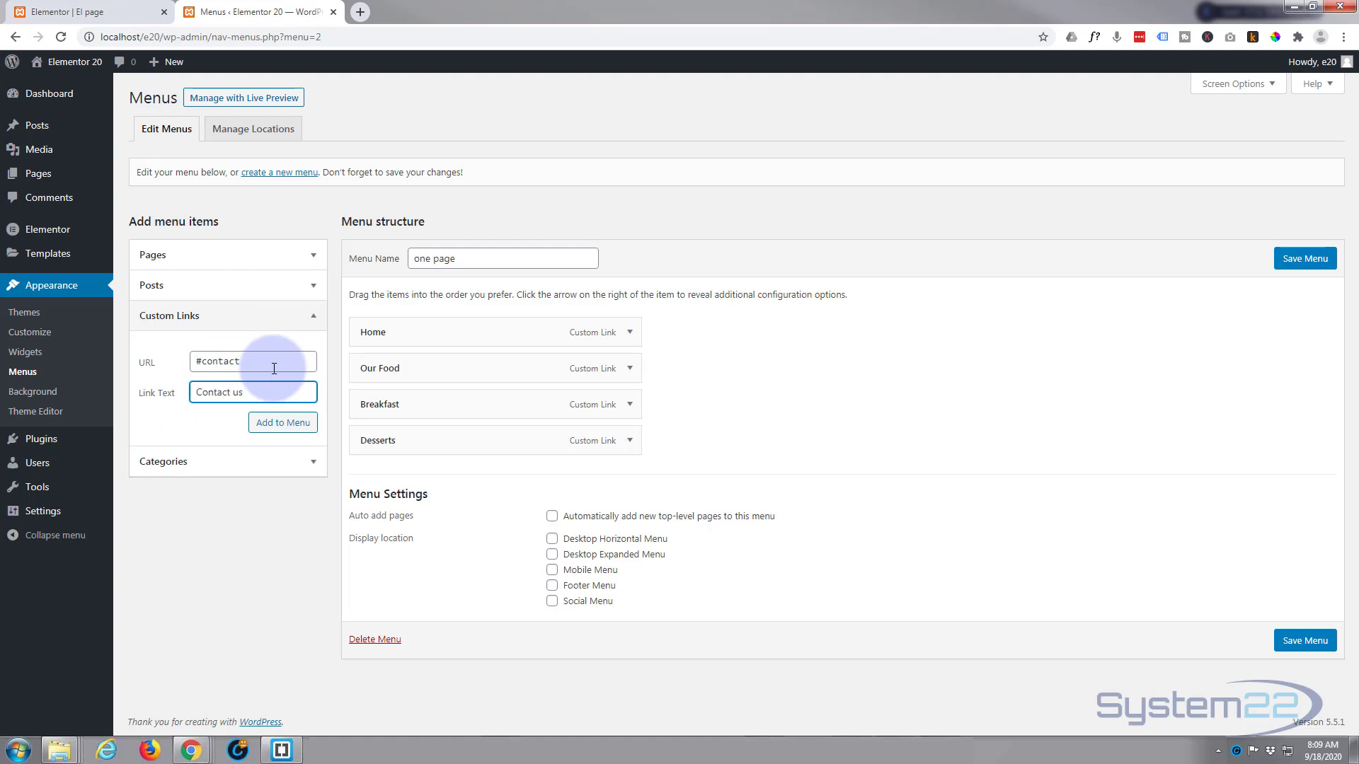
pyautogui.click(283, 423)
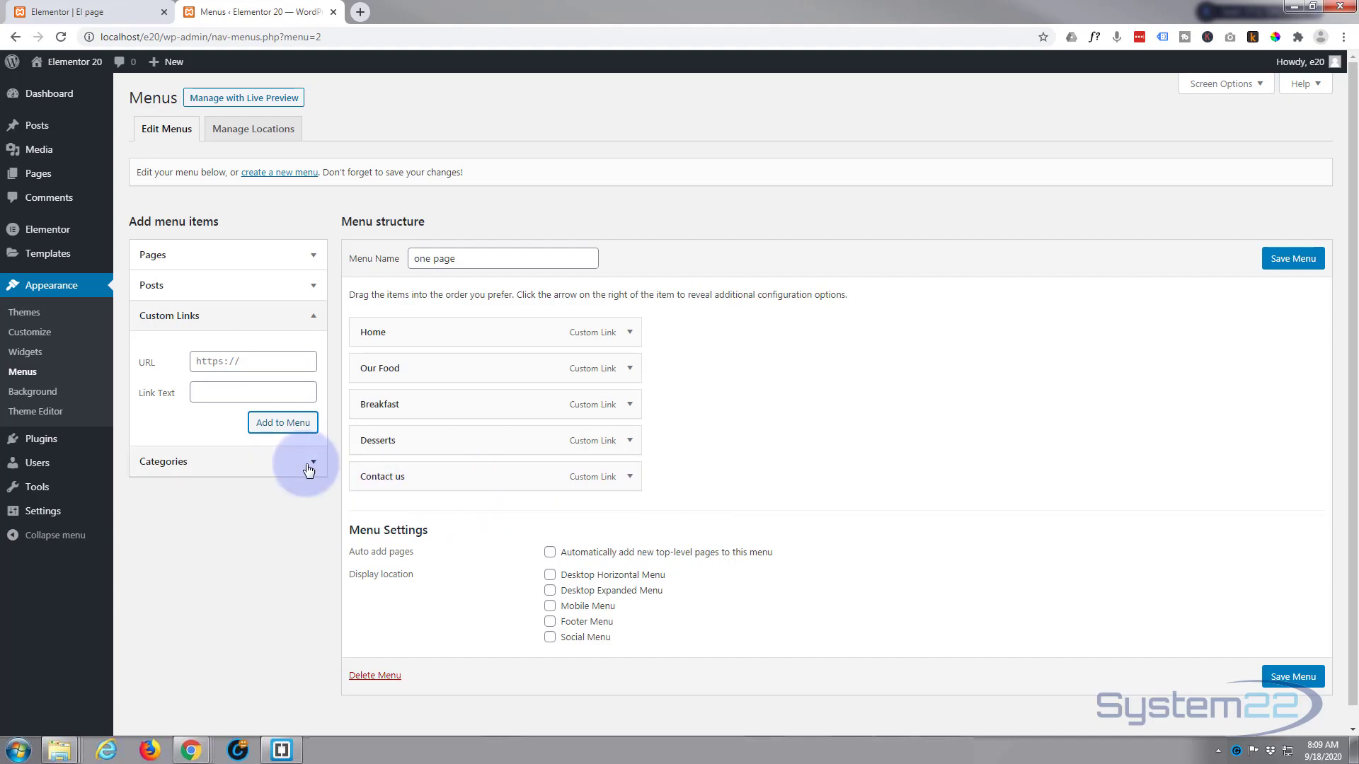
pyautogui.click(1292, 258)
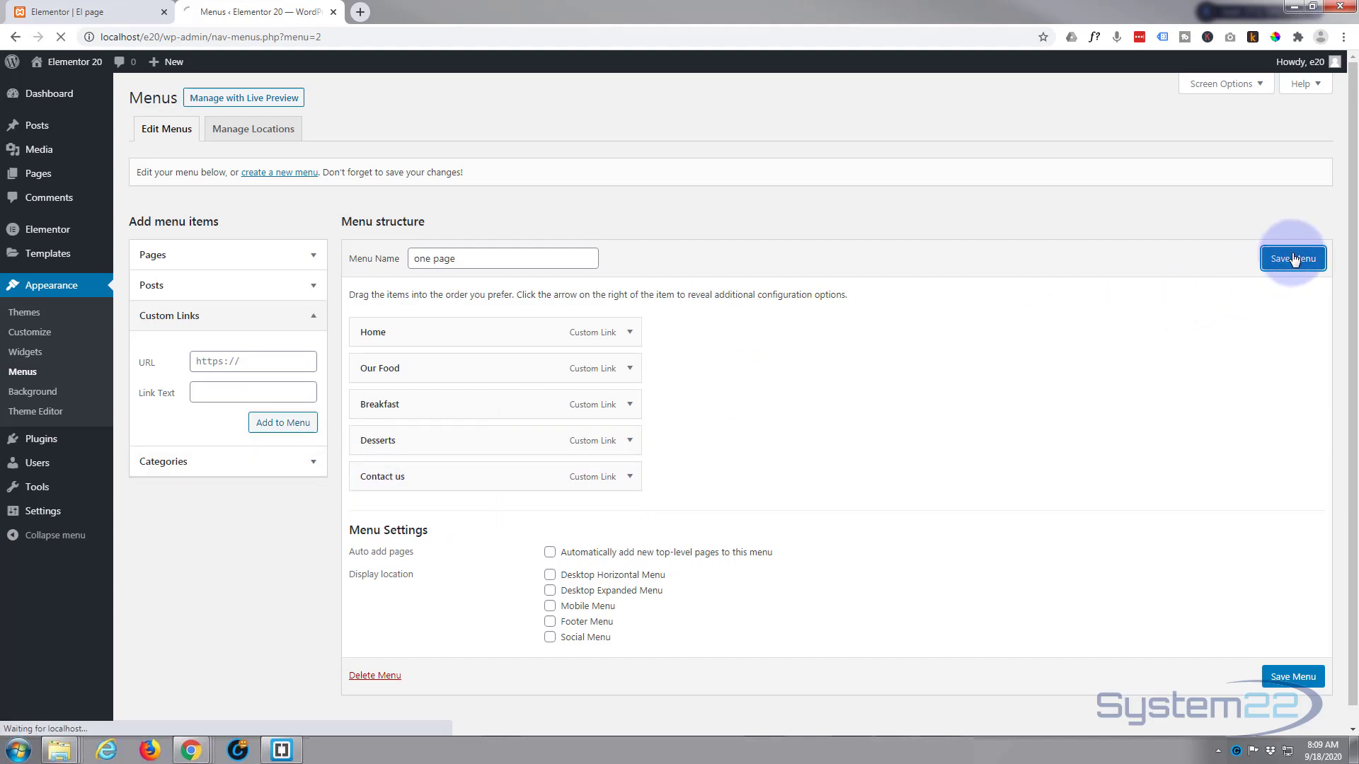
# Save the one page menu with its five anchor links.
pyautogui.click(1292, 258)
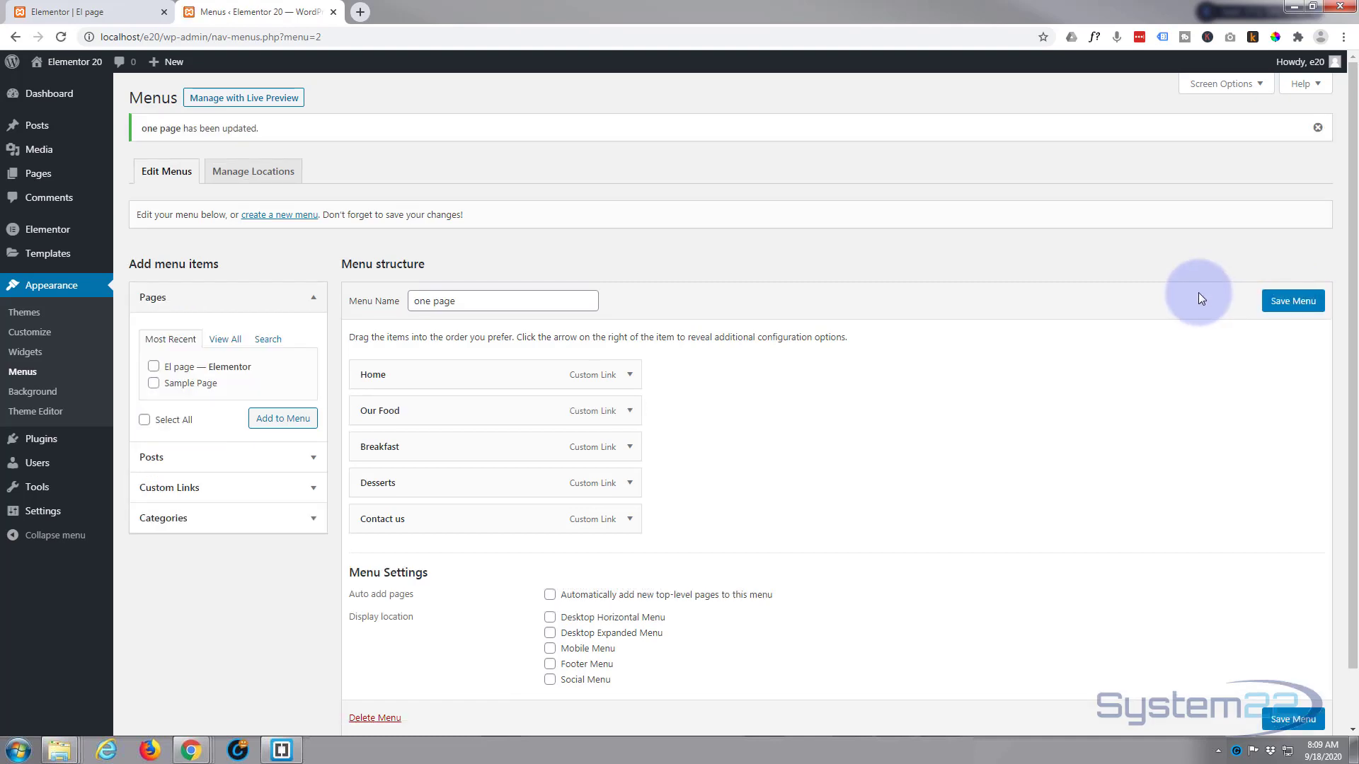
pyautogui.moveTo(830, 116)
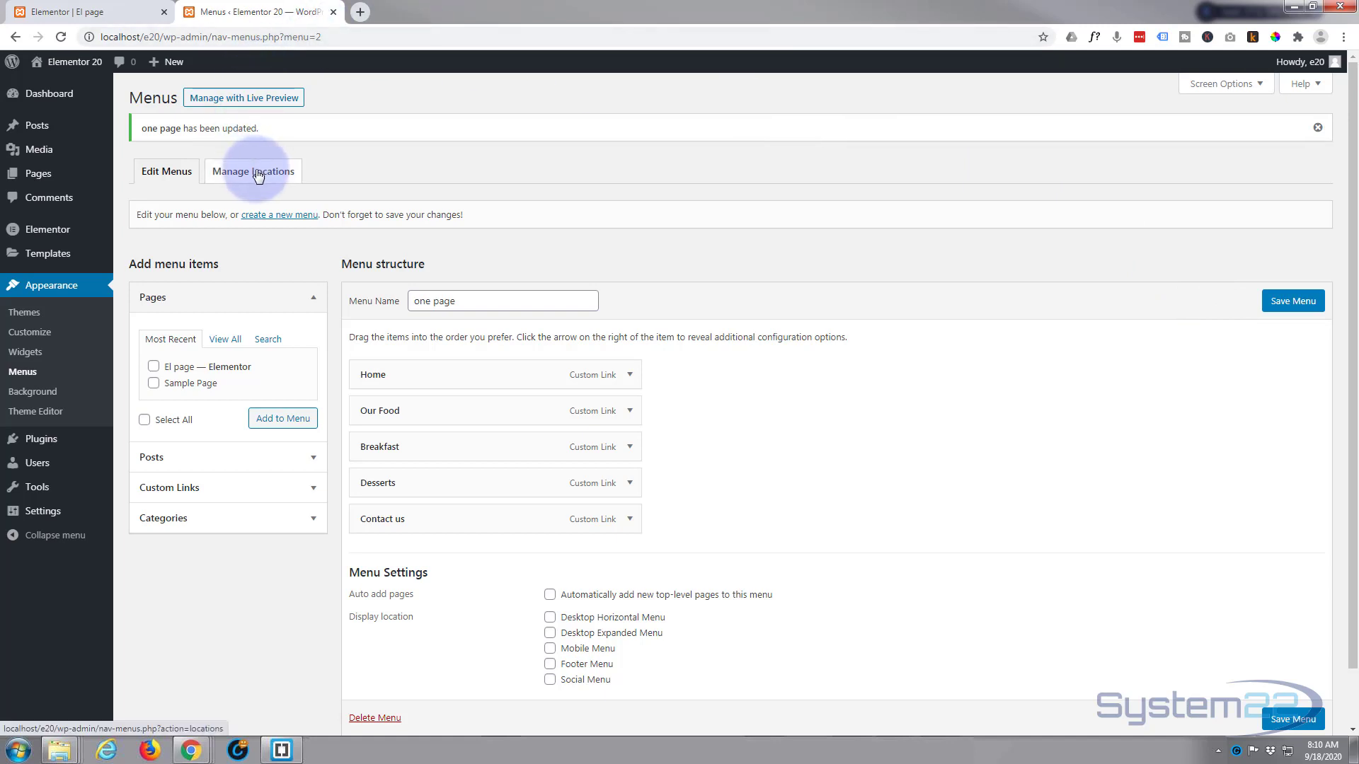
# Assign 'one page' to the Desktop Horizontal, Expanded, Mobile and Footer locations, Social left empty, and save.
pyautogui.click(253, 171)
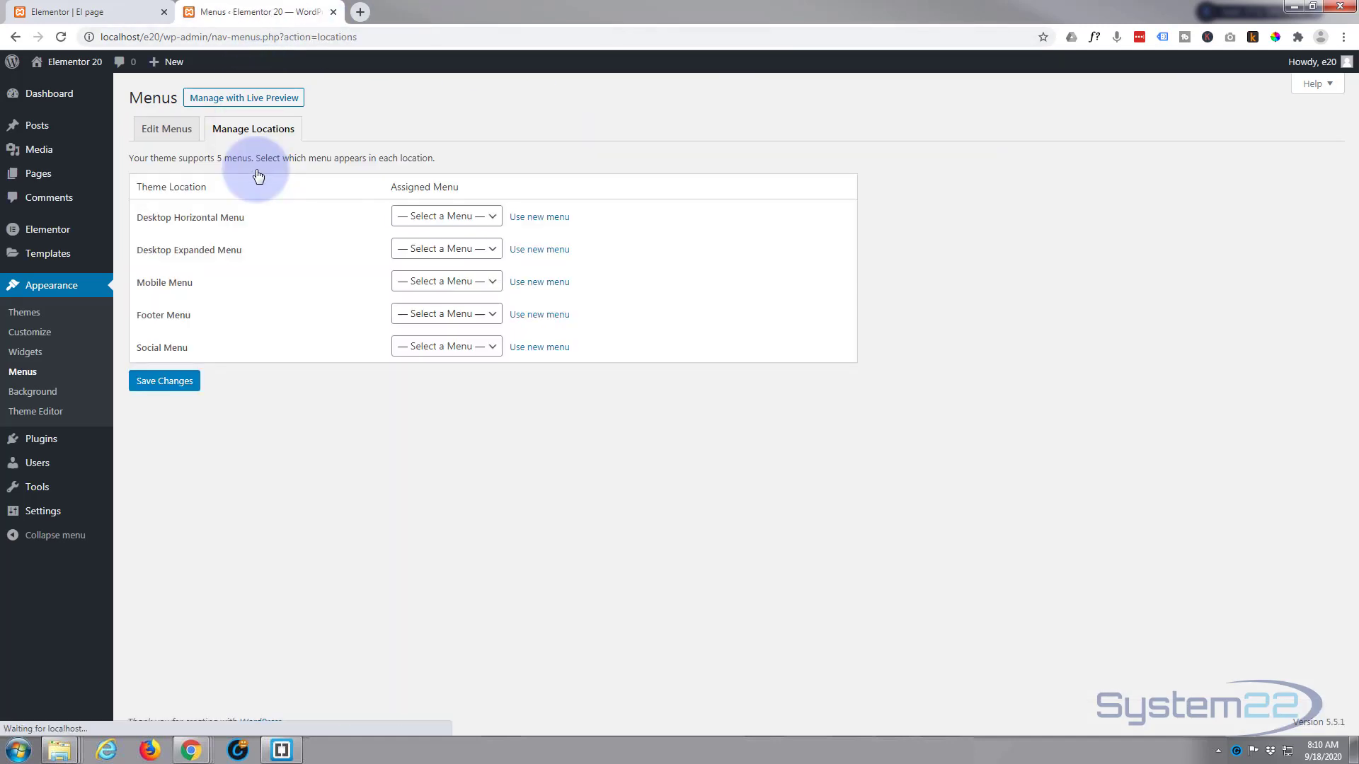
pyautogui.moveTo(229, 293)
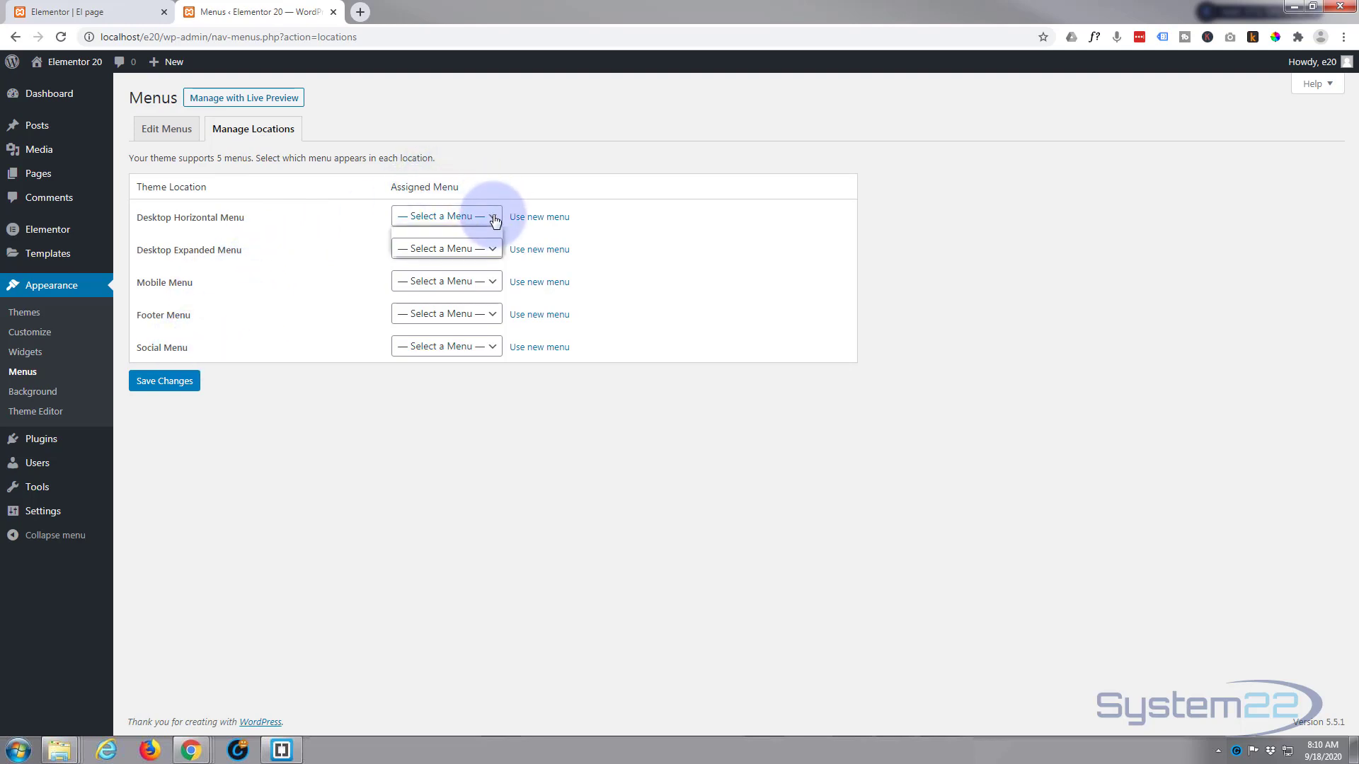
pyautogui.click(446, 215)
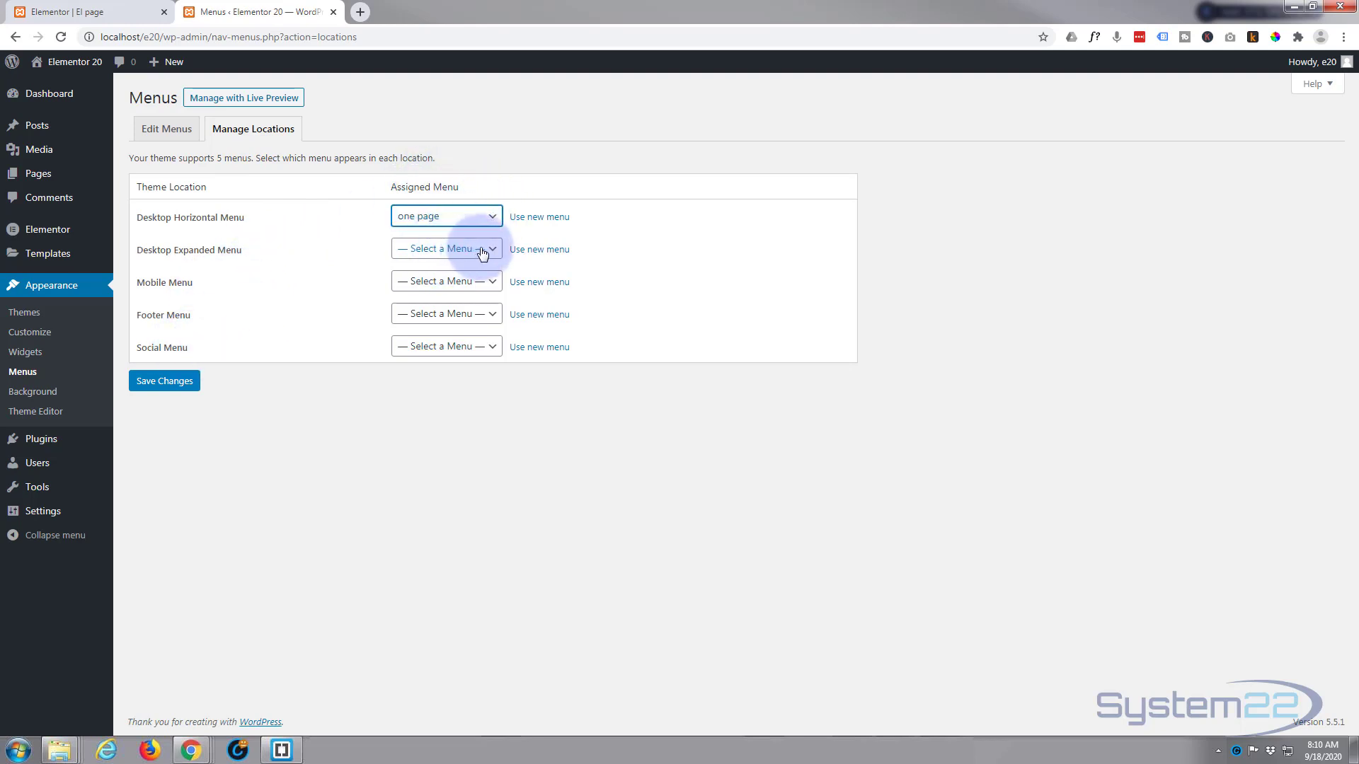
pyautogui.click(446, 249)
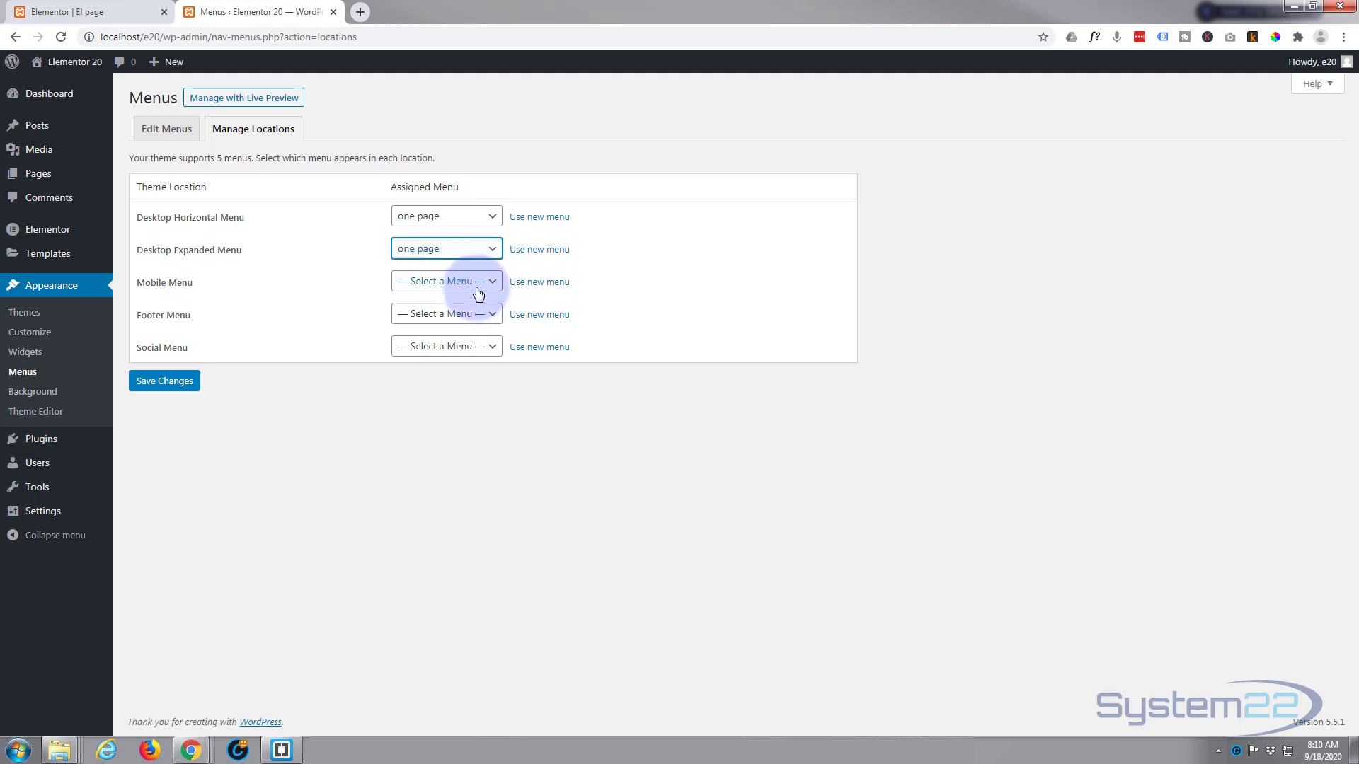
pyautogui.click(445, 280)
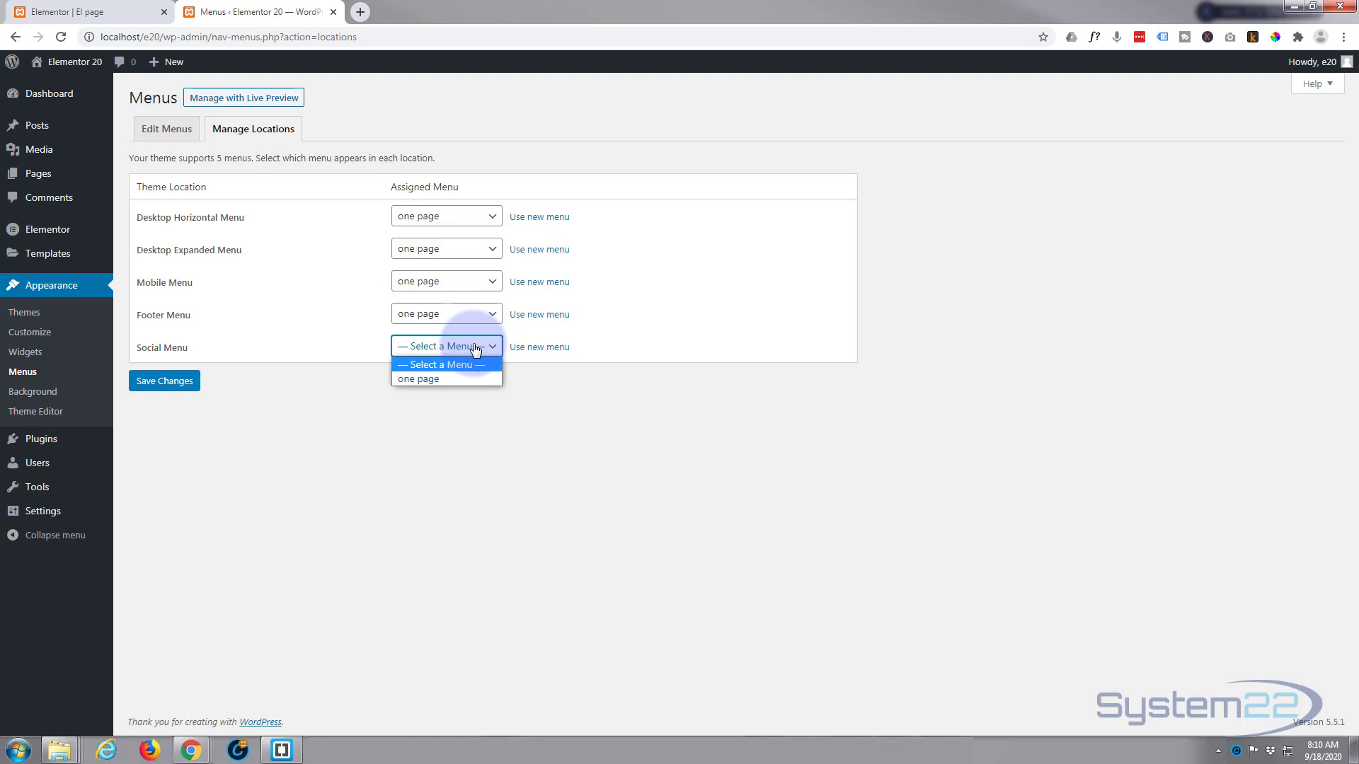
pyautogui.click(417, 380)
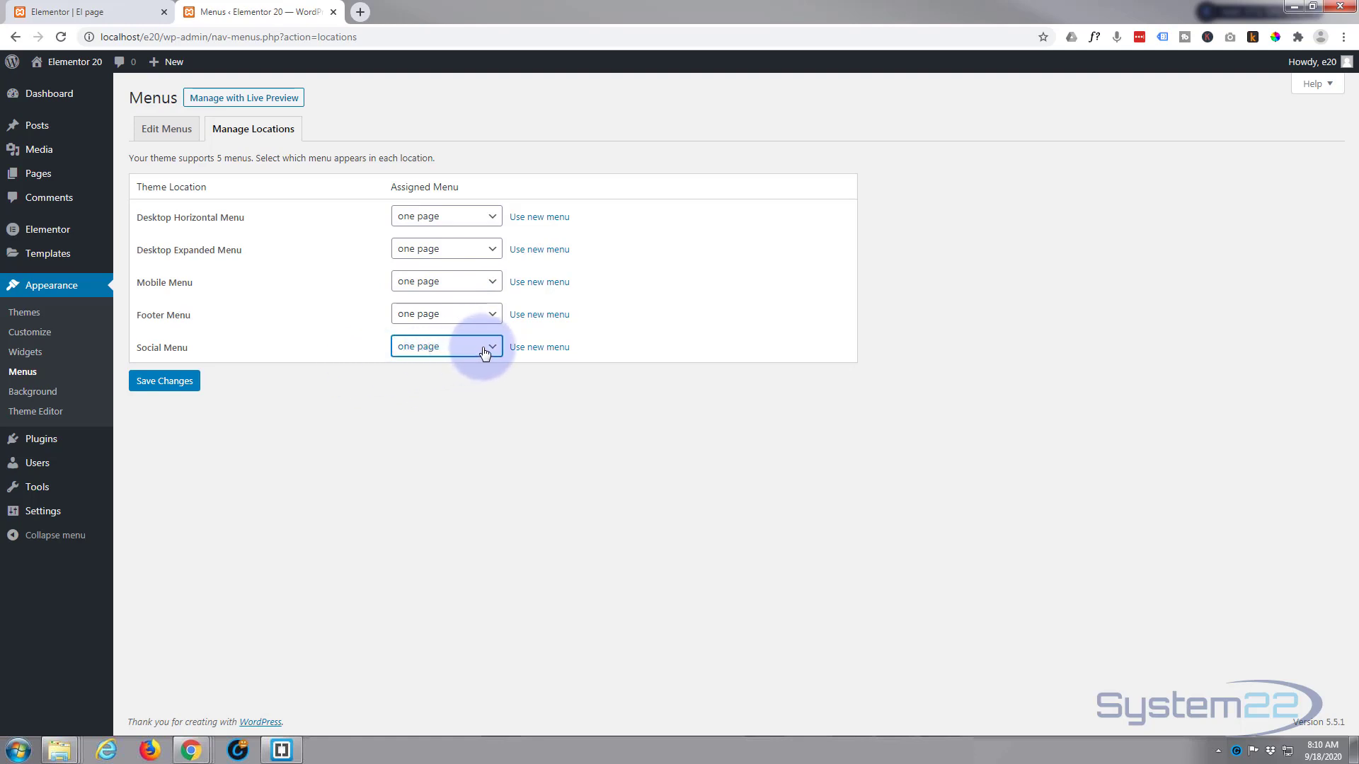
pyautogui.click(445, 345)
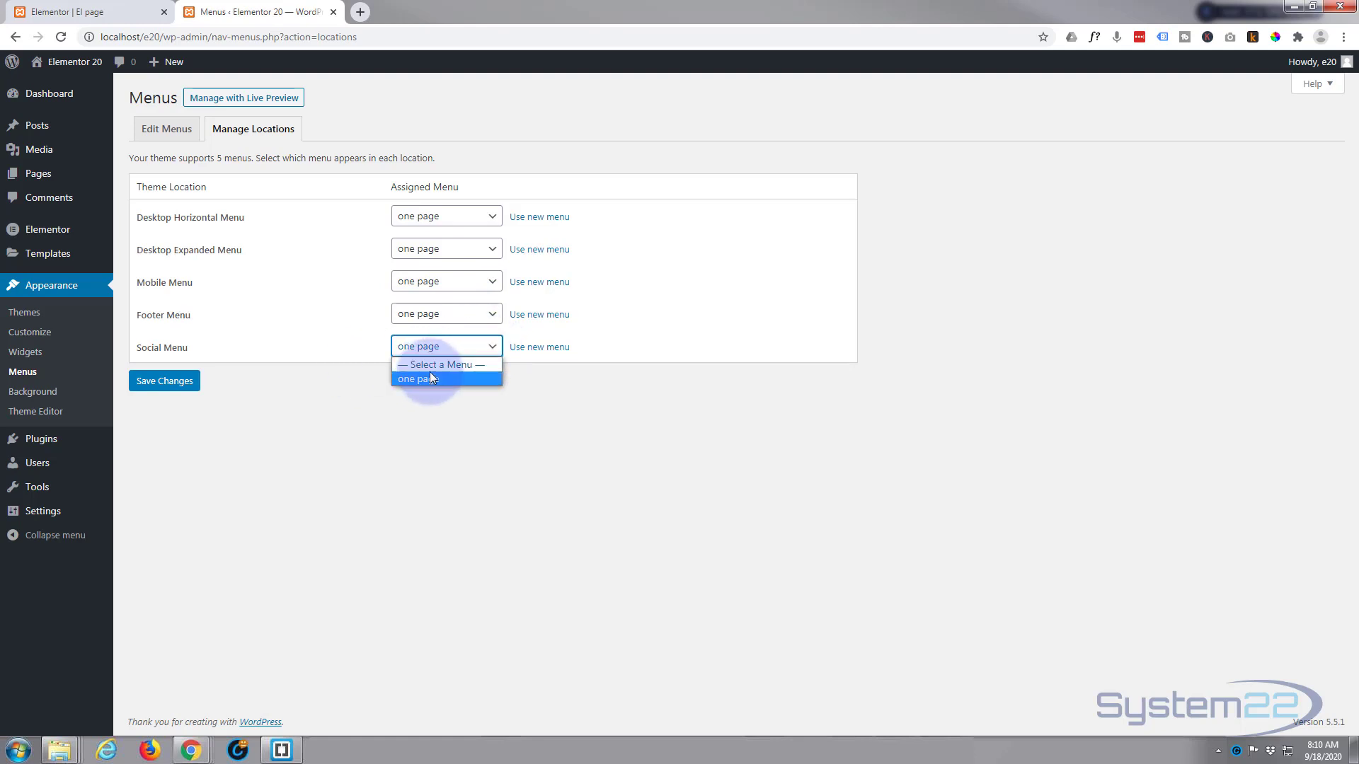
pyautogui.click(442, 364)
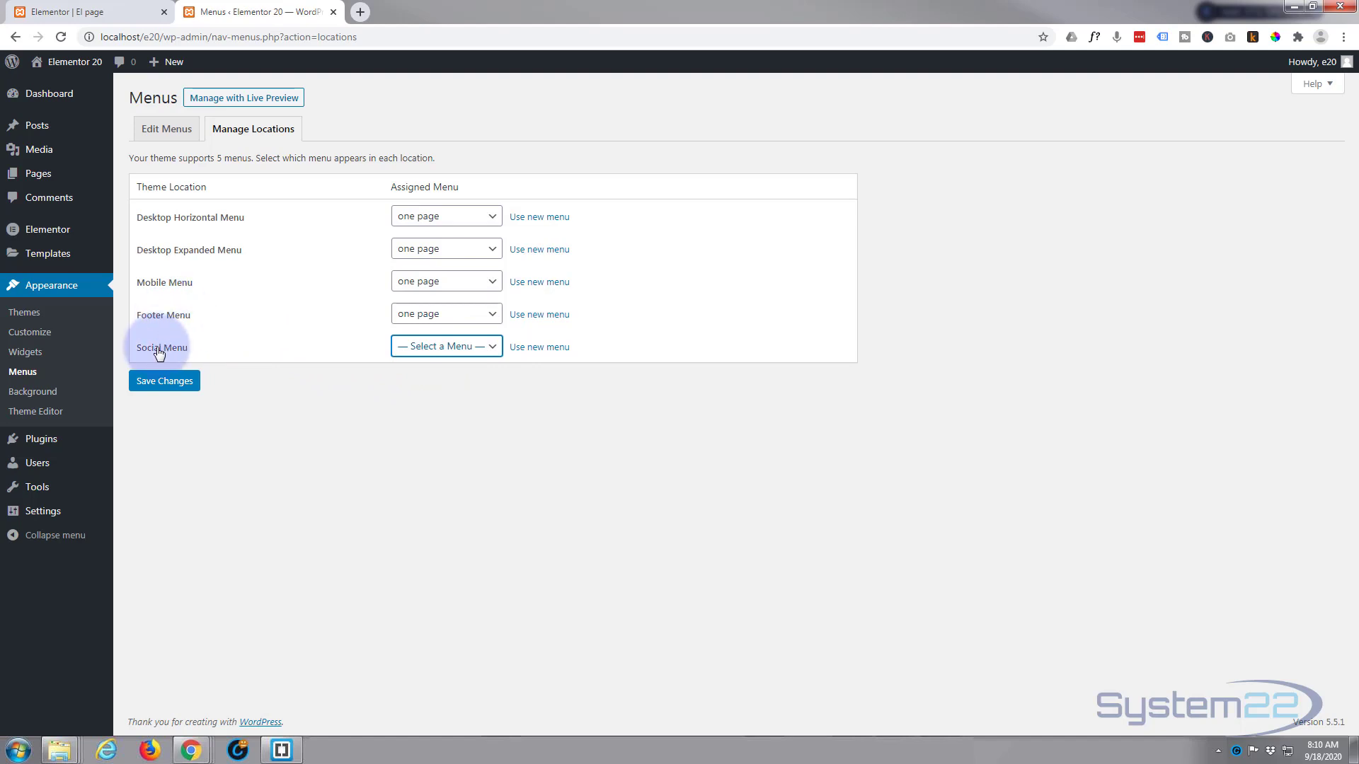
pyautogui.click(164, 381)
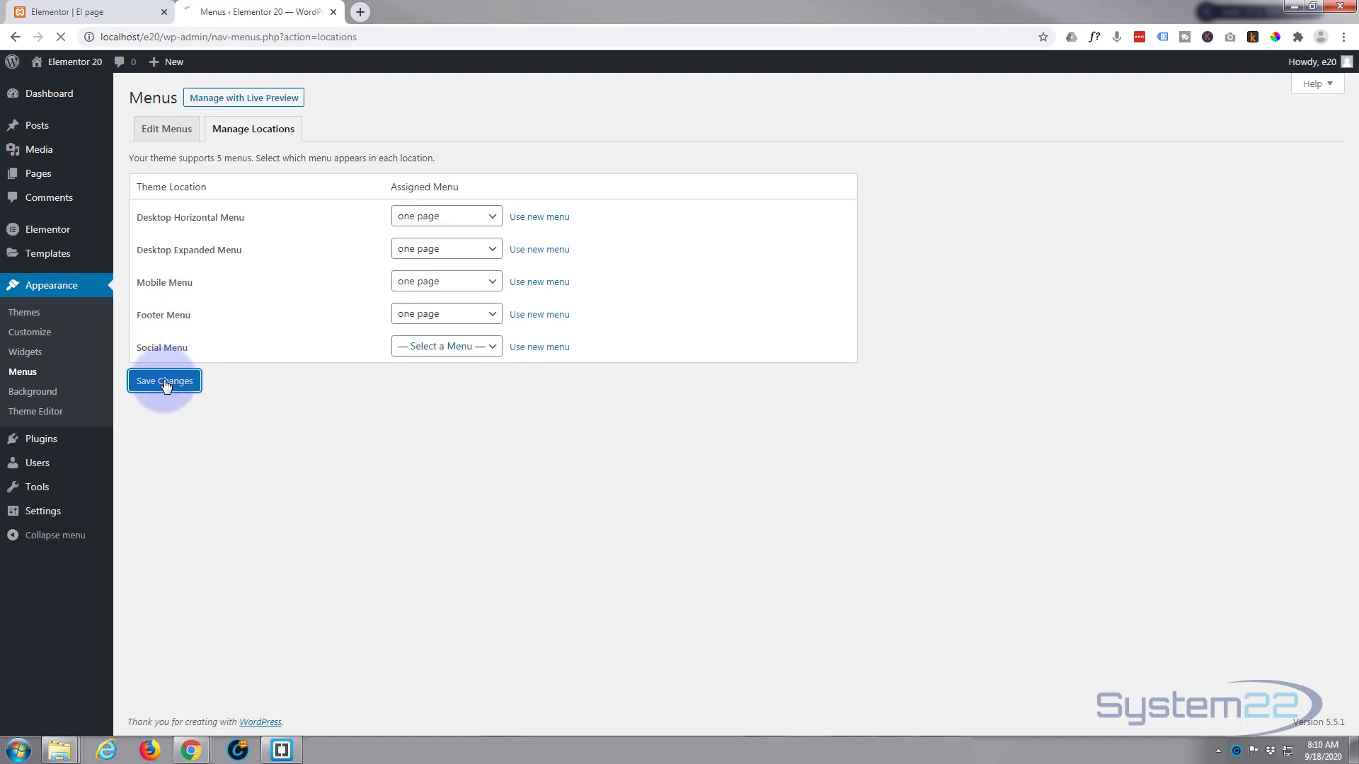
# Go to Appearance > Customize to launch the theme Customizer.
pyautogui.click(164, 380)
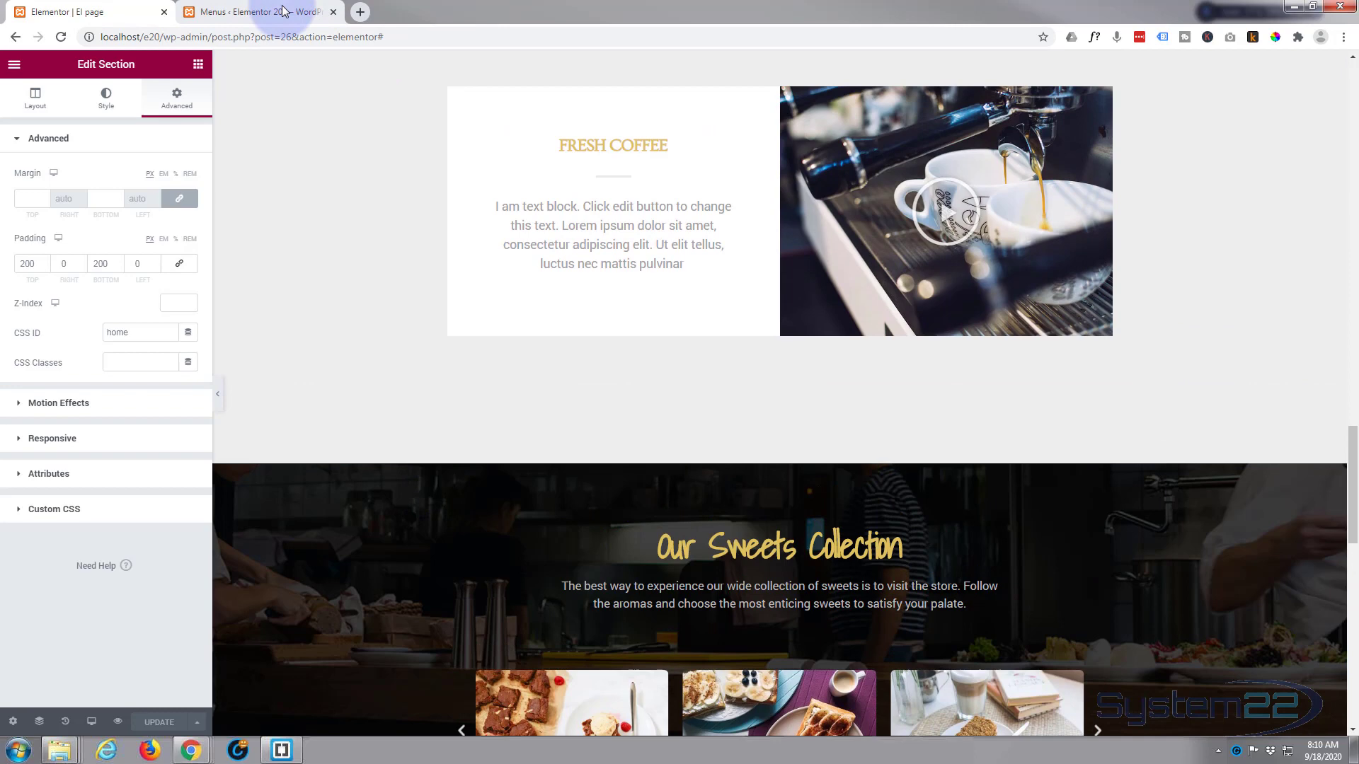
pyautogui.click(253, 11)
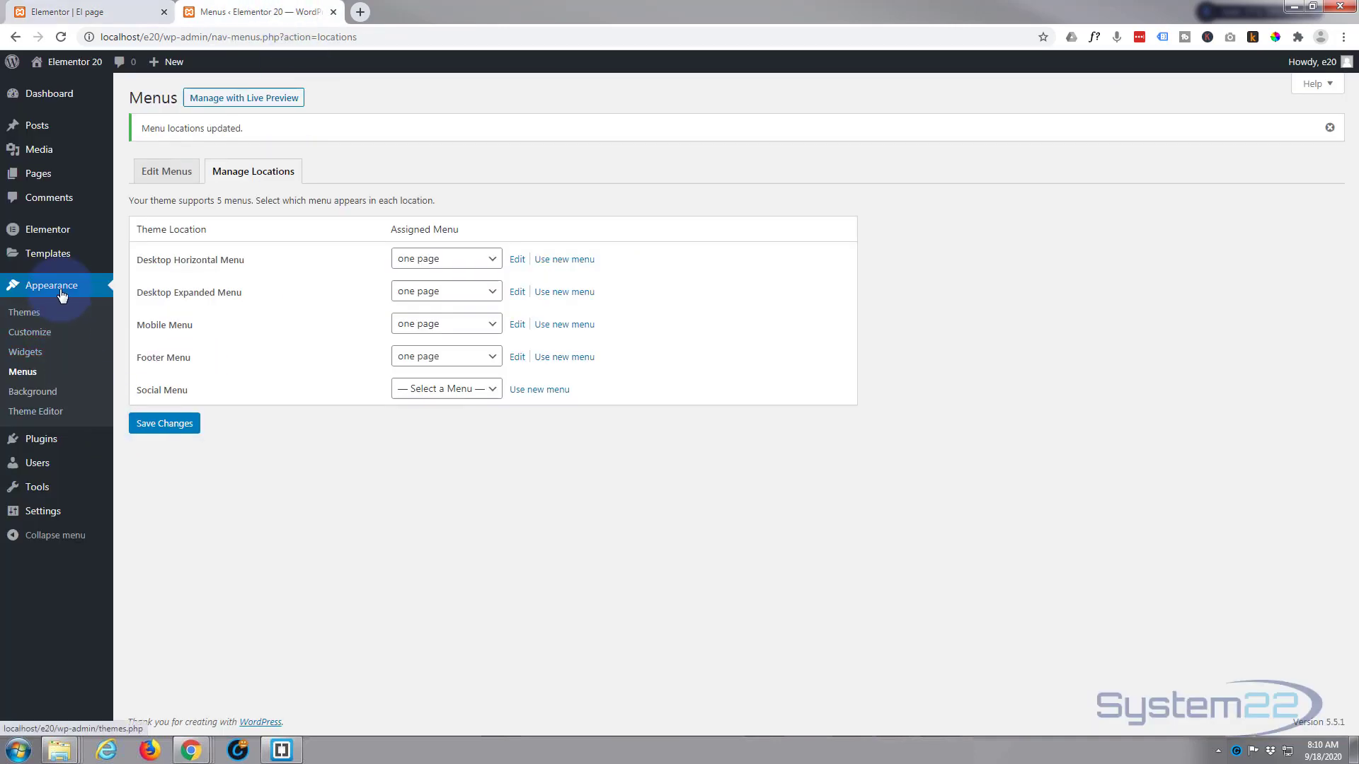
pyautogui.click(30, 332)
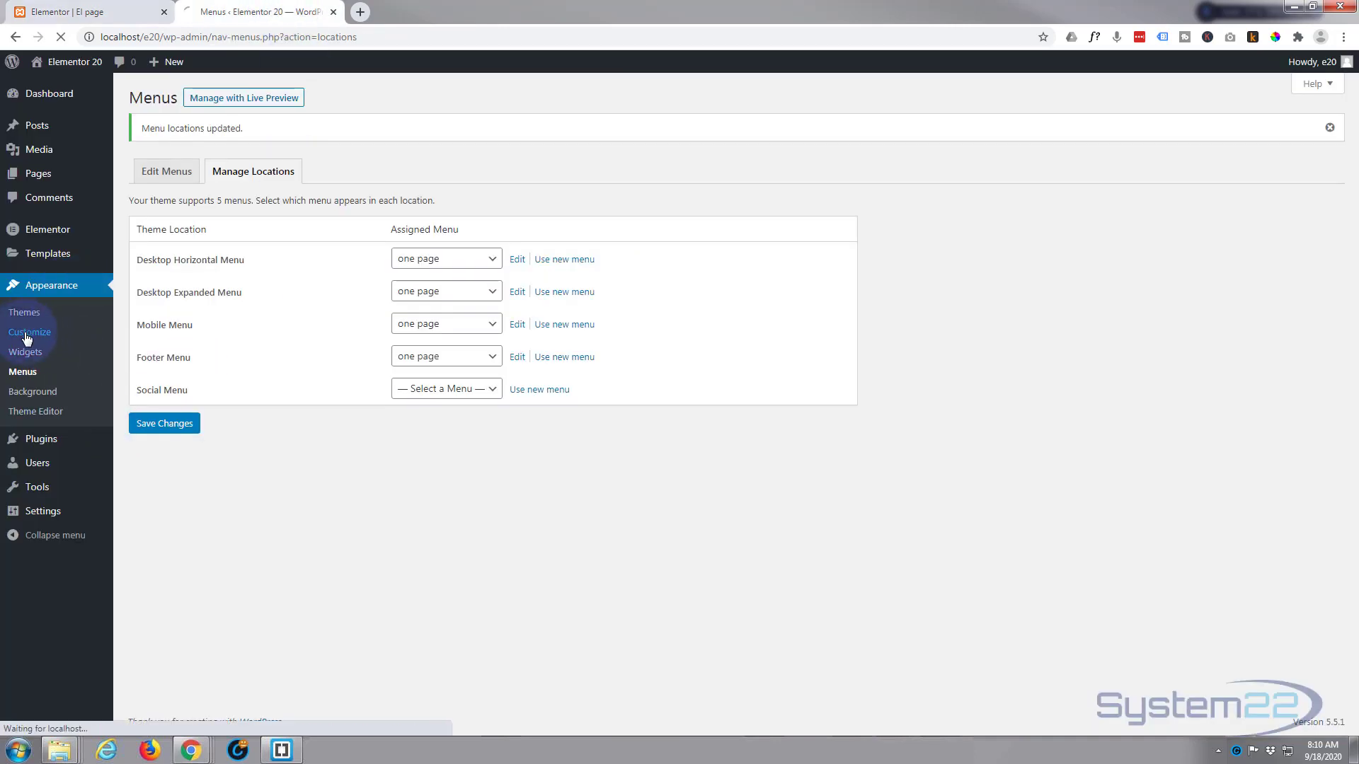
# Bring up the Homepage Settings panel in the Customizer.
pyautogui.click(28, 331)
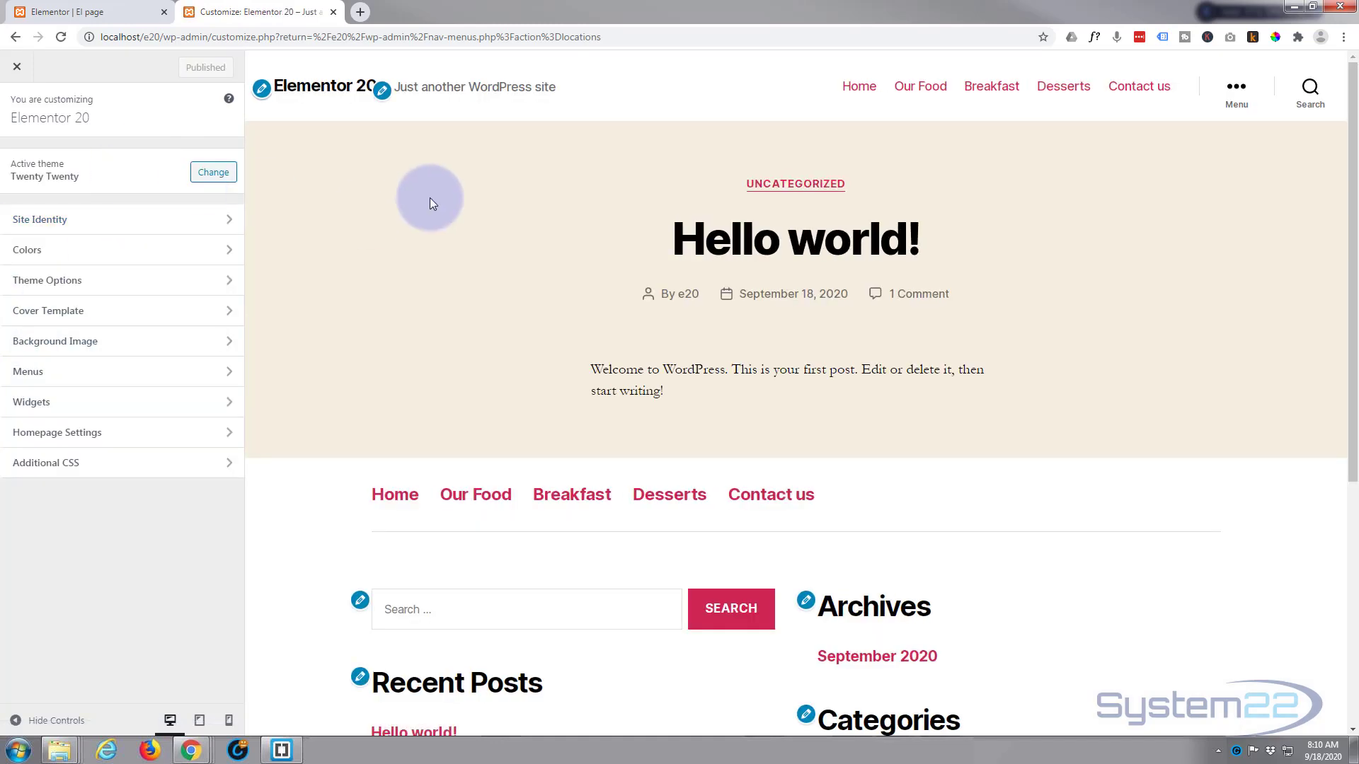
pyautogui.moveTo(655, 318)
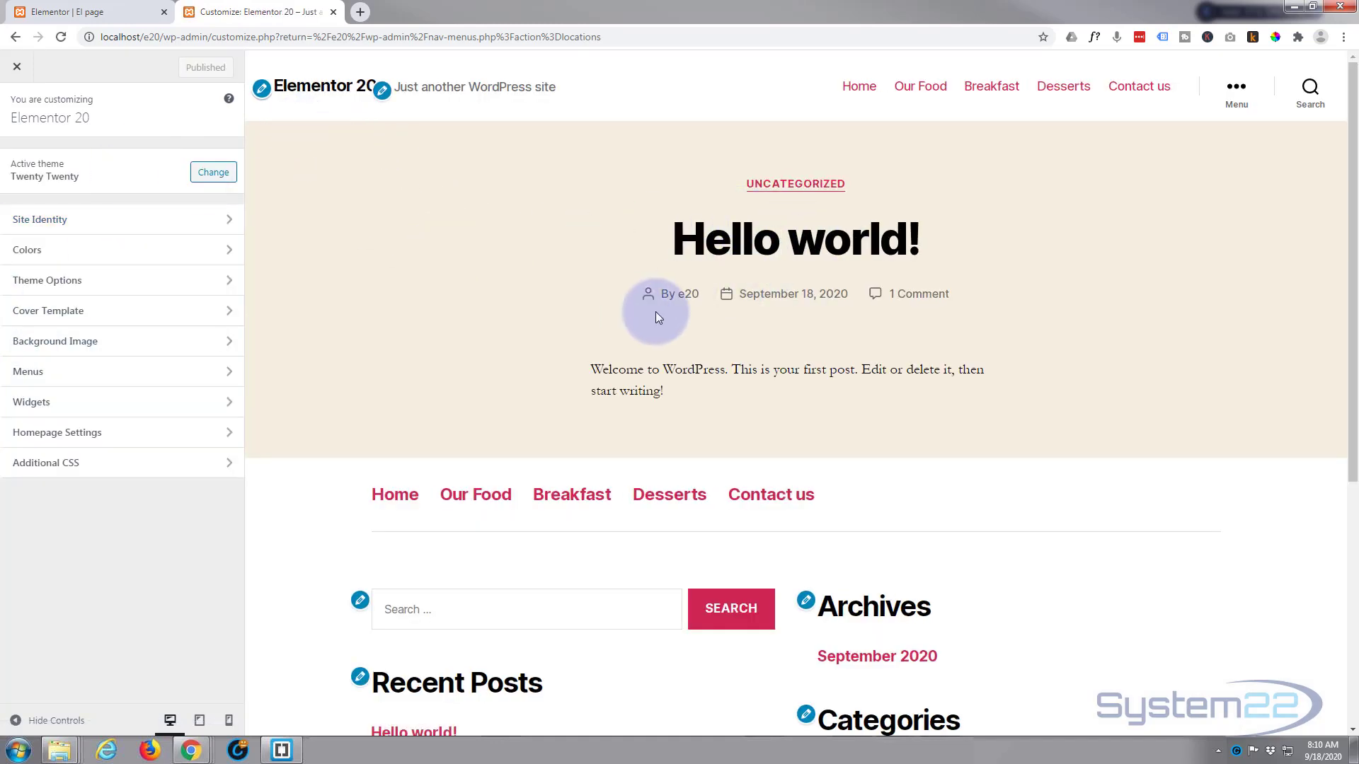
pyautogui.moveTo(832, 311)
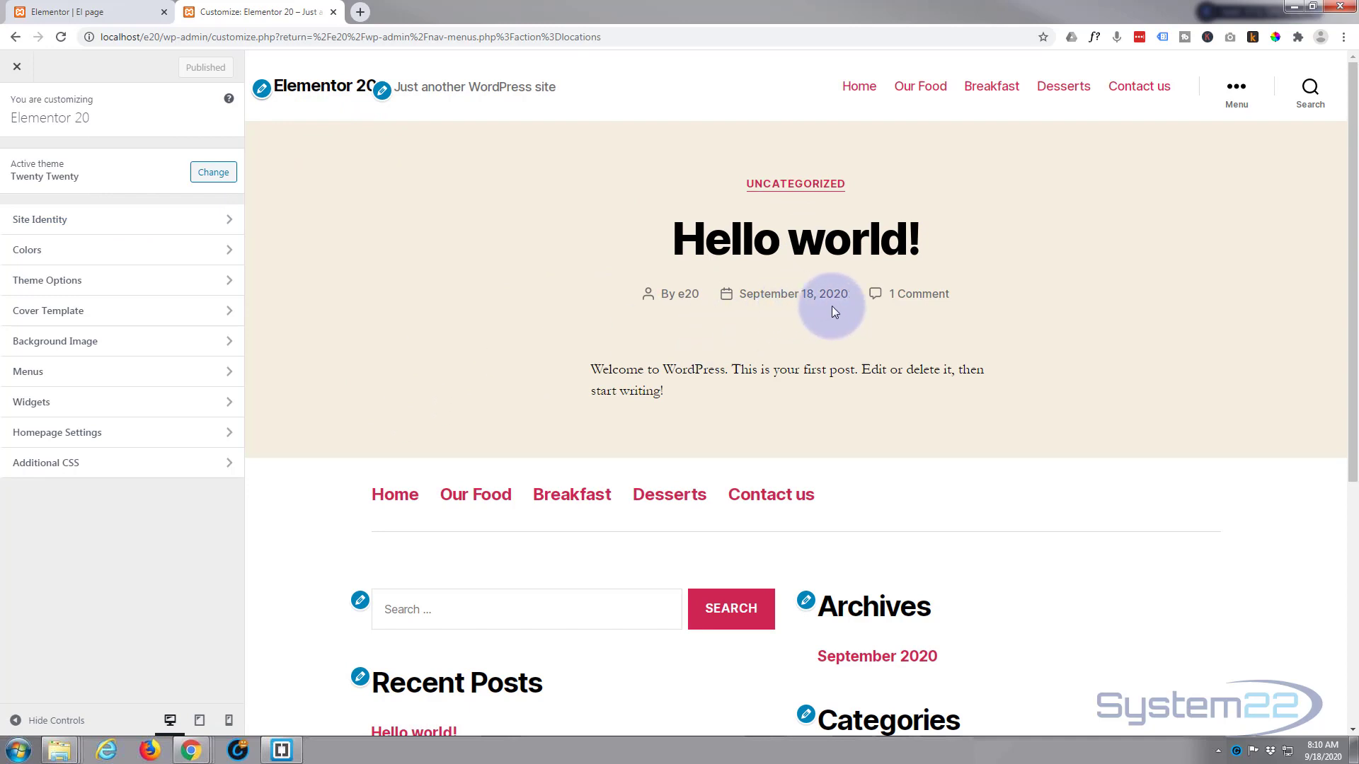
pyautogui.moveTo(68, 341)
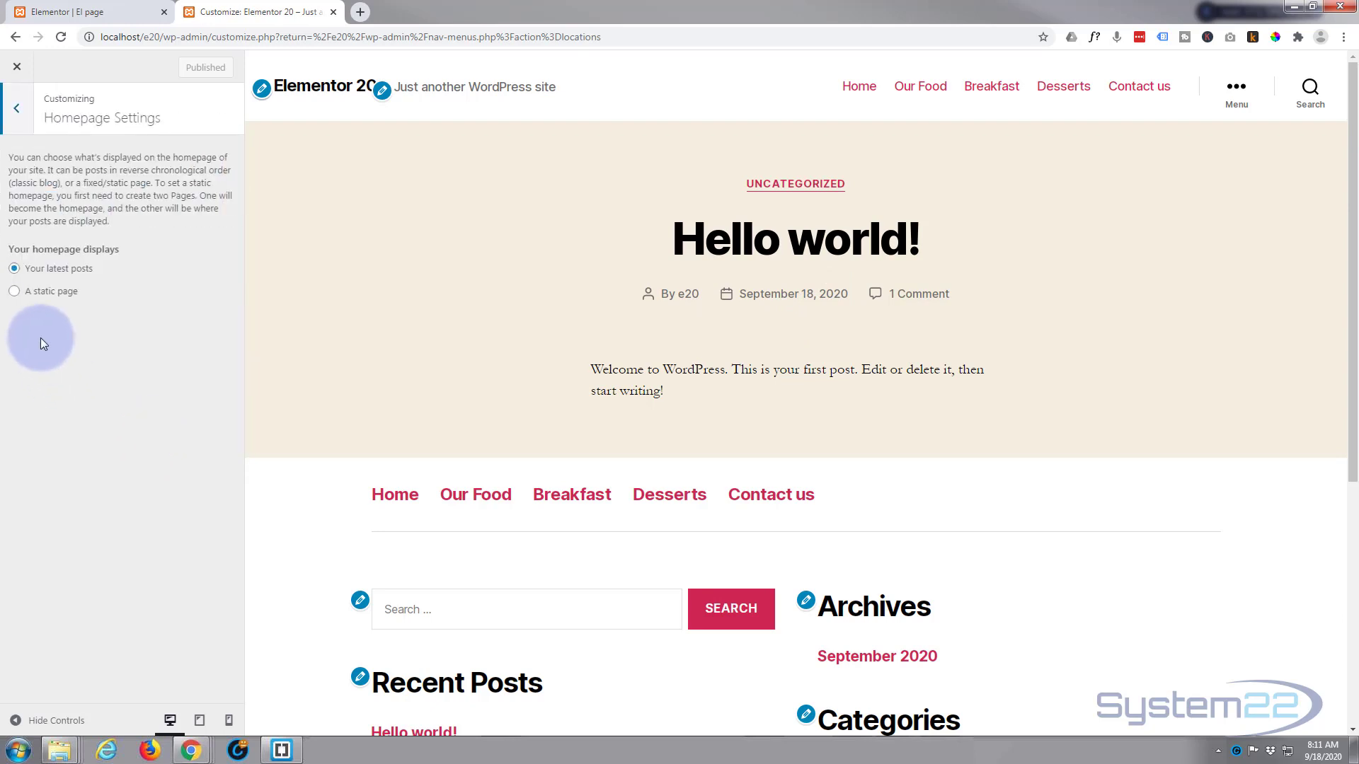
# Set the homepage to the static page 'El page', publish, and preview the one-page site.
pyautogui.click(14, 290)
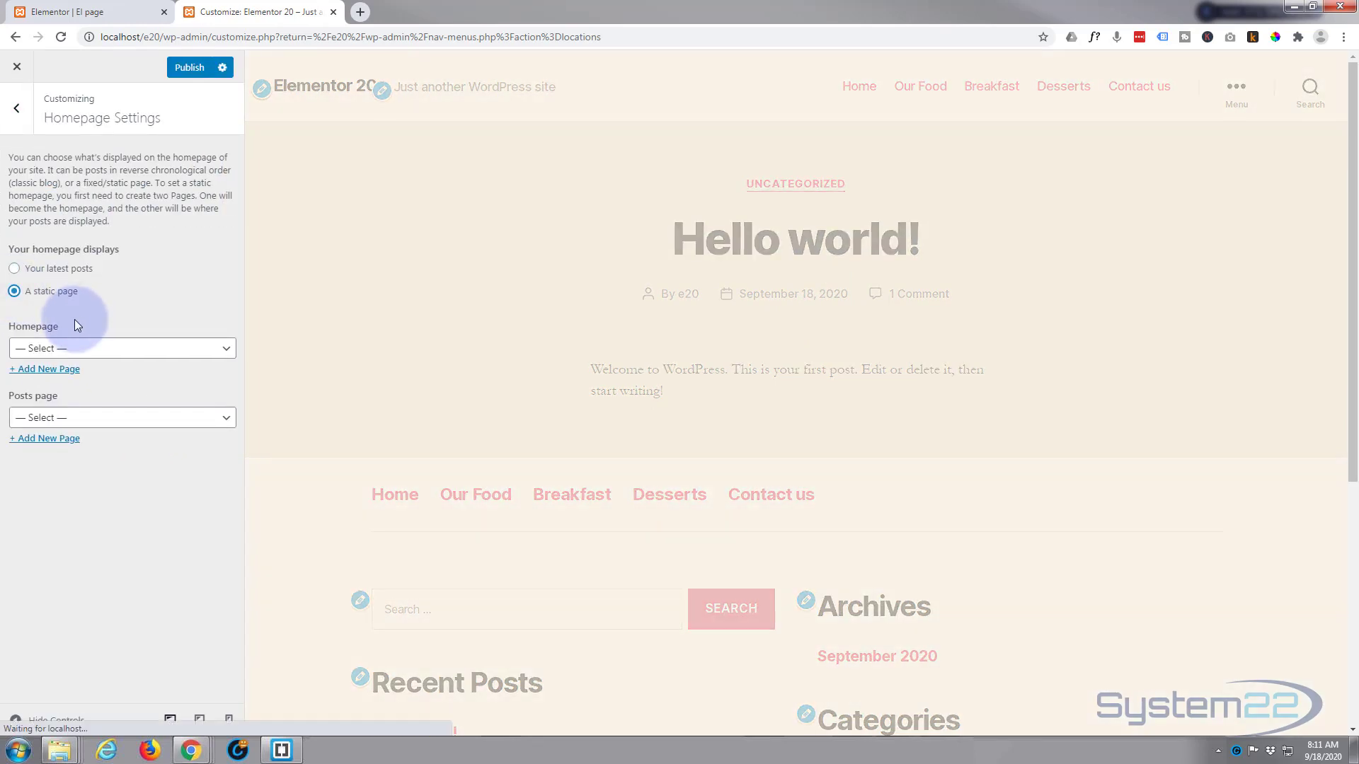
pyautogui.click(122, 348)
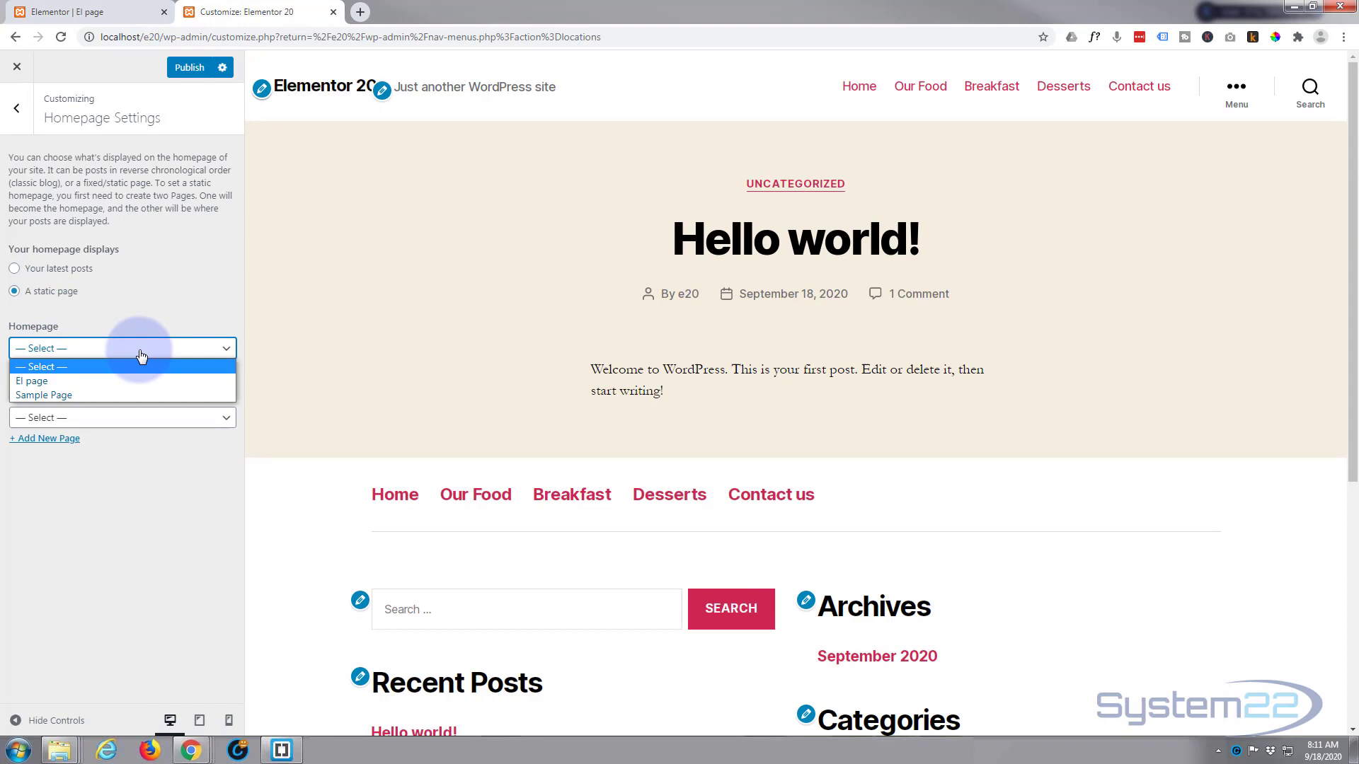
pyautogui.moveTo(34, 381)
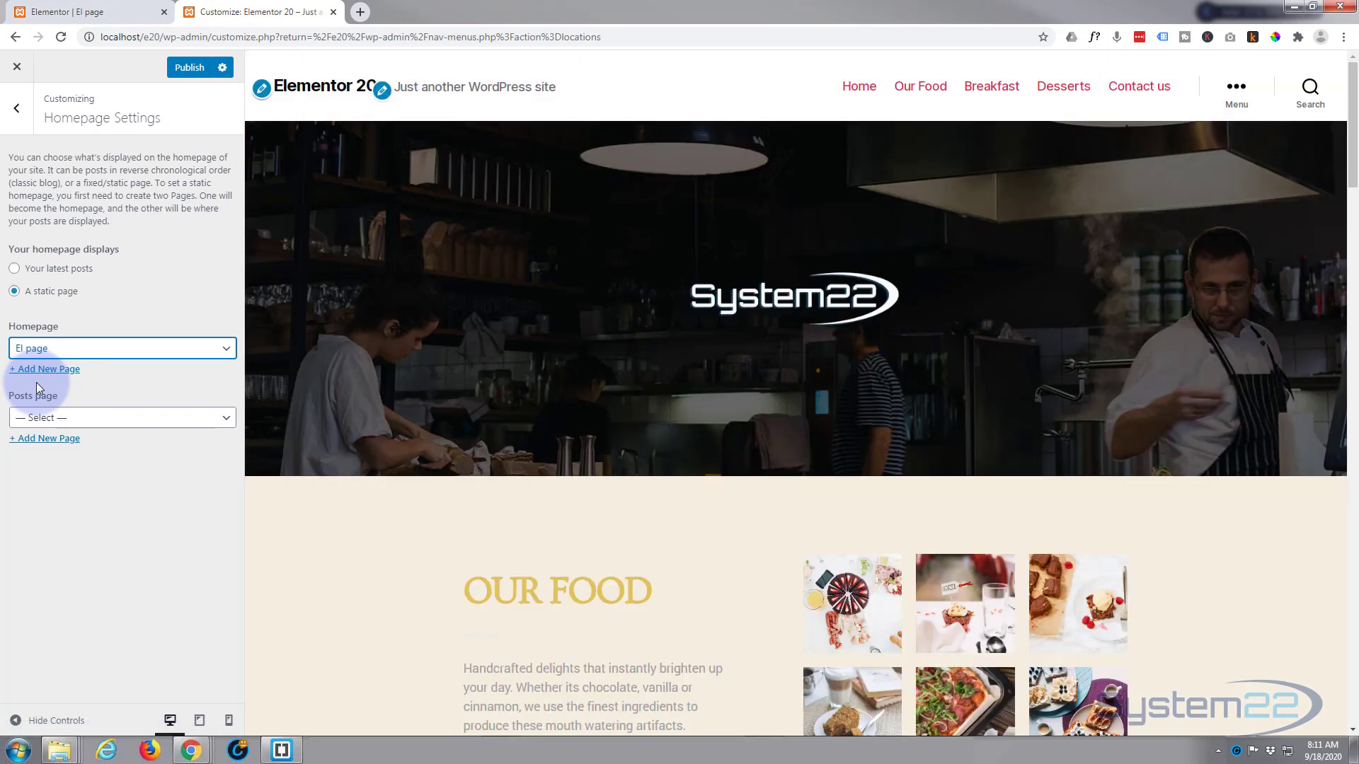
pyautogui.moveTo(1113, 93)
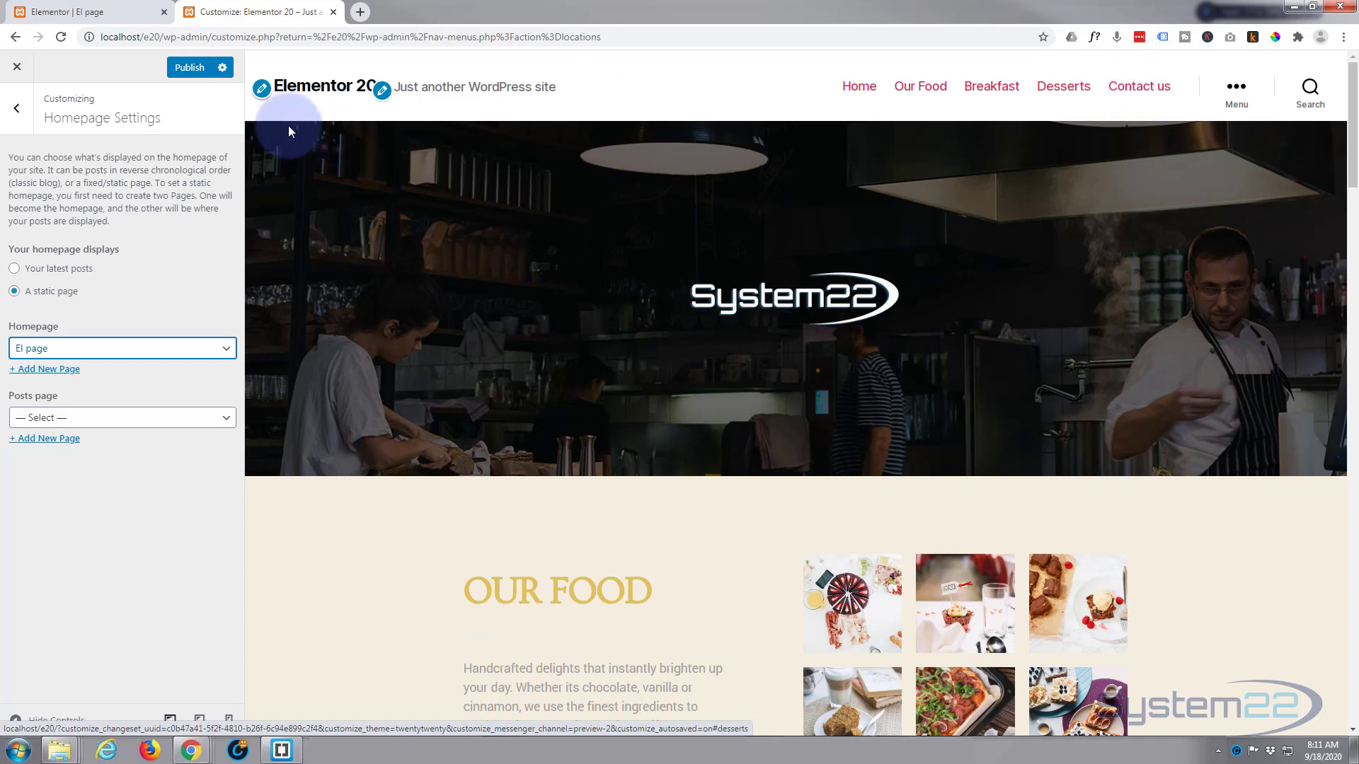
pyautogui.click(200, 68)
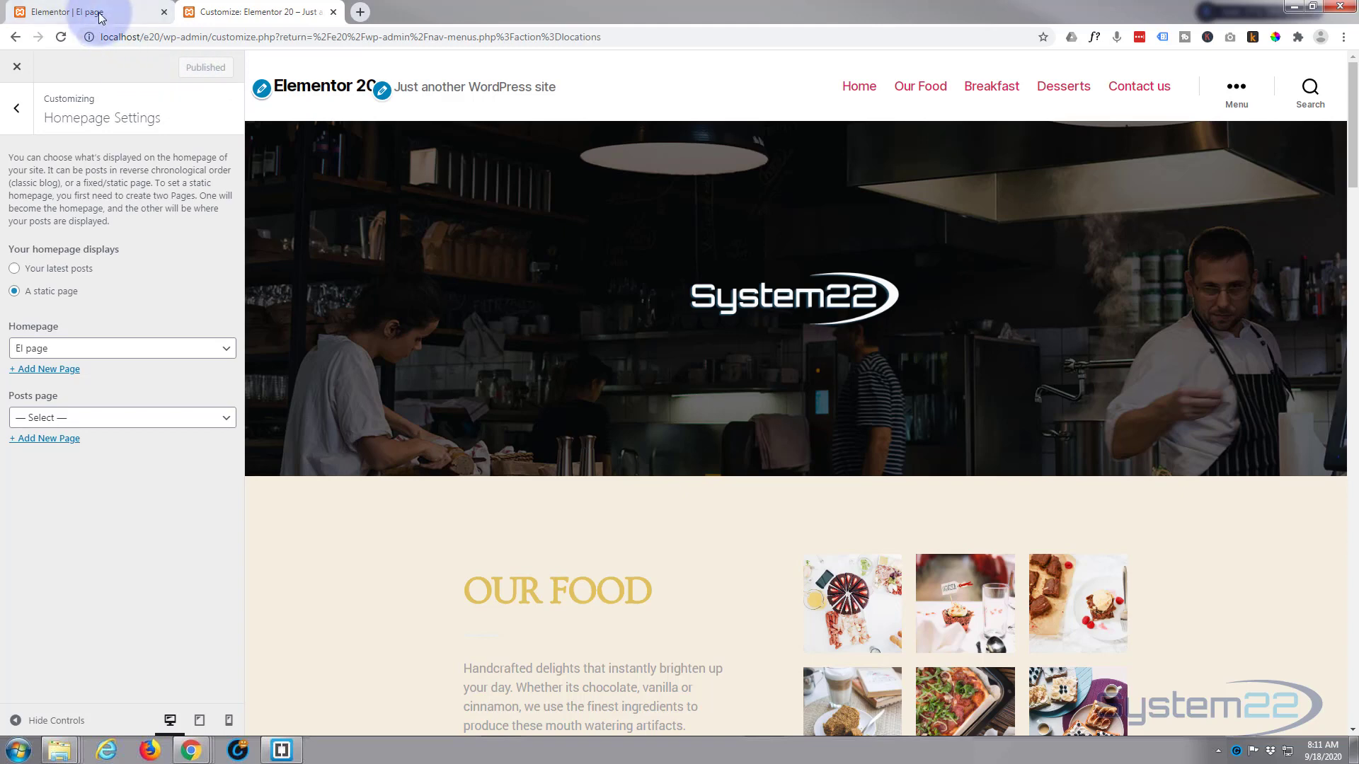
pyautogui.click(82, 11)
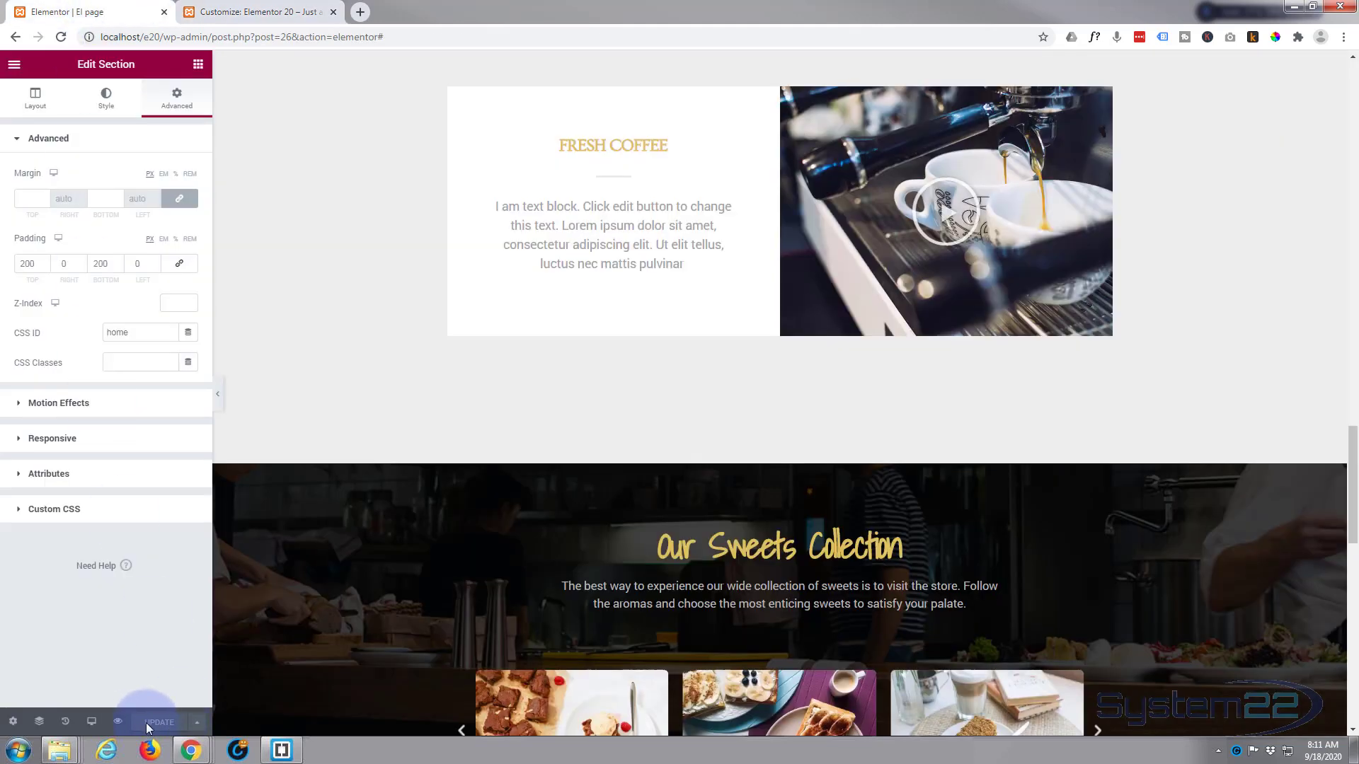
pyautogui.click(160, 722)
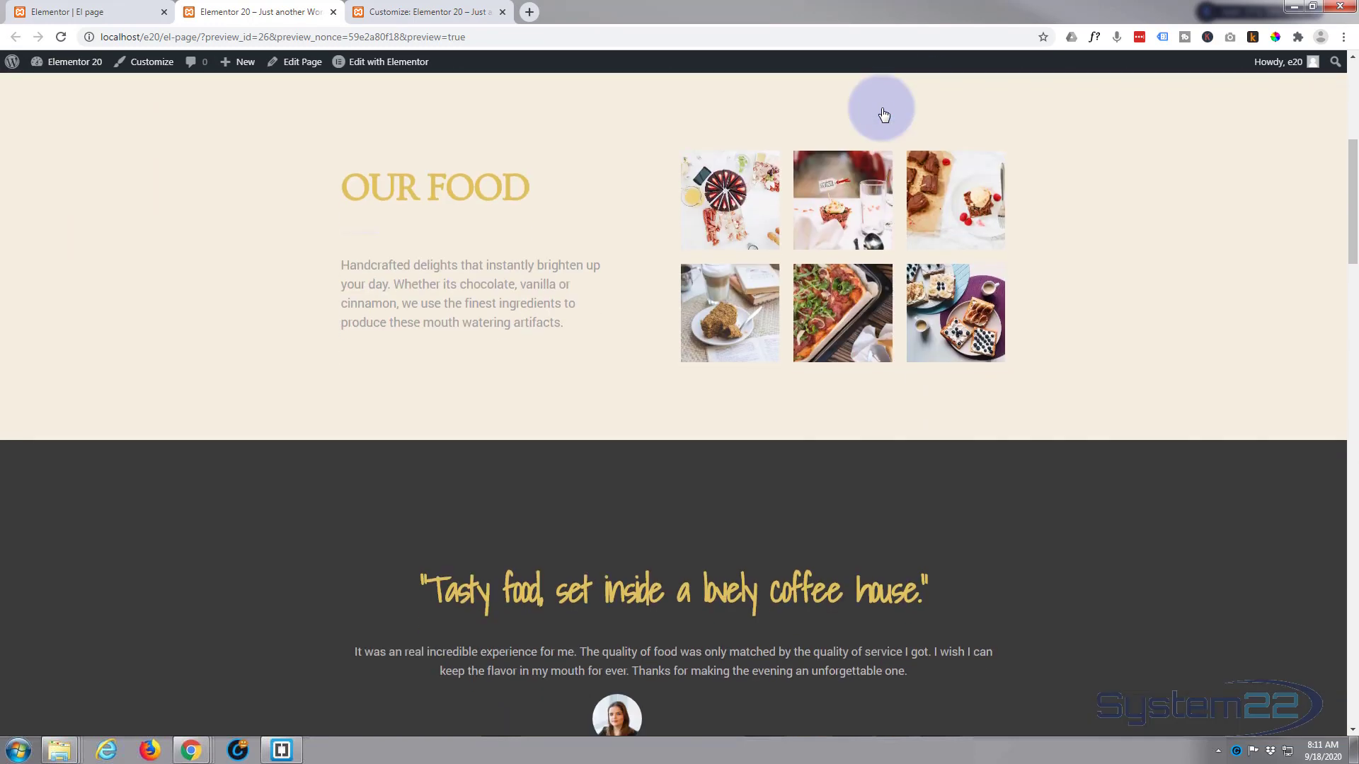
# Follow the Breakfast menu link and confirm it jumps to its page section.
pyautogui.scroll(3)
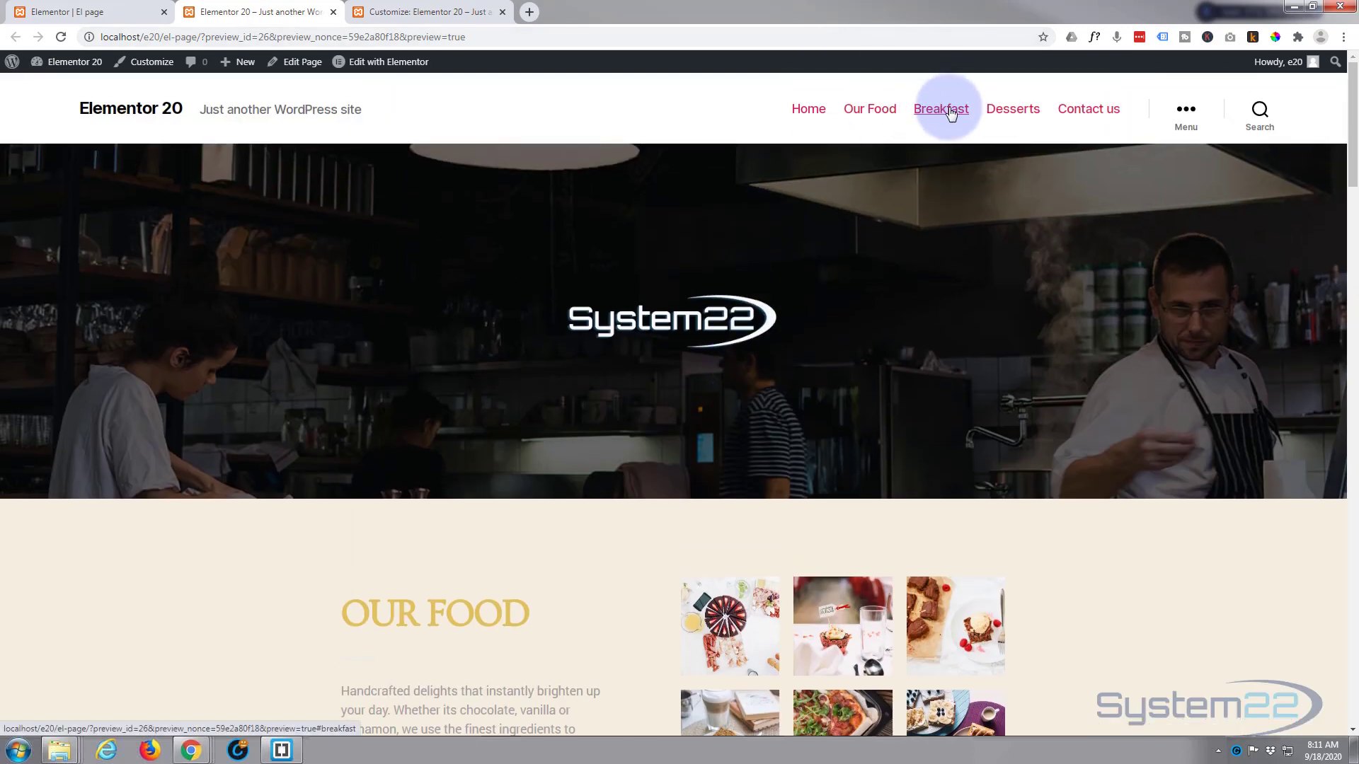
pyautogui.click(940, 109)
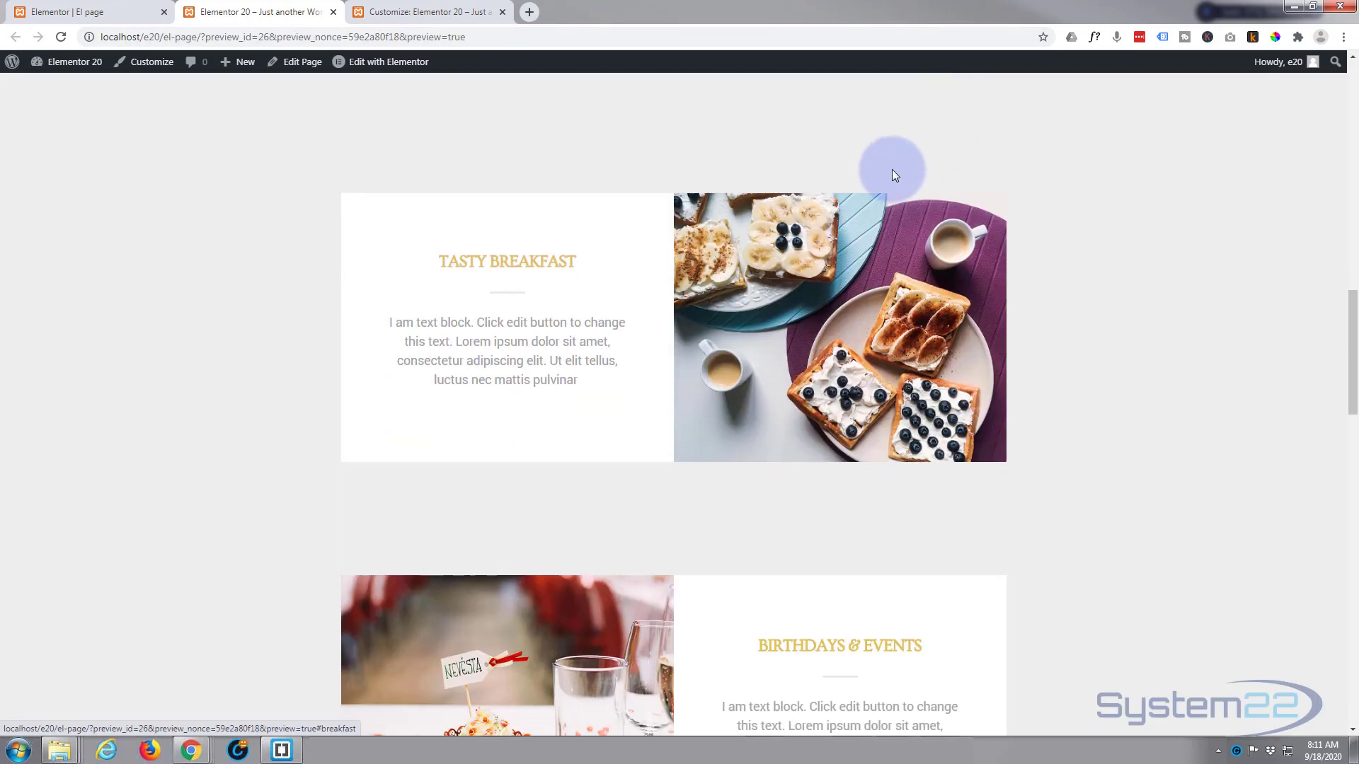
pyautogui.scroll(3)
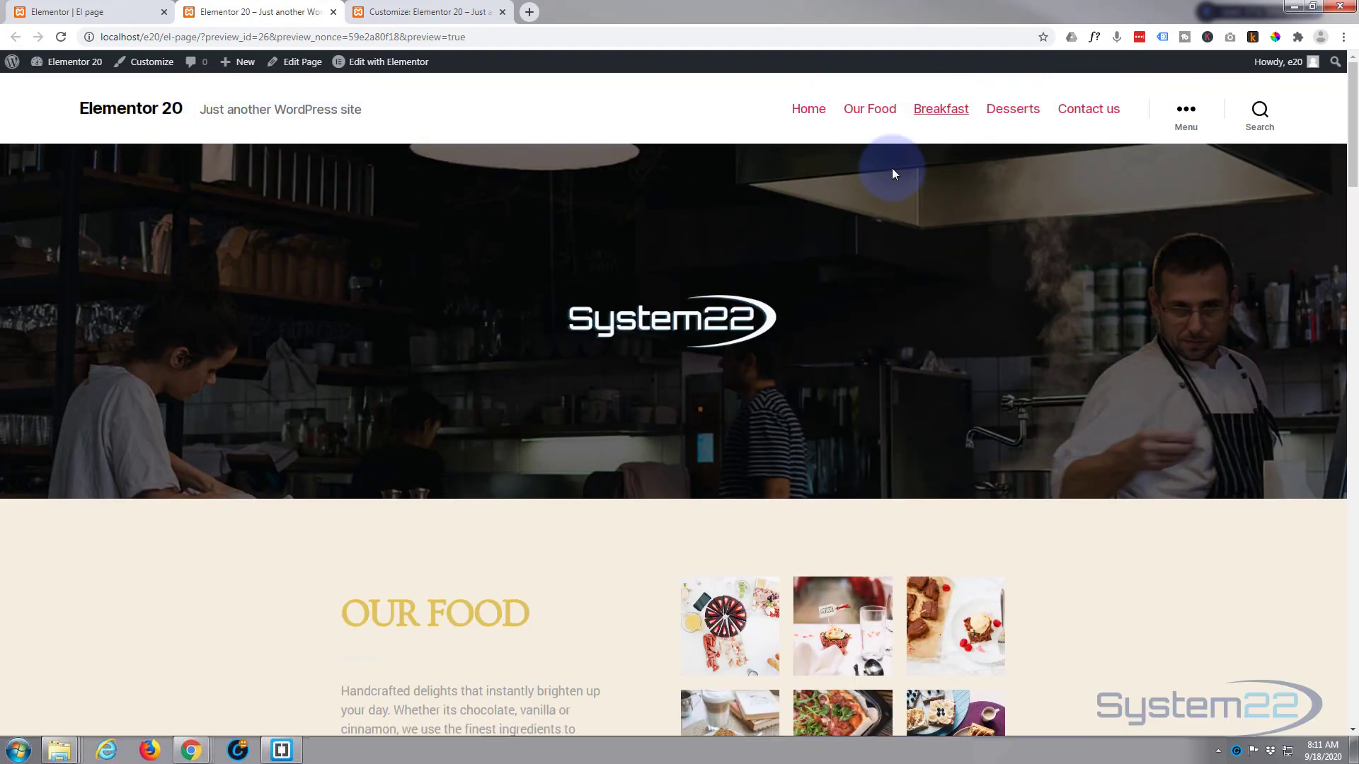
pyautogui.moveTo(1012, 109)
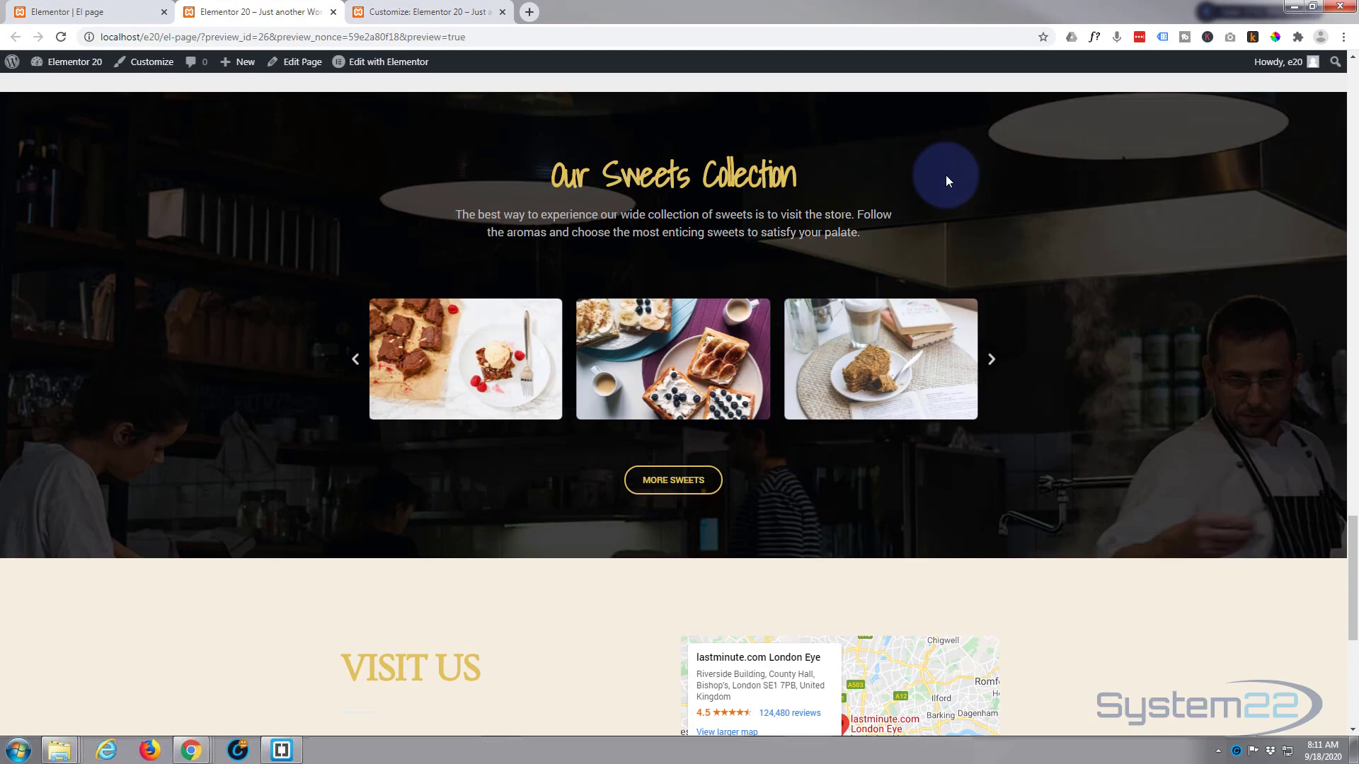
# Scroll to the footer and use 'To the top' to return to the header.
pyautogui.scroll(-3)
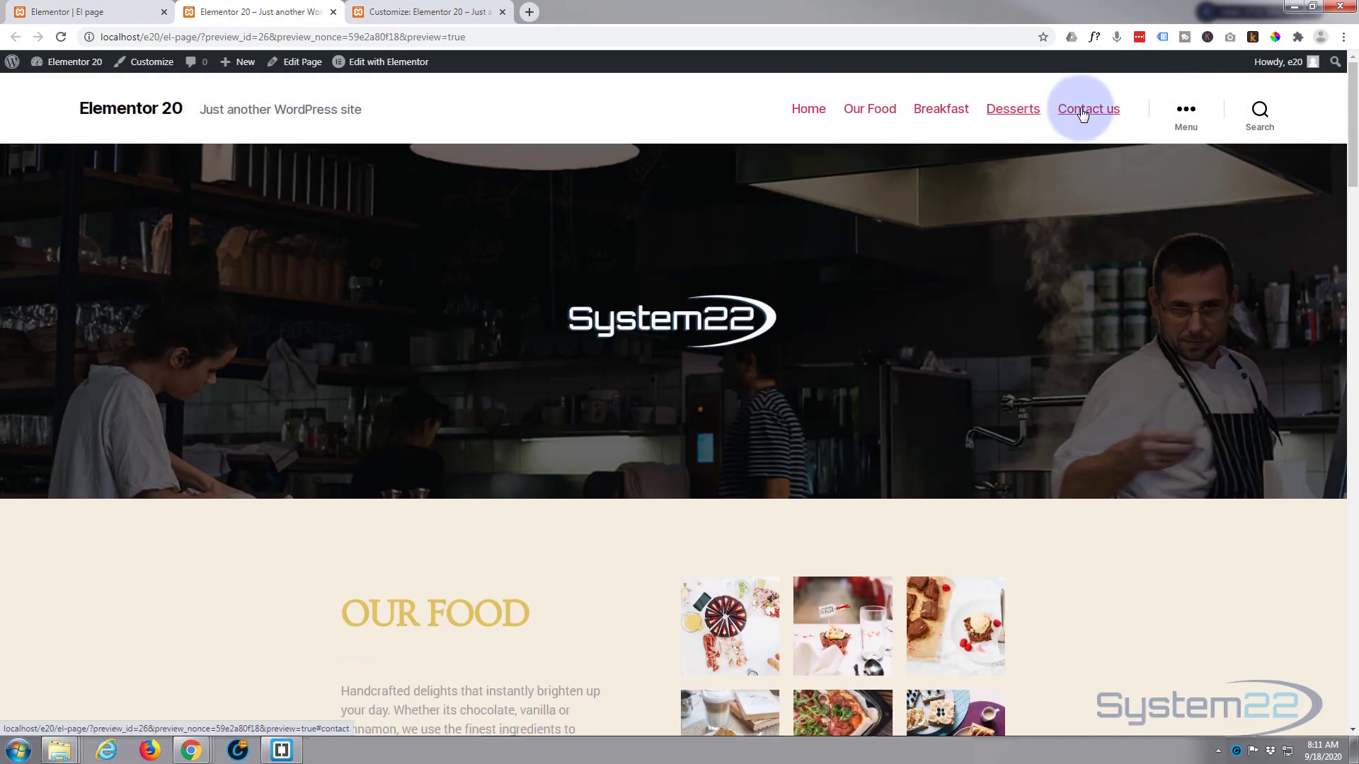
pyautogui.scroll(-3)
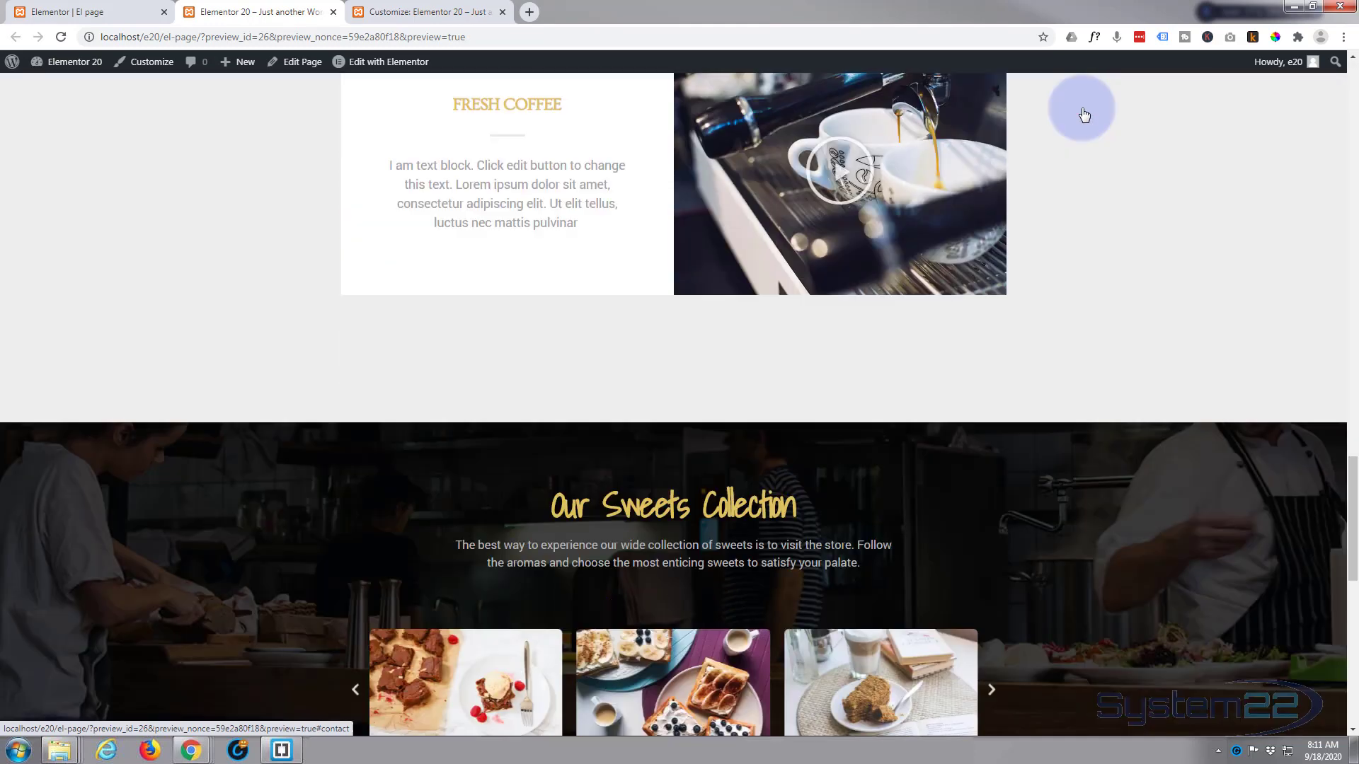
pyautogui.scroll(-3)
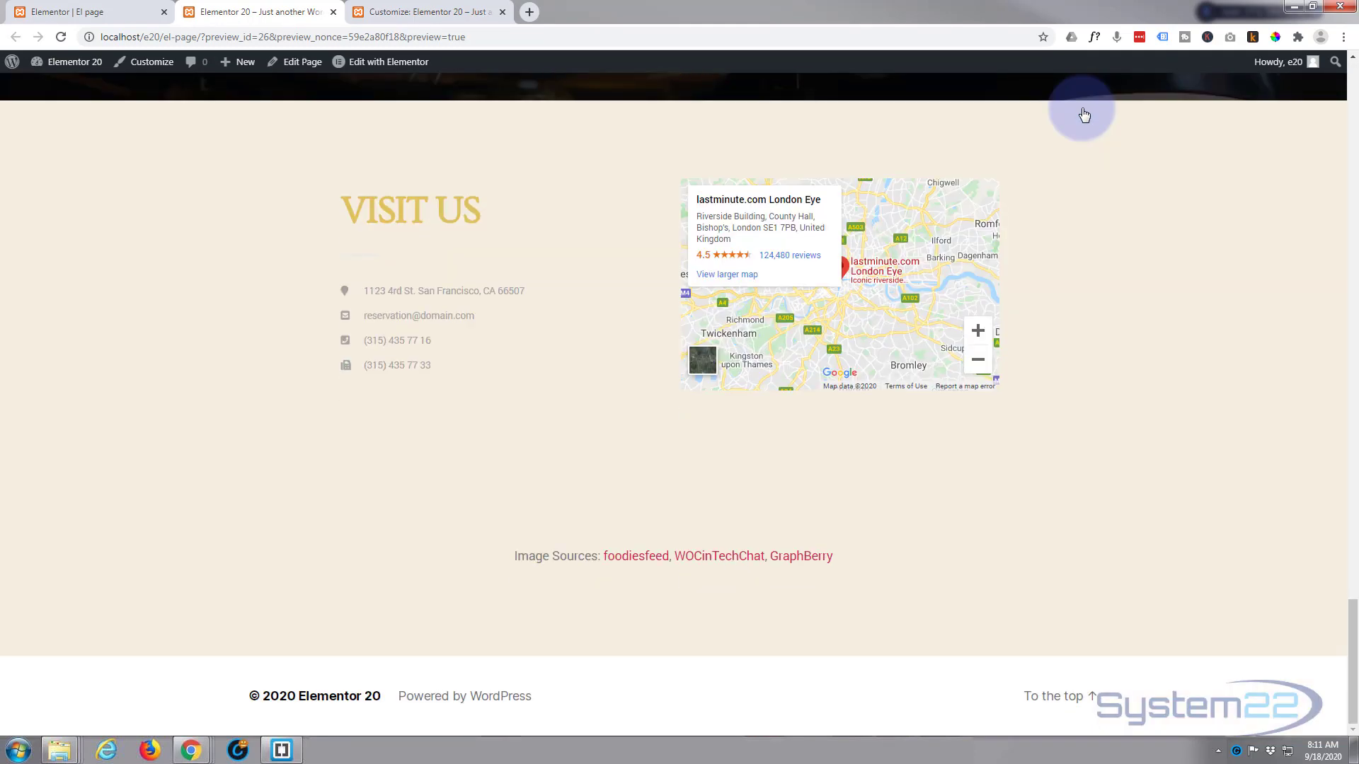
pyautogui.moveTo(1056, 702)
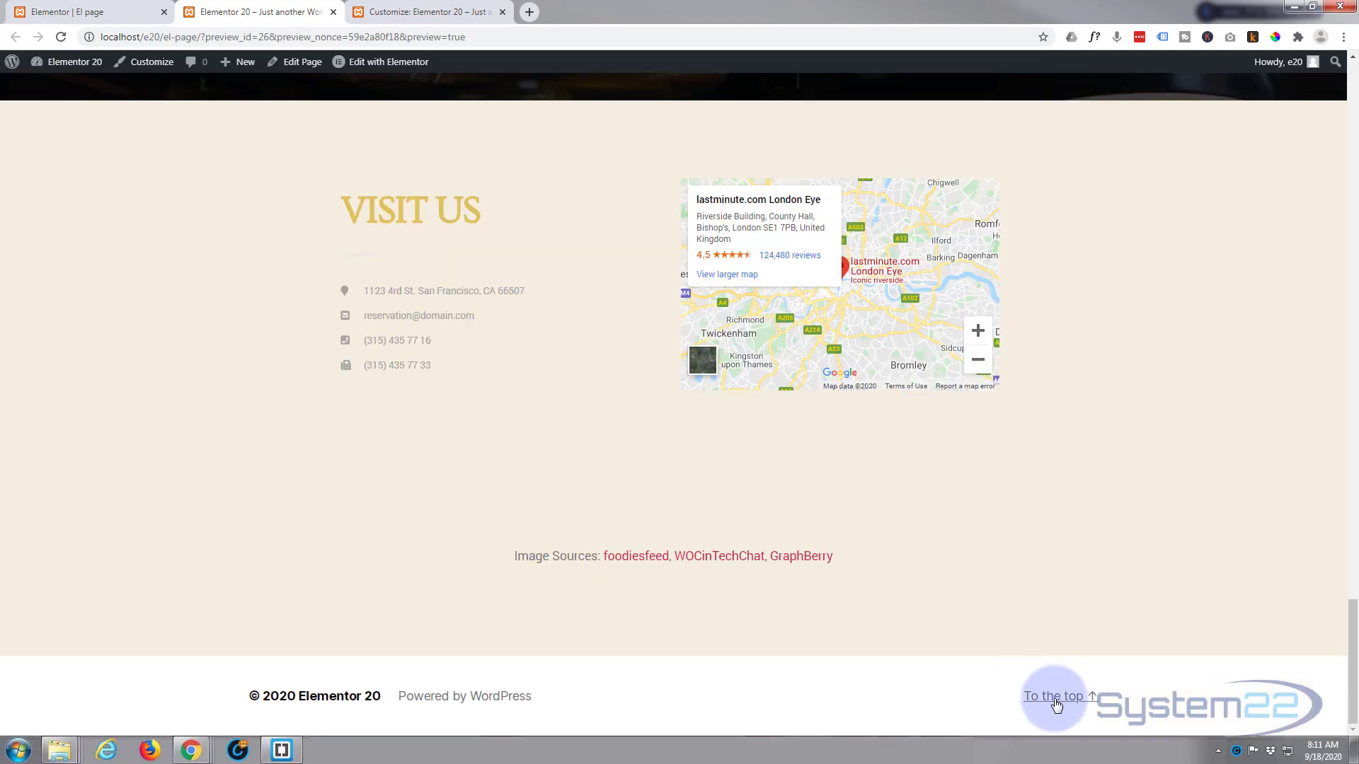
pyautogui.click(1053, 697)
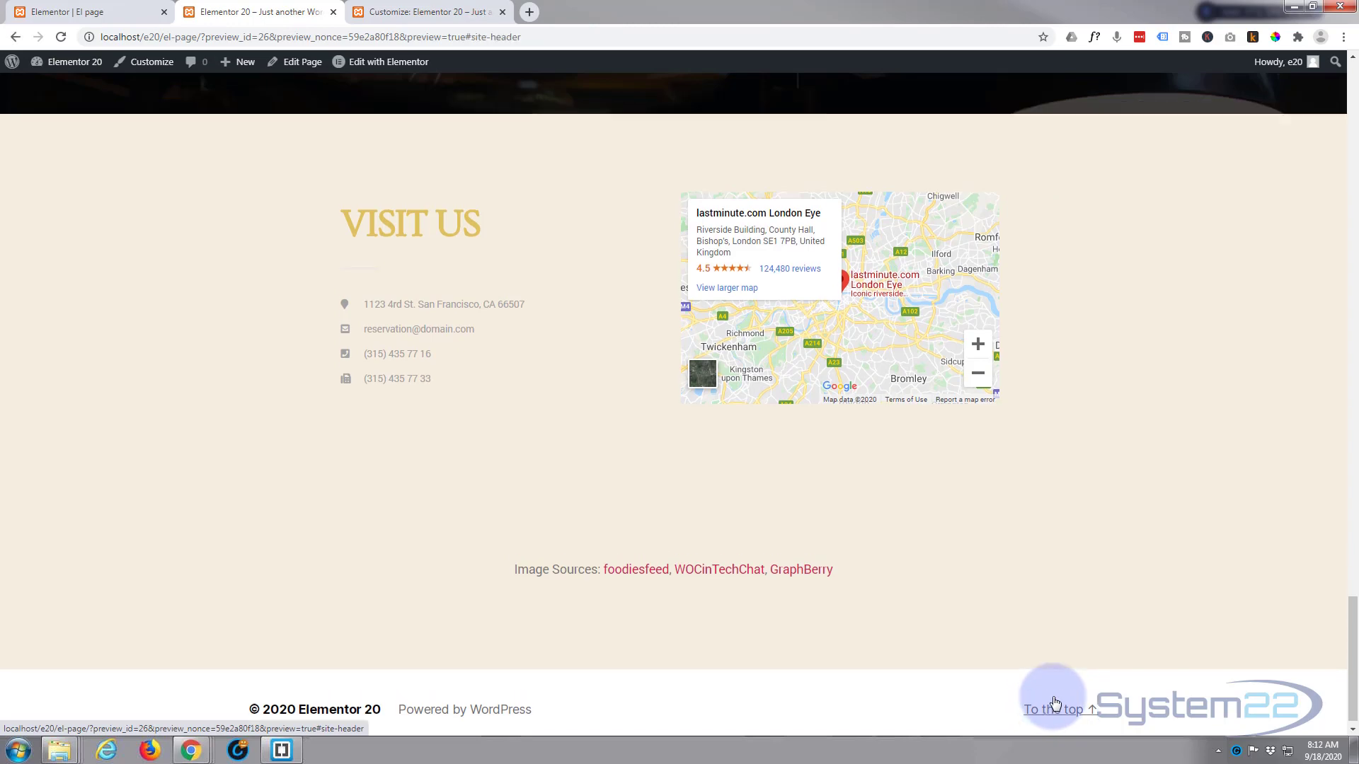
pyautogui.click(1054, 709)
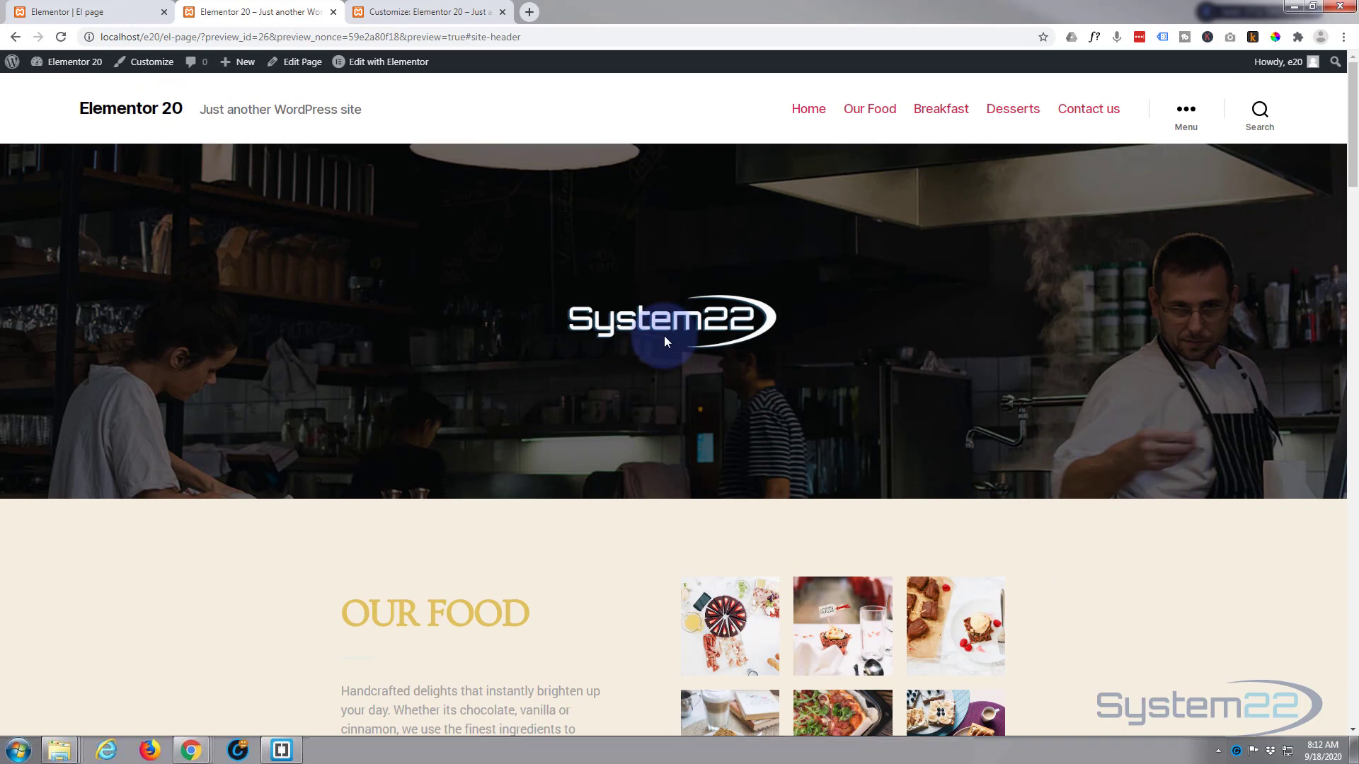
pyautogui.moveTo(603, 120)
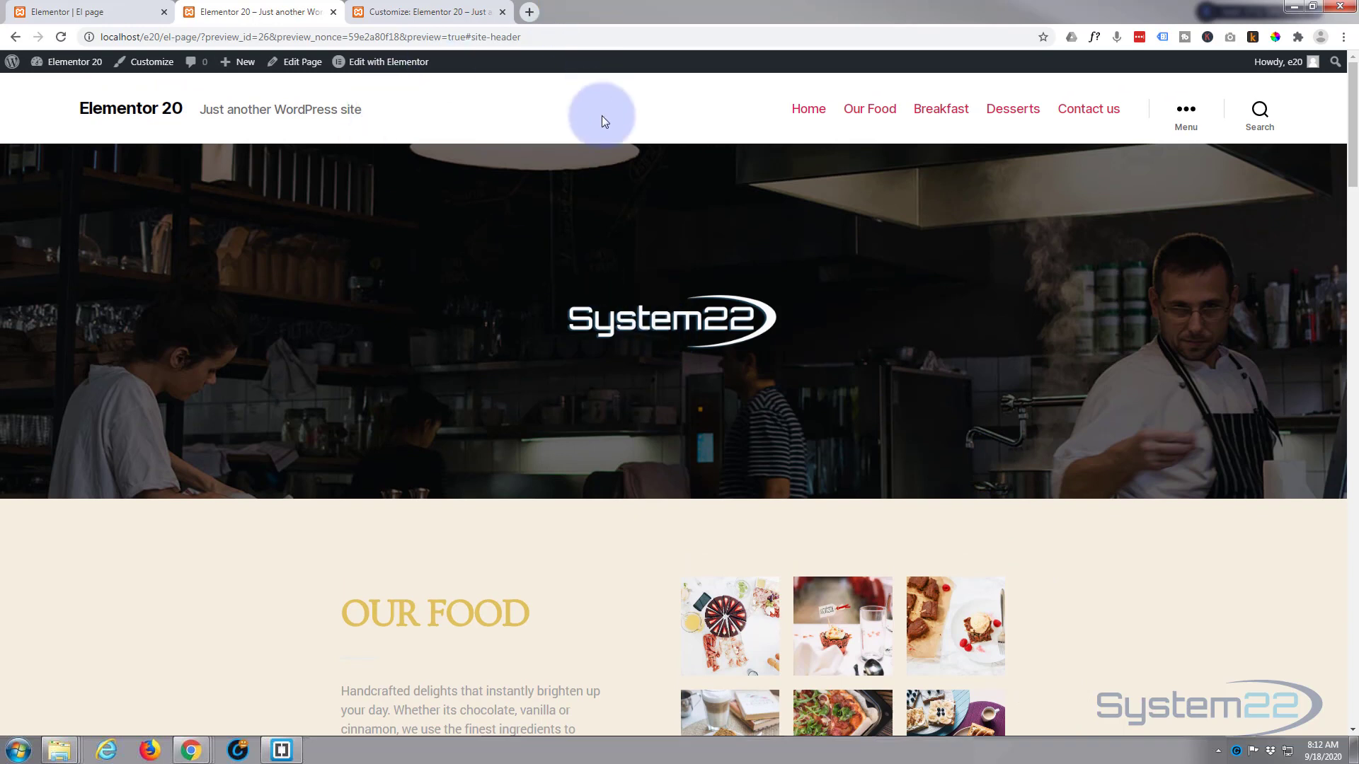